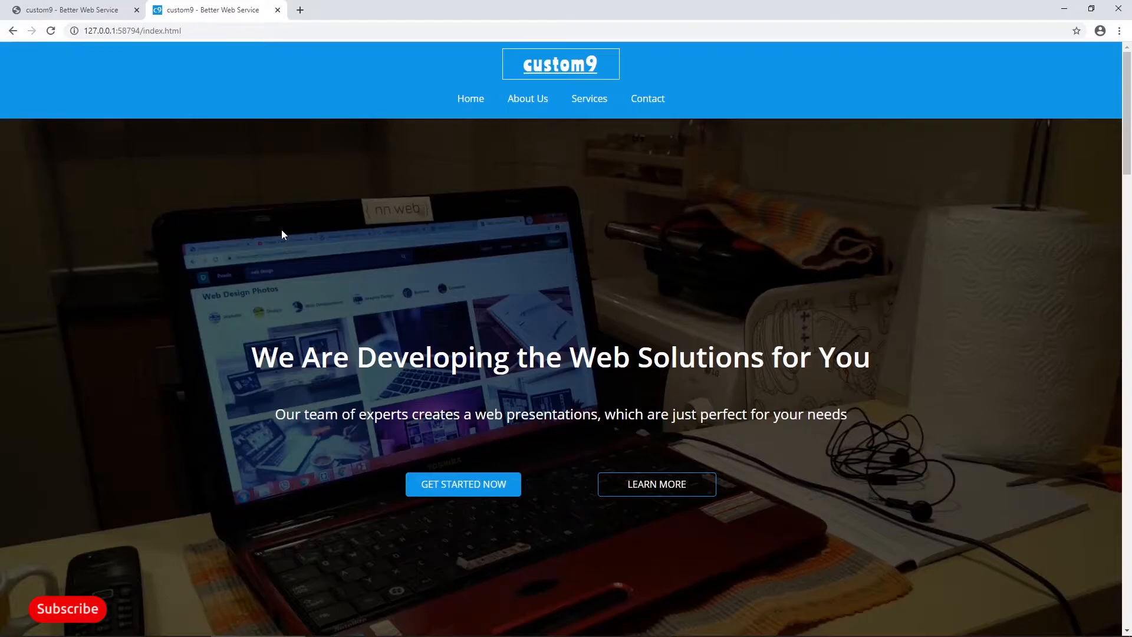
{"action": "mouse_move", "coordinate": [272, 224]}
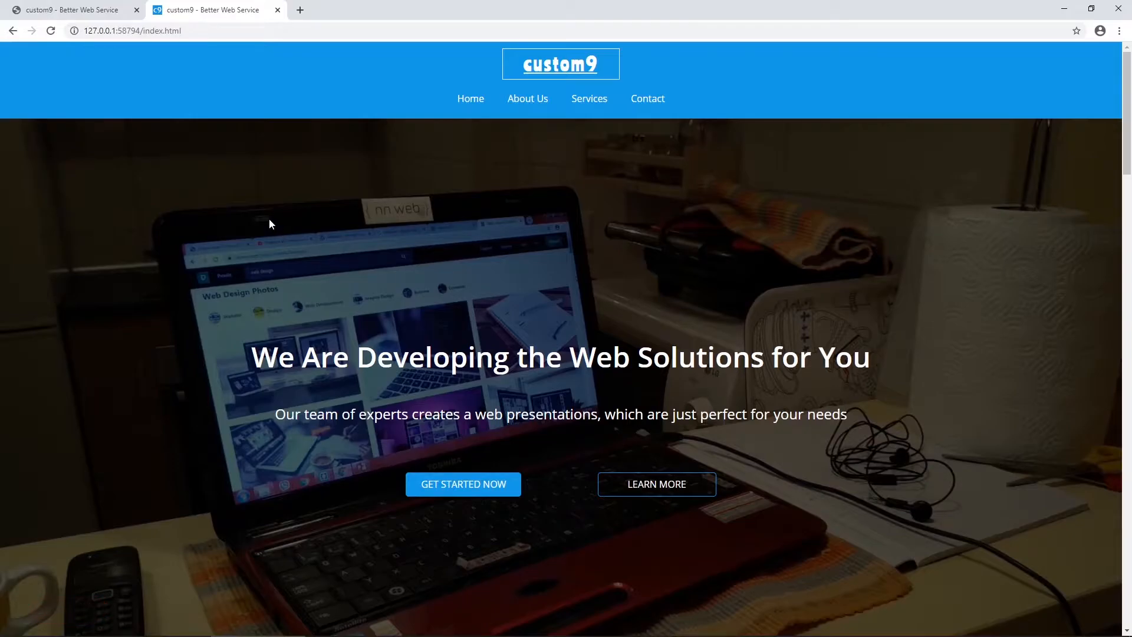
{"action": "mouse_move", "coordinate": [250, 92]}
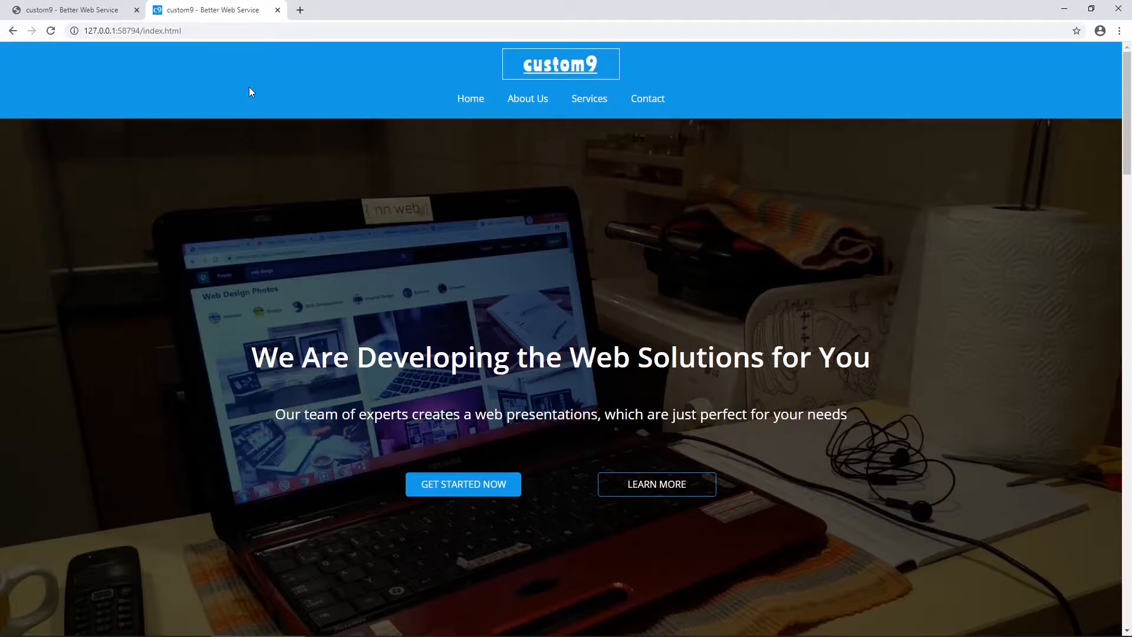
Scroll through the finished partner logo strip in Chrome to review the reference layout.
{"action": "scroll", "scroll_direction": "down", "scroll_amount": 3}
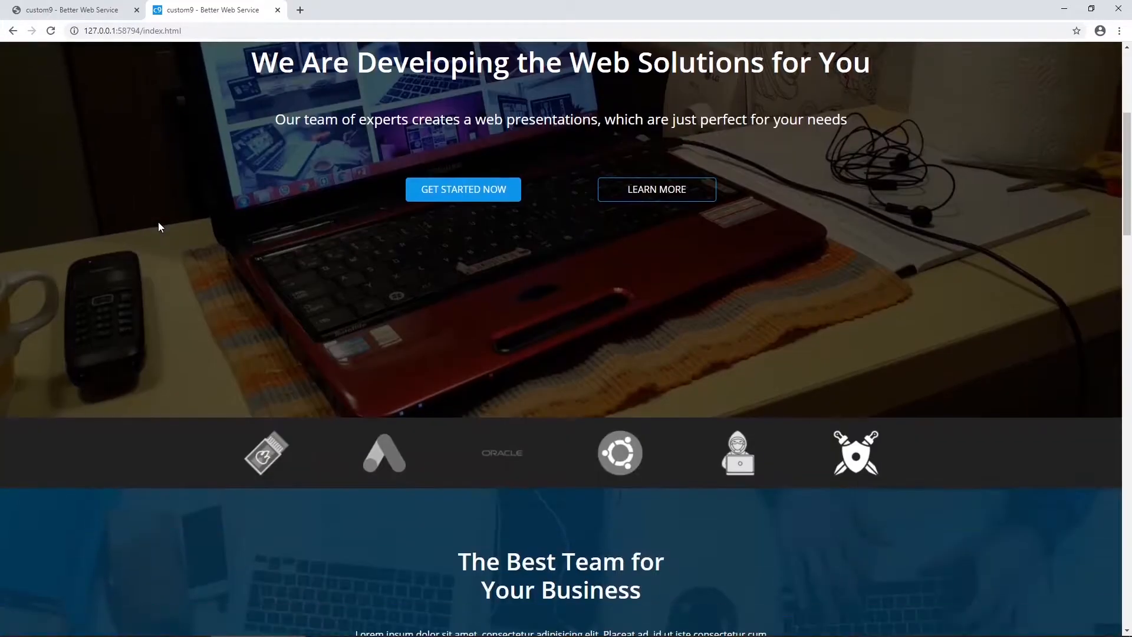
{"action": "scroll", "scroll_direction": "down", "scroll_amount": 3}
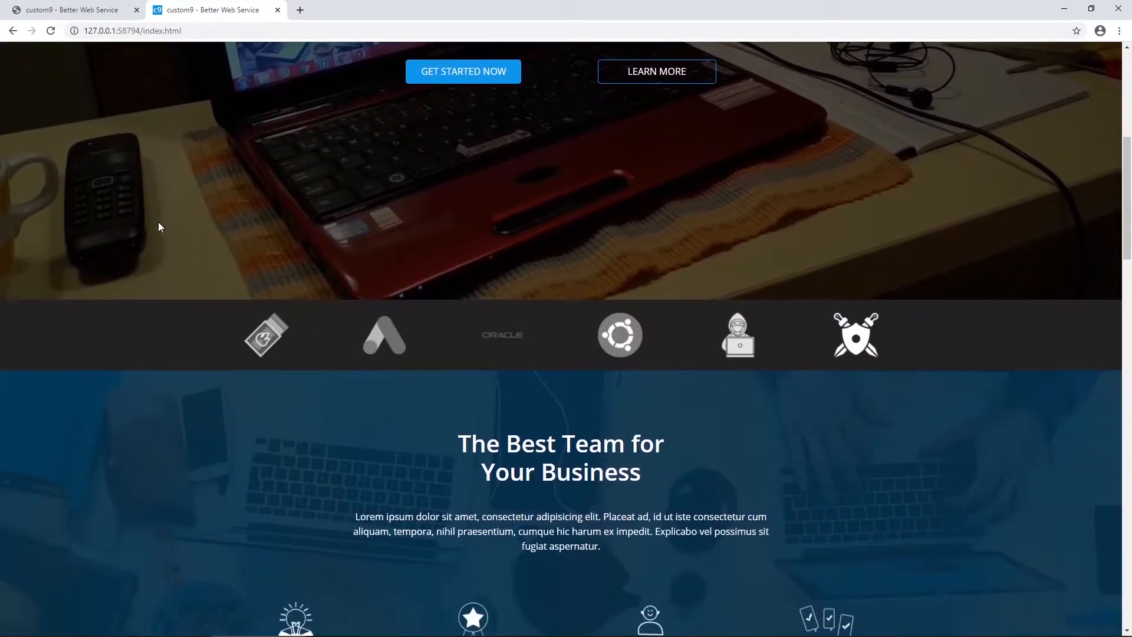
{"action": "mouse_move", "coordinate": [178, 350]}
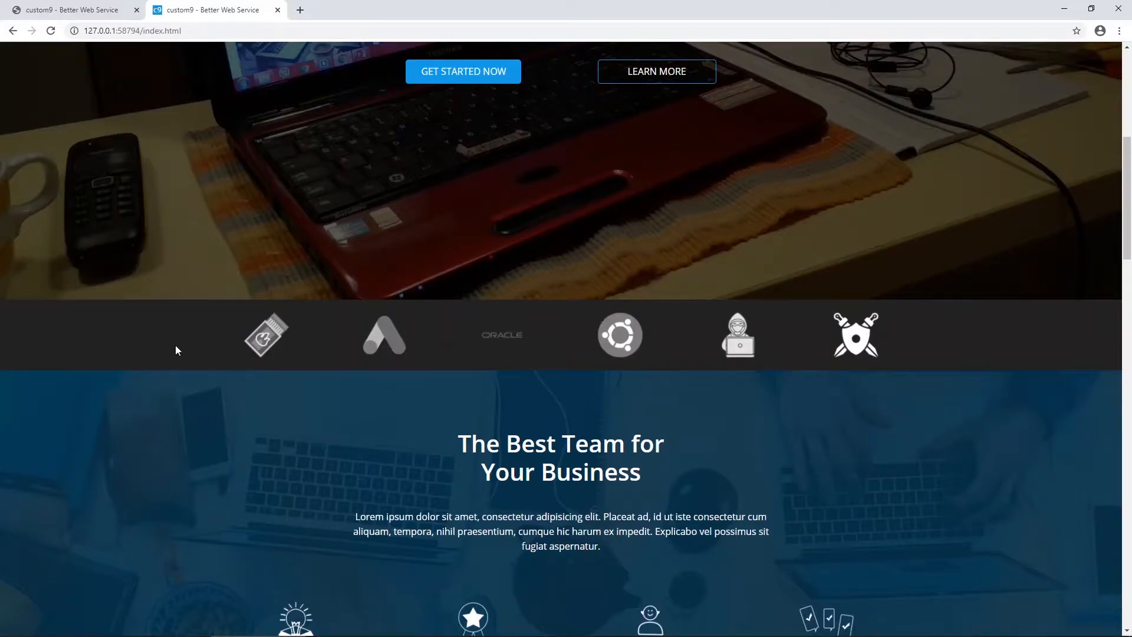
{"action": "mouse_move", "coordinate": [200, 392]}
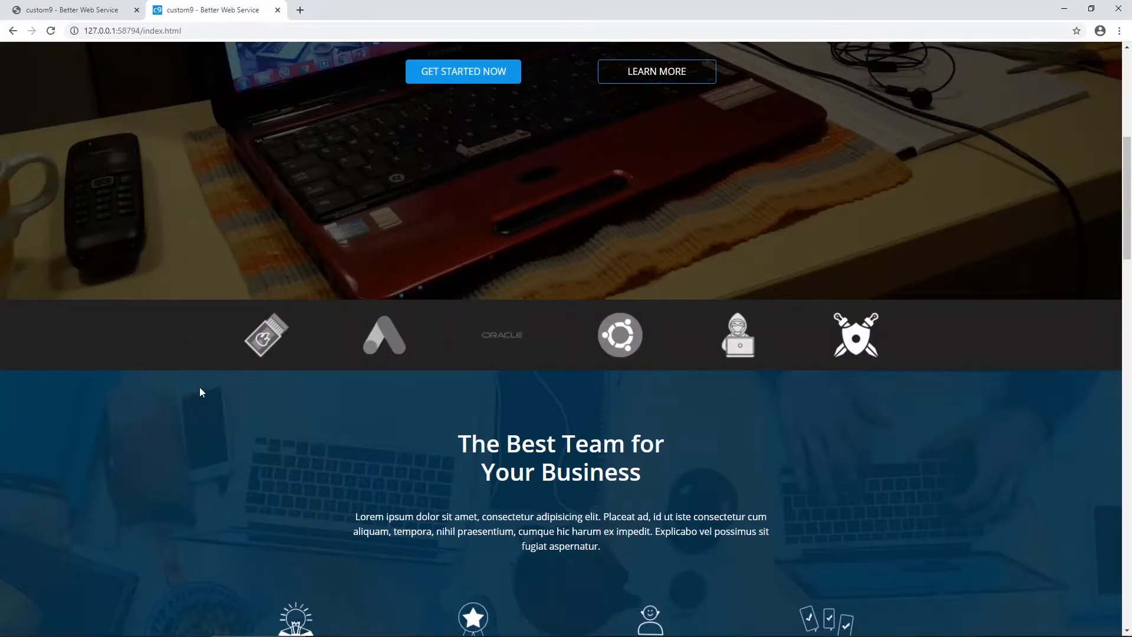
{"action": "mouse_move", "coordinate": [265, 333]}
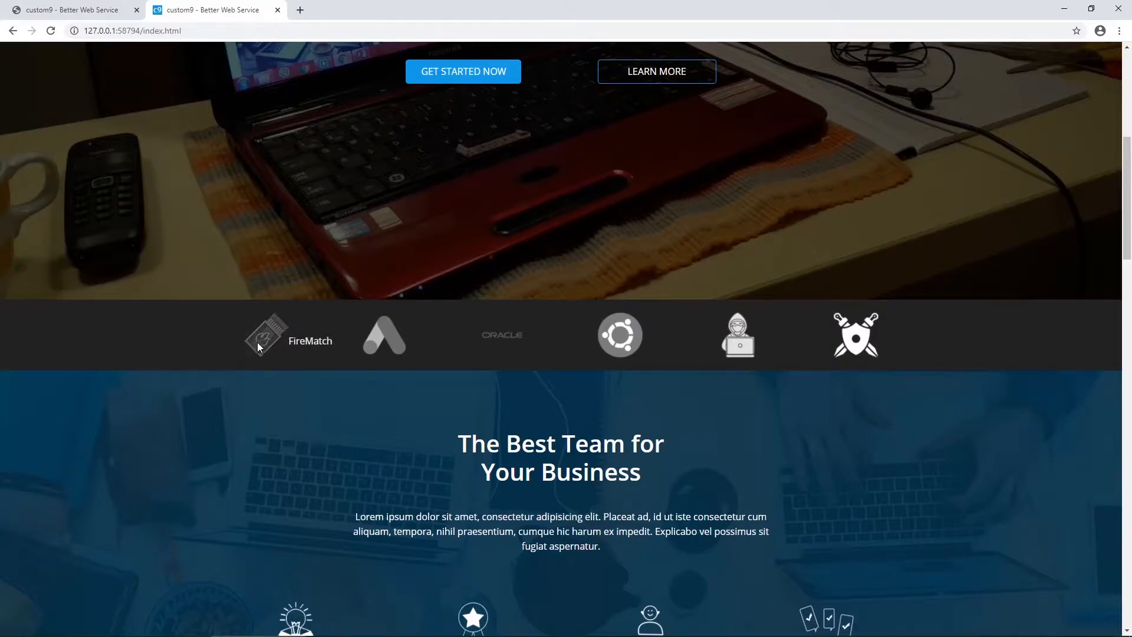
{"action": "mouse_move", "coordinate": [174, 342]}
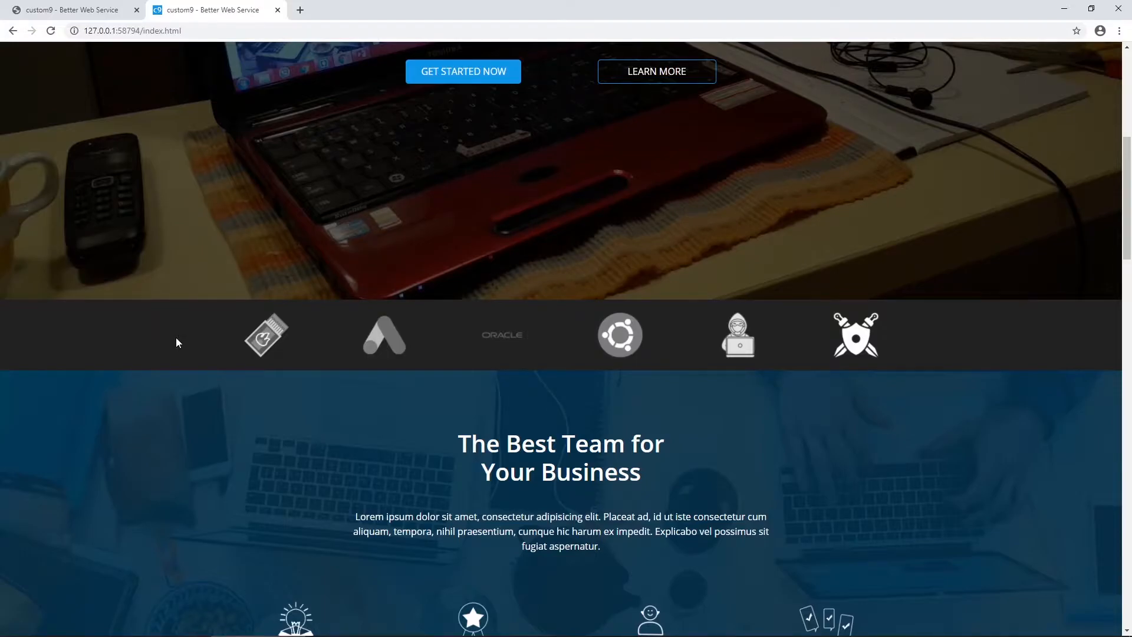
{"action": "scroll", "scroll_direction": "down", "scroll_amount": 3}
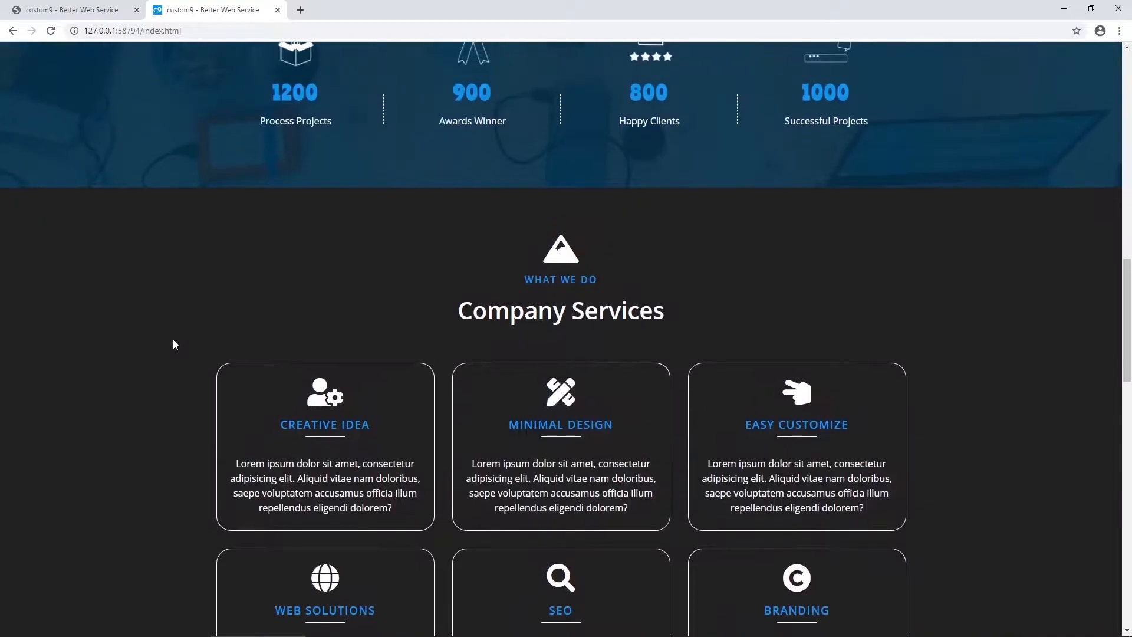
{"action": "scroll", "scroll_direction": "up", "scroll_amount": 3}
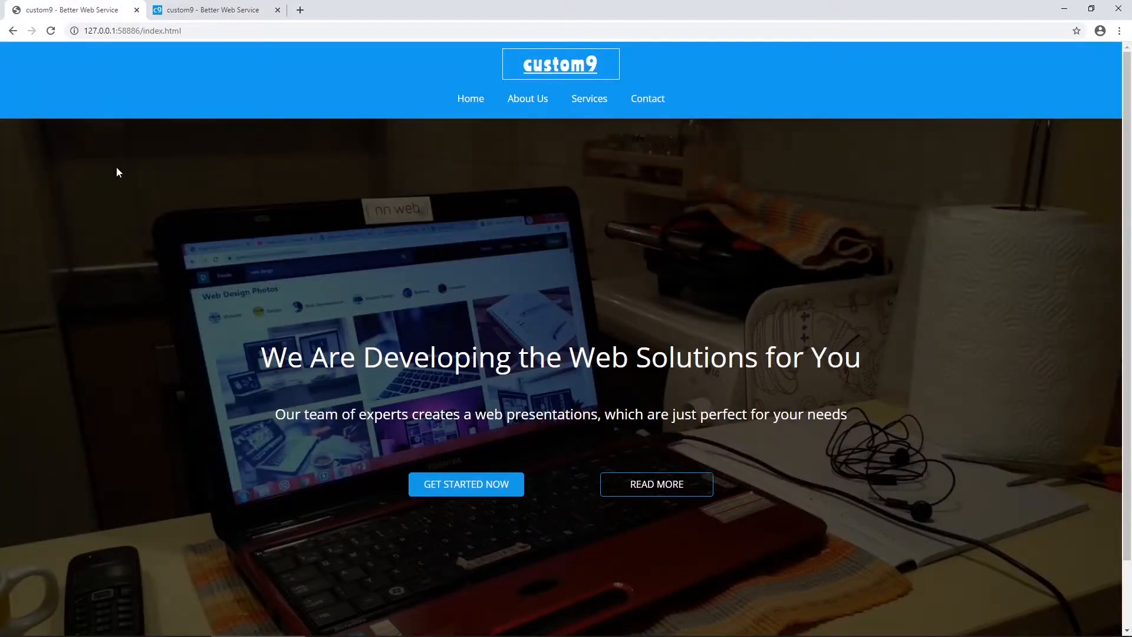
{"action": "mouse_move", "coordinate": [180, 87]}
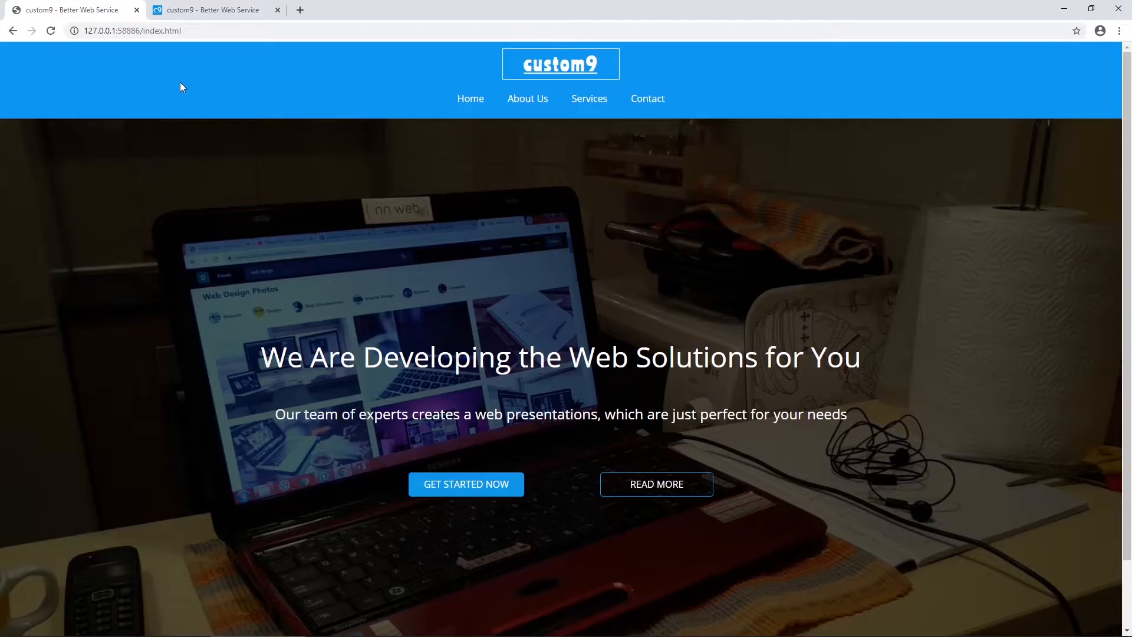
{"action": "mouse_move", "coordinate": [179, 352]}
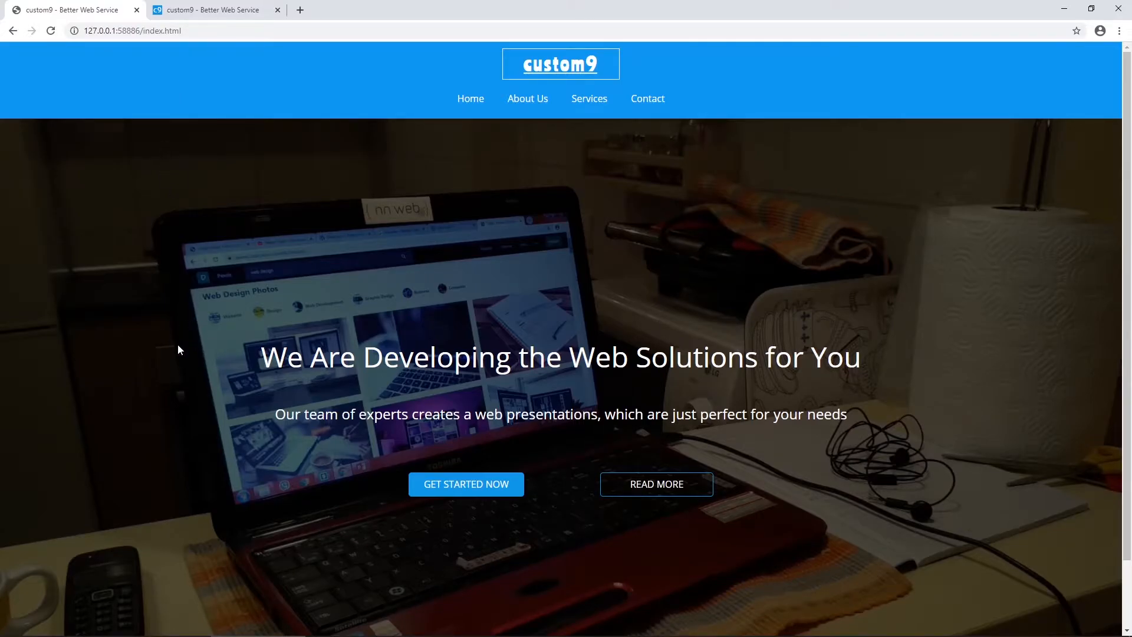
Add a partners section containing a div.container below the header markup.
{"action": "scroll", "scroll_direction": "down", "scroll_amount": 3}
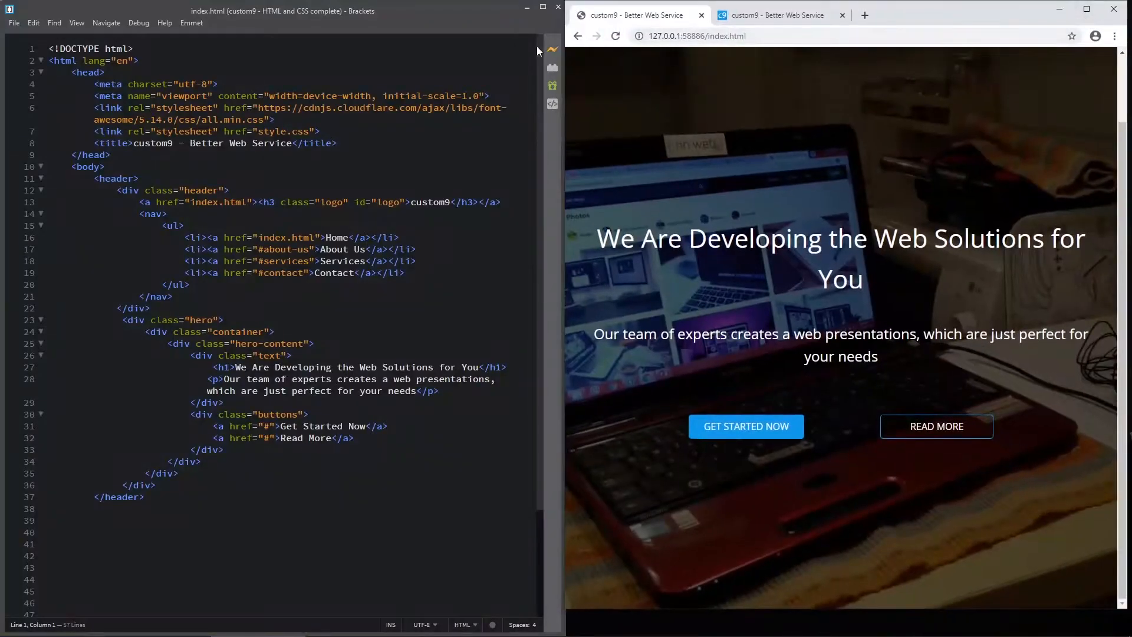
{"action": "scroll", "scroll_direction": "down", "scroll_amount": 3}
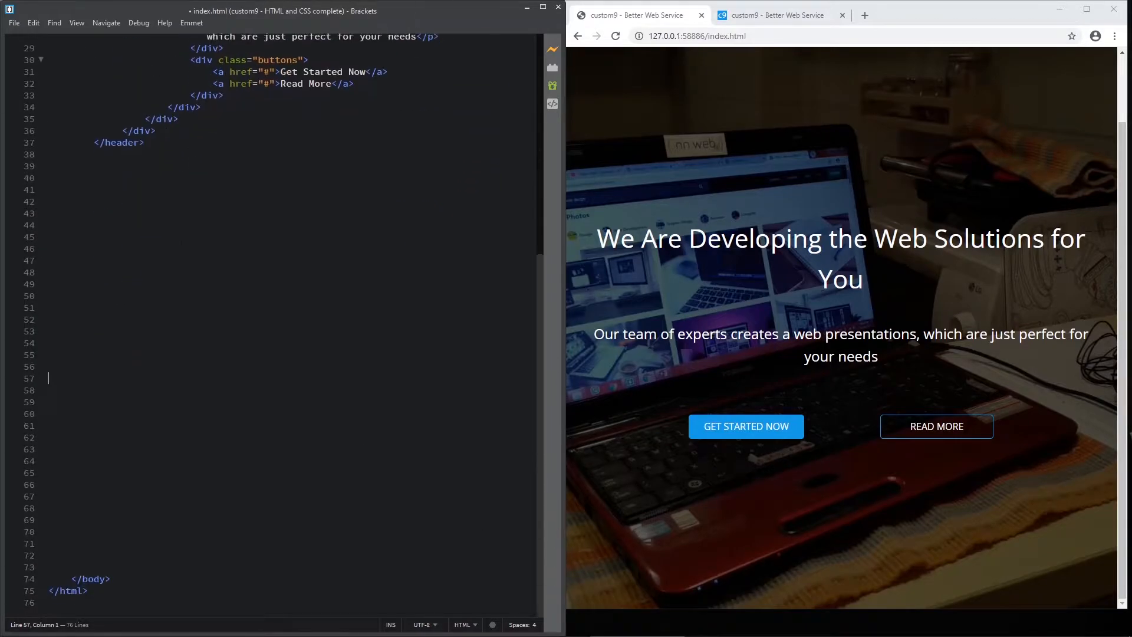
{"action": "left_click", "coordinate": [119, 162]}
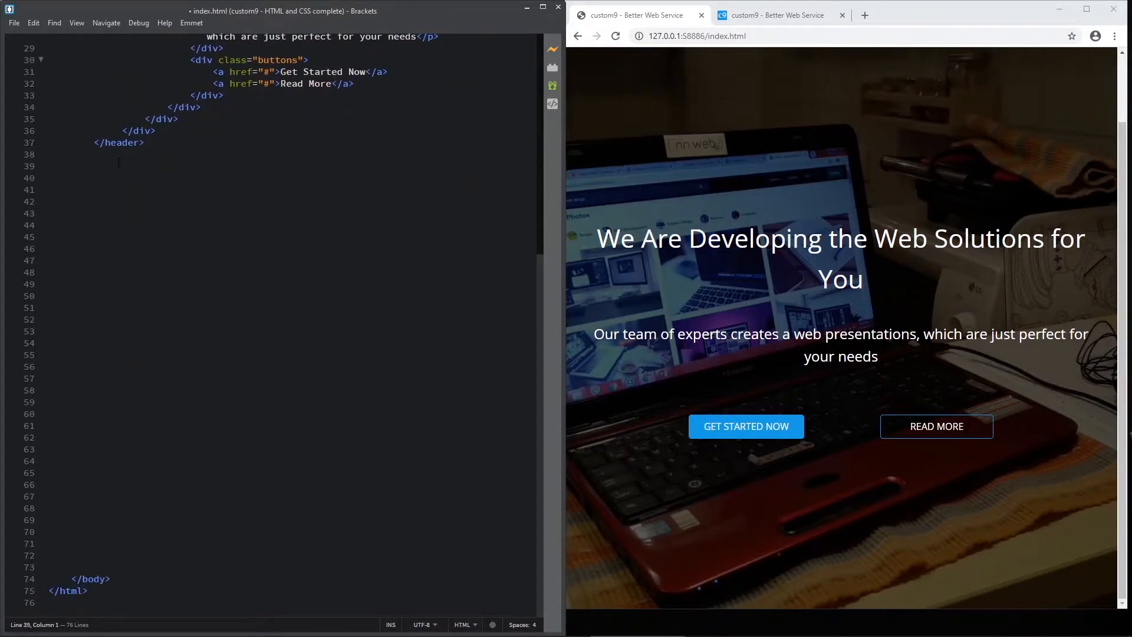
{"action": "type", "text": "main>"}
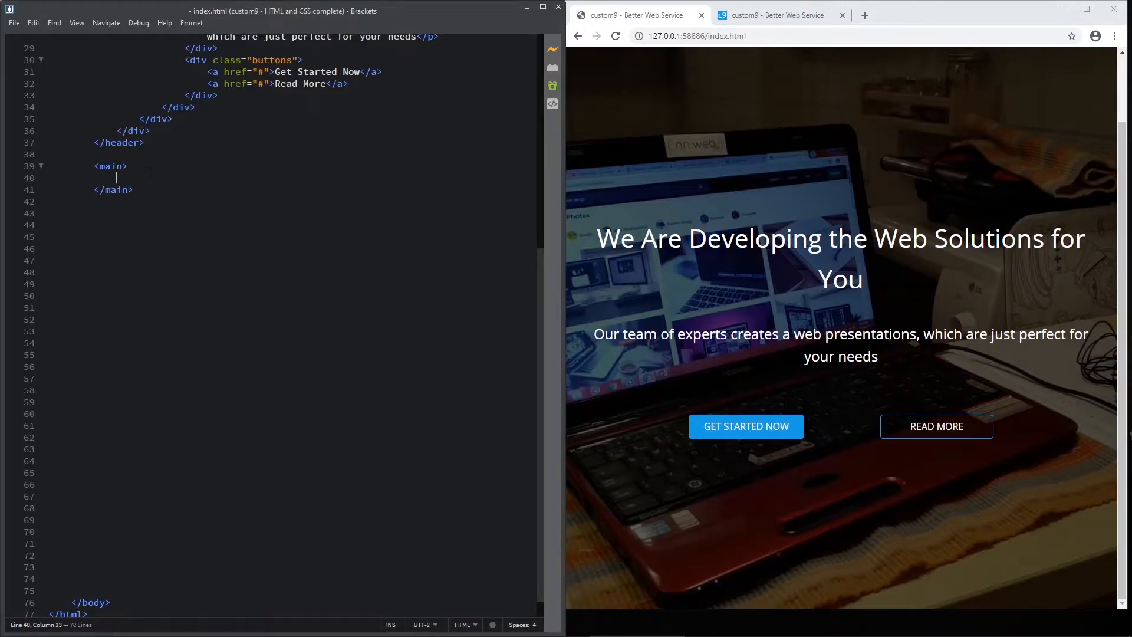
{"action": "type", "text": "s"}
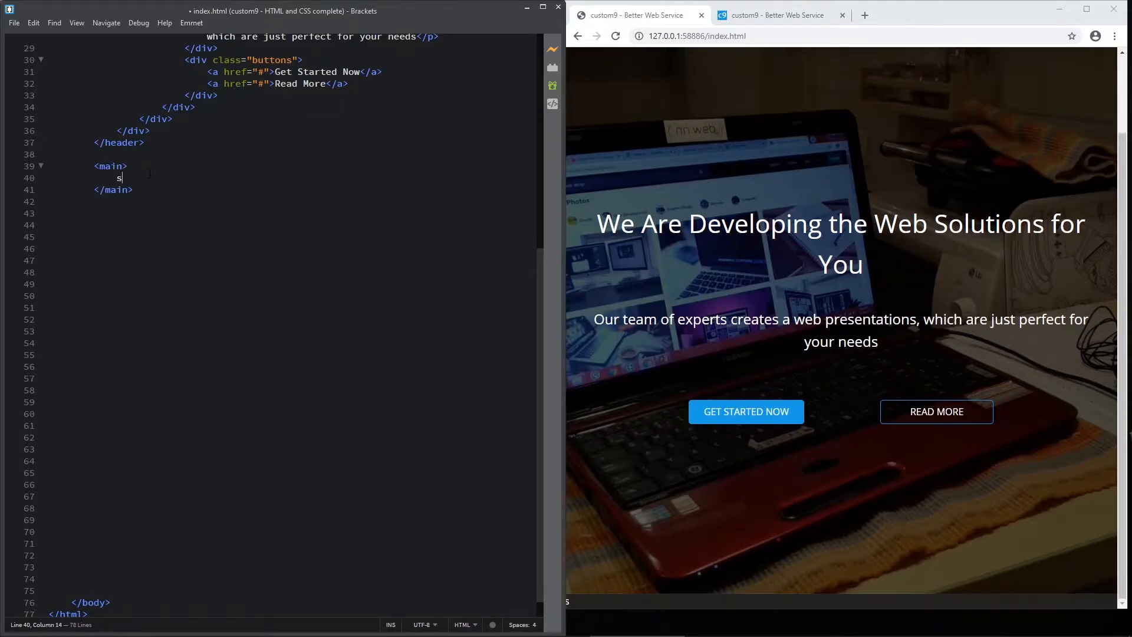
{"action": "type", "text": "ection."}
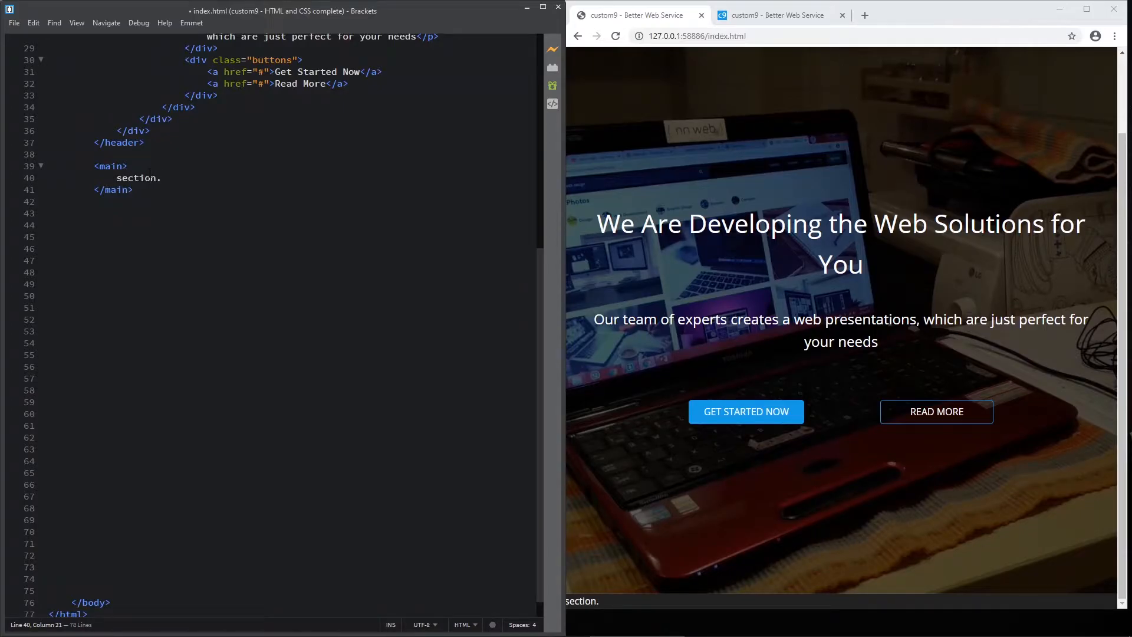
{"action": "type", "text": "part"}
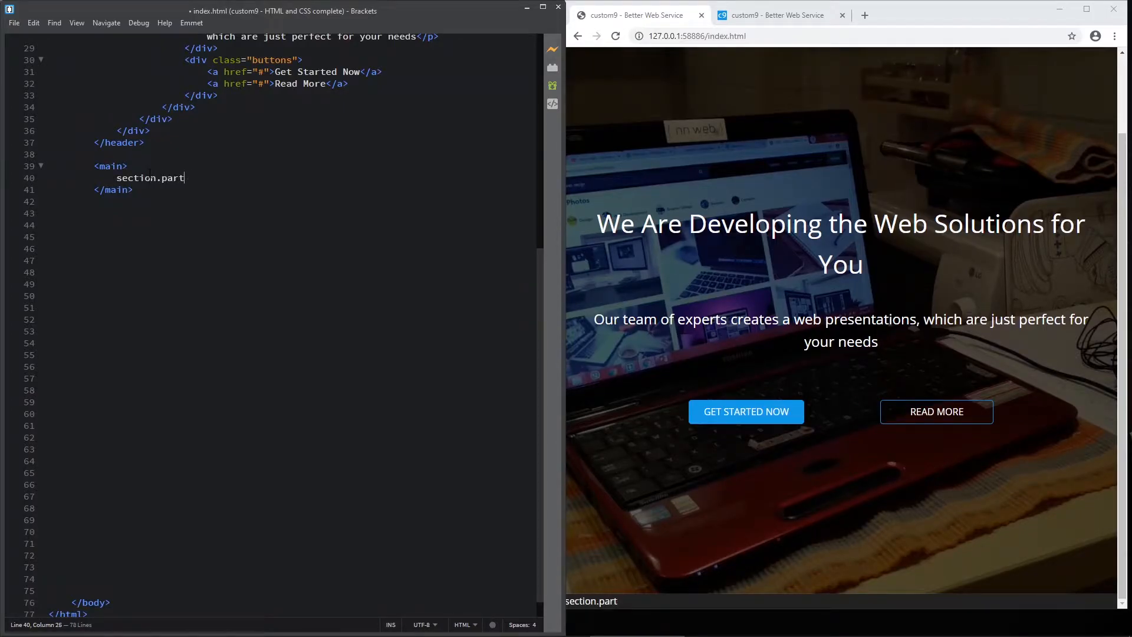
{"action": "key", "text": "Tab"}
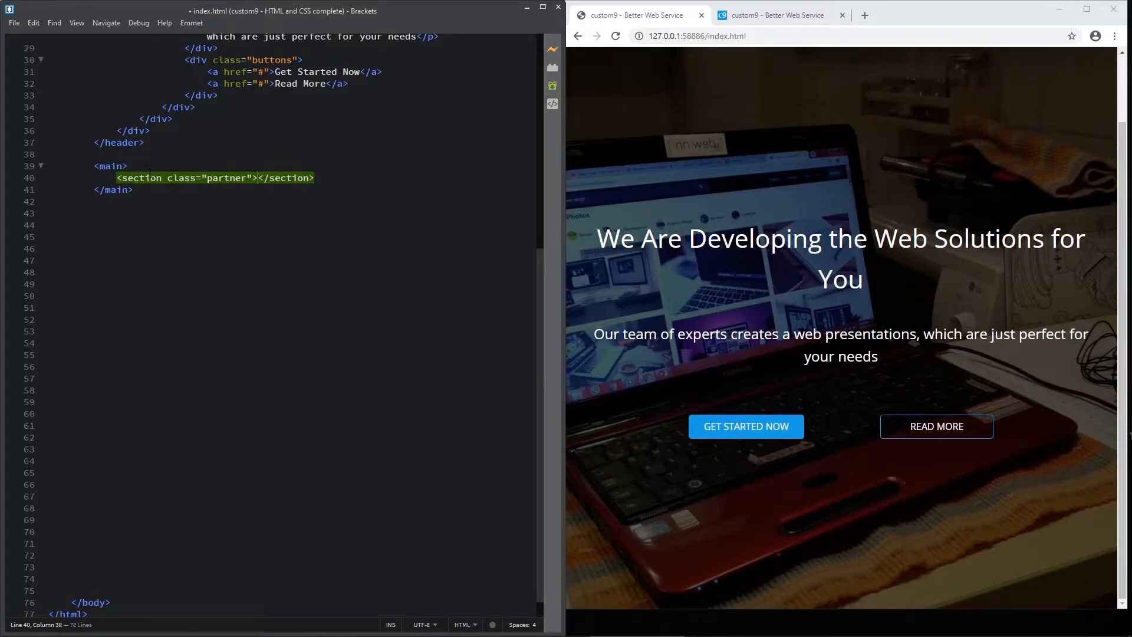
{"action": "type", "text": "s"}
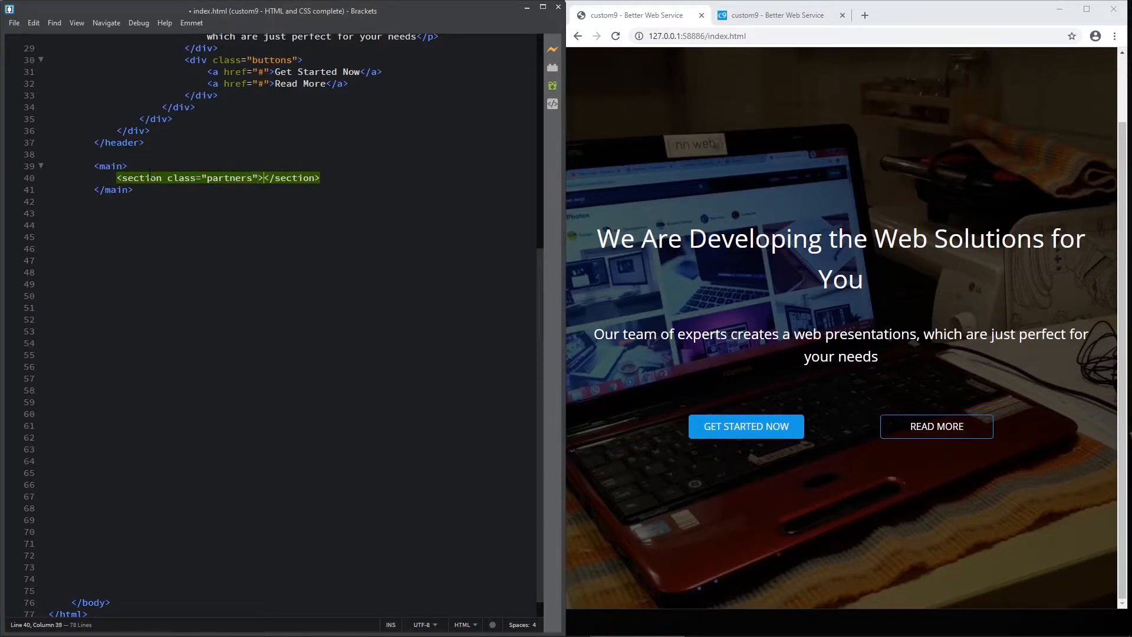
{"action": "type", "text": ".conta"}
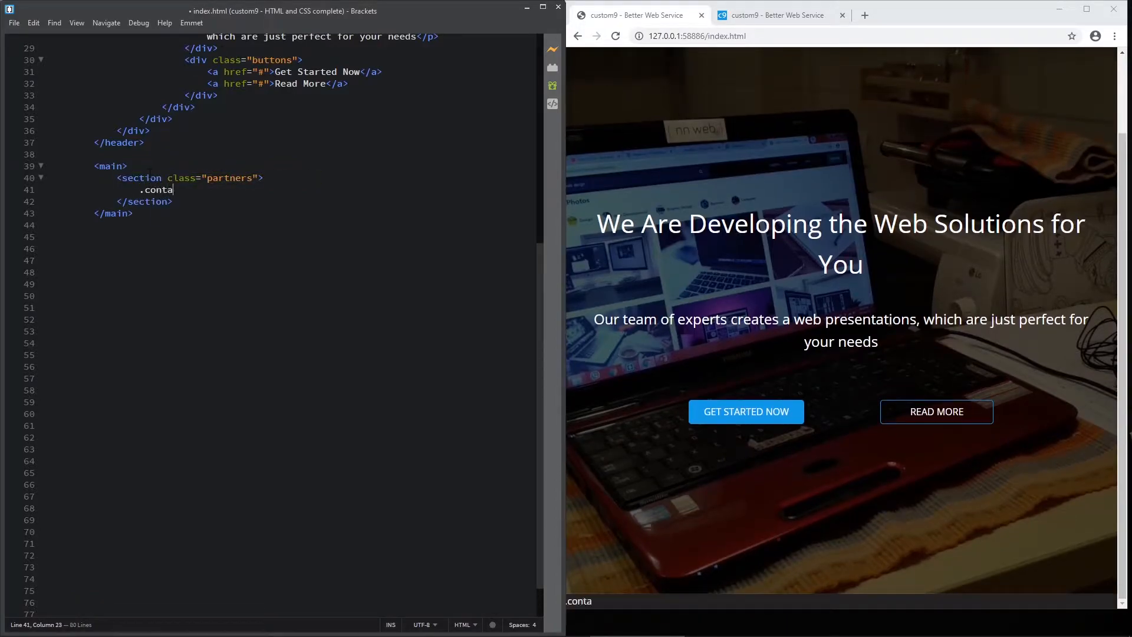
{"action": "type", "text": "iner\">"}
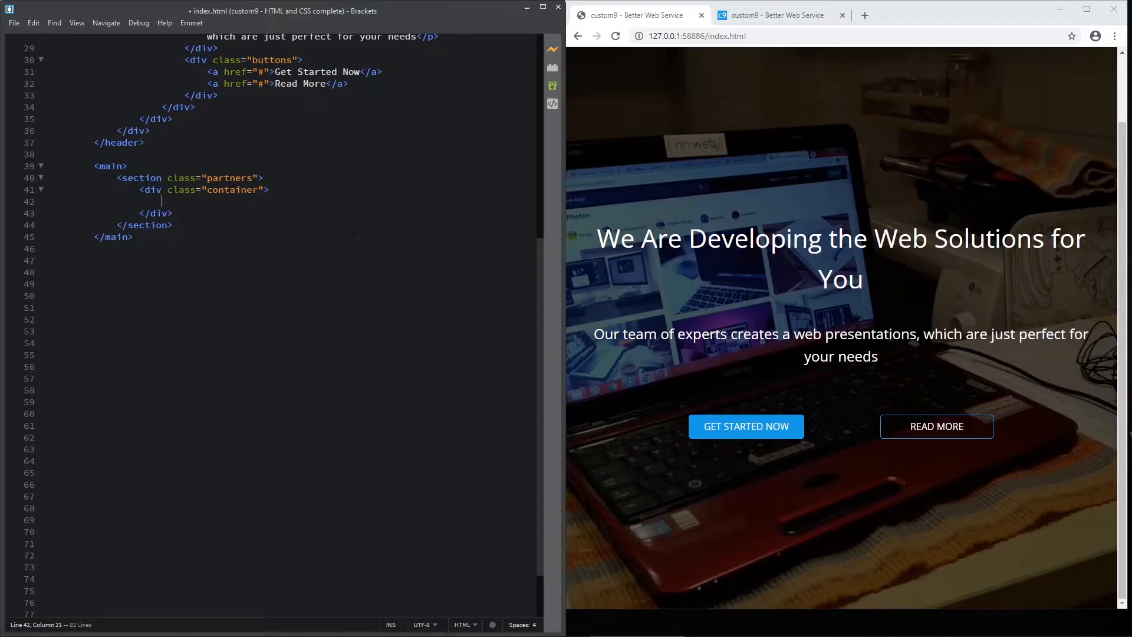
Nest div.partners-trademark and div.img-hover with an img pointing at img/Logo-1.png.
{"action": "scroll", "scroll_direction": "down", "scroll_amount": 3}
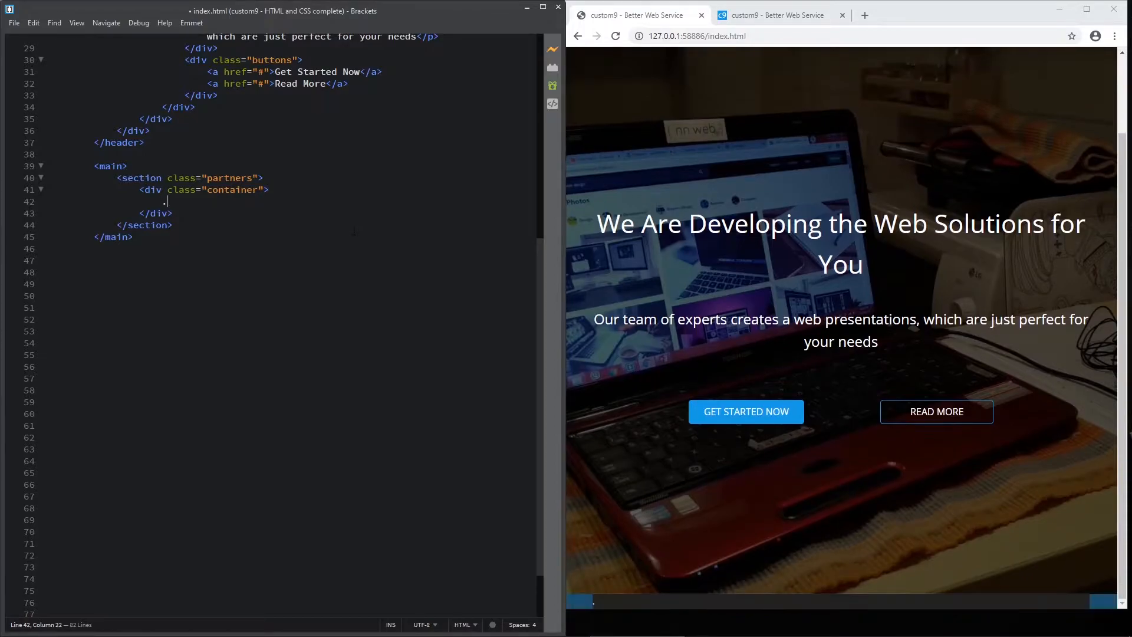
{"action": "type", "text": ".part"}
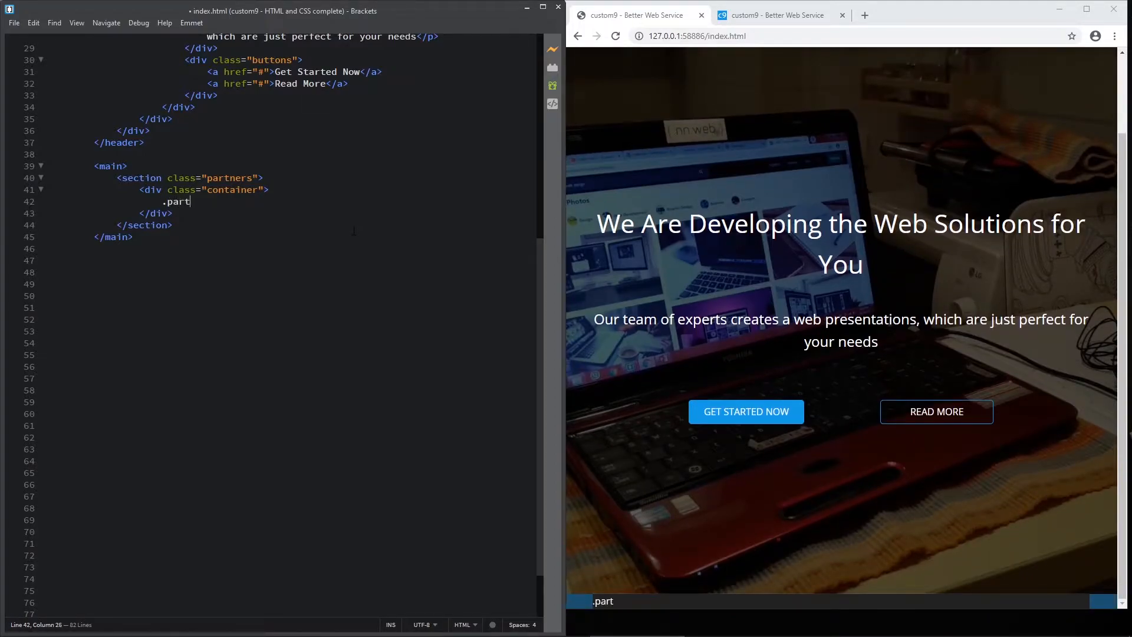
{"action": "type", "text": "ners-trade"}
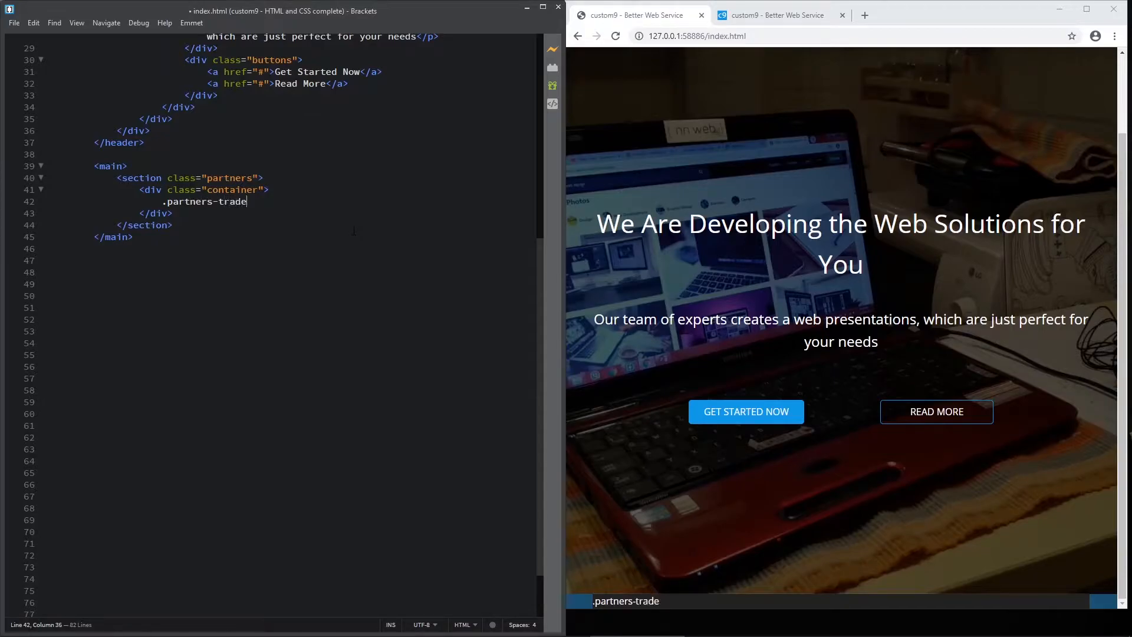
{"action": "type", "text": "mark\">"}
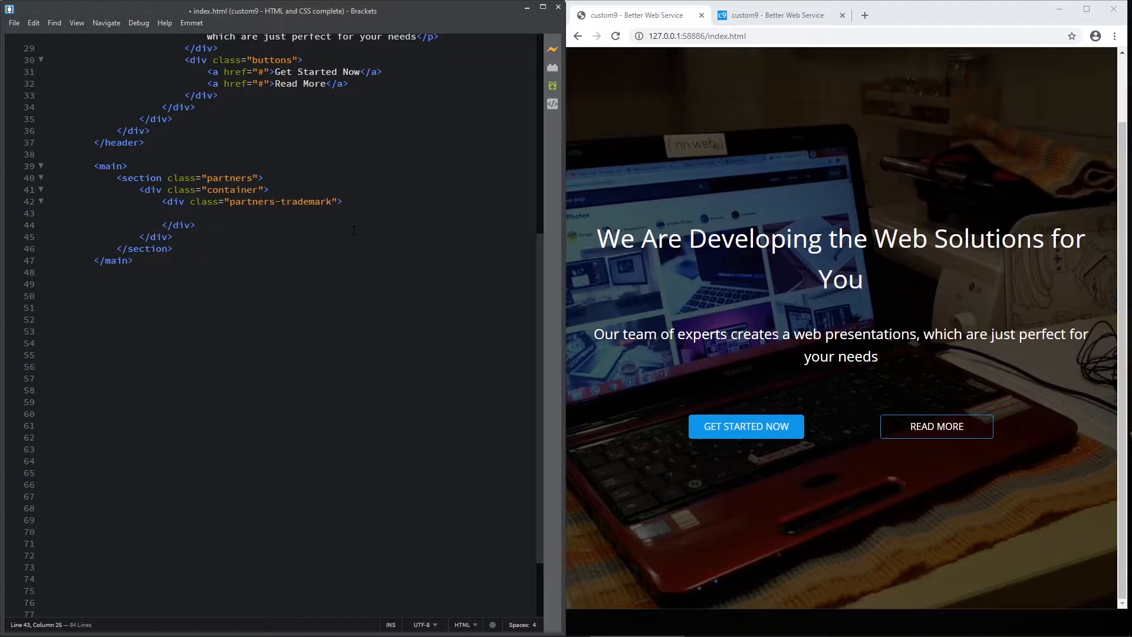
{"action": "type", "text": ".img"}
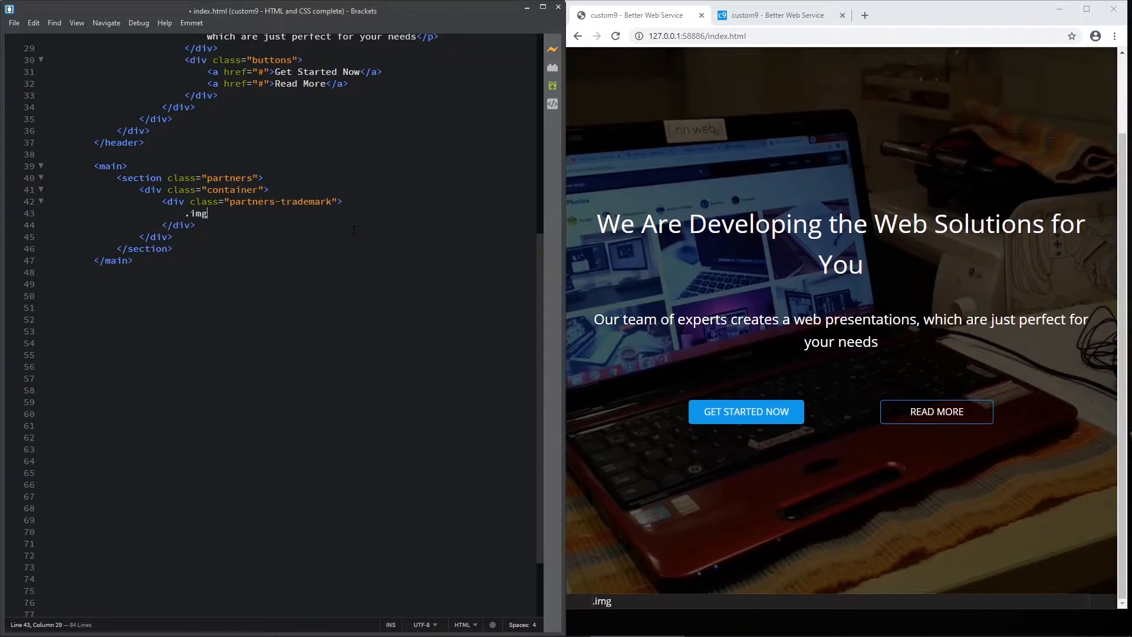
{"action": "type", "text": "-hover\">"}
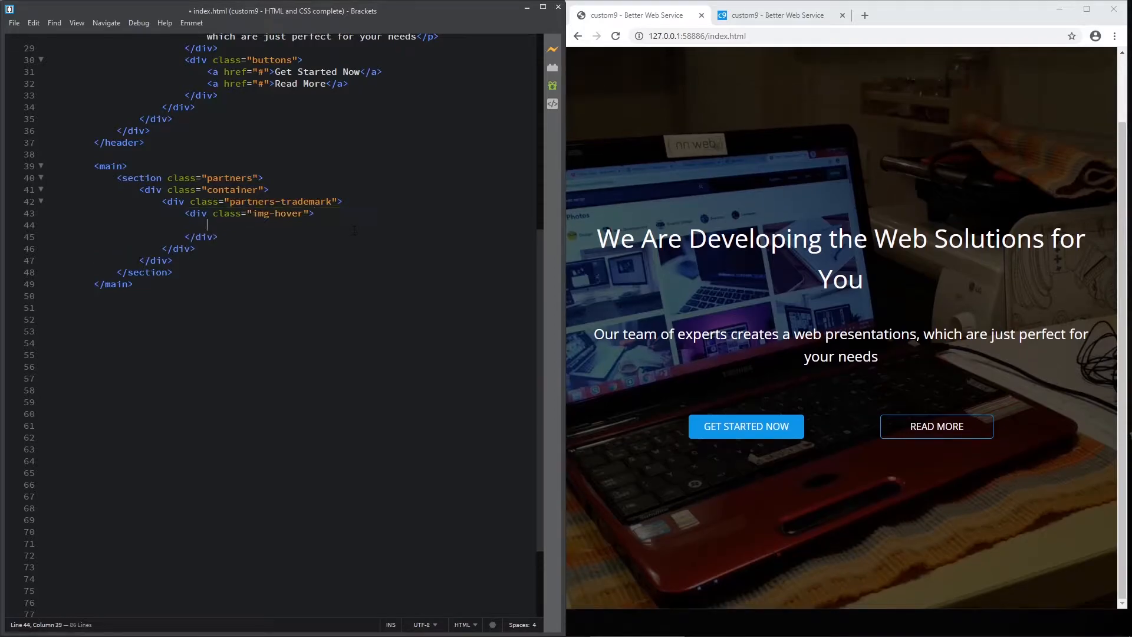
{"action": "type", "text": "im"}
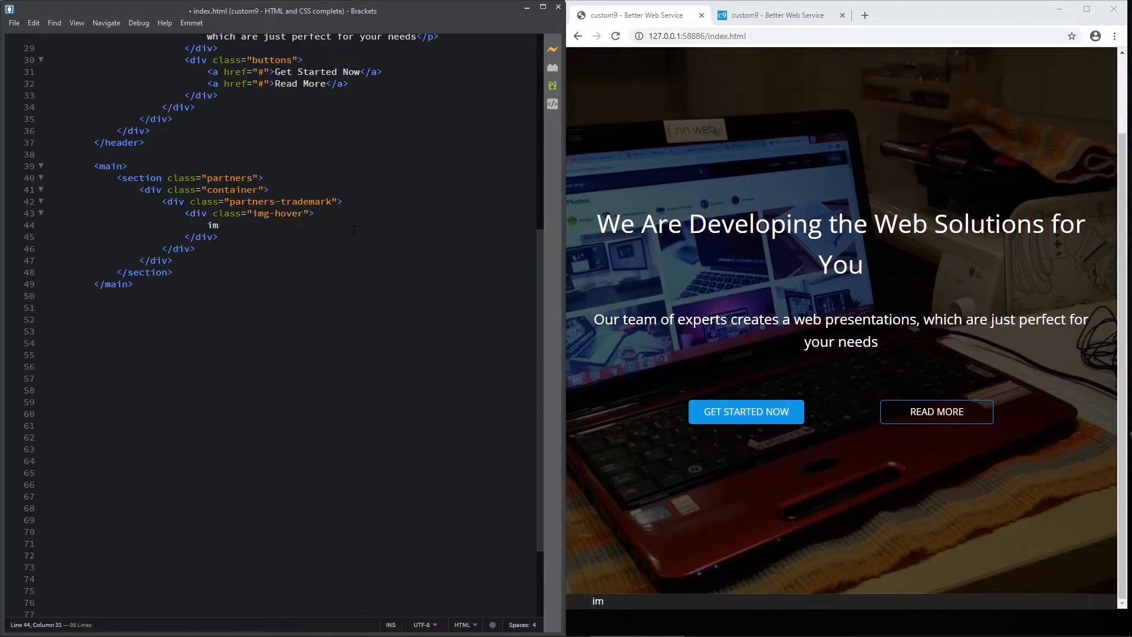
{"action": "type", "text": "g"}
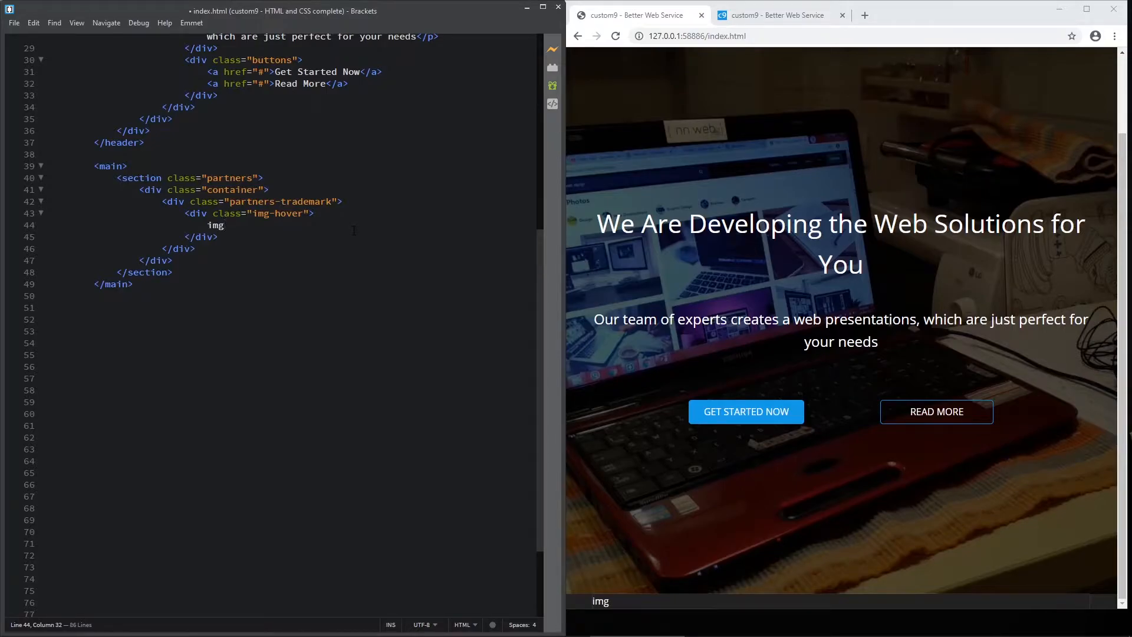
{"action": "type", "text": "<img src=\"\" alt=\"\">"}
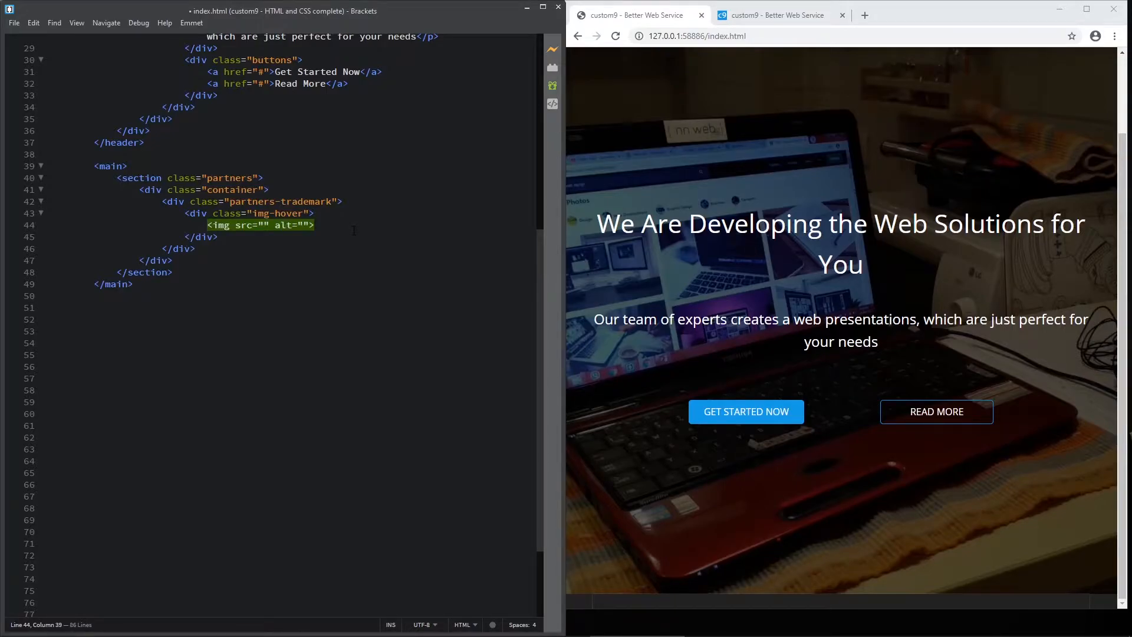
{"action": "type", "text": "img/"}
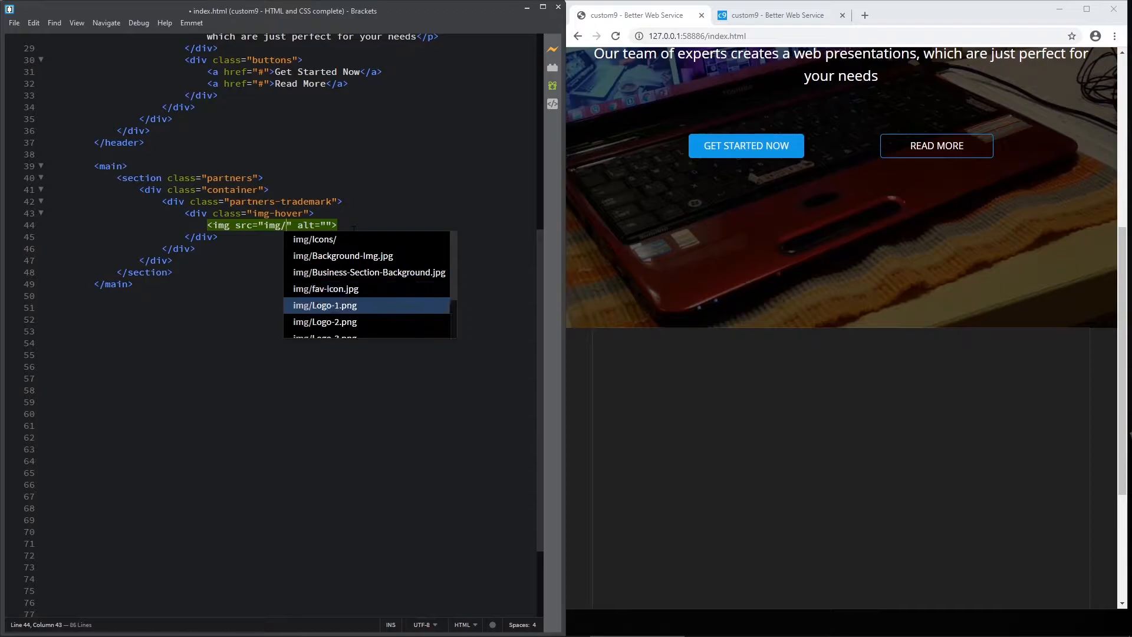
{"action": "left_click", "coordinate": [325, 305]}
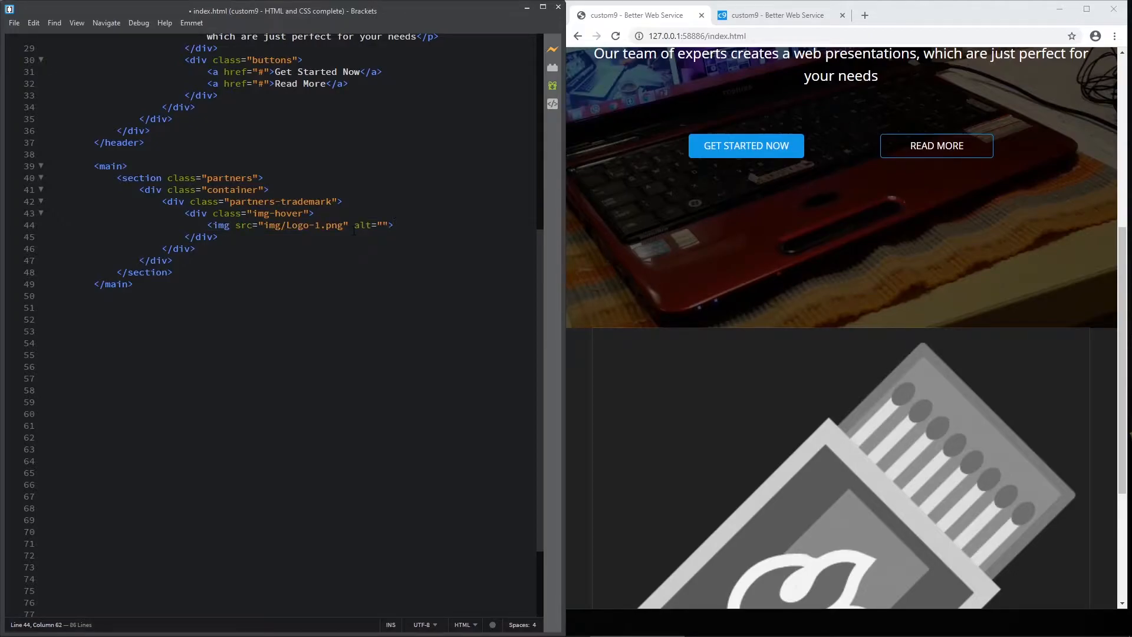
Add div.middle with a div.text reading FireMatch under the Logo-1 image.
{"action": "triple_click", "coordinate": [299, 224]}
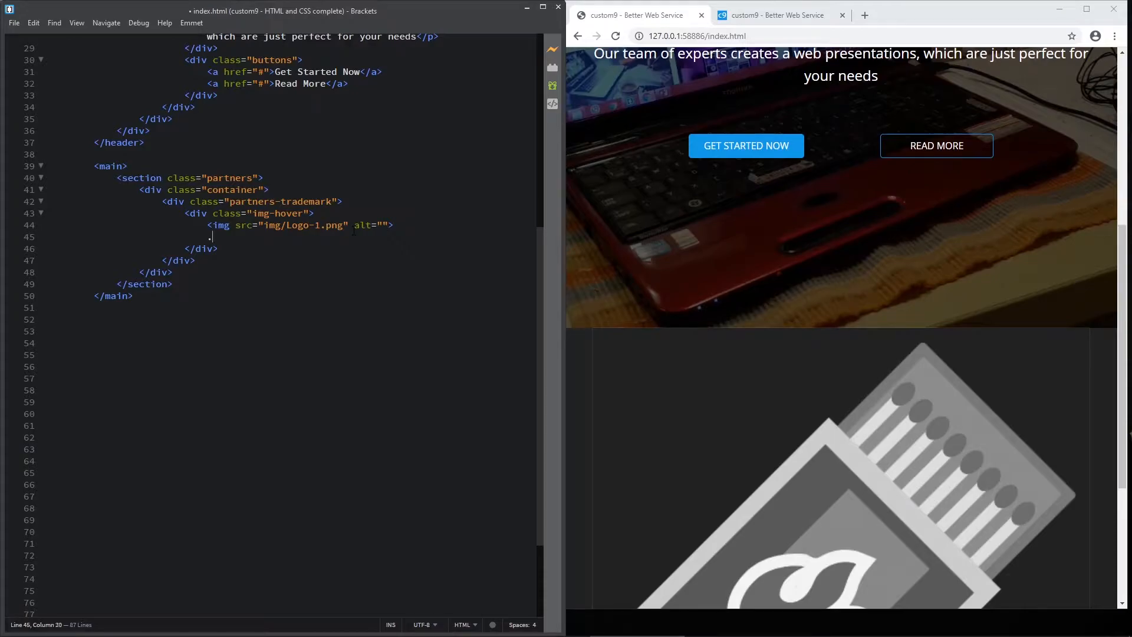
{"action": "type", "text": ".midle"}
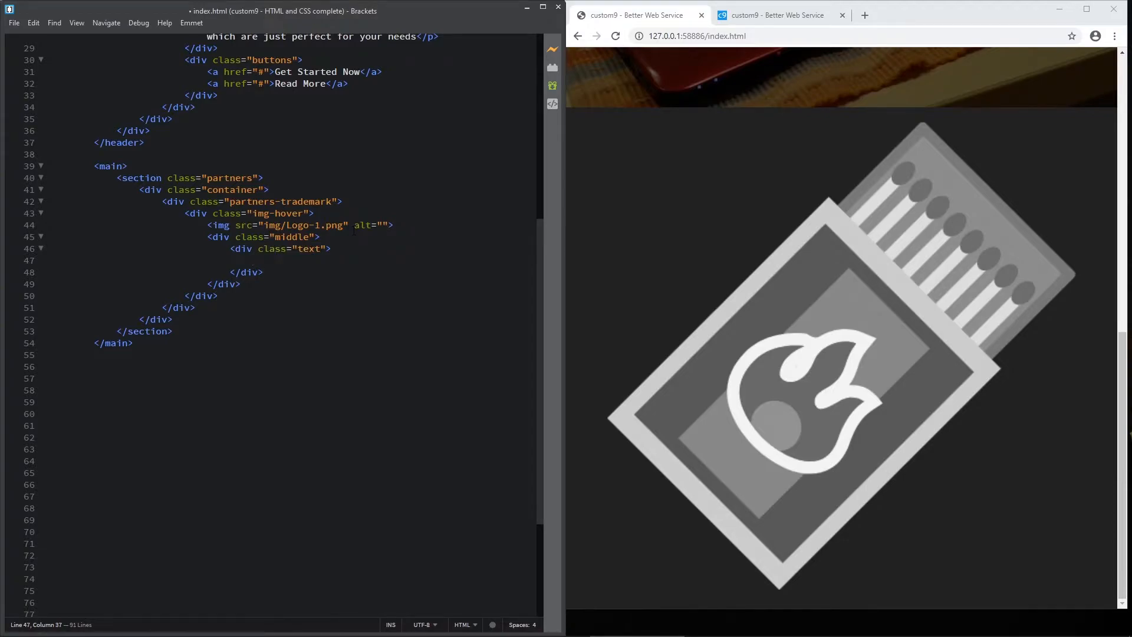
{"action": "type", "text": "Fire"}
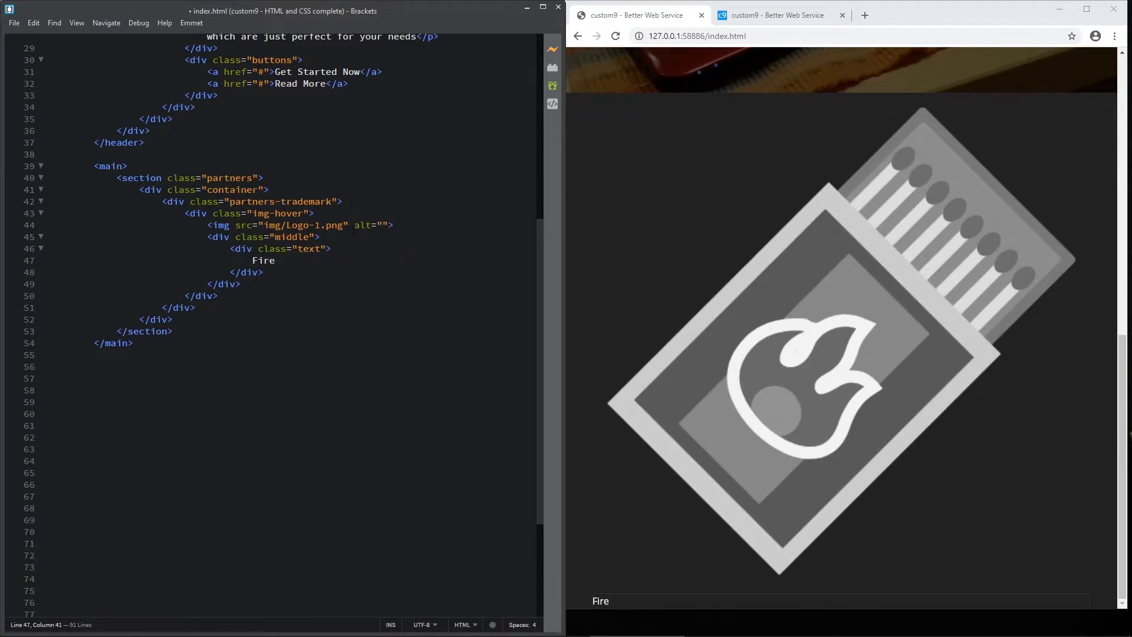
{"action": "type", "text": "Match"}
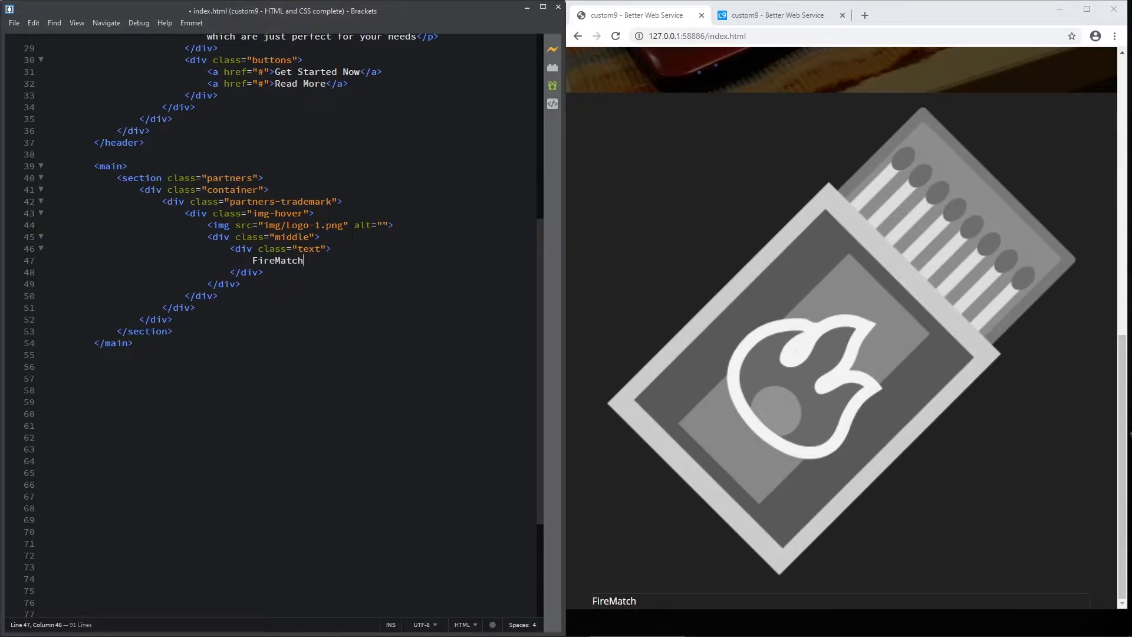
Paste copies of the img-hover block until the section holds six Logo-1/FireMatch entries.
{"action": "scroll", "scroll_direction": "up", "scroll_amount": 3}
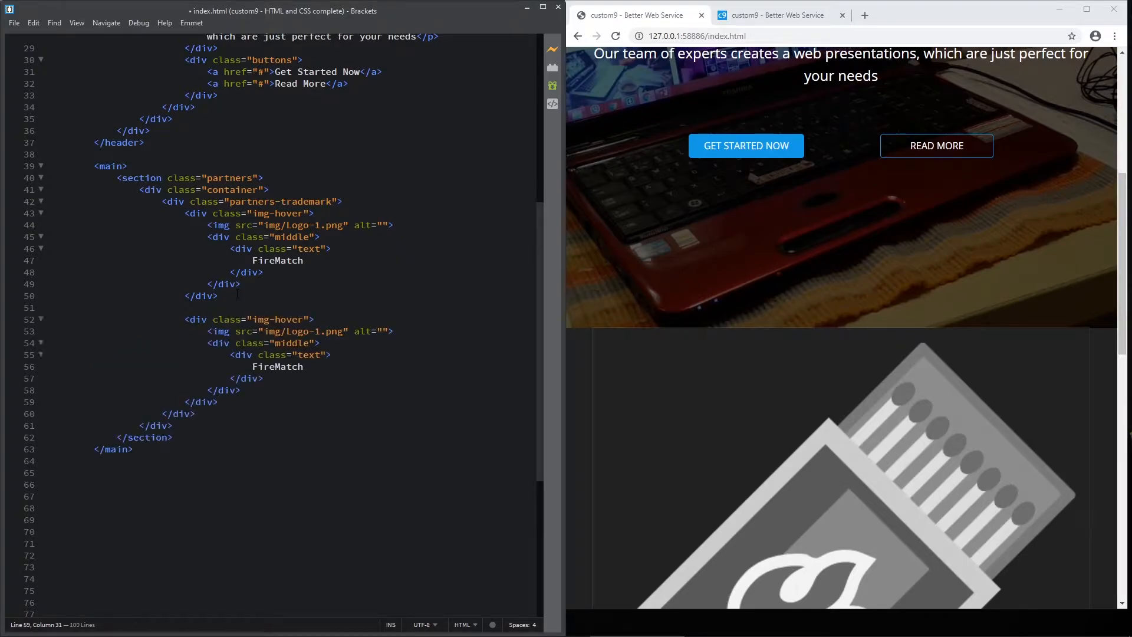
{"action": "key", "text": "enter"}
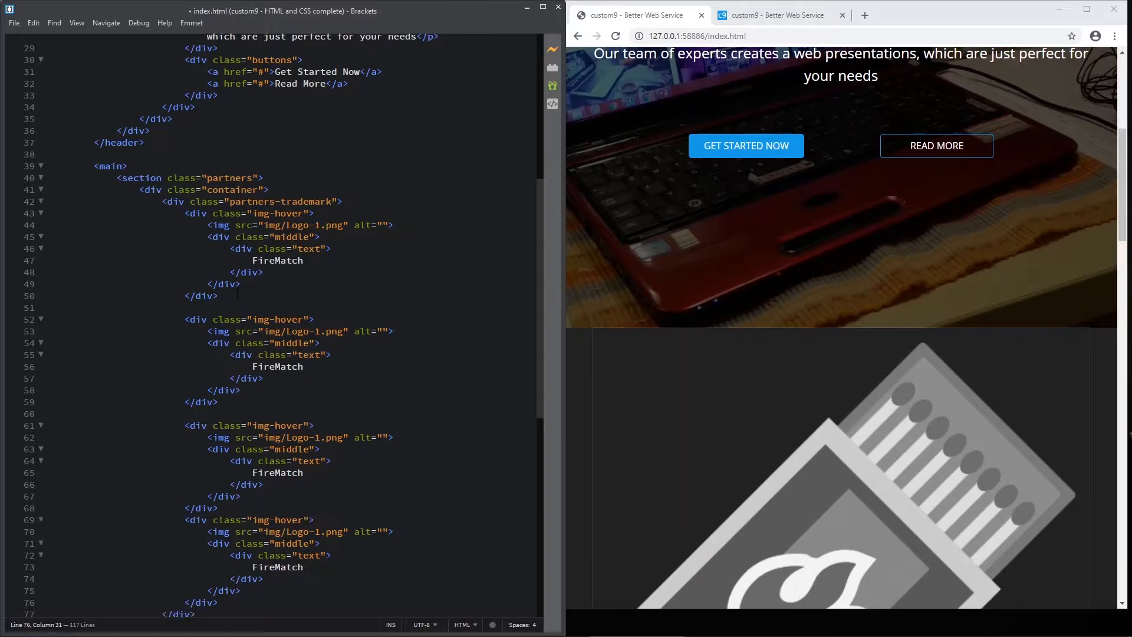
{"action": "scroll", "scroll_direction": "down", "scroll_amount": 3}
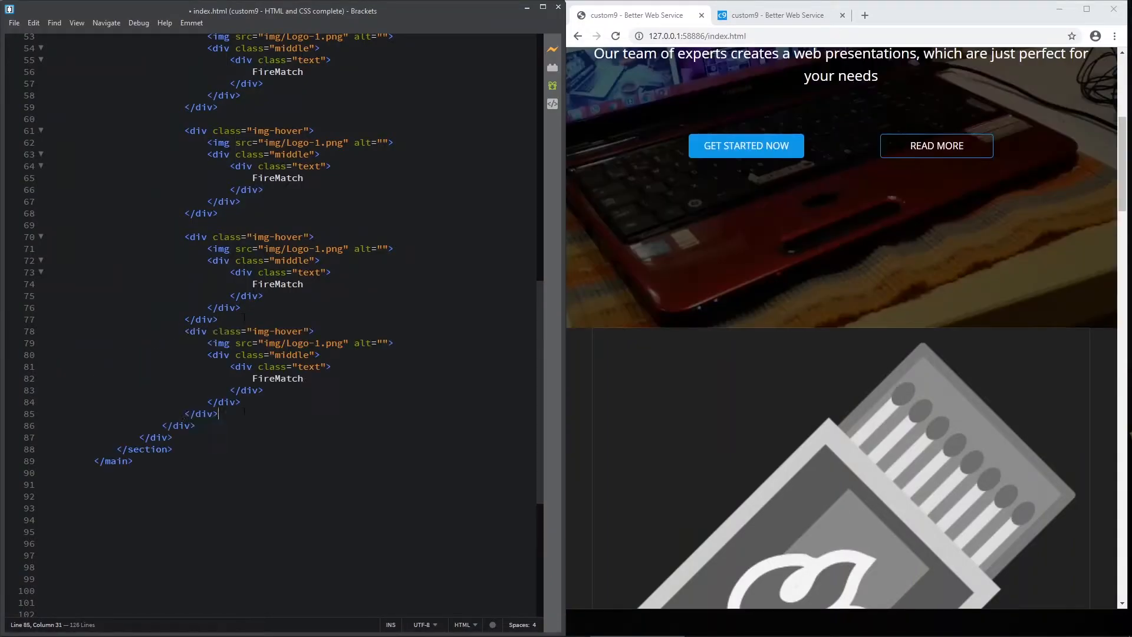
{"action": "key", "text": "Enter"}
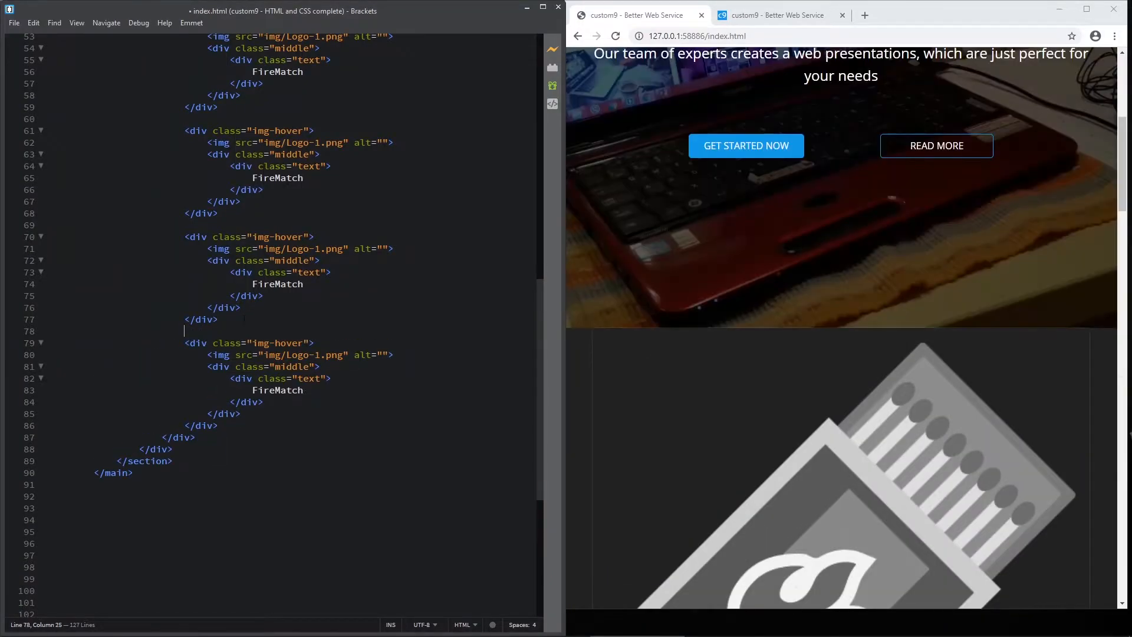
{"action": "key", "text": "enter"}
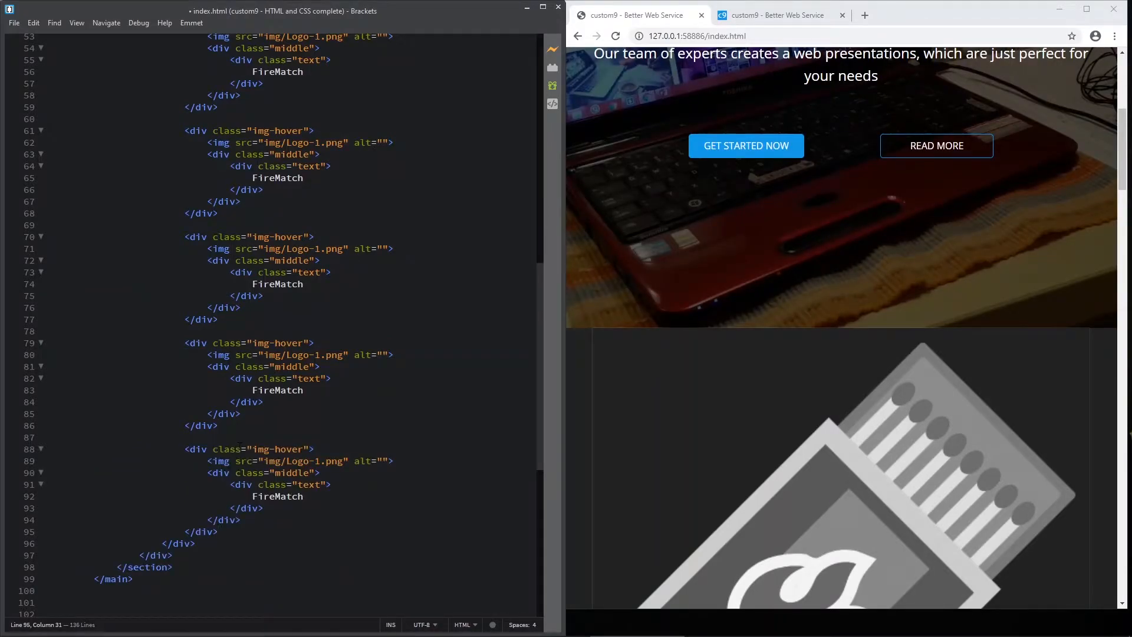
{"action": "scroll", "scroll_direction": "up", "scroll_amount": 3}
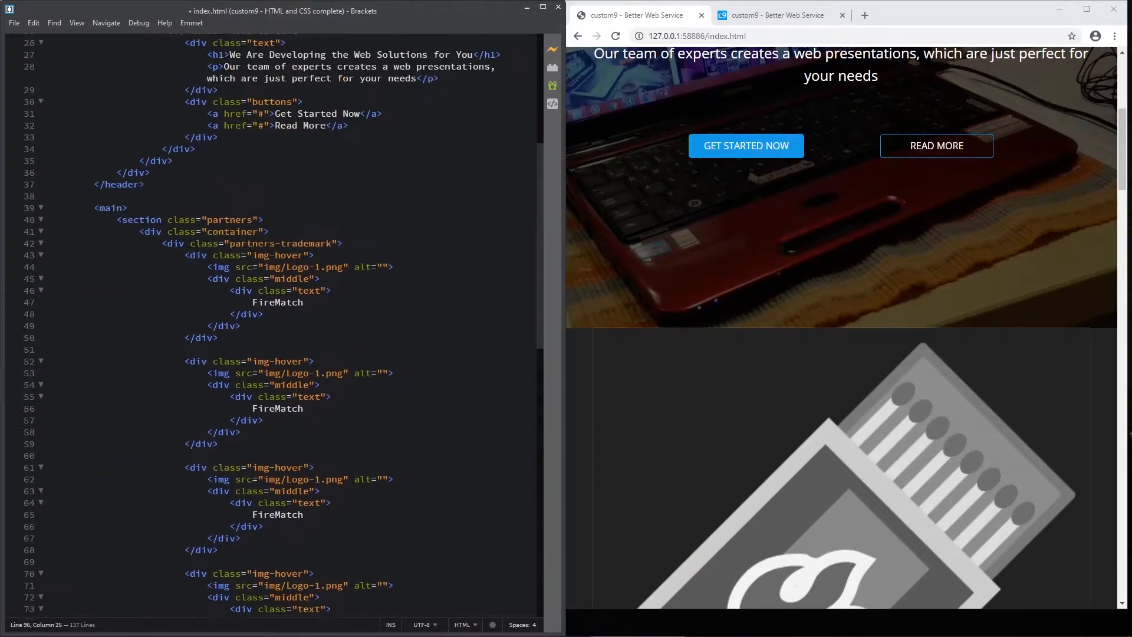
{"action": "scroll", "scroll_direction": "up", "scroll_amount": 3}
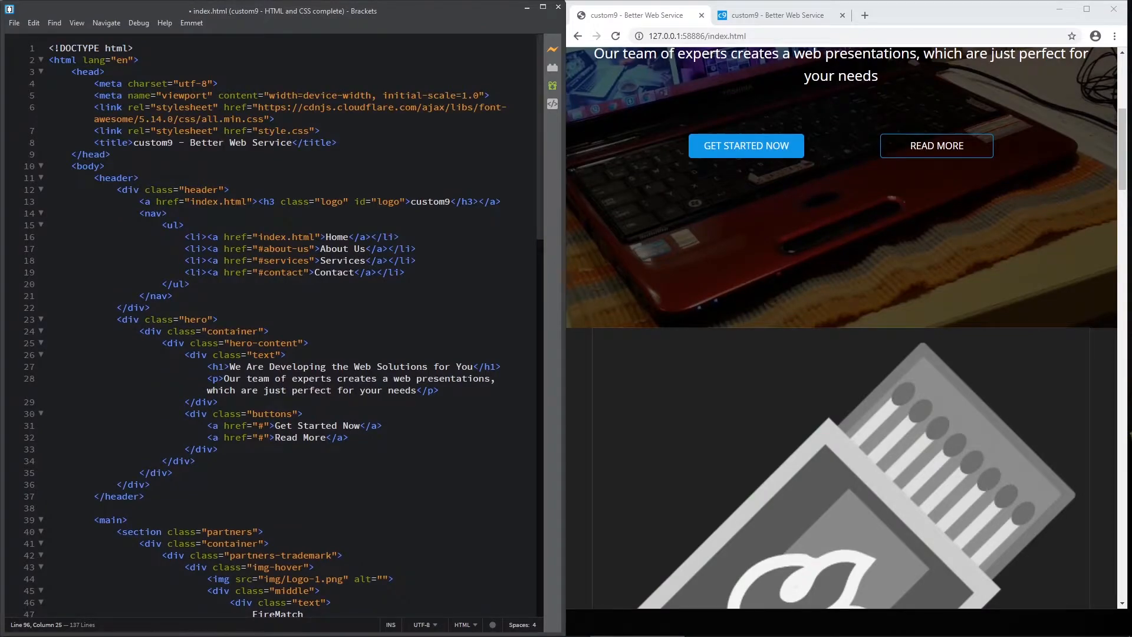
{"action": "scroll", "scroll_direction": "down", "scroll_amount": 3}
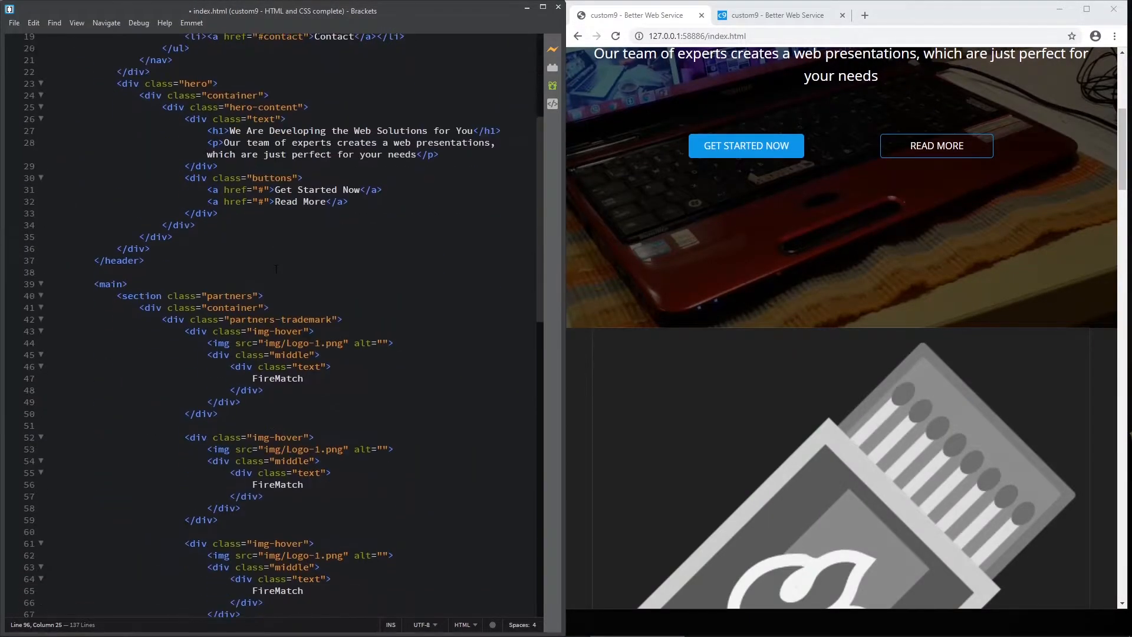
{"action": "scroll", "scroll_direction": "up", "scroll_amount": 3}
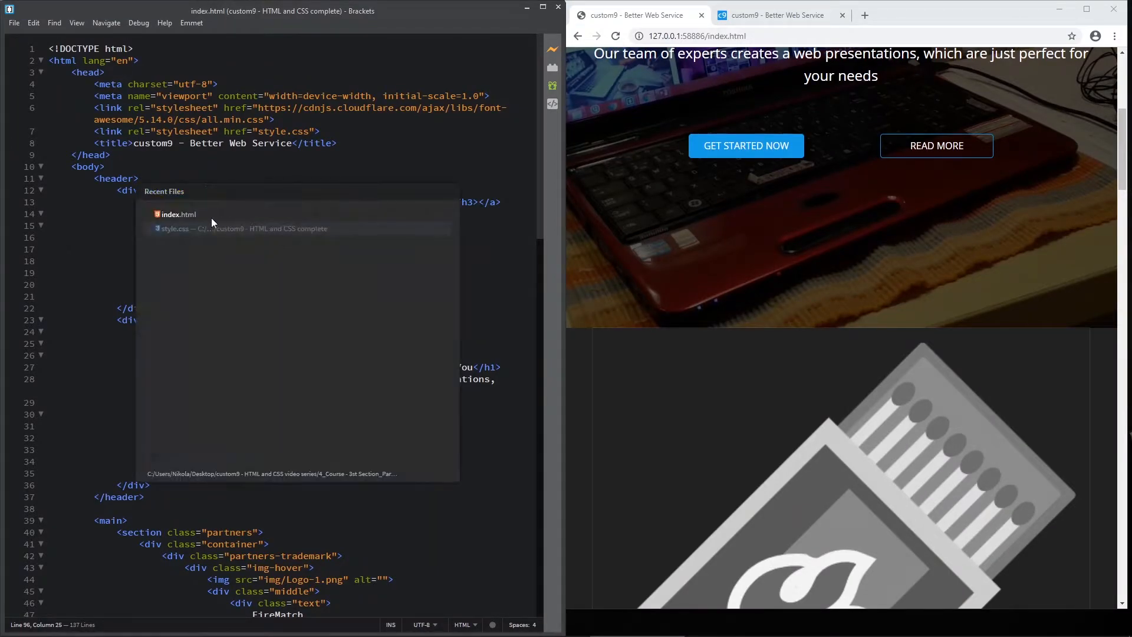
Start a /* Partners Section */ comment at the bottom of style.css.
{"action": "left_click", "coordinate": [174, 227]}
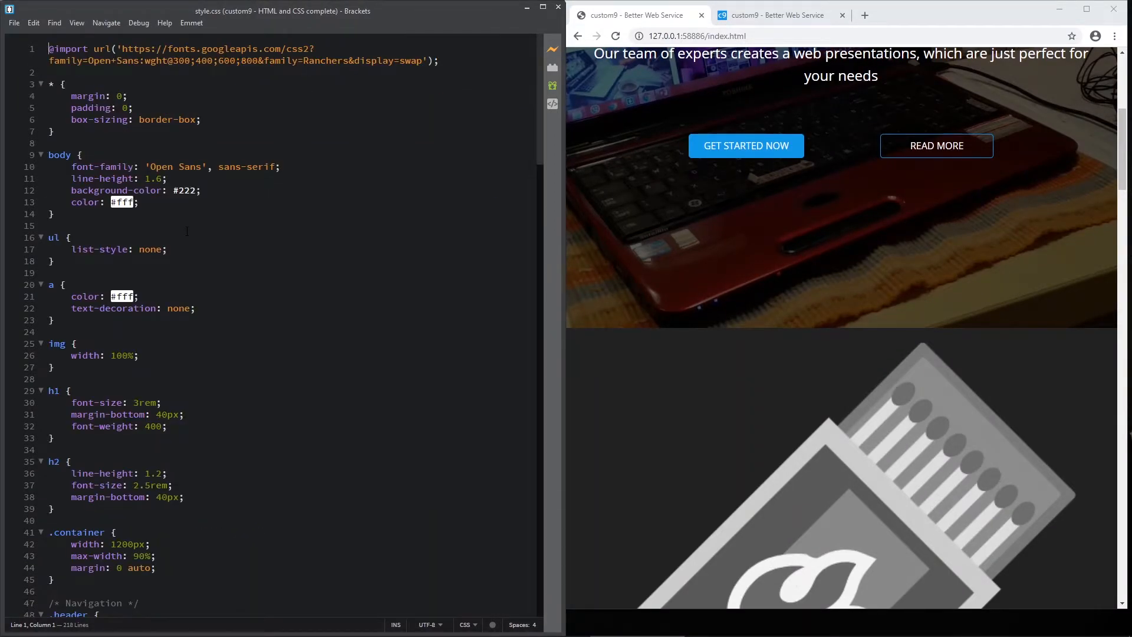
{"action": "scroll", "scroll_direction": "down", "scroll_amount": 3}
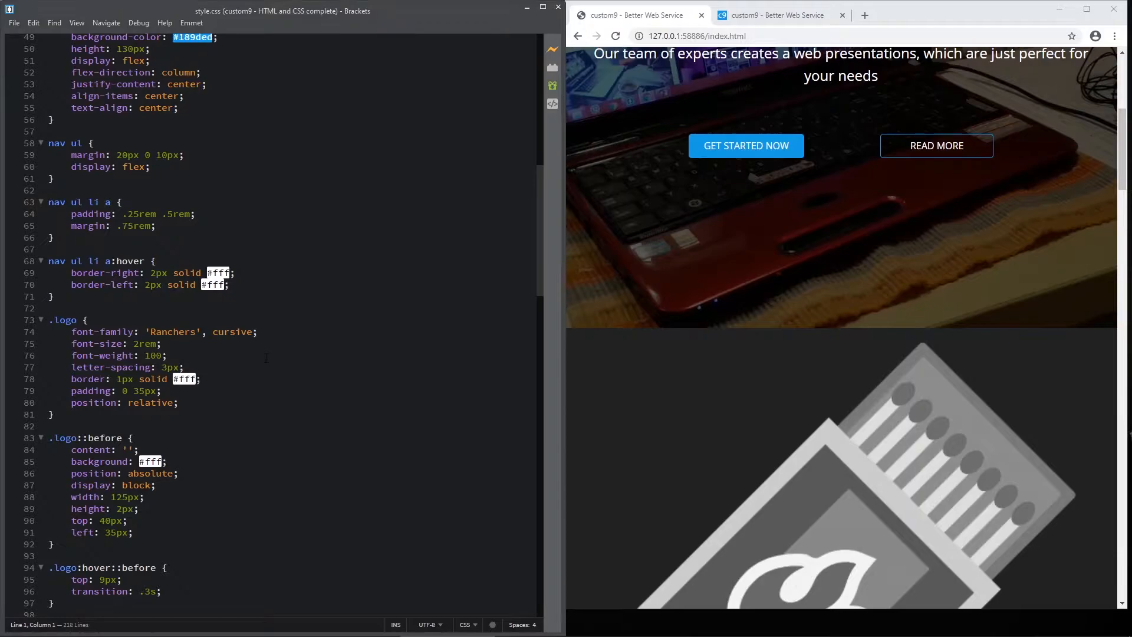
{"action": "scroll", "scroll_direction": "down", "scroll_amount": 3}
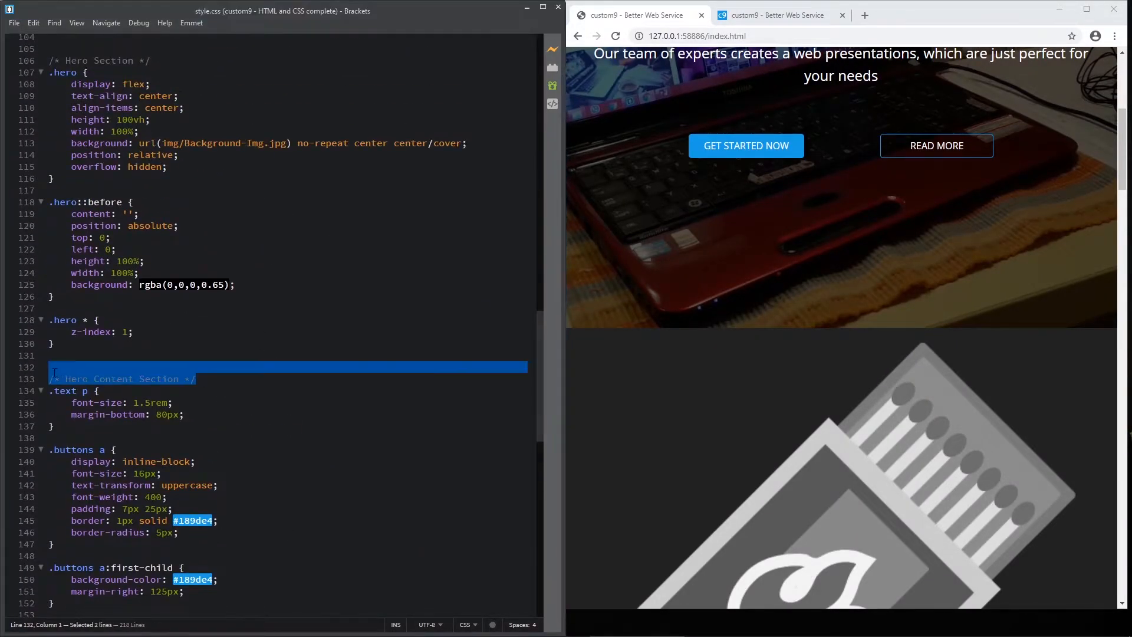
{"action": "scroll", "scroll_direction": "down", "scroll_amount": 3}
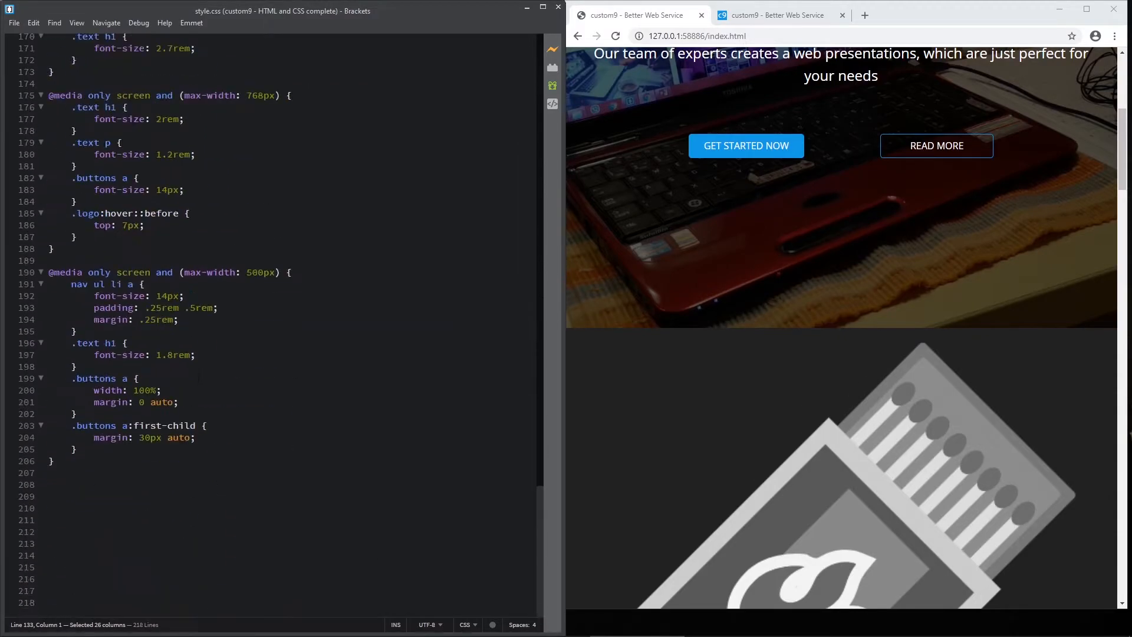
{"action": "left_click", "coordinate": [116, 485]}
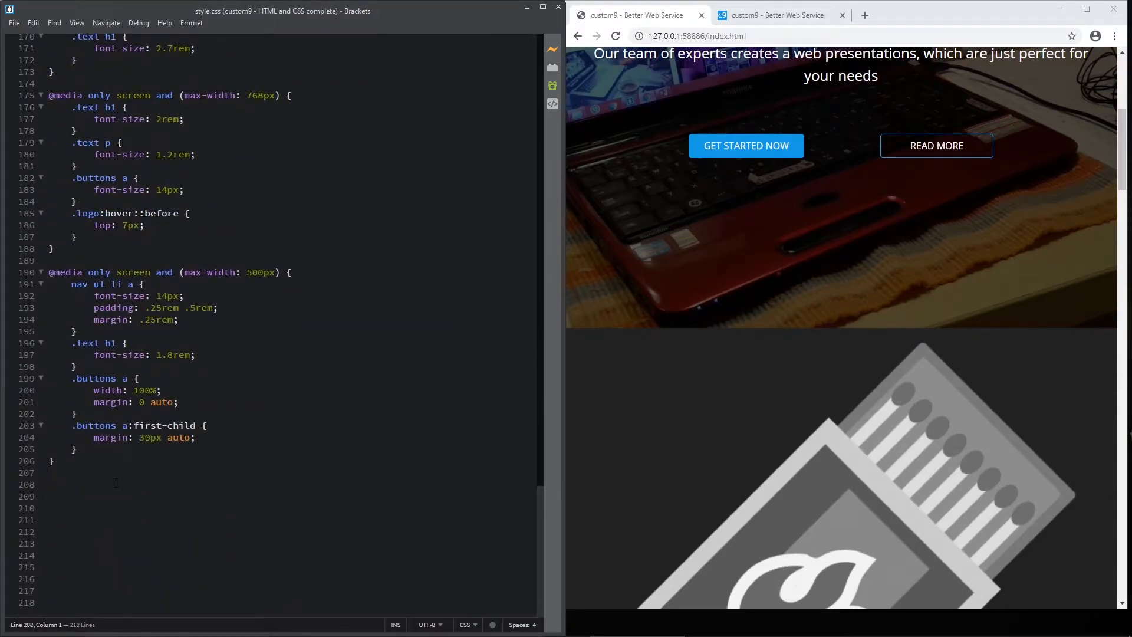
{"action": "type", "text": "/* Hero Content Section */"}
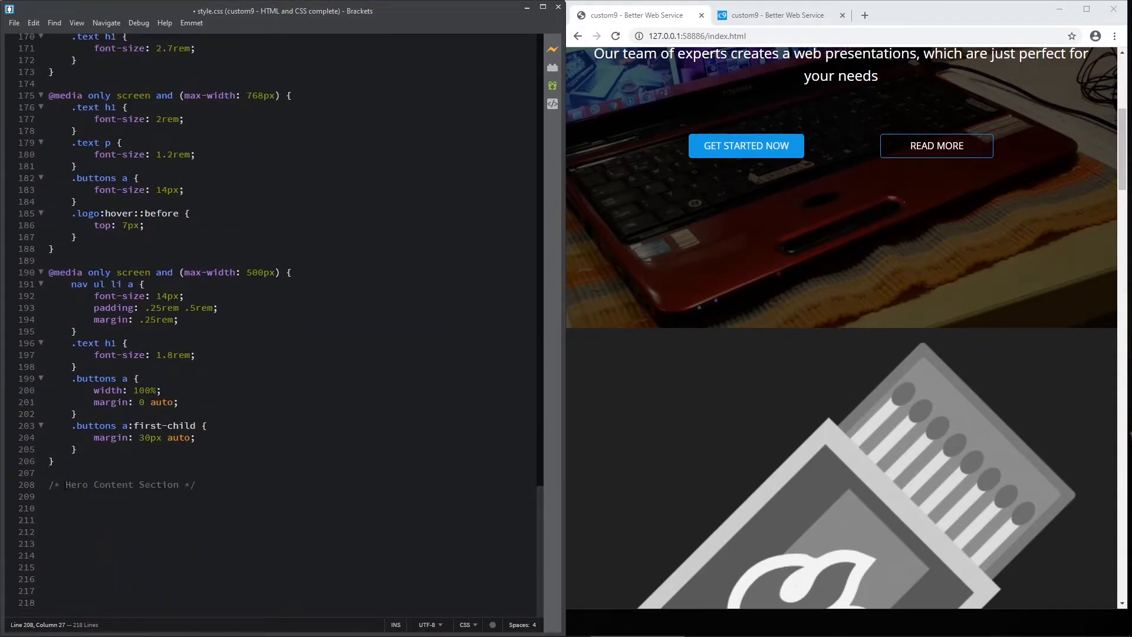
{"action": "double_click", "coordinate": [76, 485]}
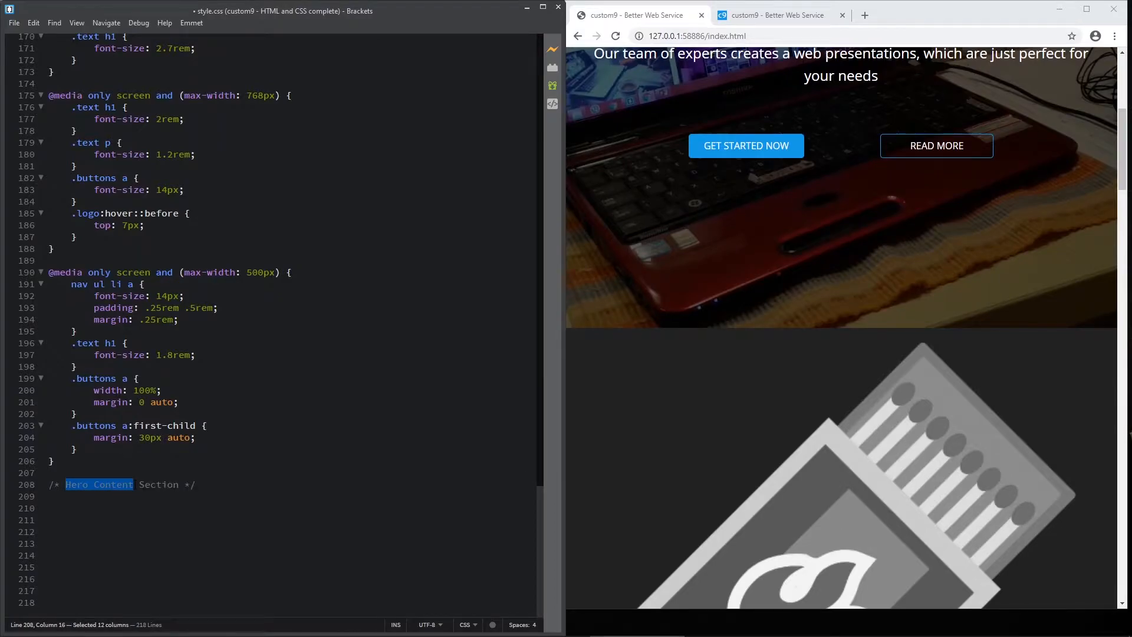
{"action": "type", "text": "Partner"}
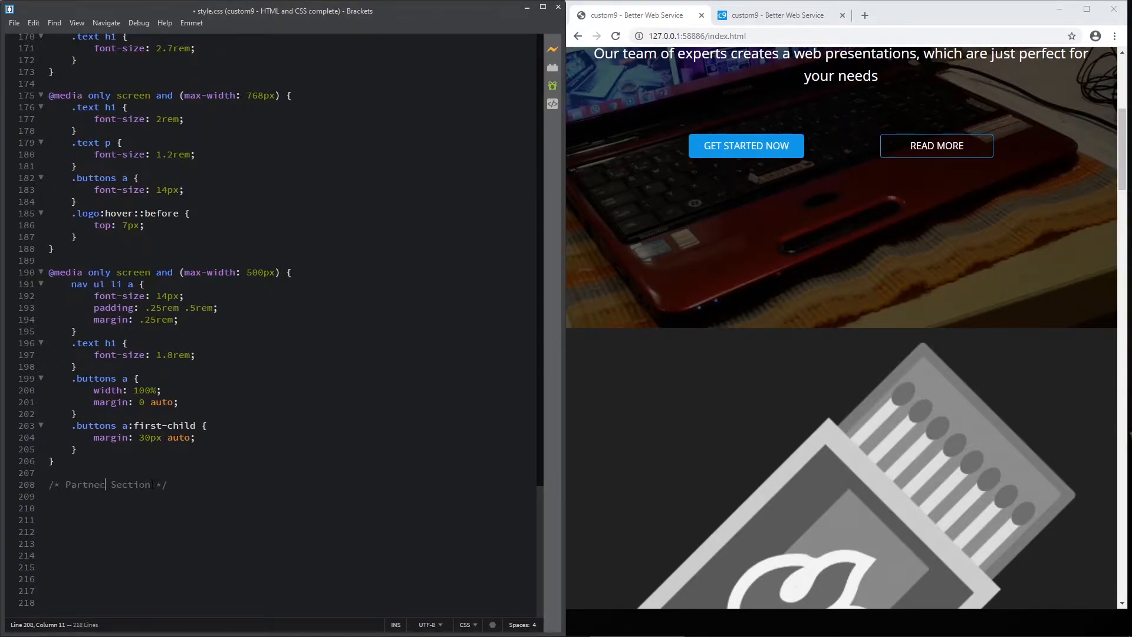
{"action": "type", "text": "s"}
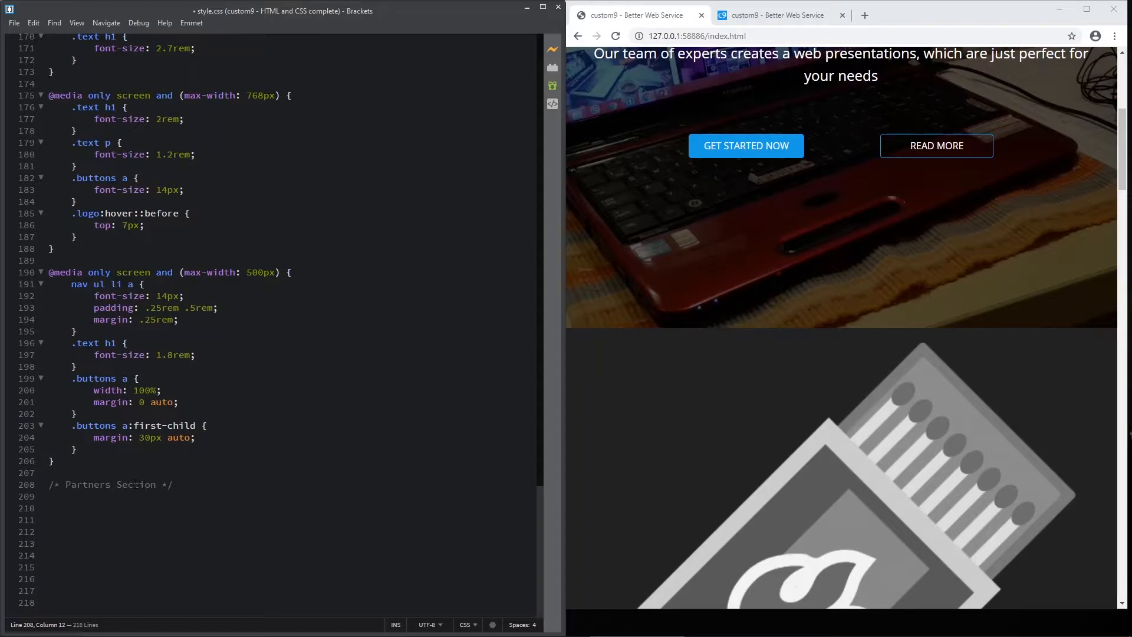
Write .partners { background-color: #222; padding: 20px 0; } and begin a .partners-trademark rule.
{"action": "type", "text": "."}
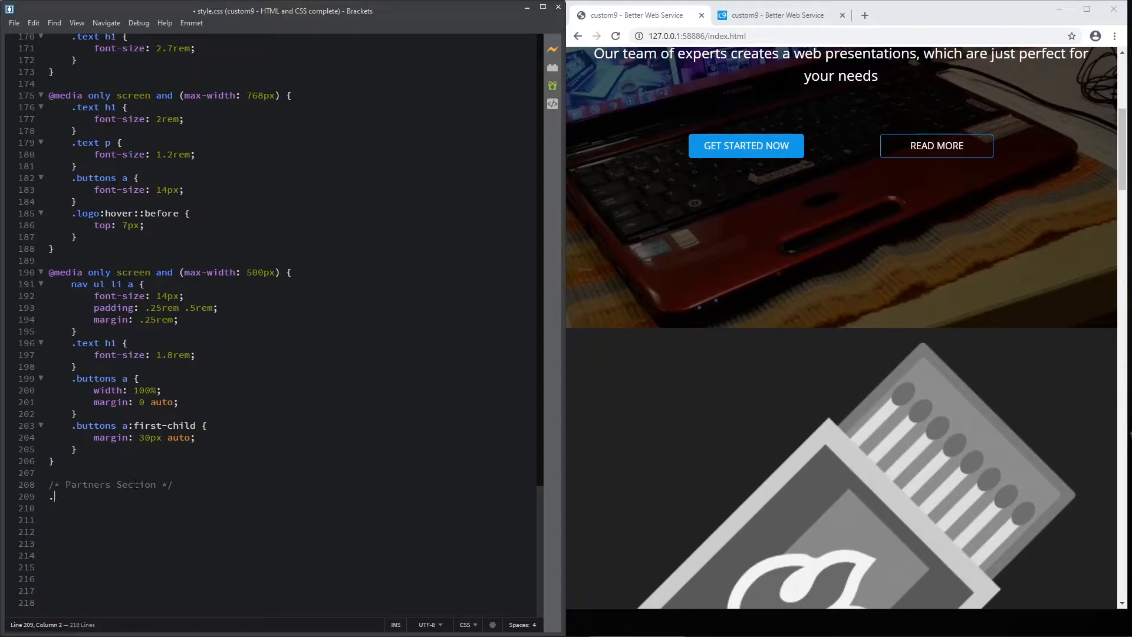
{"action": "type", "text": "partners {"}
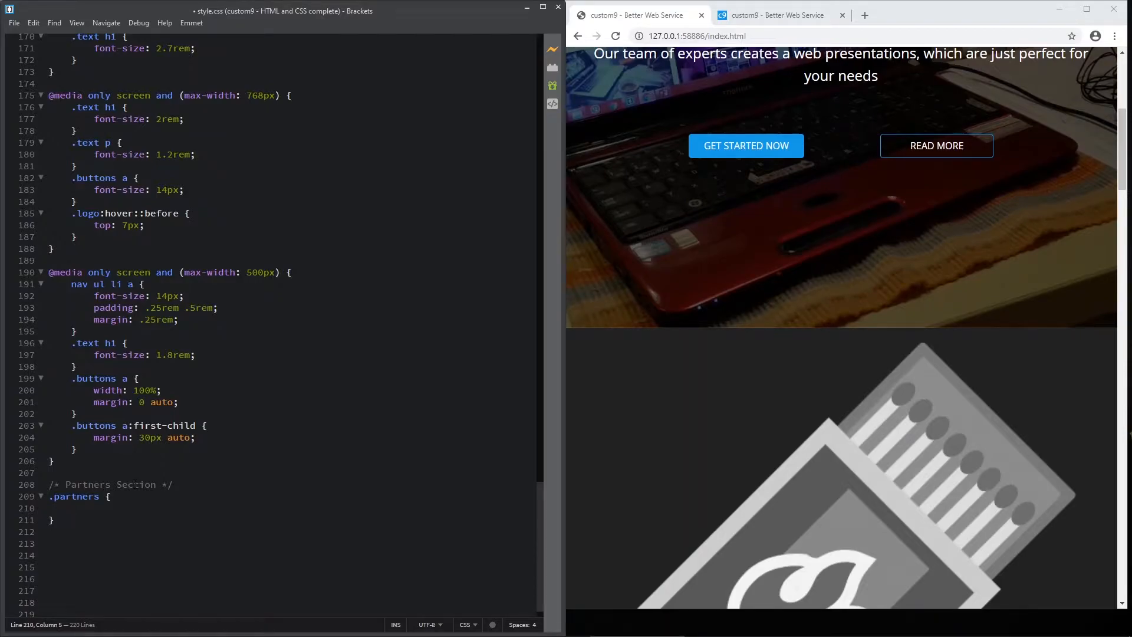
{"action": "type", "text": "bac"}
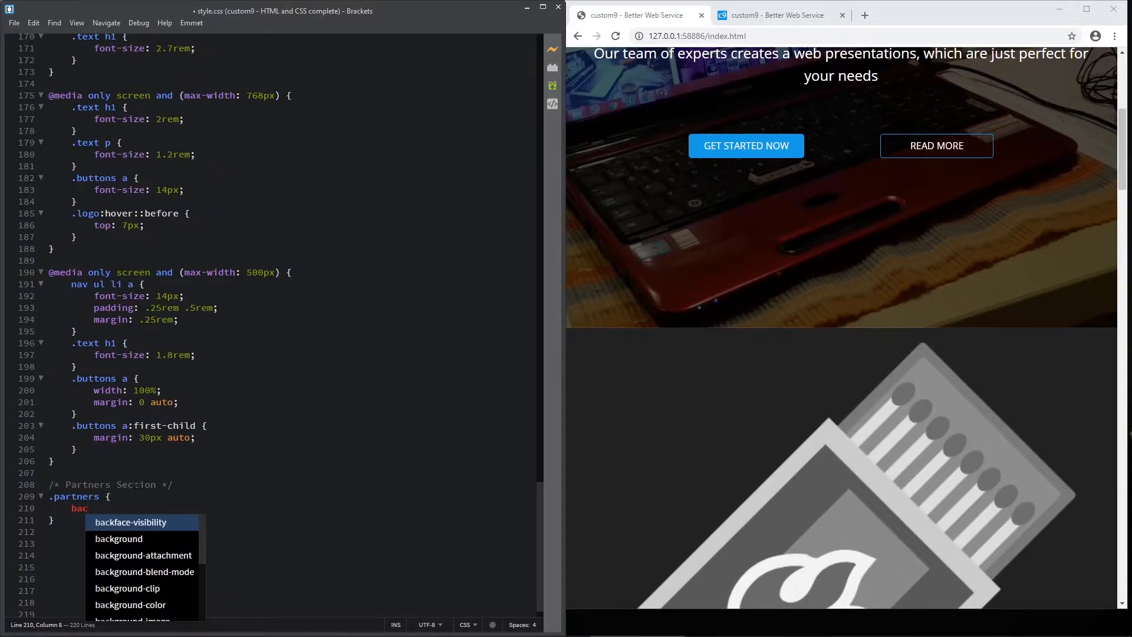
{"action": "type", "text": "background-color: #222"}
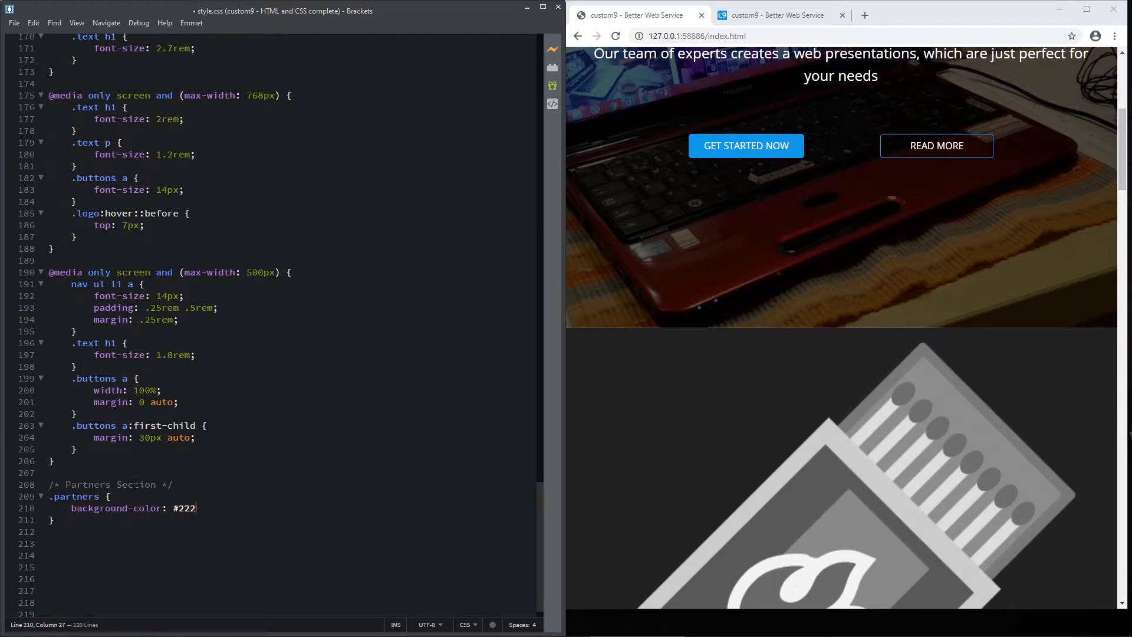
{"action": "key", "text": "Enter"}
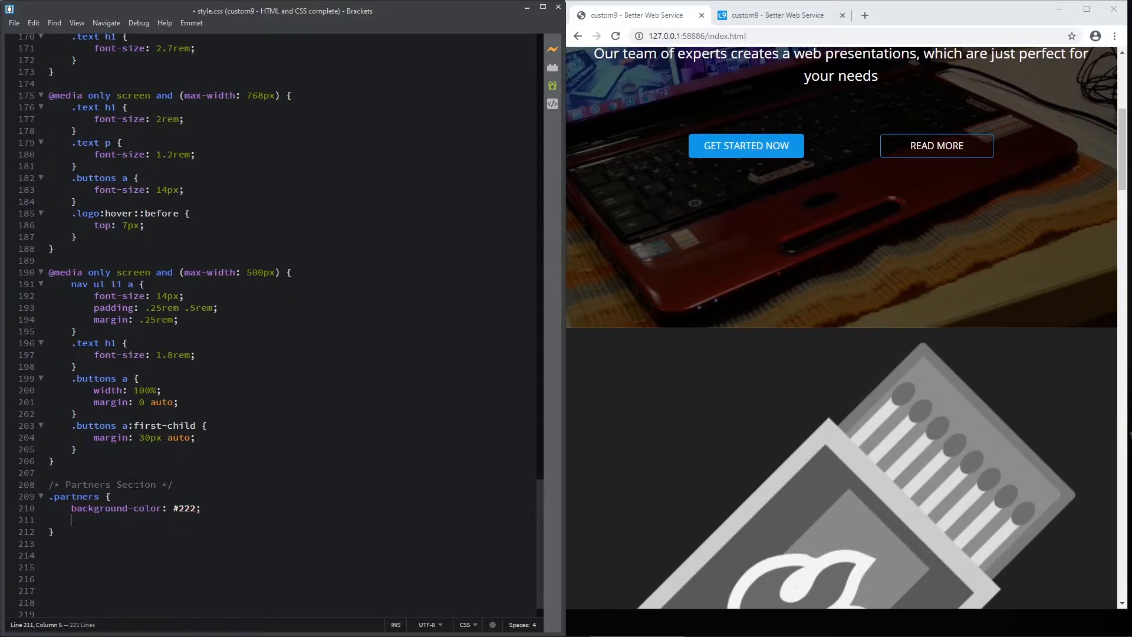
{"action": "type", "text": "padding: 20px"}
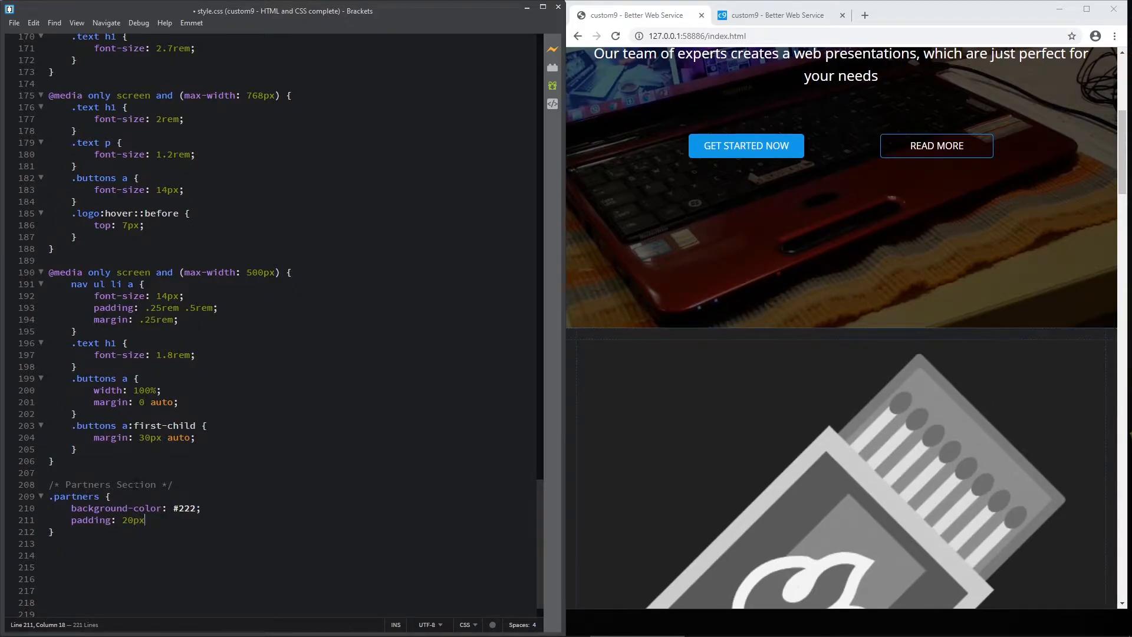
{"action": "type", "text": "0;"}
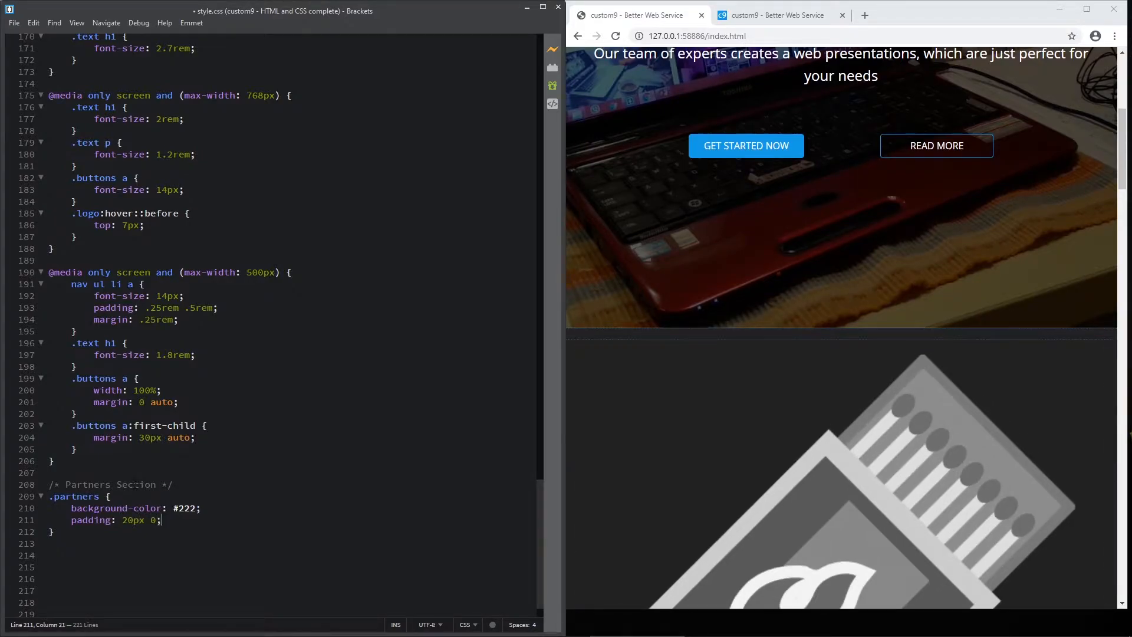
{"action": "key", "text": "enter"}
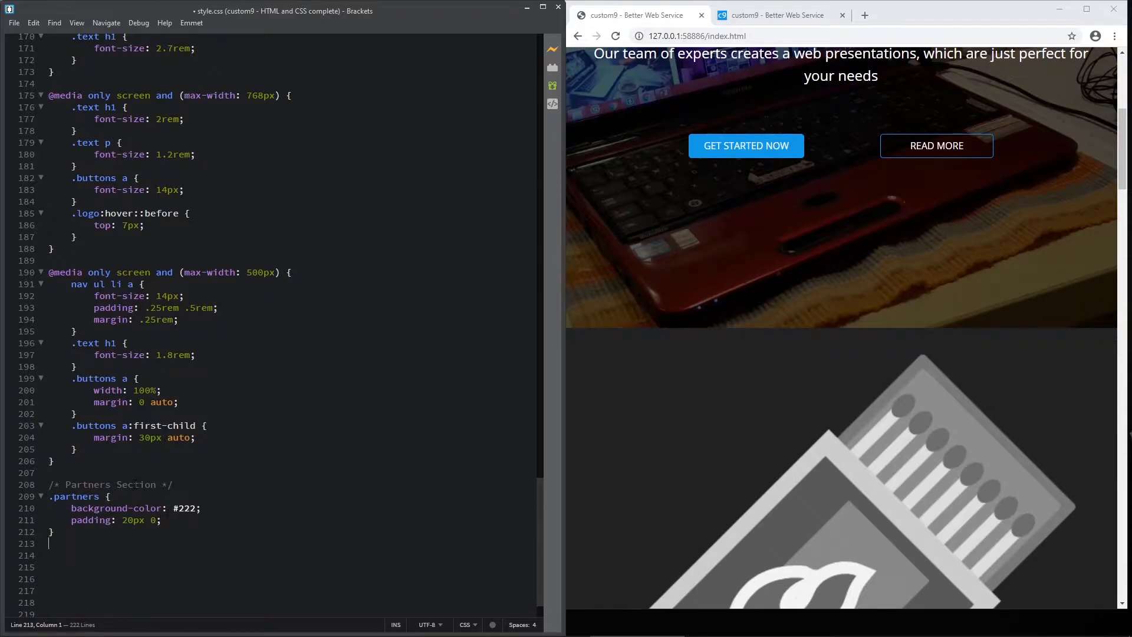
{"action": "type", "text": "."}
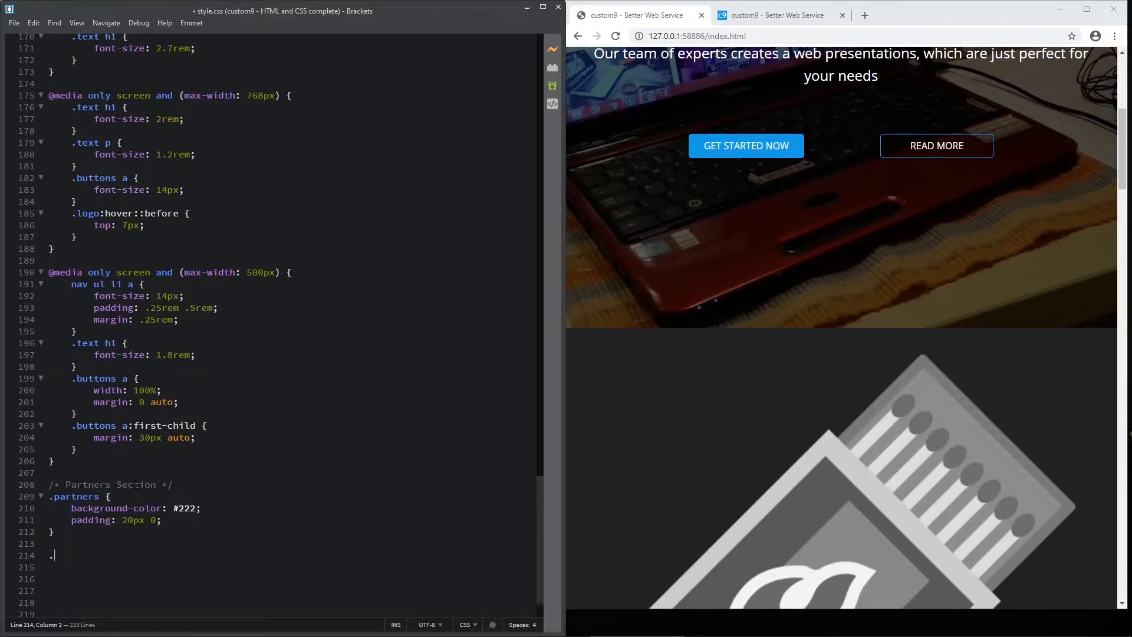
{"action": "type", "text": "partner"}
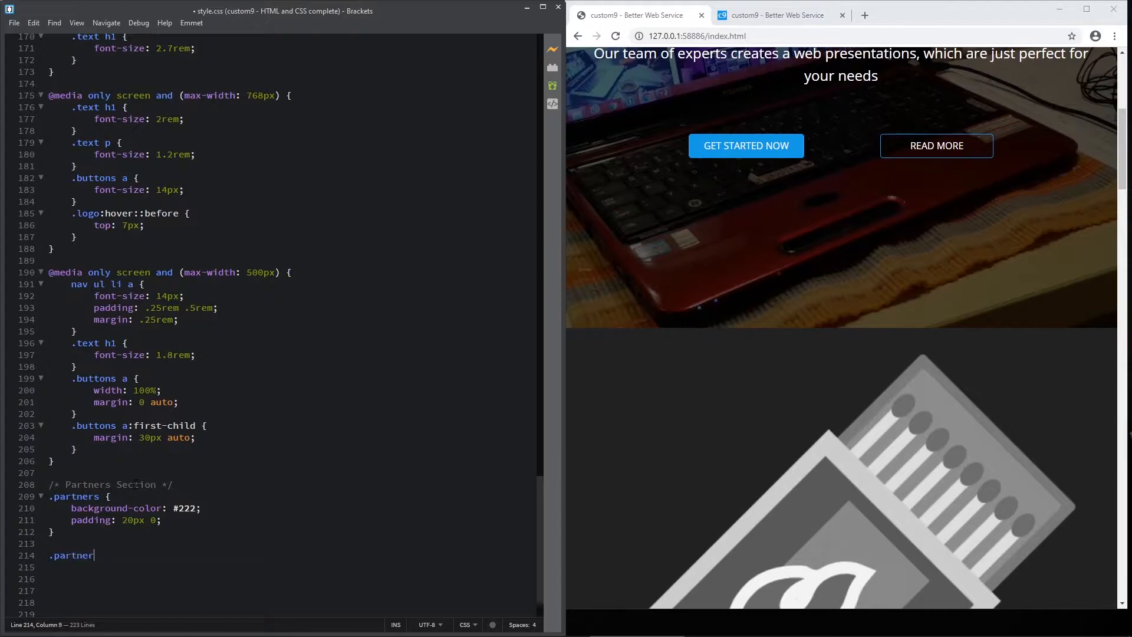
{"action": "type", "text": "s-trademark {"}
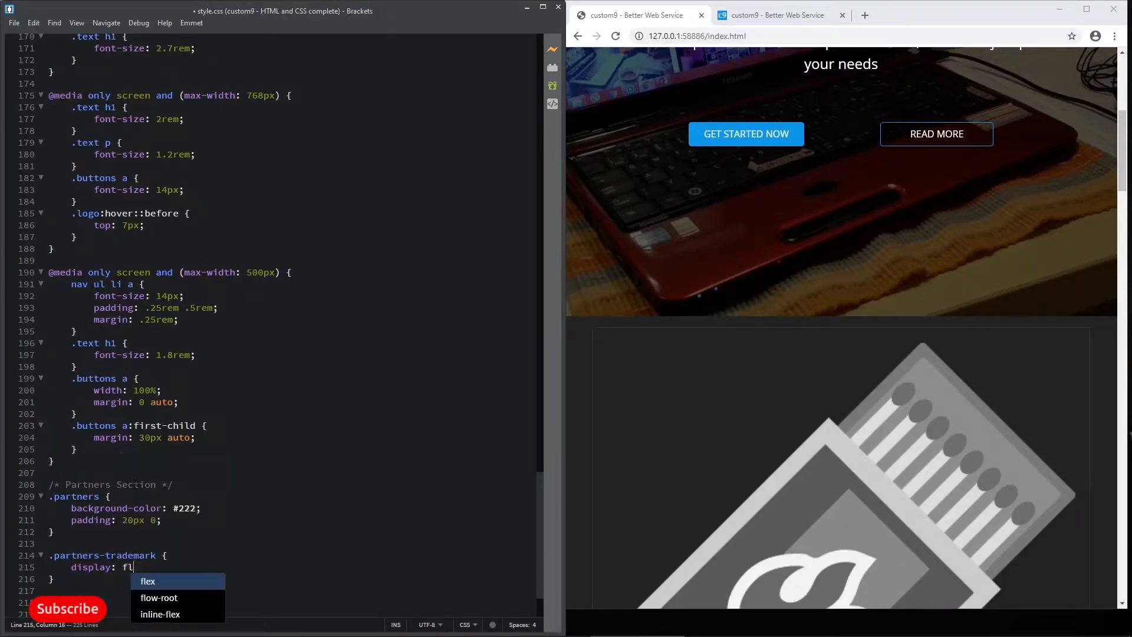
Set display: flex on partners-trademark, then renumber the img sources through Logo-6.png.
{"action": "left_click", "coordinate": [147, 580]}
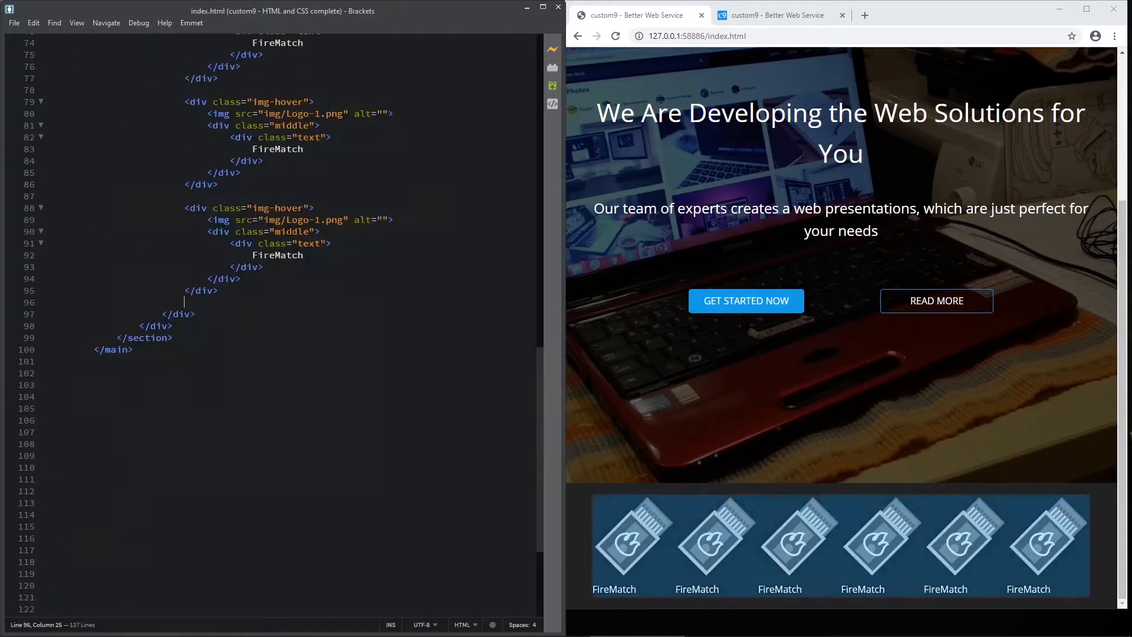
{"action": "scroll", "scroll_direction": "up", "scroll_amount": 3}
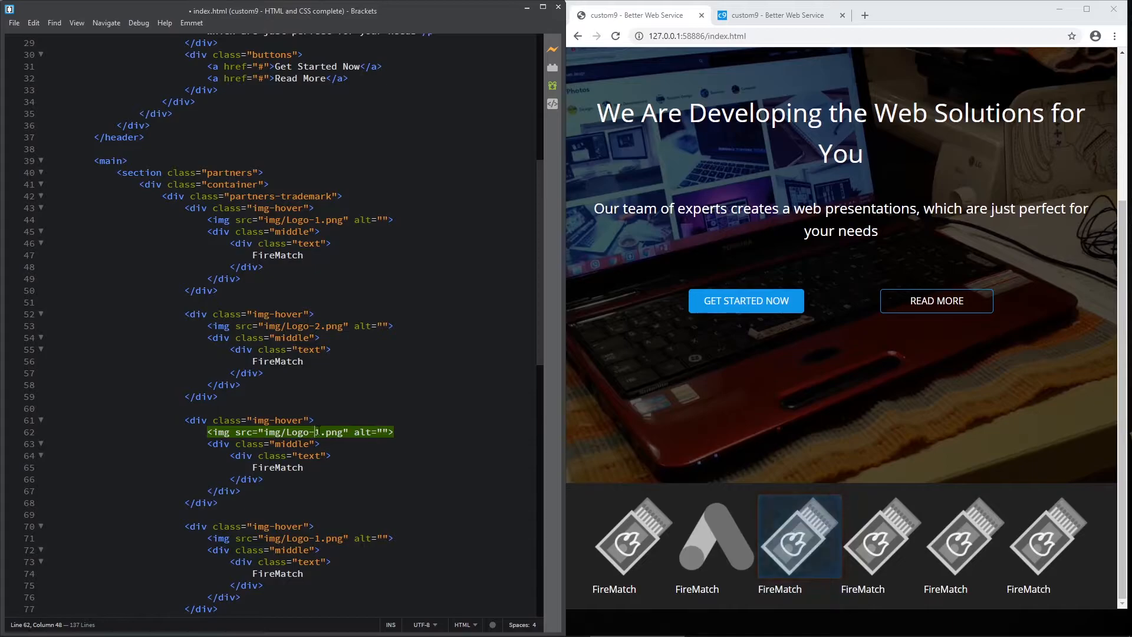
{"action": "type", "text": "3"}
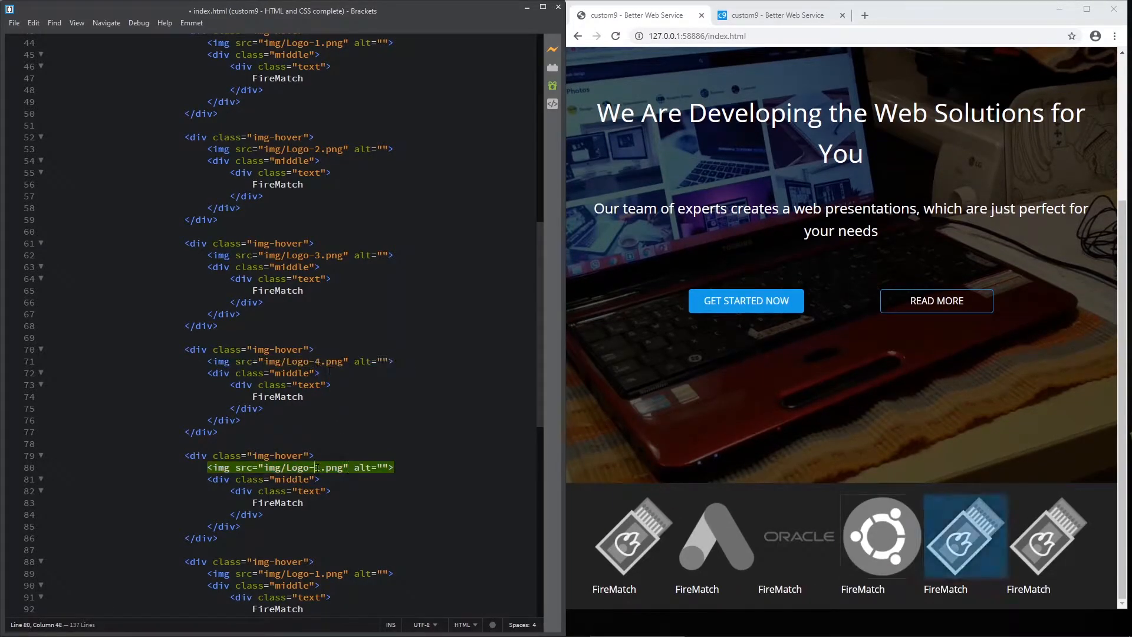
{"action": "type", "text": "5"}
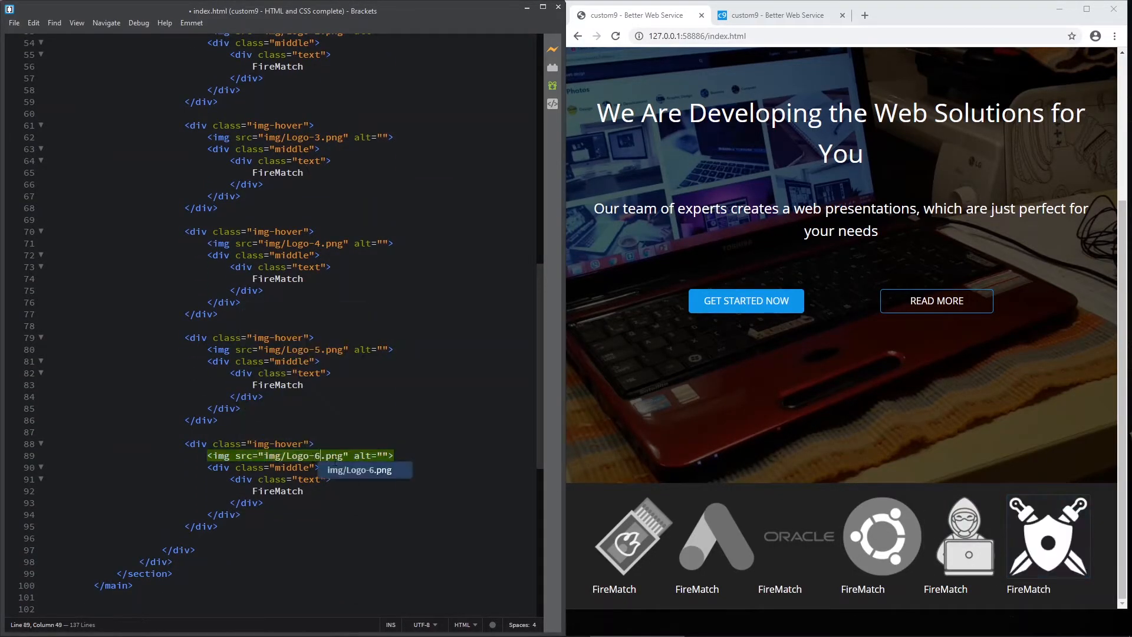
{"action": "scroll", "scroll_direction": "up", "scroll_amount": 3}
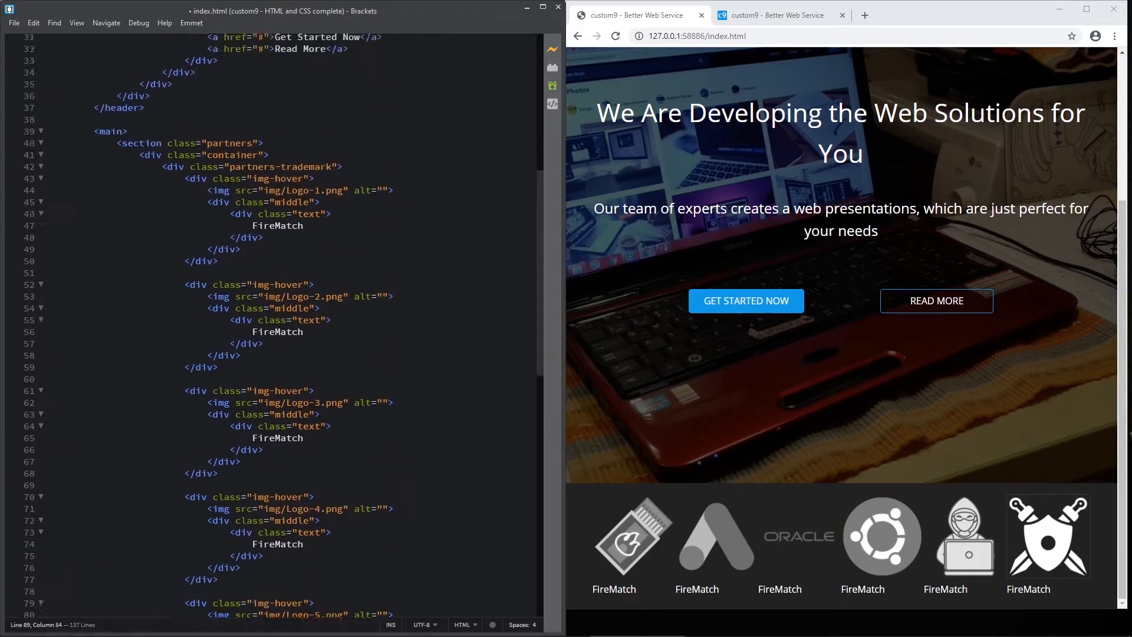
Reopen style.css via File > Open Recent and place the cursor below the trademark rule.
{"action": "left_click", "coordinate": [13, 22]}
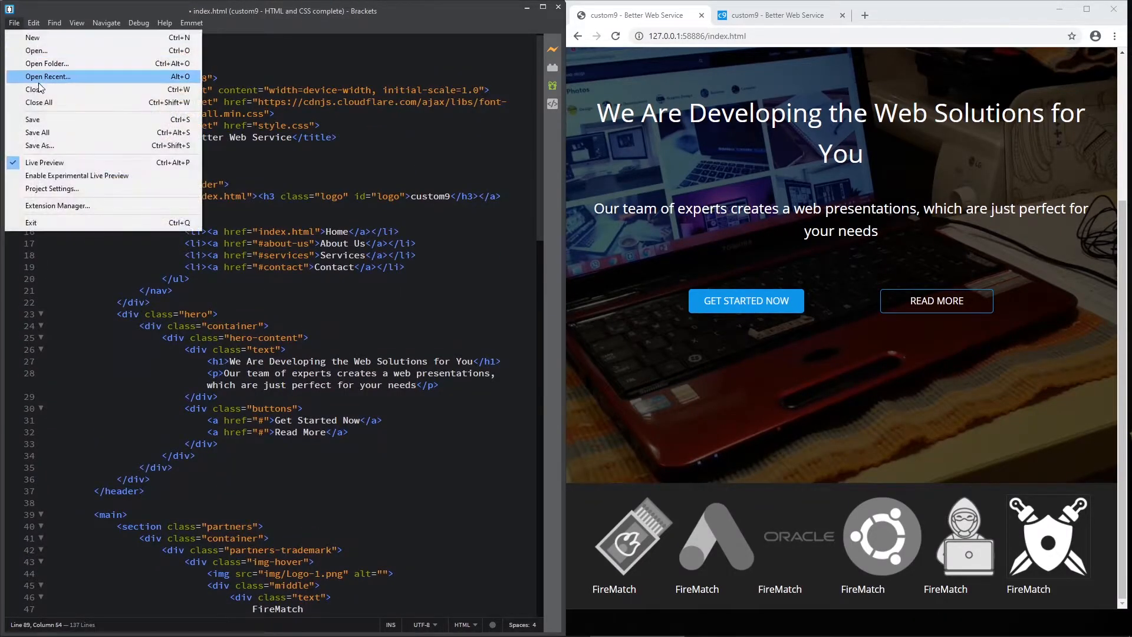
{"action": "left_click", "coordinate": [47, 77]}
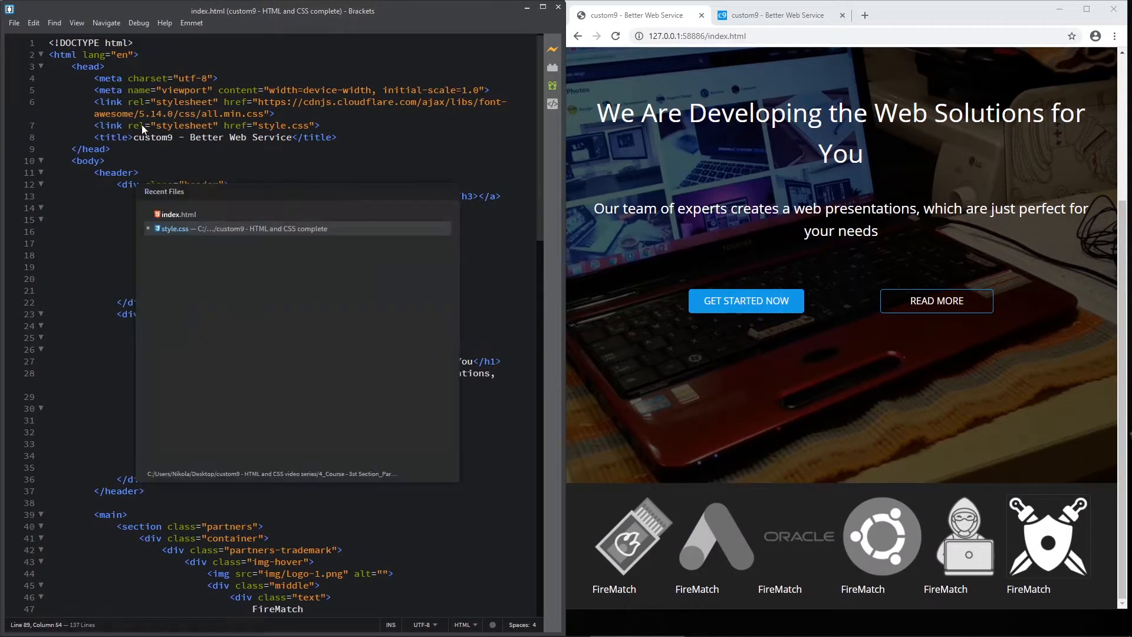
{"action": "left_click", "coordinate": [175, 228]}
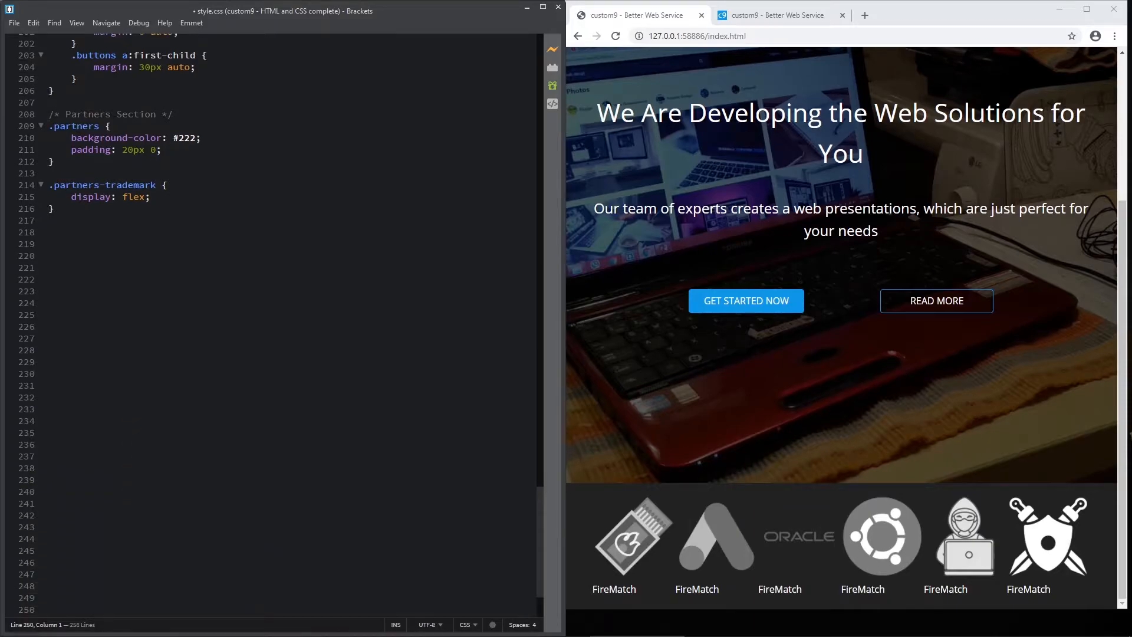
{"action": "left_click", "coordinate": [57, 232]}
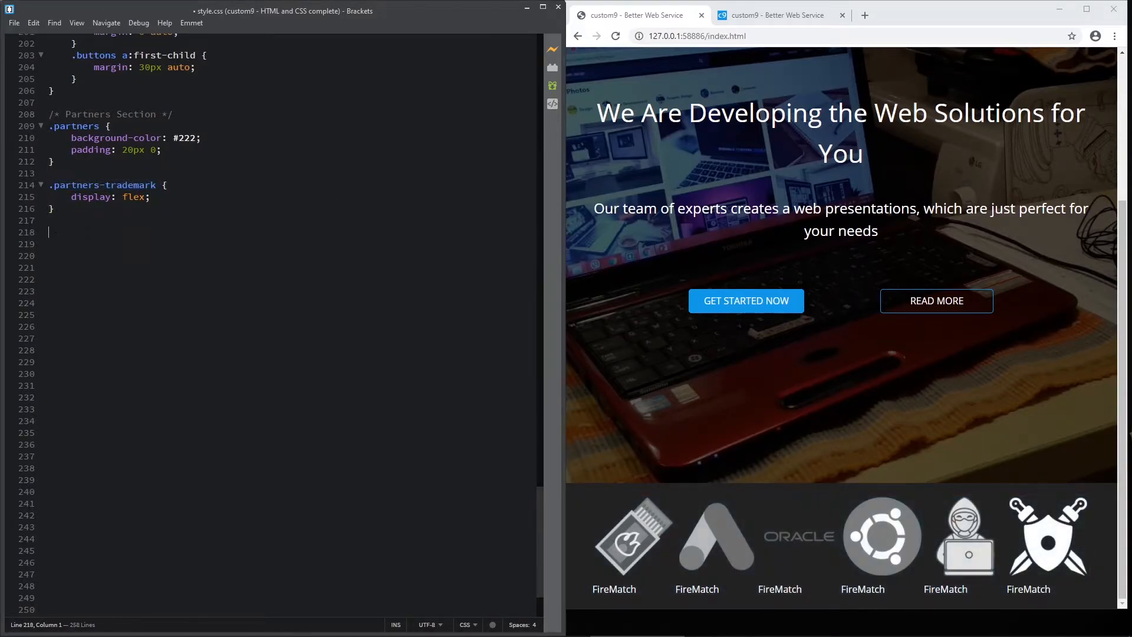
Write .partners-trademark img { display: block; margin: auto; width: 40 }.
{"action": "type", "text": ".partners-trademark img"}
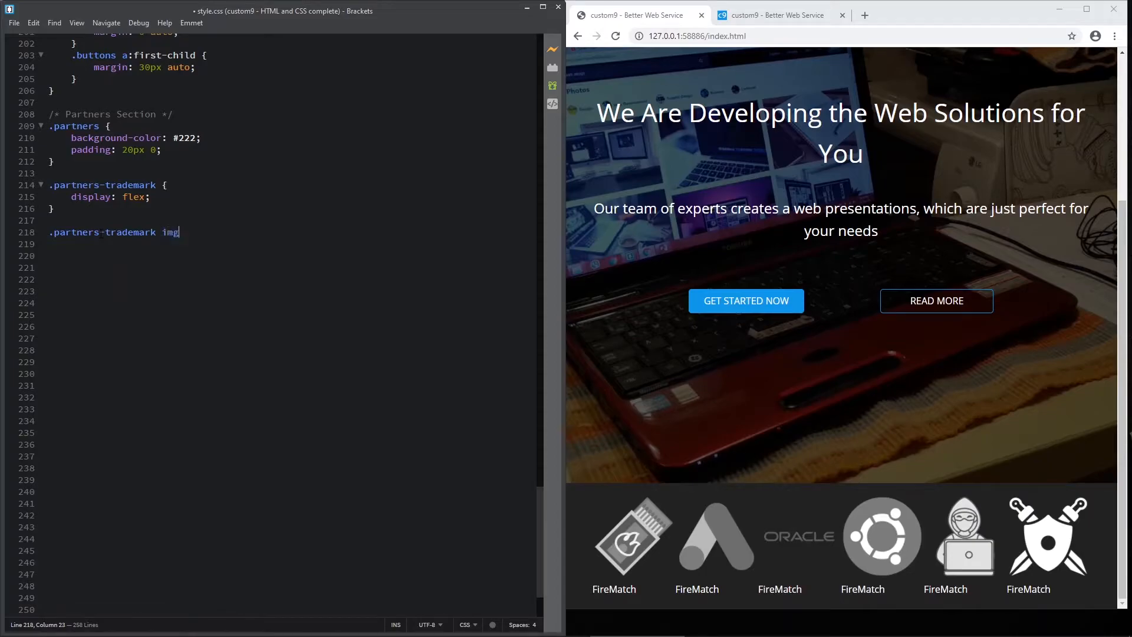
{"action": "type", "text": "{"}
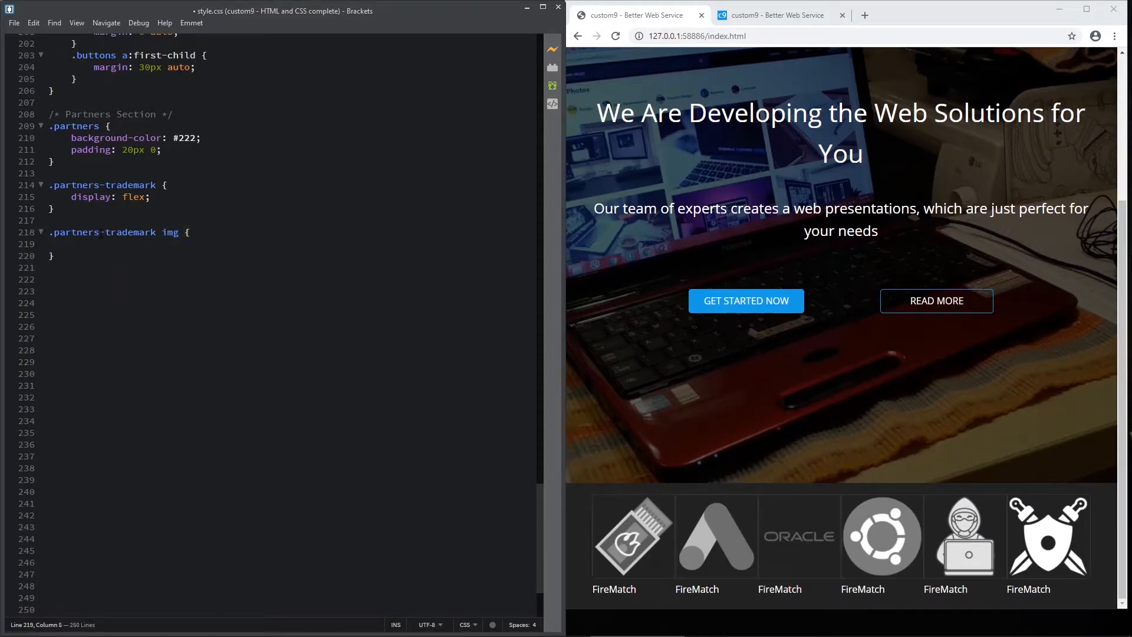
{"action": "type", "text": "display: block"}
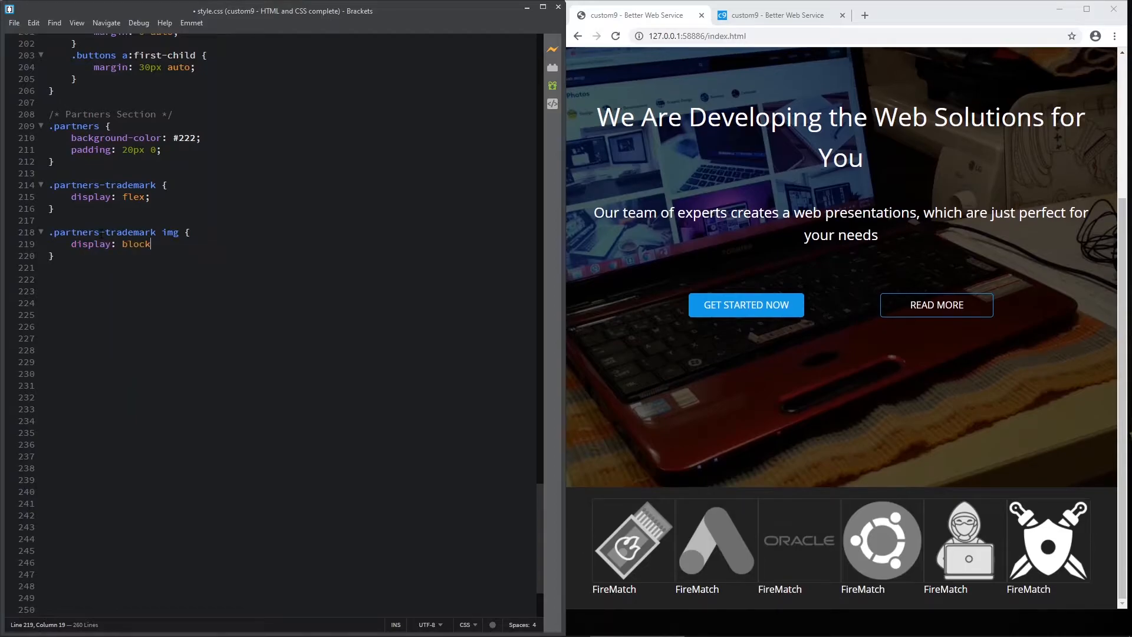
{"action": "key", "text": "Enter"}
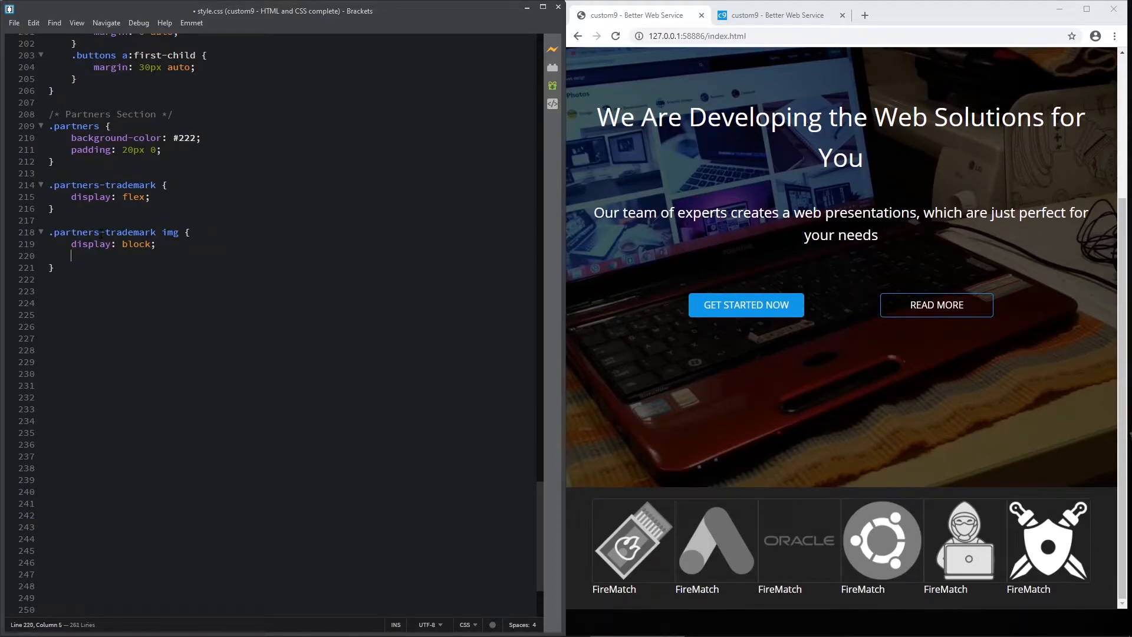
{"action": "type", "text": "margin: auto;"}
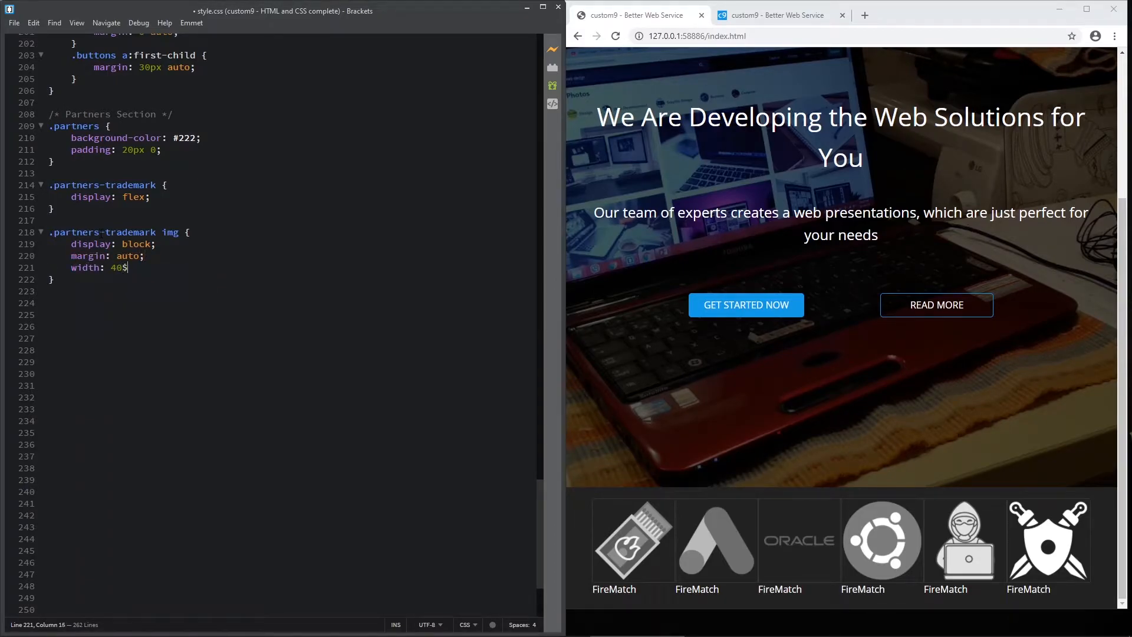
{"action": "key", "text": "Backspace"}
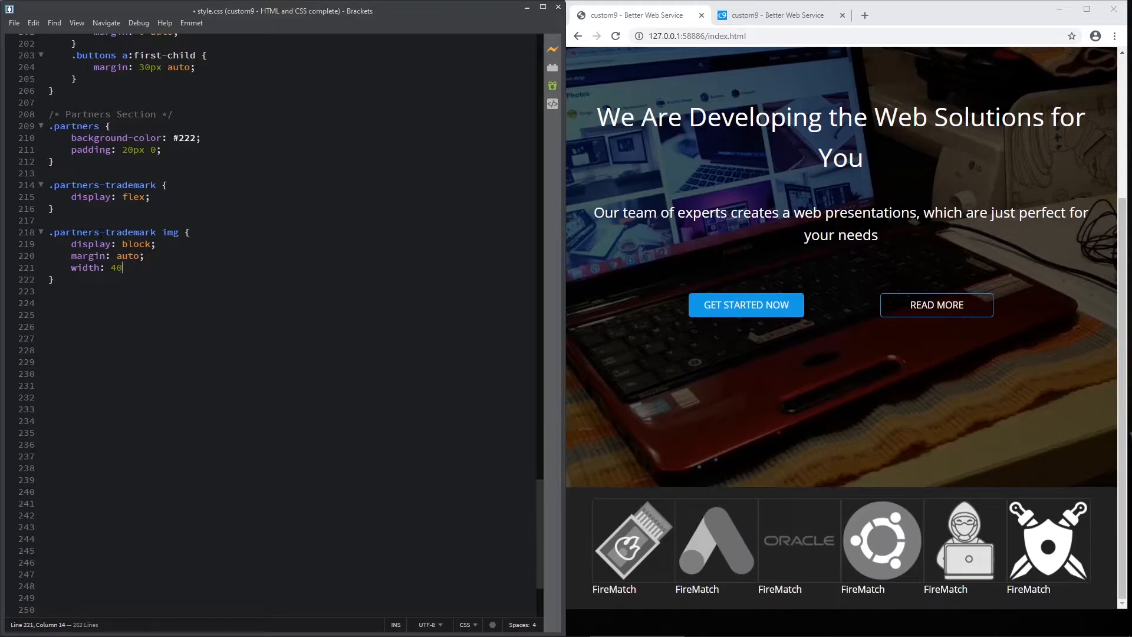
Finish width: 40%; and add an .img-hover rule with position: relative.
{"action": "type", "text": "%;"}
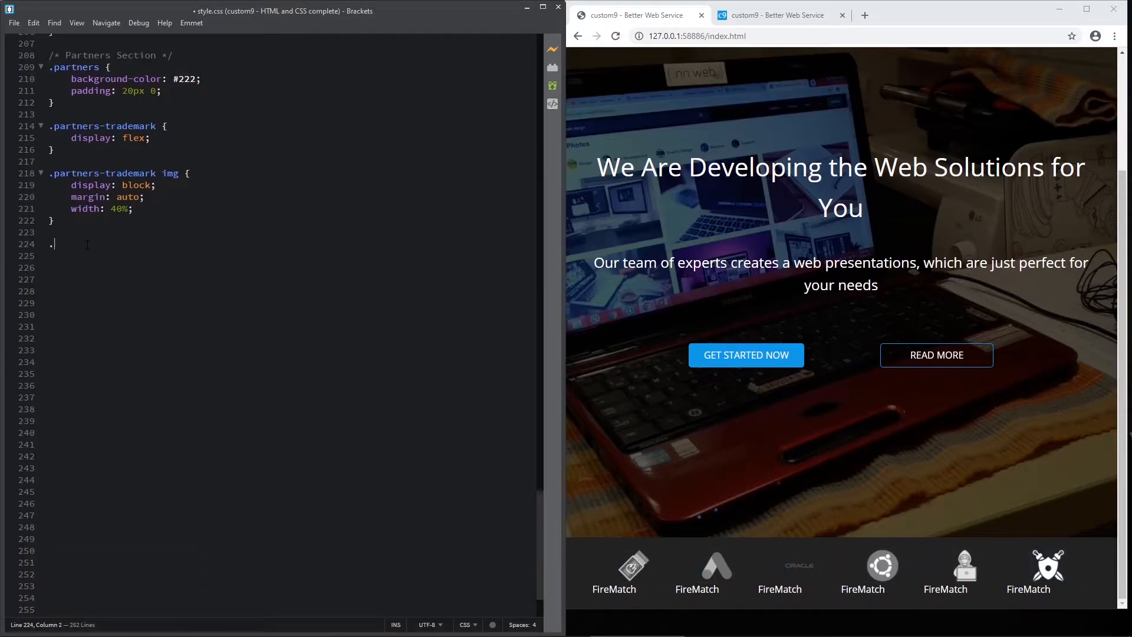
{"action": "type", "text": "img-hover {"}
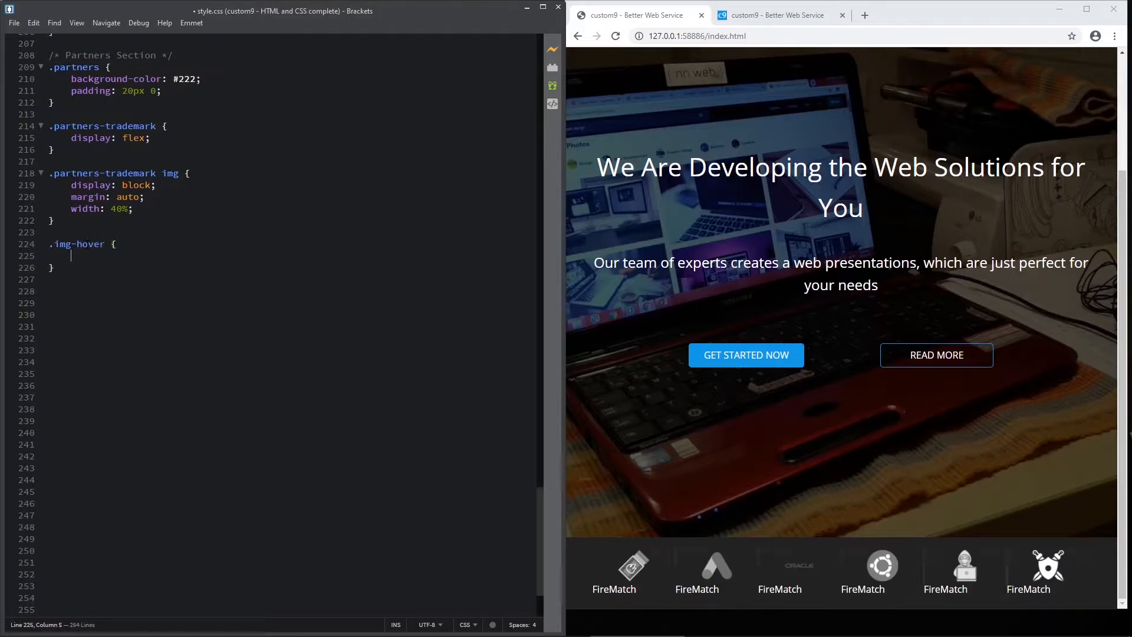
{"action": "type", "text": "position:"}
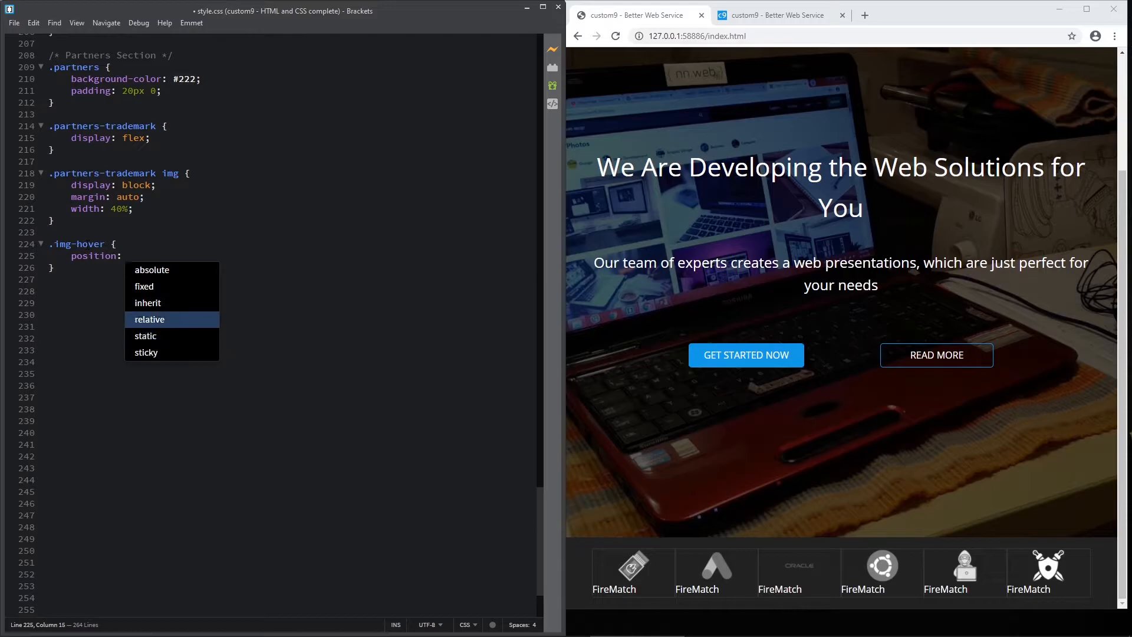
{"action": "left_click", "coordinate": [149, 319]}
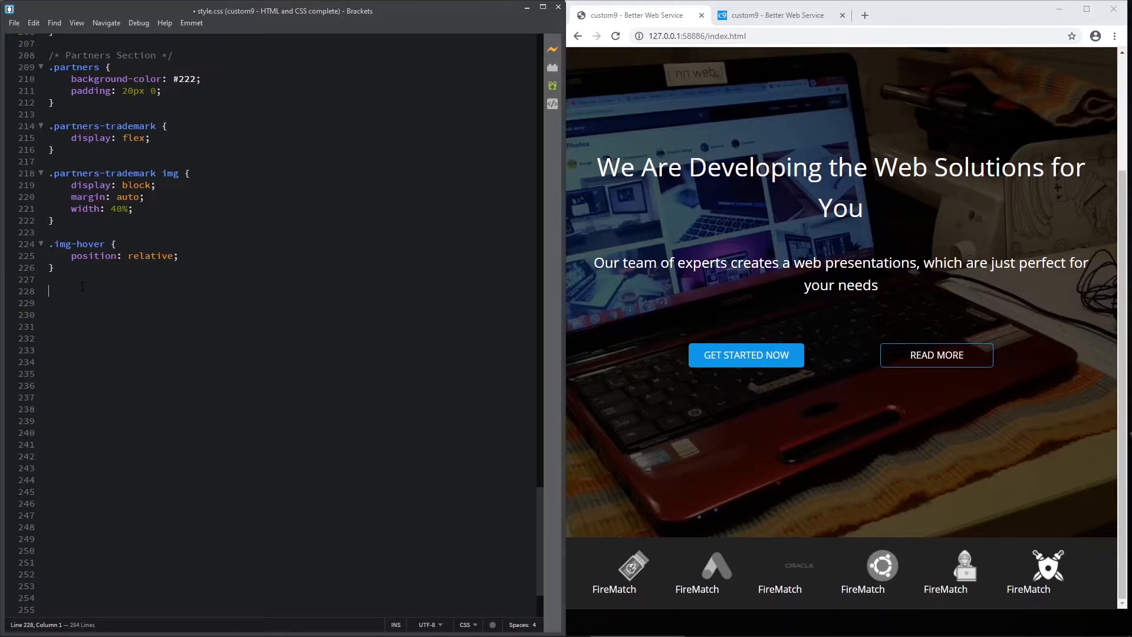
Write .img-hover img { opacity: 1; height: auto; transition: .5s ease; }.
{"action": "type", "text": ".img-"}
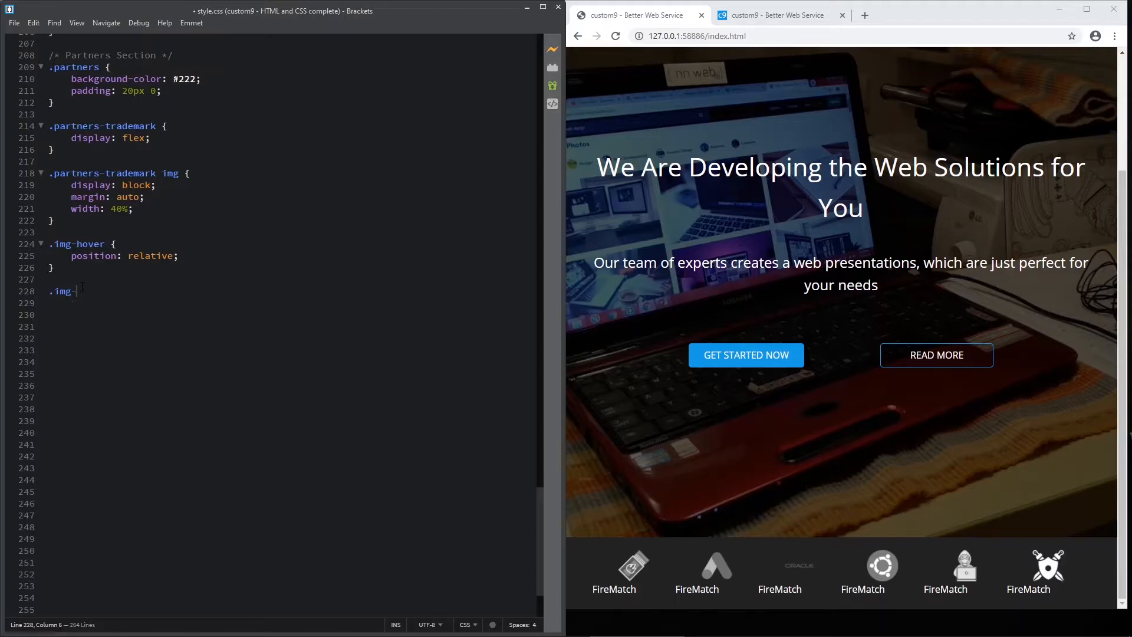
{"action": "type", "text": "hover img {"}
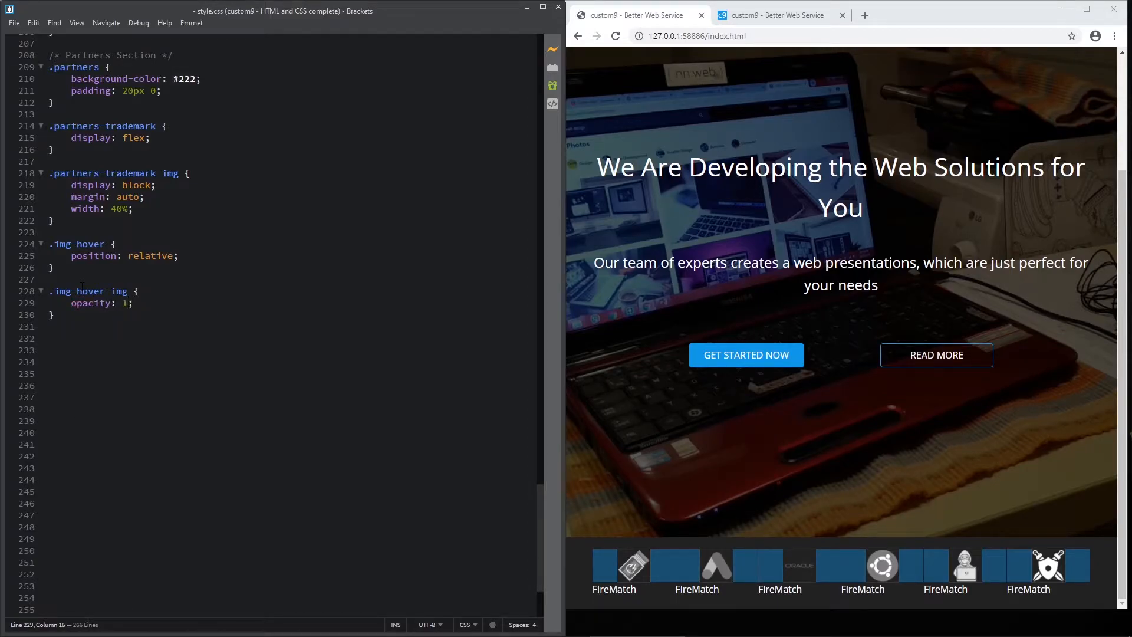
{"action": "key", "text": "enter"}
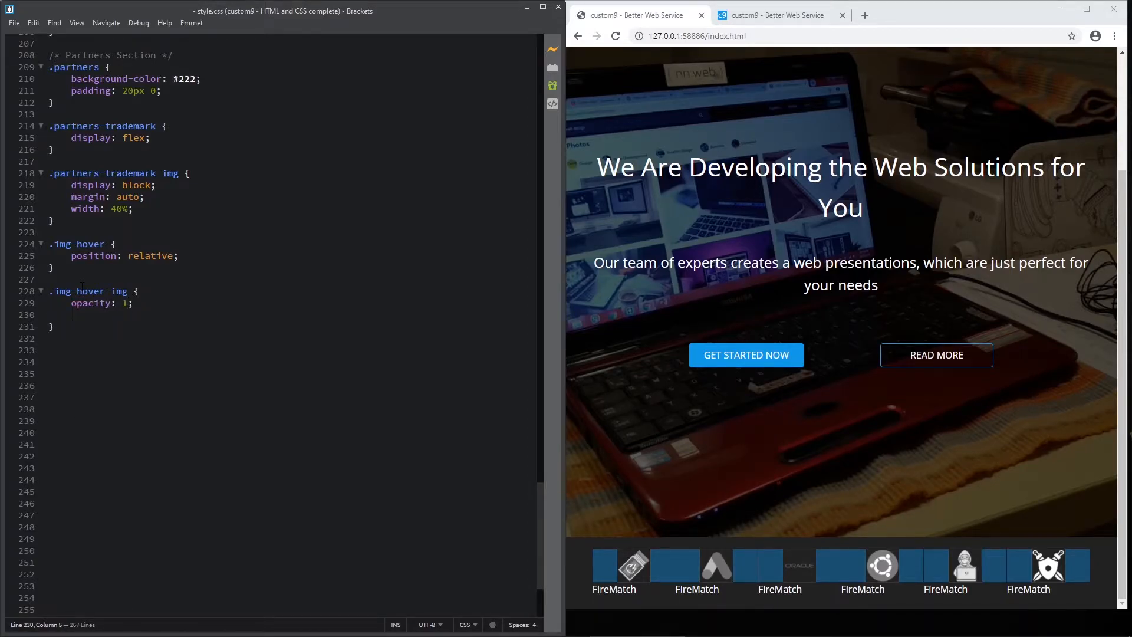
{"action": "type", "text": "height: auto;"}
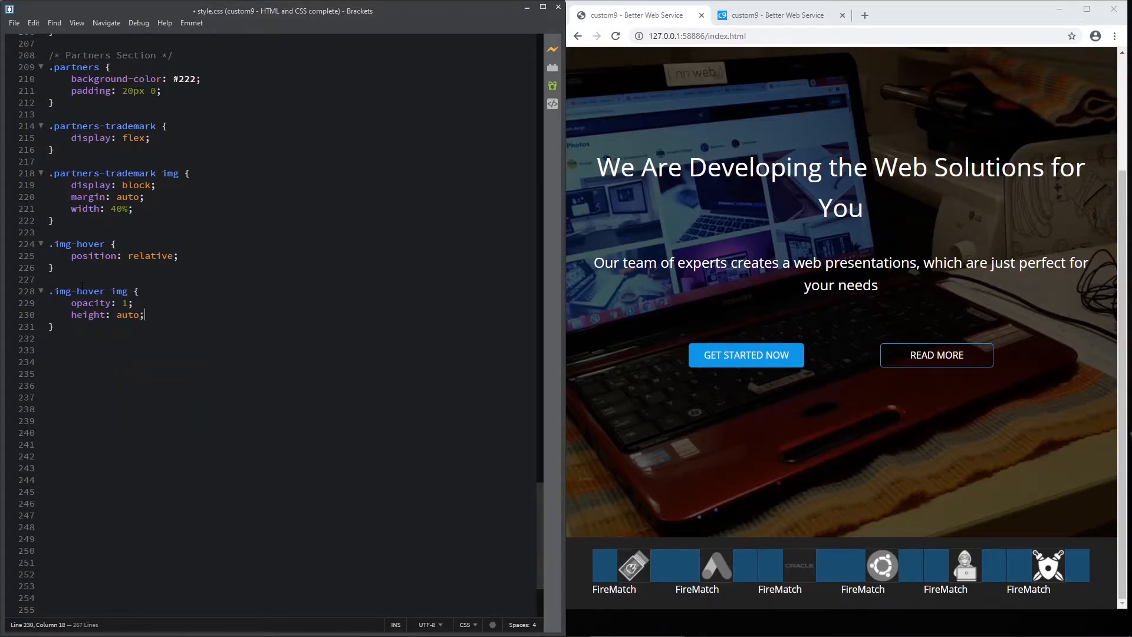
{"action": "type", "text": "transform:"}
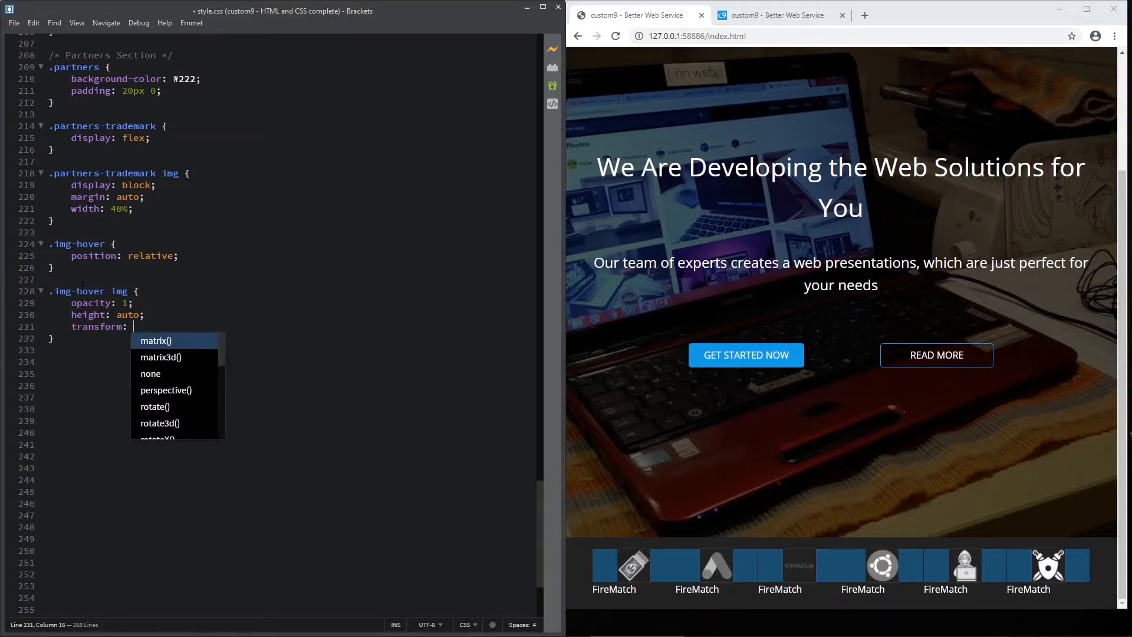
{"action": "type", "text": "transition"}
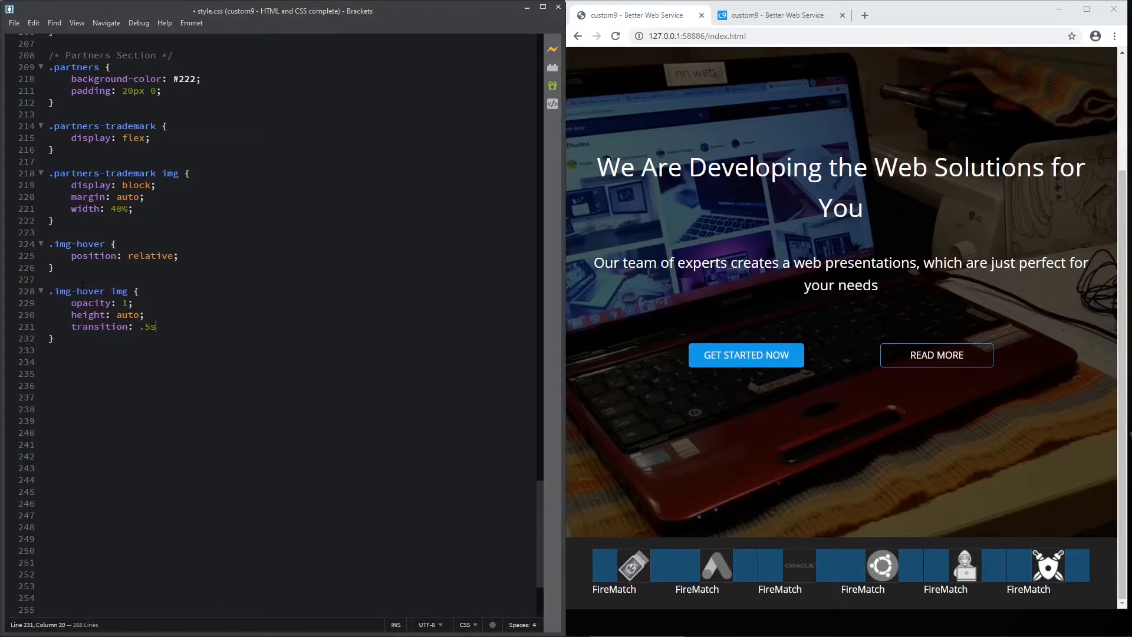
{"action": "type", "text": "ea"}
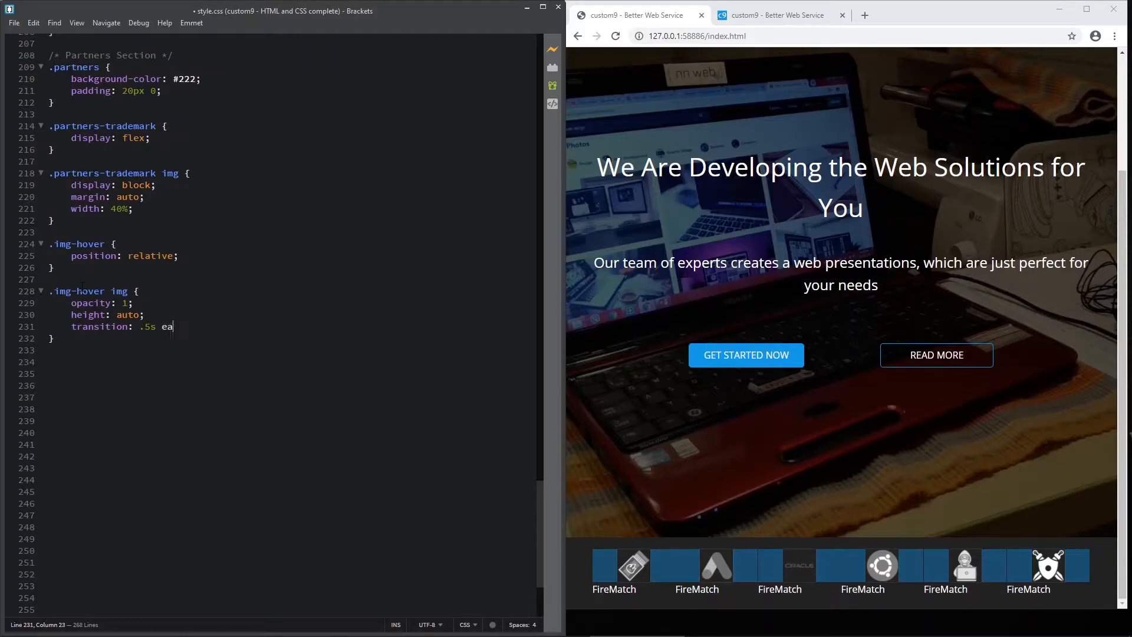
{"action": "type", "text": "se;"}
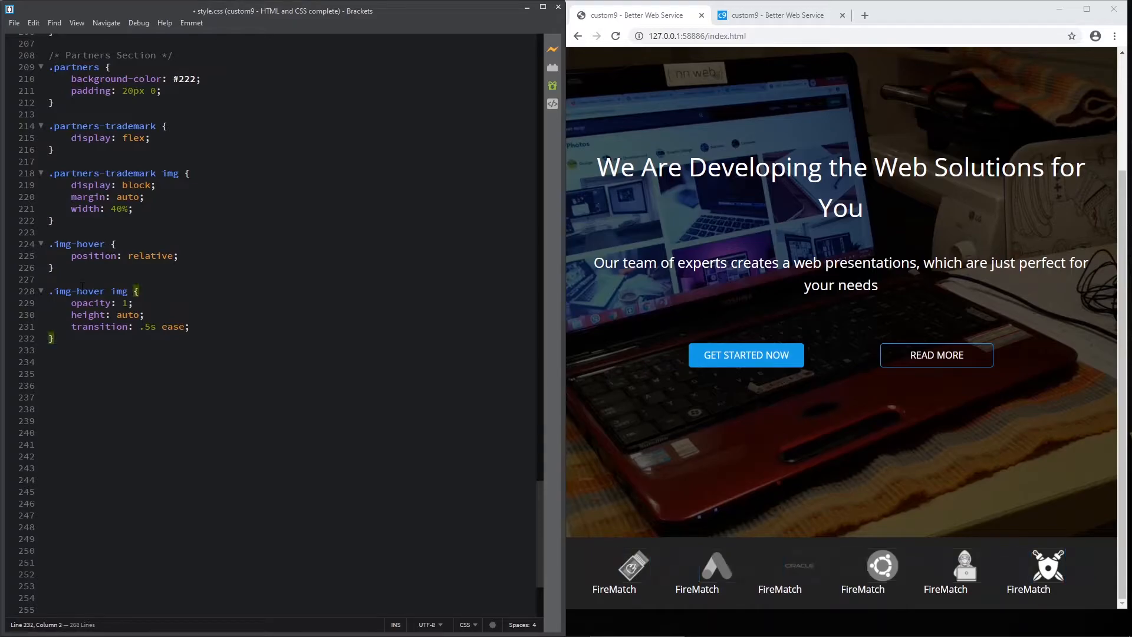
Write .img-hover .middle { transition: .5s ease; opacity: 0; } and start a new comment.
{"action": "type", "text": ".img-"}
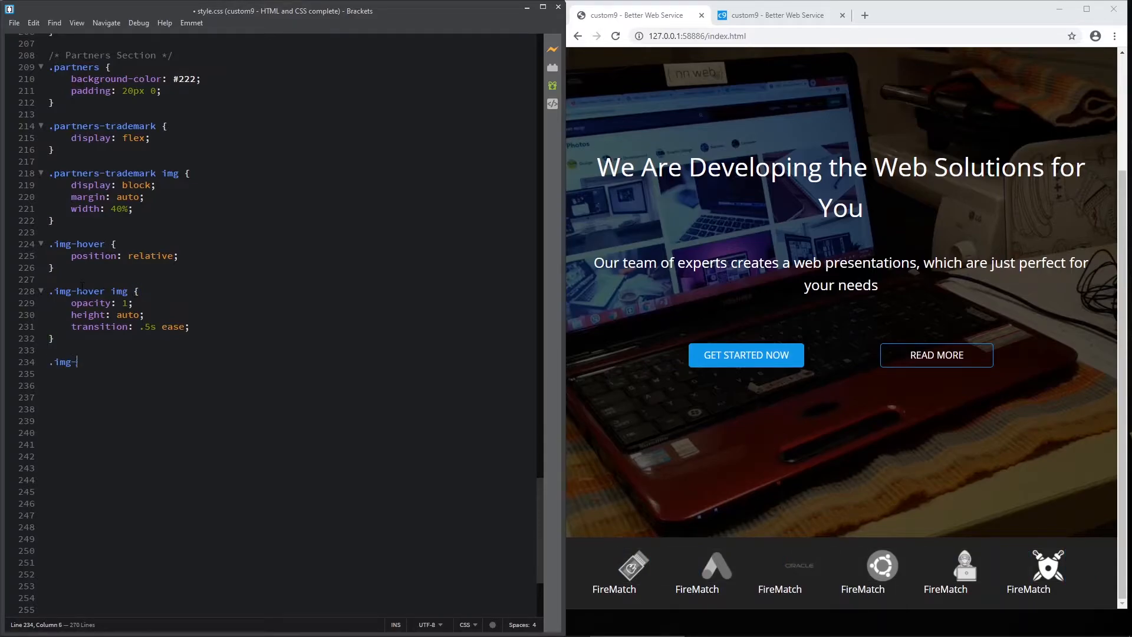
{"action": "type", "text": "hover"}
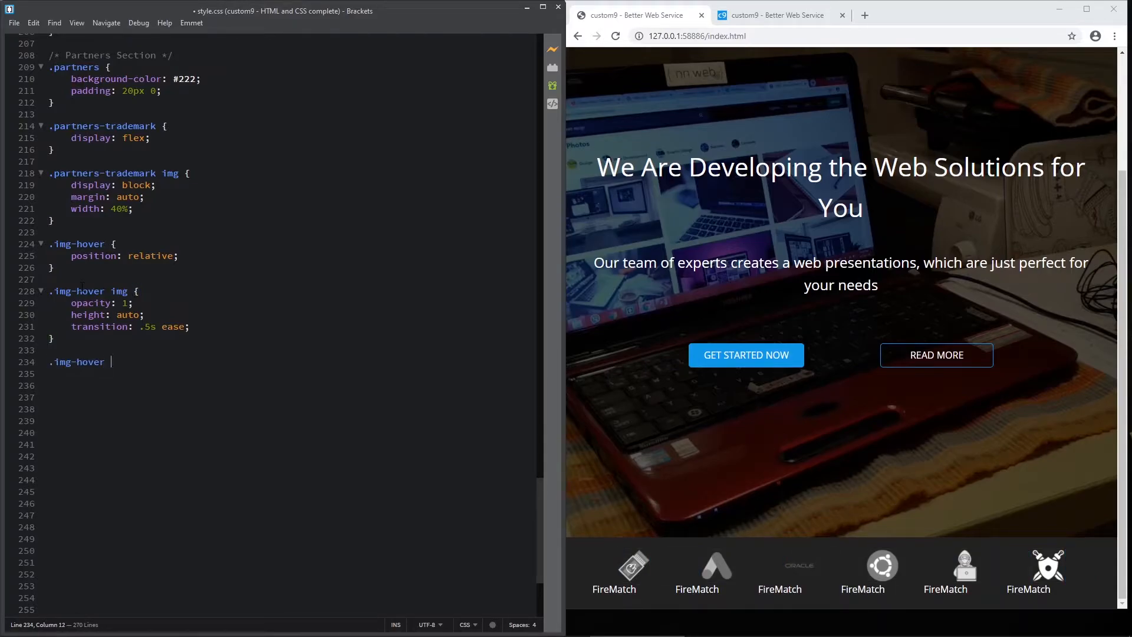
{"action": "type", "text": ".middl"}
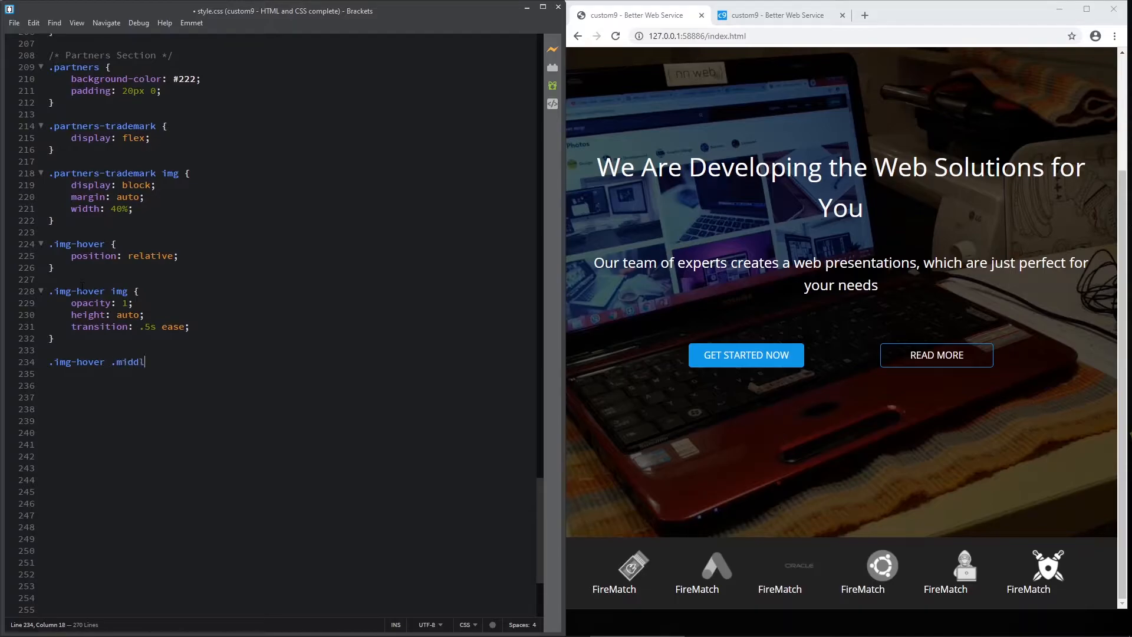
{"action": "type", "text": "e {"}
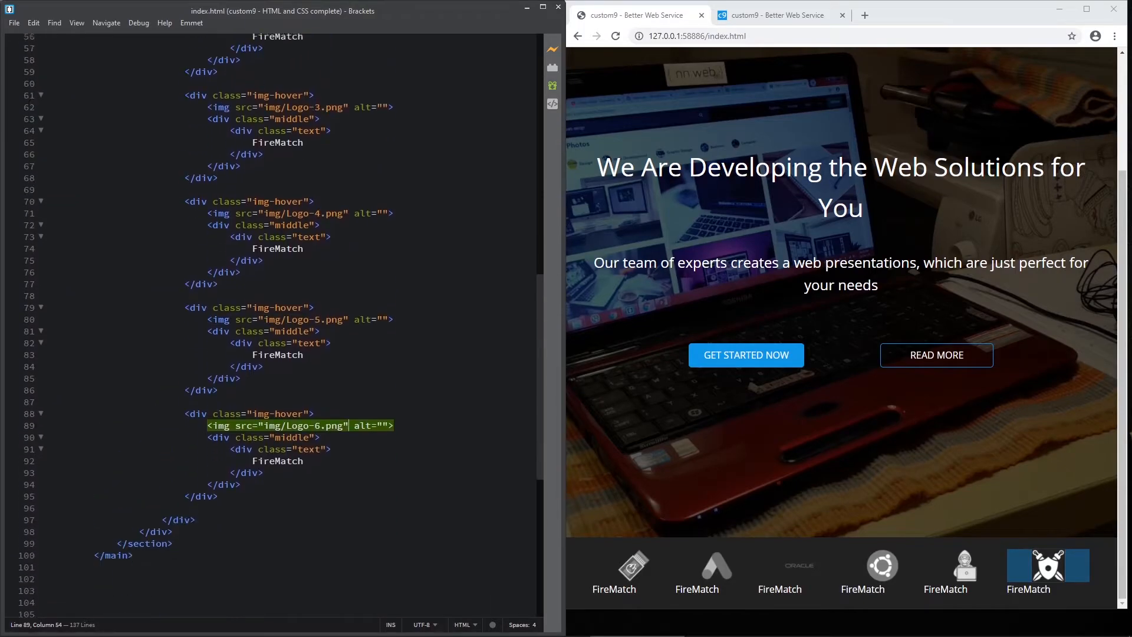
{"action": "scroll", "scroll_direction": "up", "scroll_amount": 3}
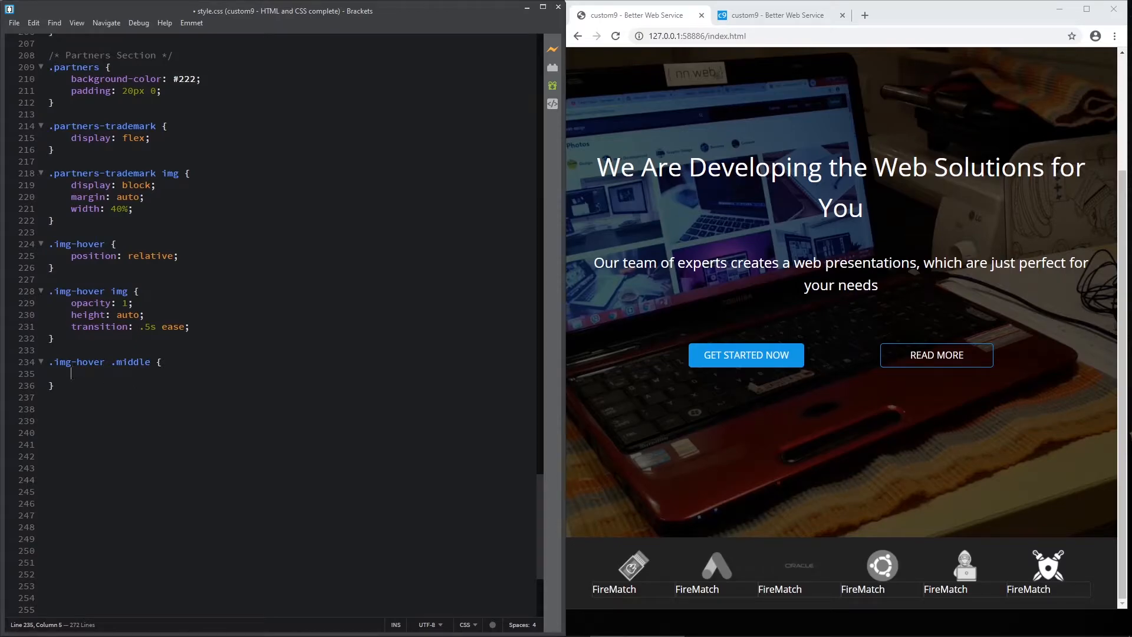
{"action": "type", "text": "transition:"}
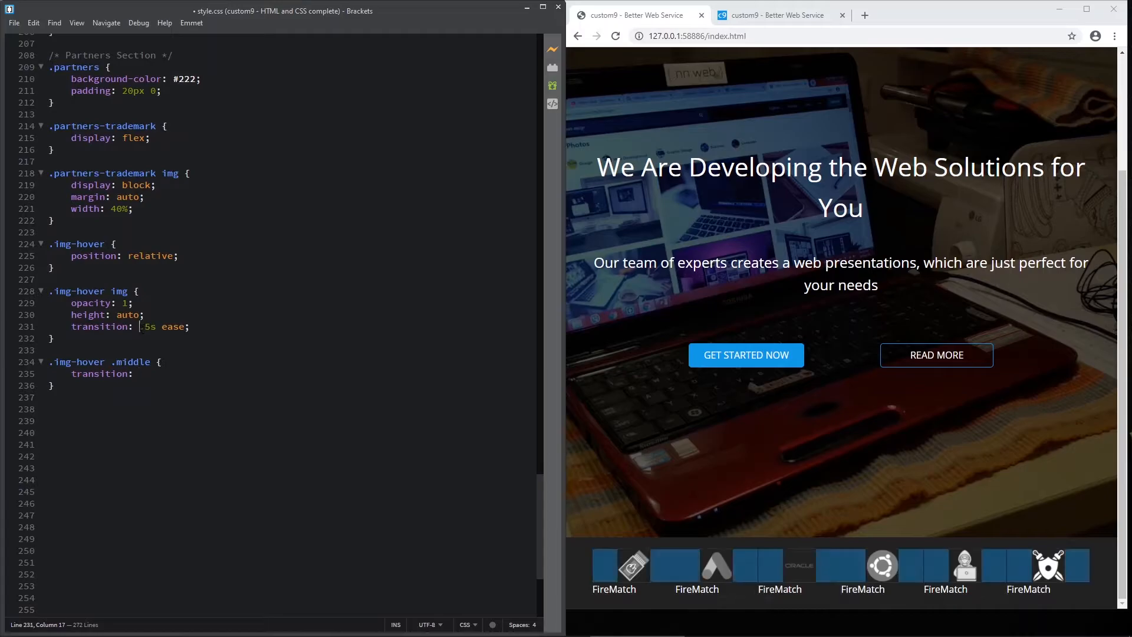
{"action": "type", "text": ".5s ease;"}
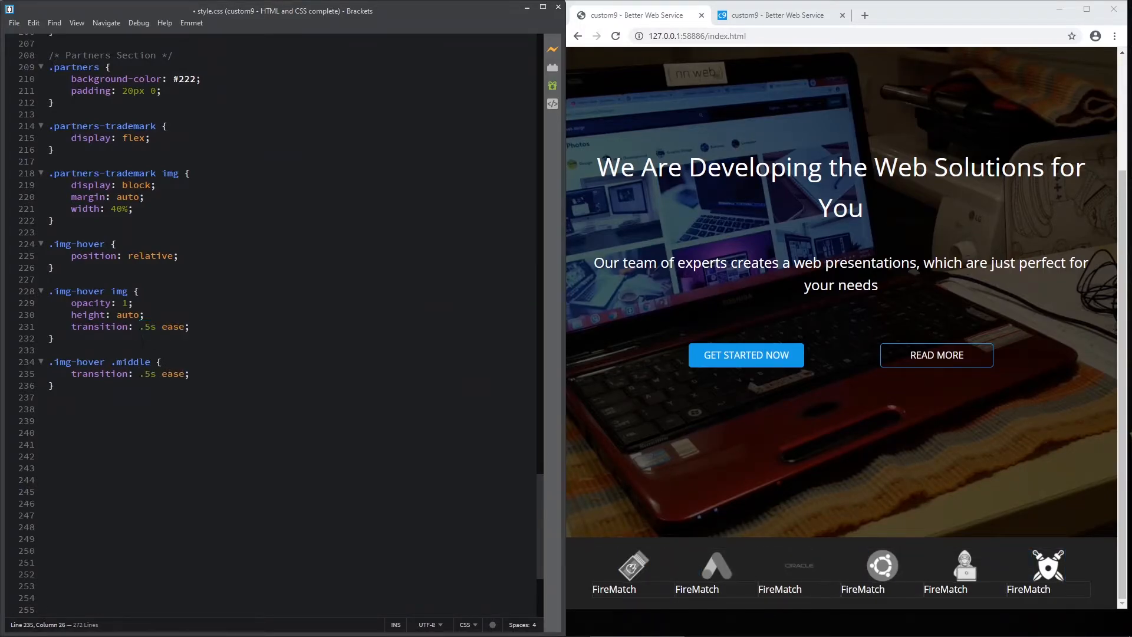
{"action": "type", "text": "opacity: 0;"}
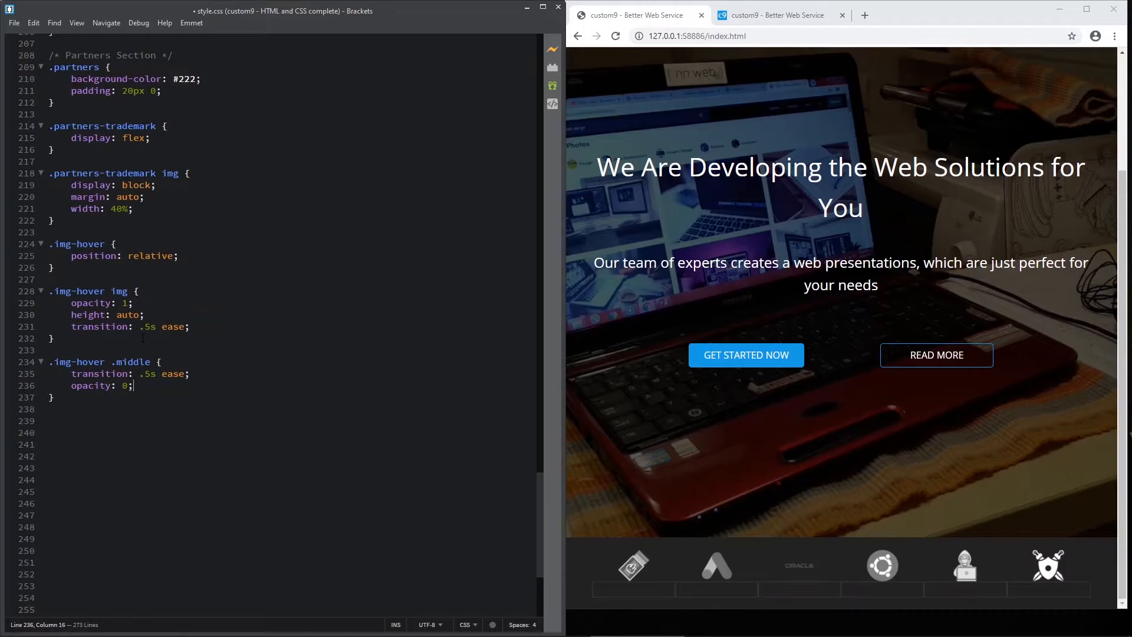
{"action": "type", "text": "/*"}
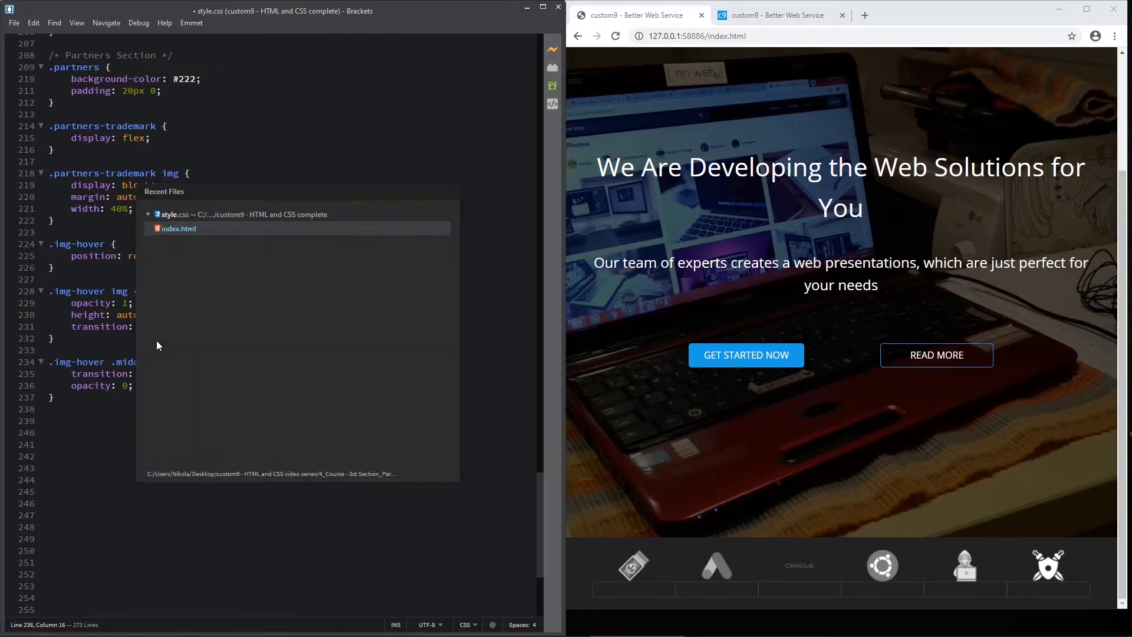
In index.html rename logos 2-4 overlay text to Angle, Oracle and Ubuntu.
{"action": "left_click", "coordinate": [178, 229]}
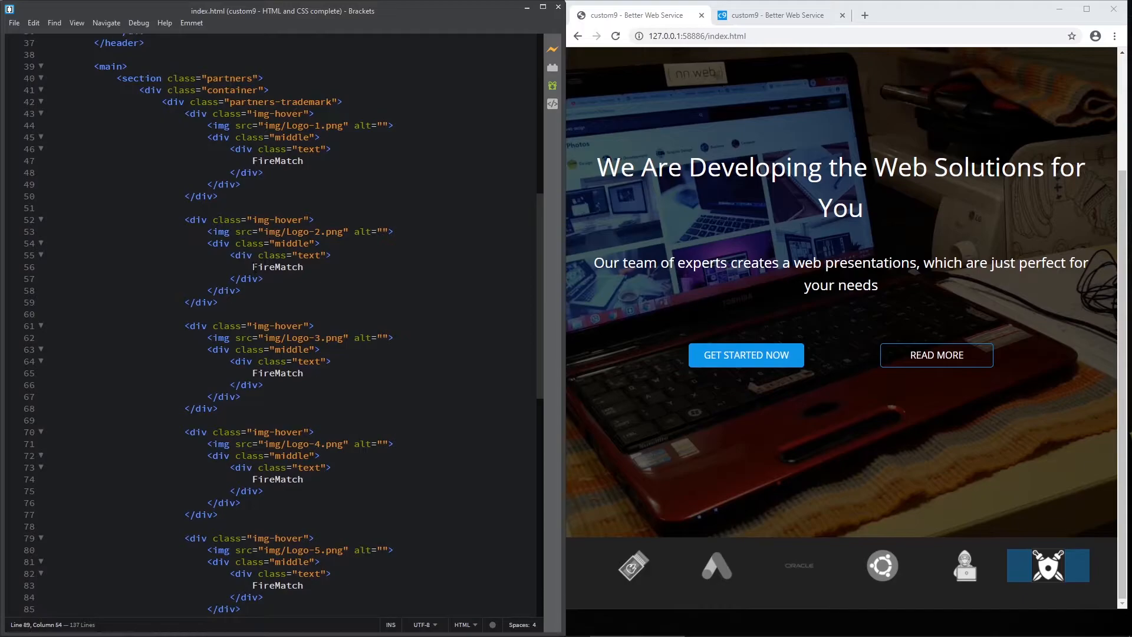
{"action": "double_click", "coordinate": [277, 267]}
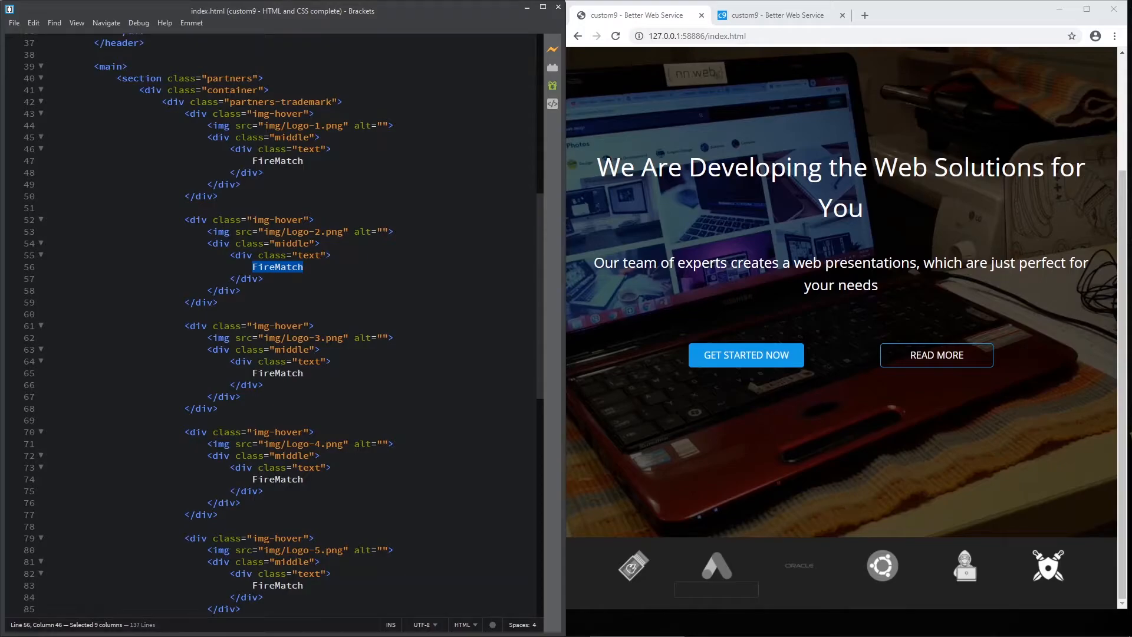
{"action": "type", "text": "Angle"}
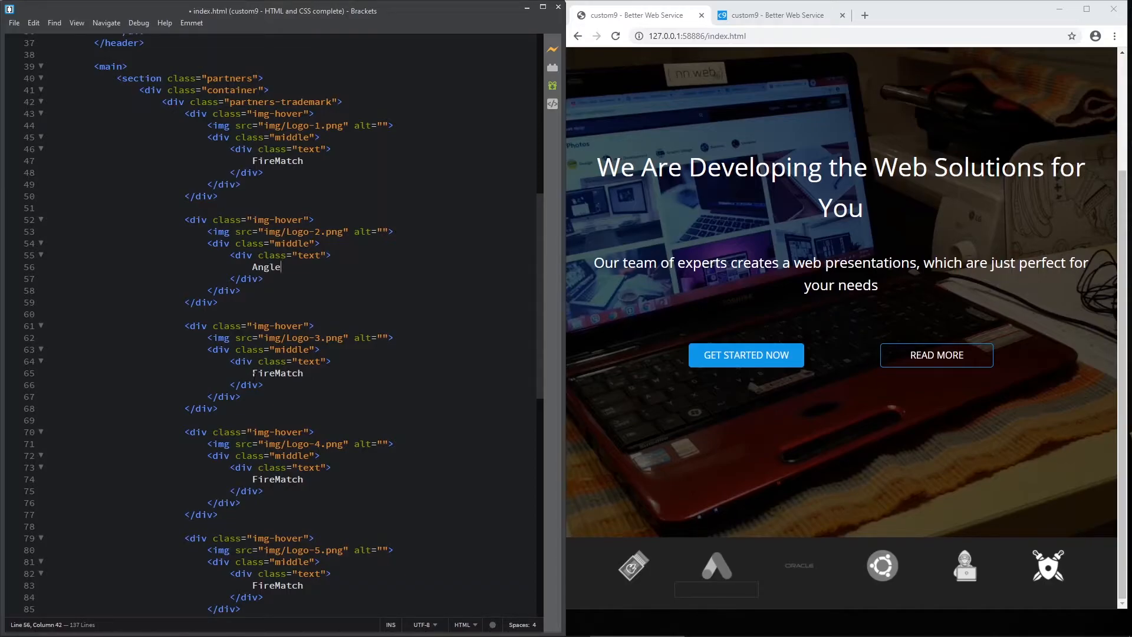
{"action": "double_click", "coordinate": [276, 373]}
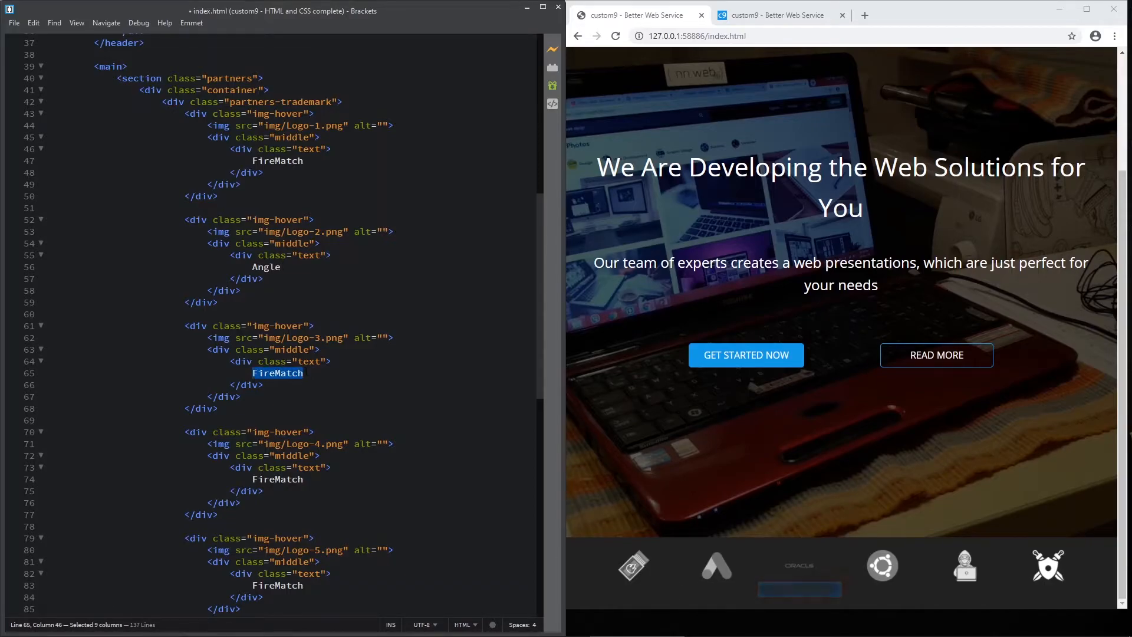
{"action": "type", "text": "Oracle"}
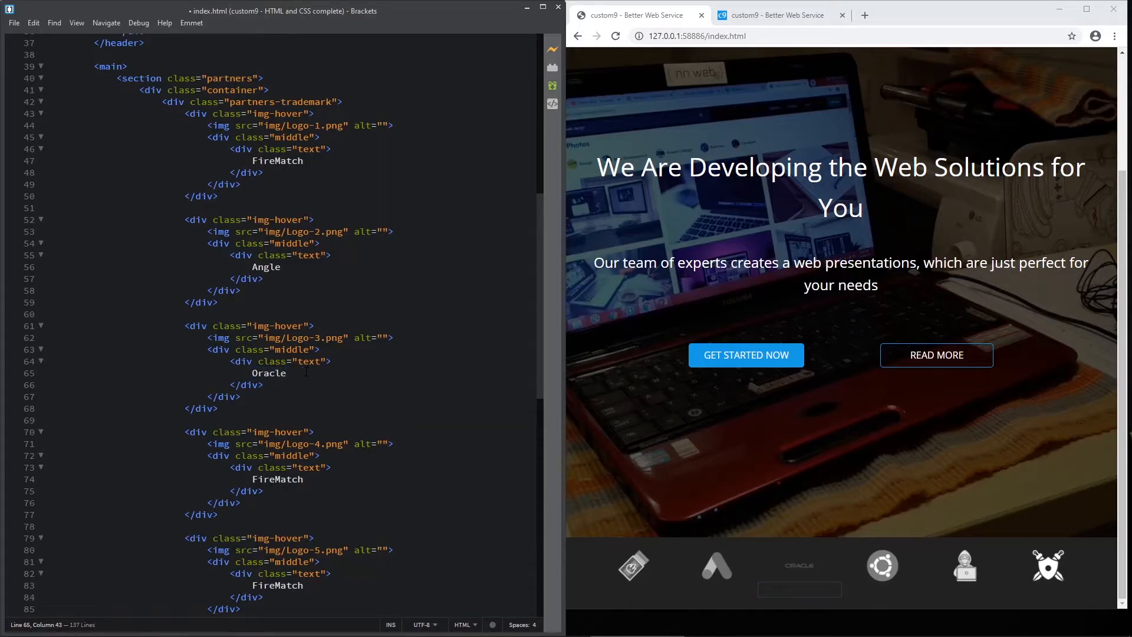
{"action": "double_click", "coordinate": [277, 479]}
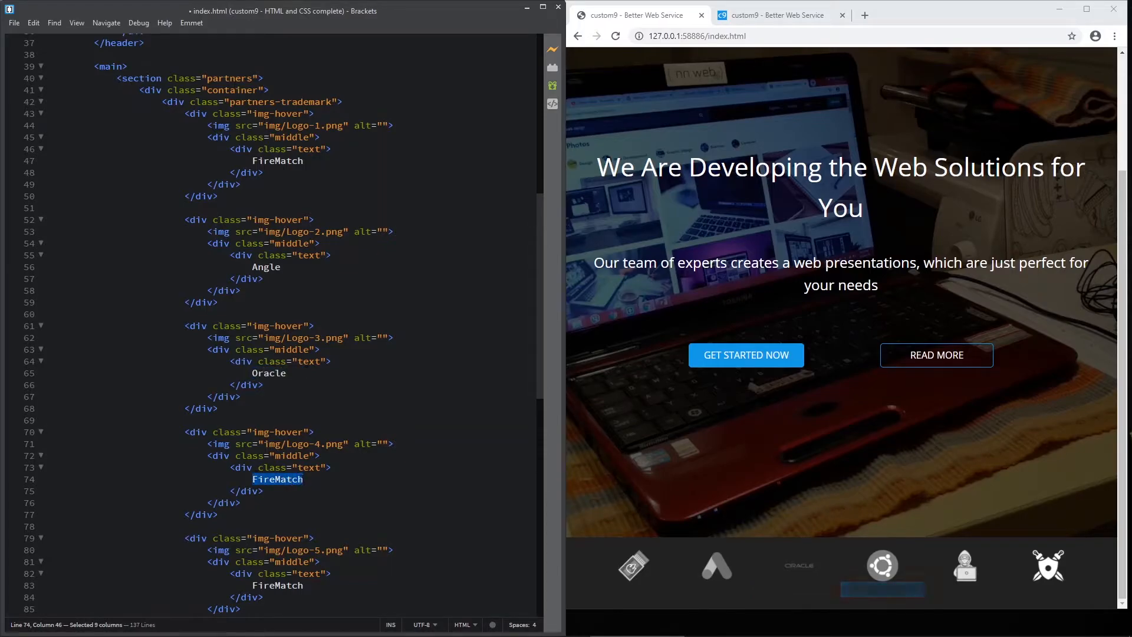
{"action": "type", "text": "Ubuntu"}
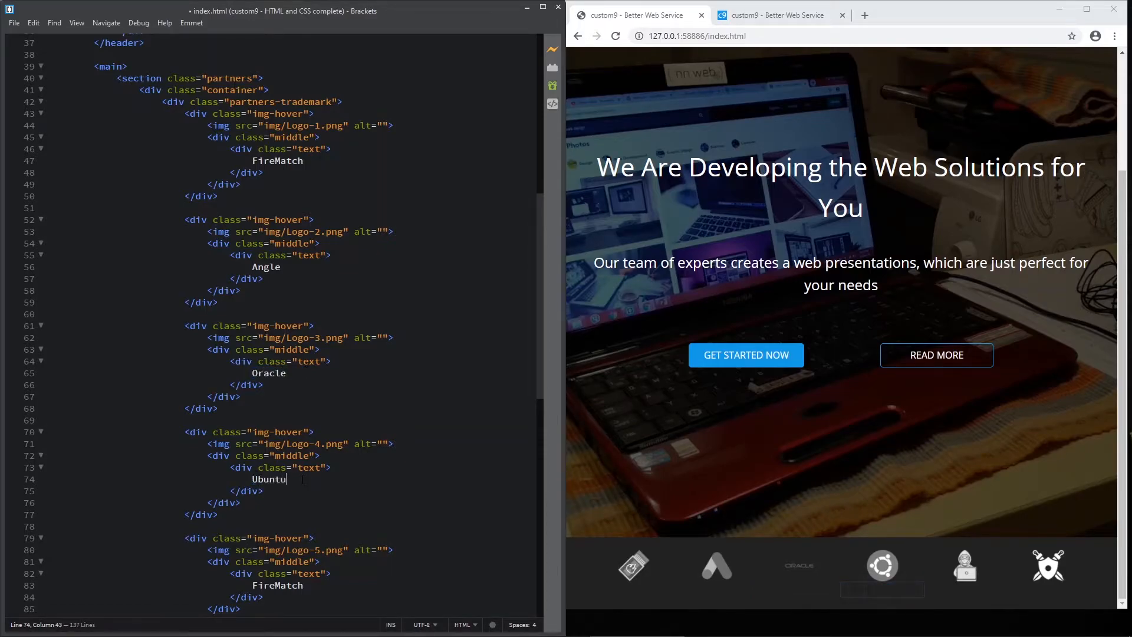
Rename logos 5 and 6 overlay text to MyHack and TwoSwords.
{"action": "scroll", "scroll_direction": "down", "scroll_amount": 3}
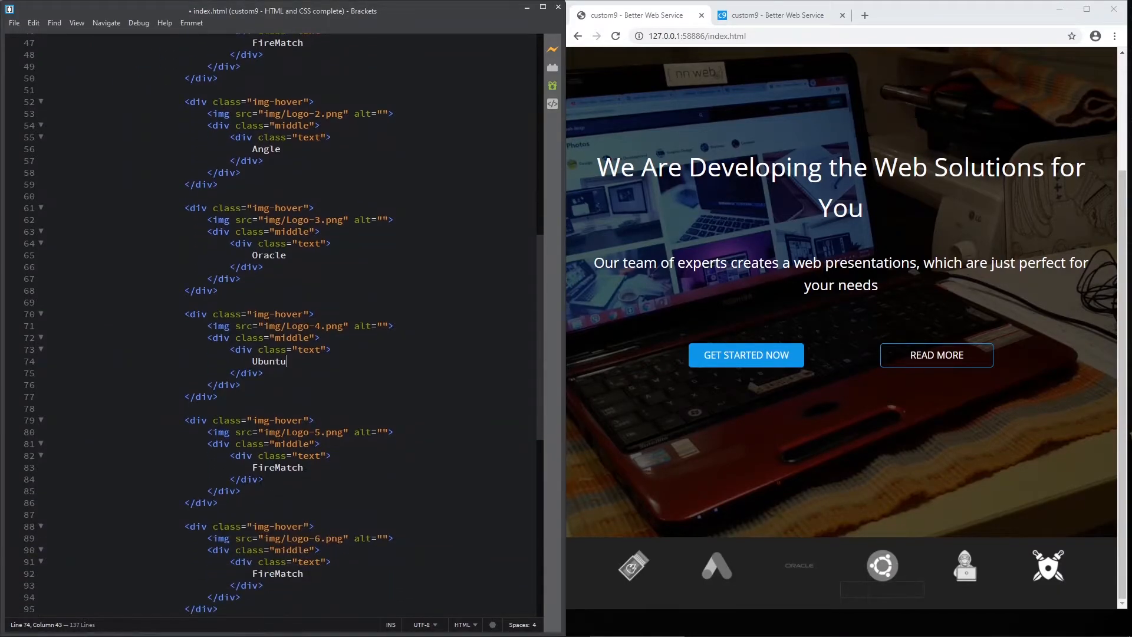
{"action": "double_click", "coordinate": [277, 466]}
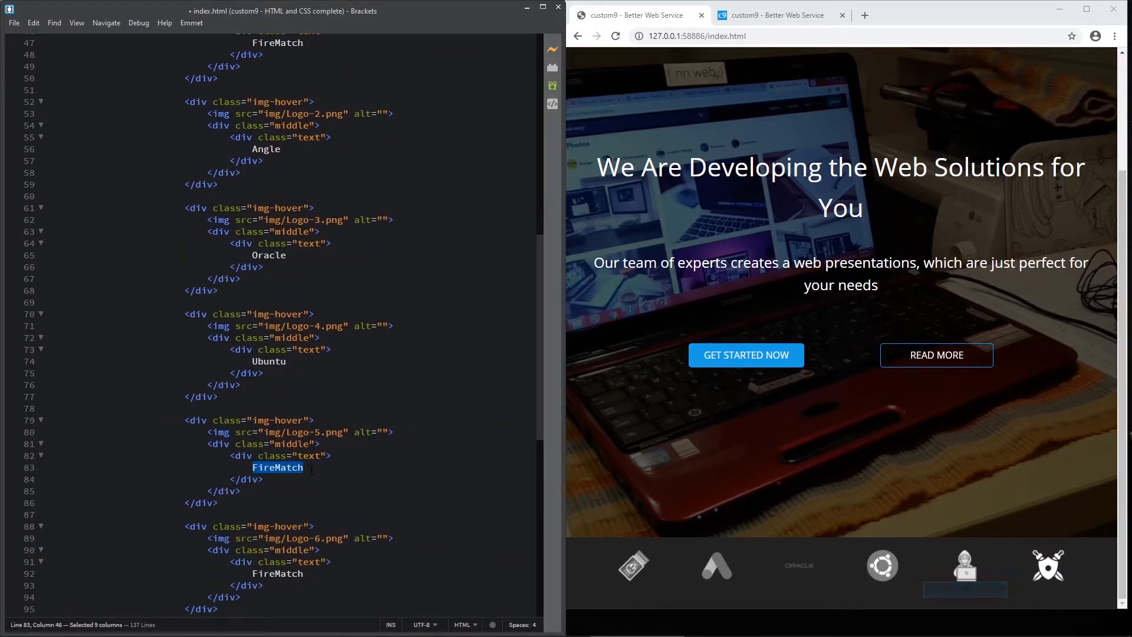
{"action": "type", "text": "Mz"}
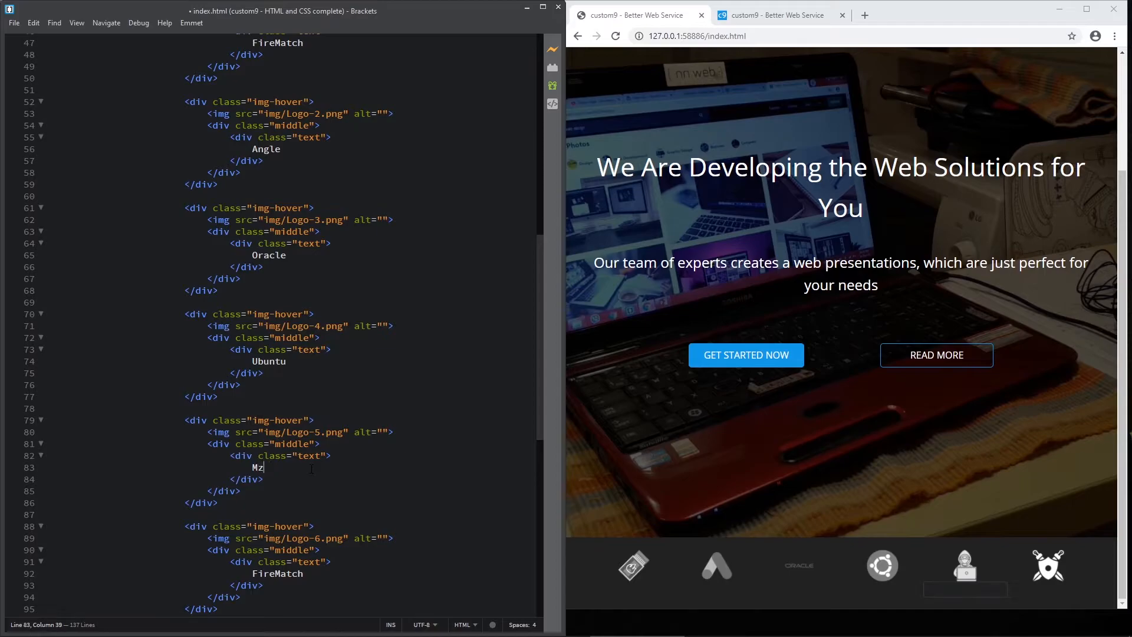
{"action": "type", "text": "yHAck"}
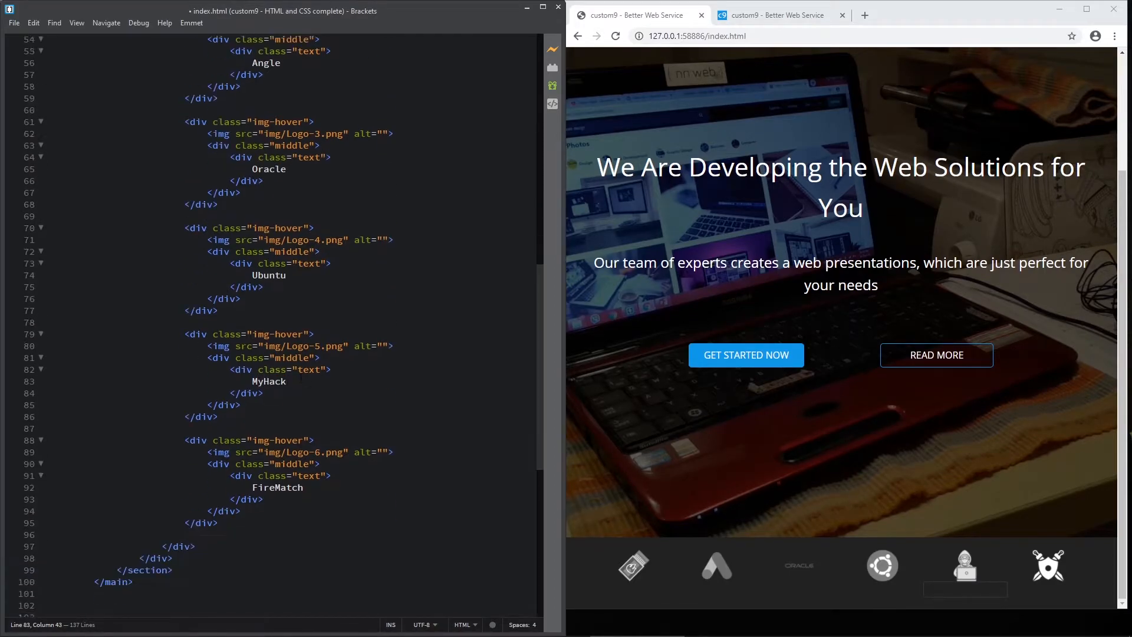
{"action": "double_click", "coordinate": [276, 455]}
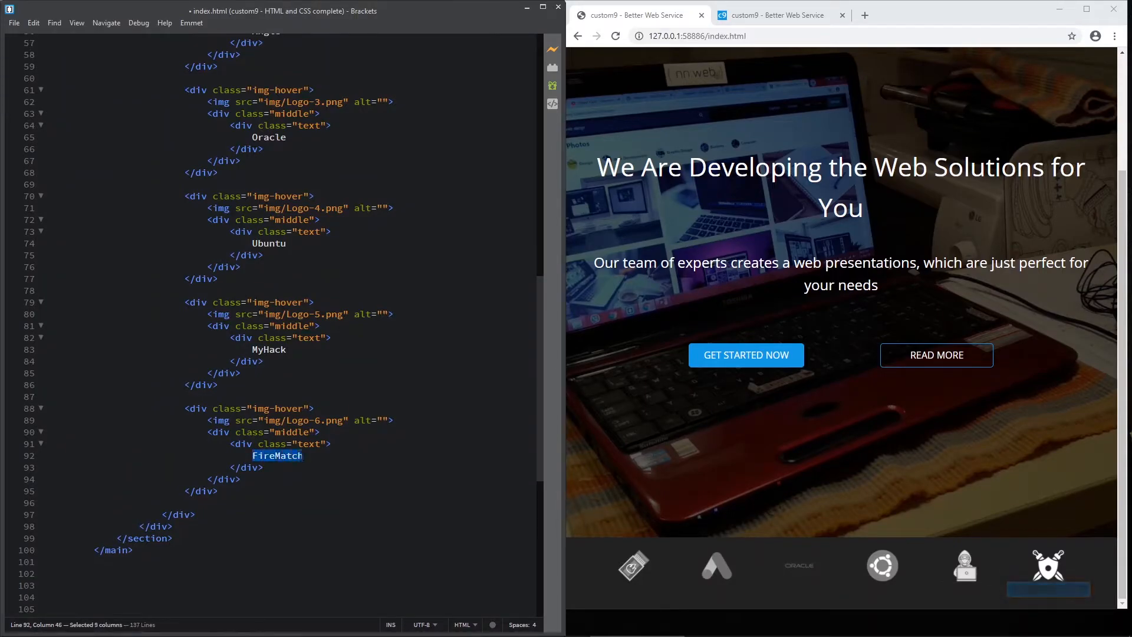
{"action": "type", "text": "TwoS"}
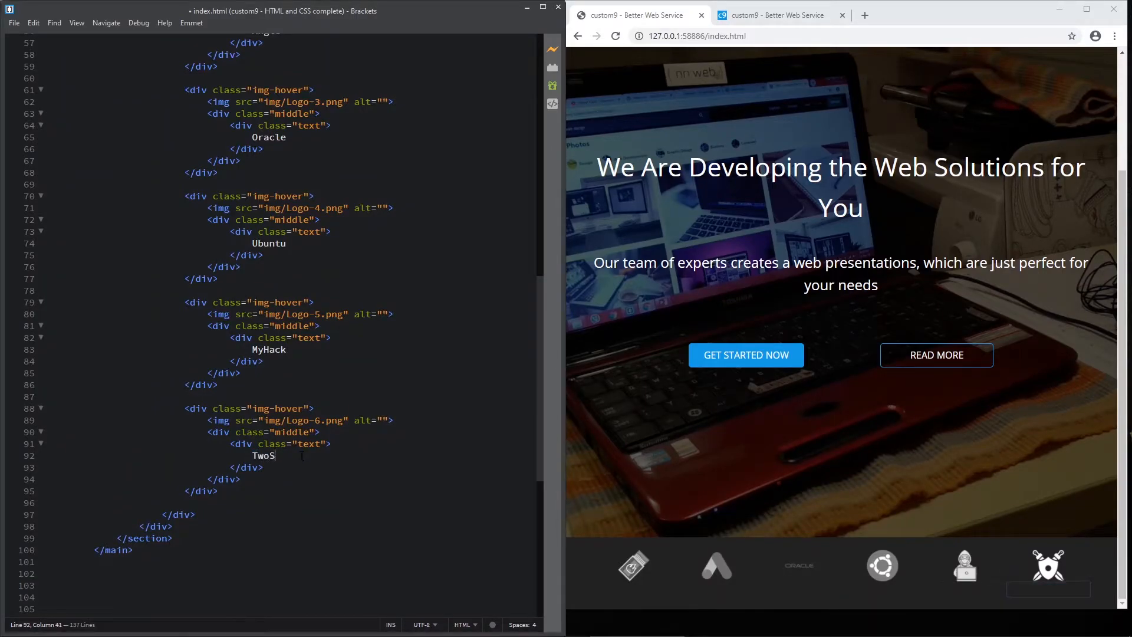
{"action": "type", "text": "words"}
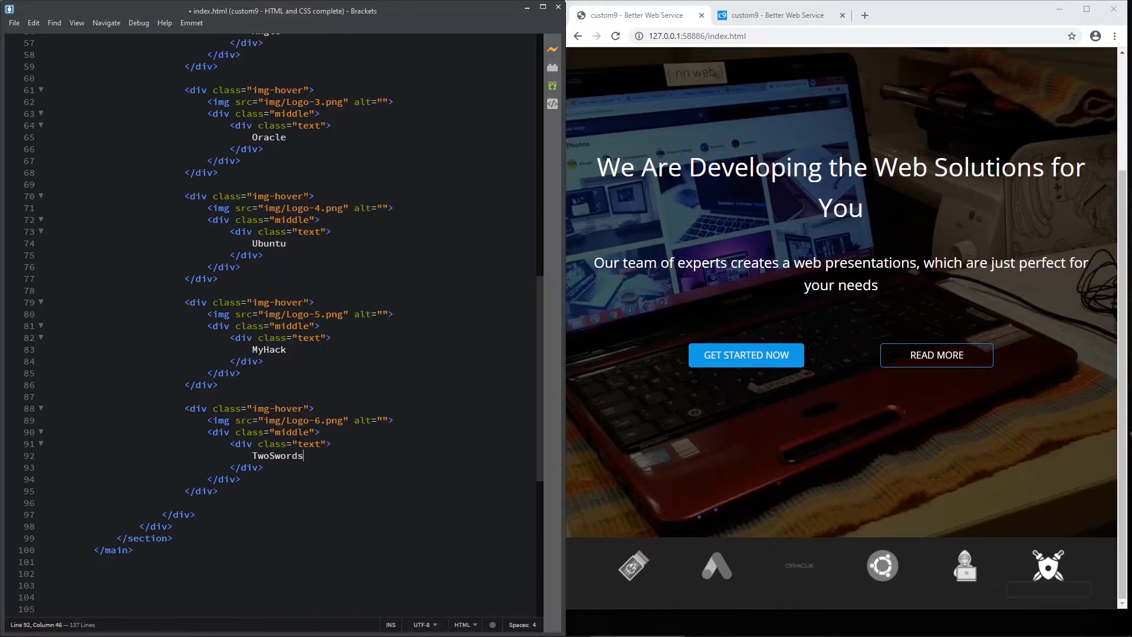
{"action": "mouse_move", "coordinate": [845, 572]}
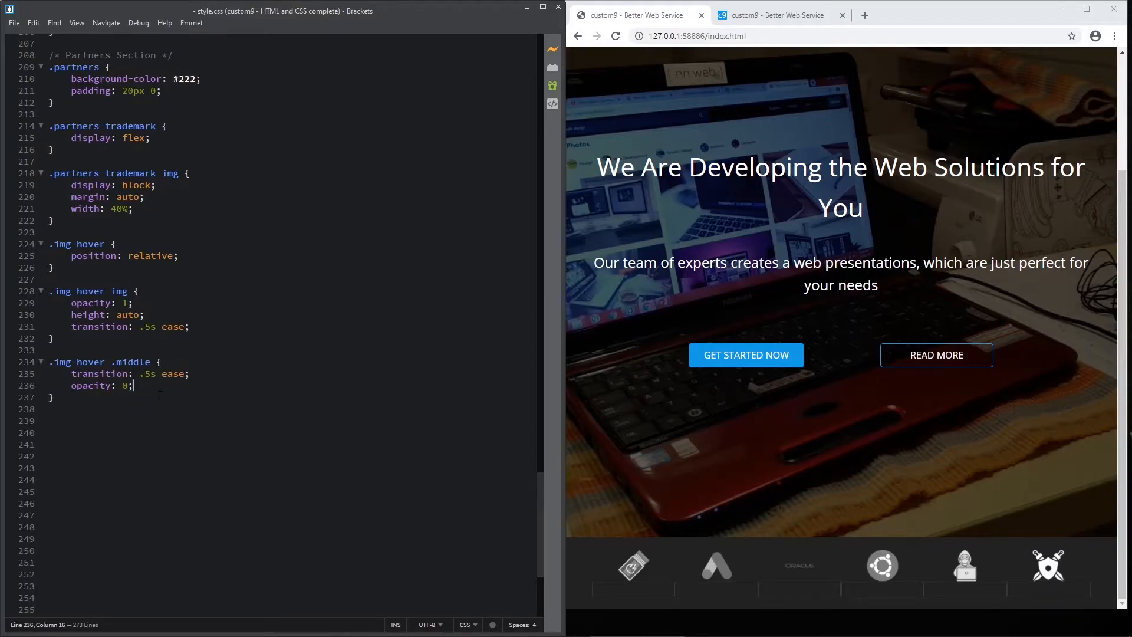
Position the .middle overlay absolutely at top 50% and left 50%.
{"action": "type", "text": "position: absolute;"}
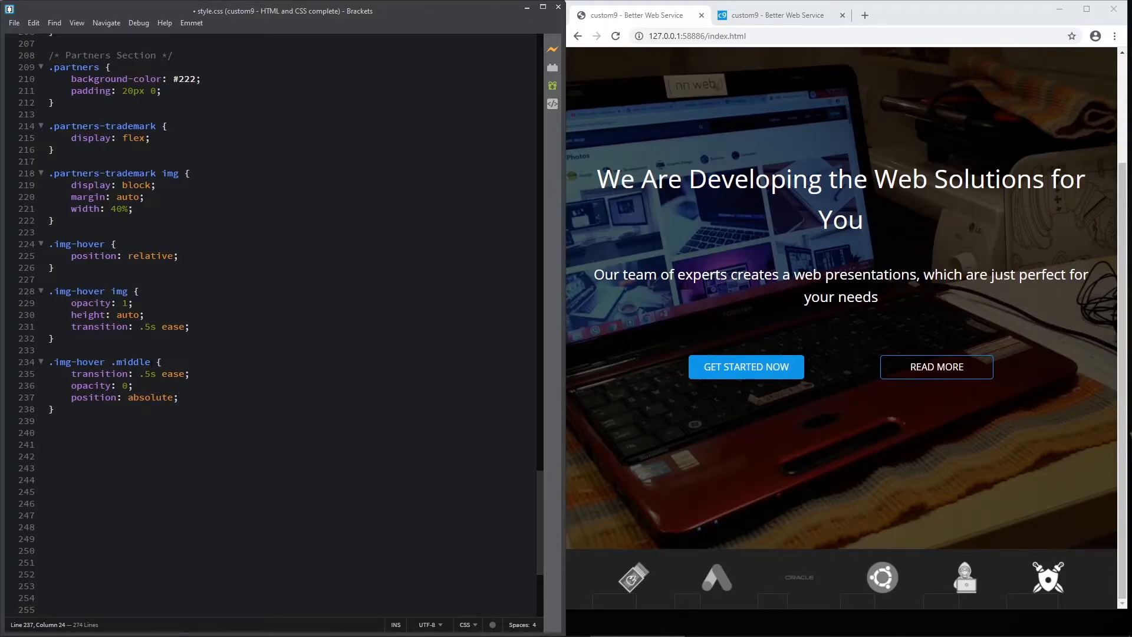
{"action": "type", "text": "top: 50%"}
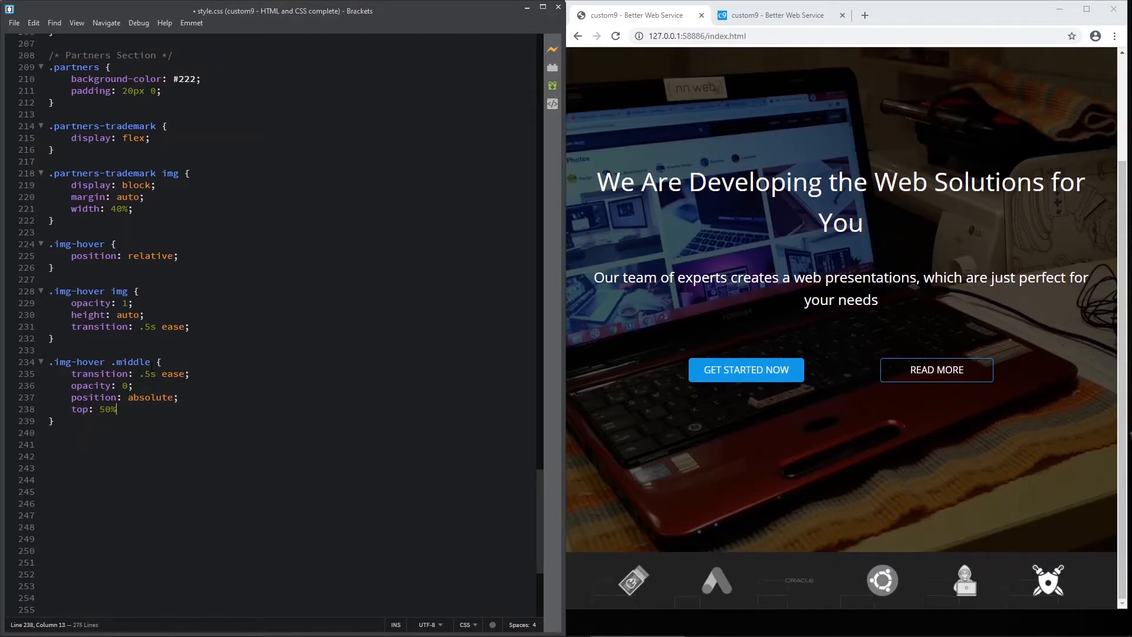
{"action": "type", "text": "l"}
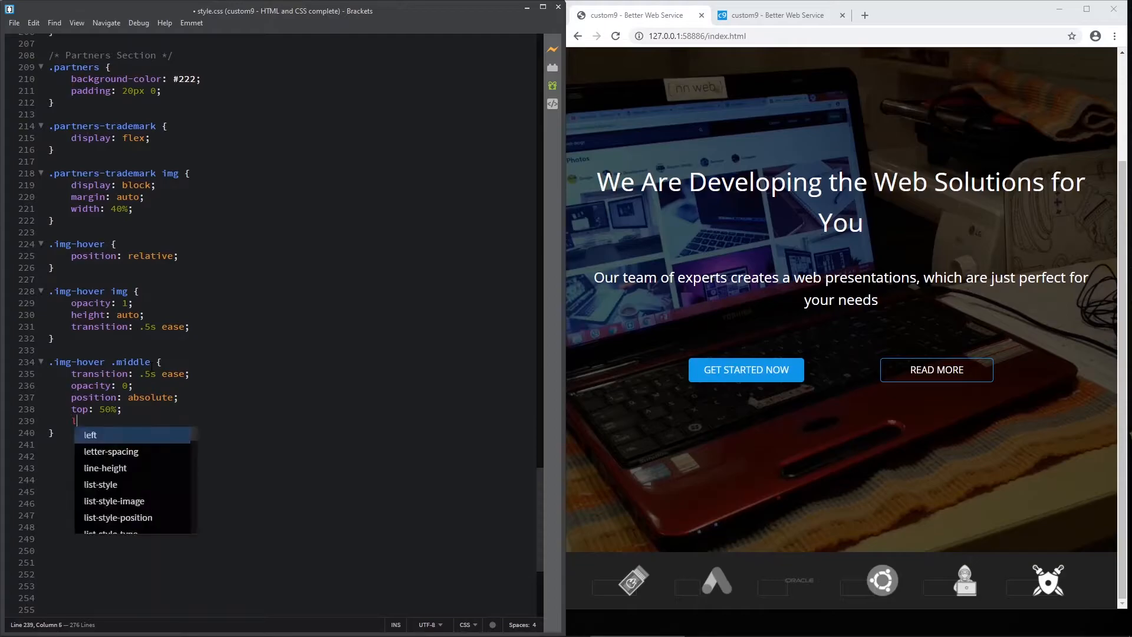
{"action": "type", "text": "left: %0p"}
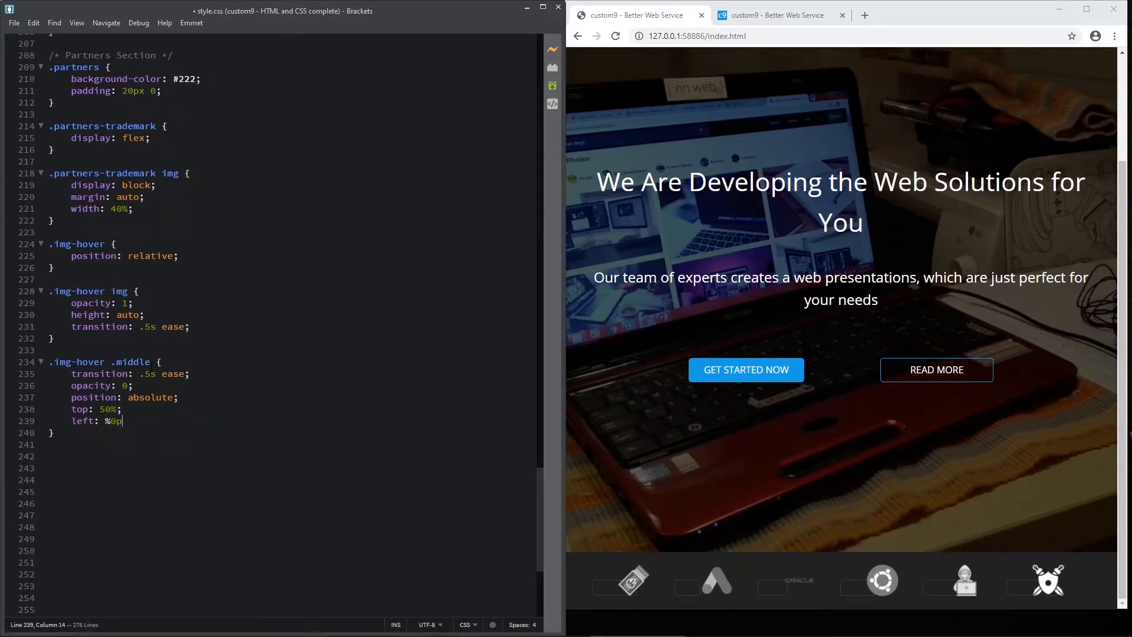
{"action": "type", "text": "50px;"}
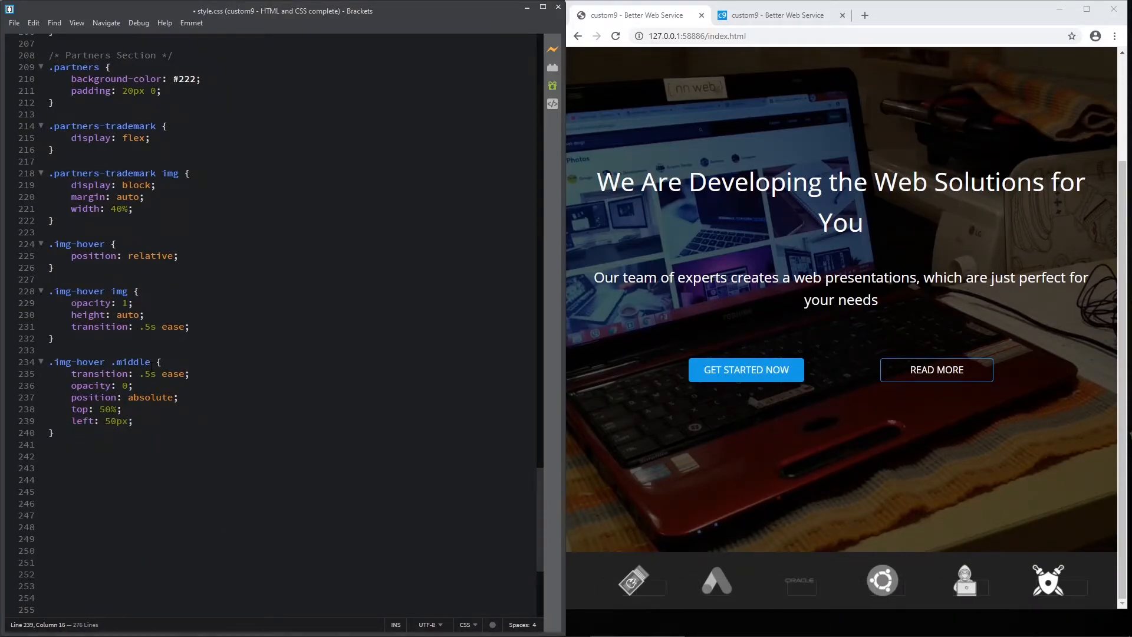
Add transform: translate(-50%, -50%) and text-align: center to the .middle rule.
{"action": "type", "text": "transform: tra"}
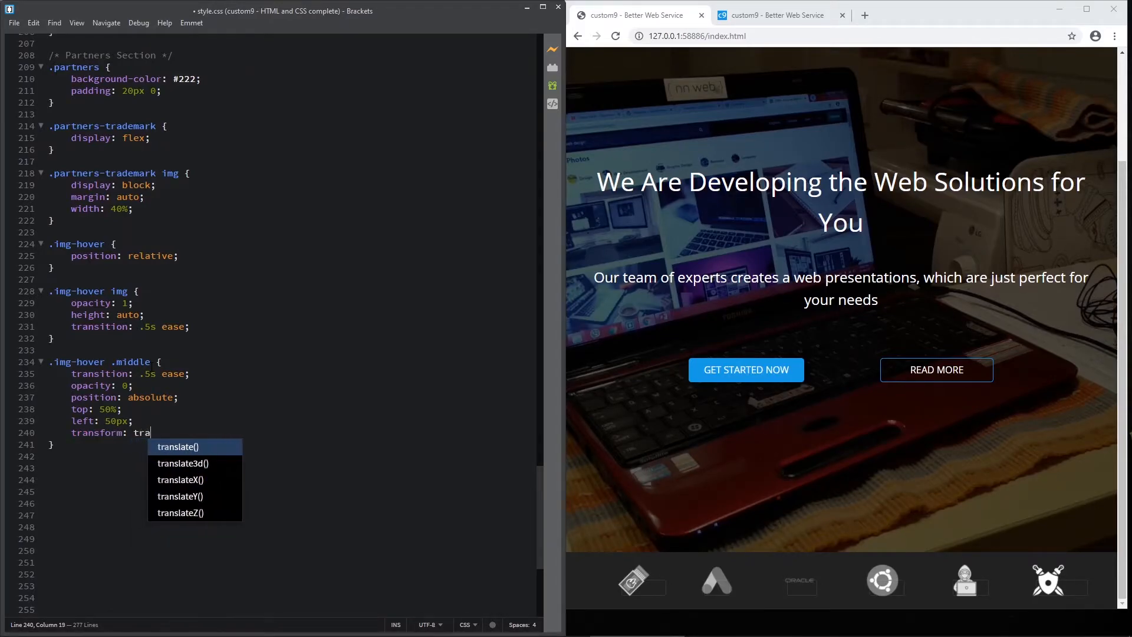
{"action": "left_click", "coordinate": [178, 446]}
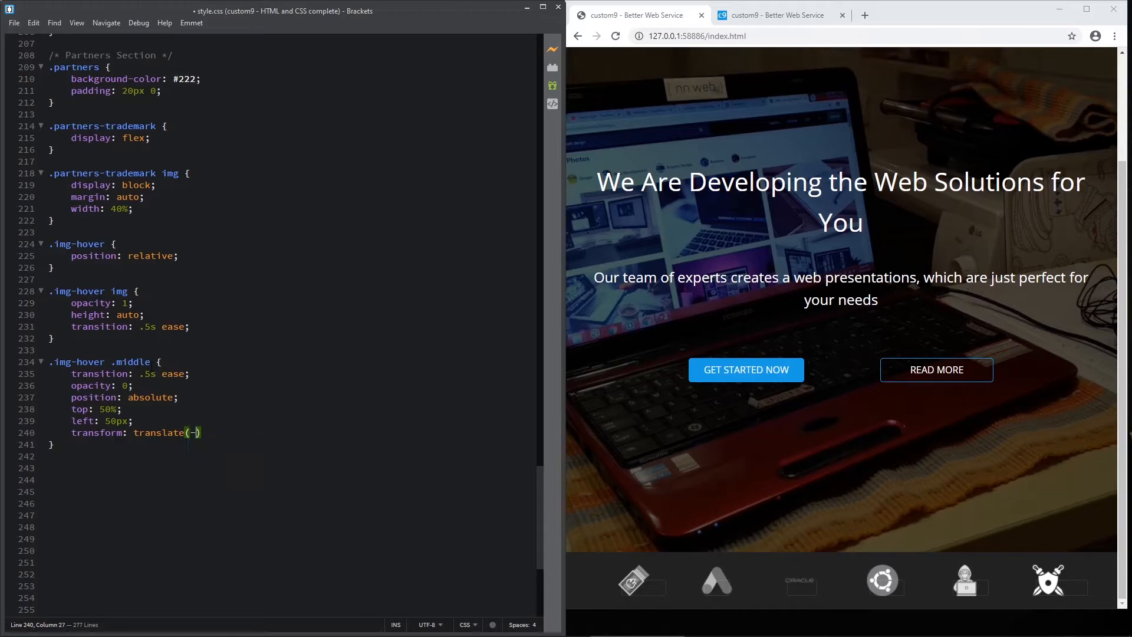
{"action": "type", "text": "50%"}
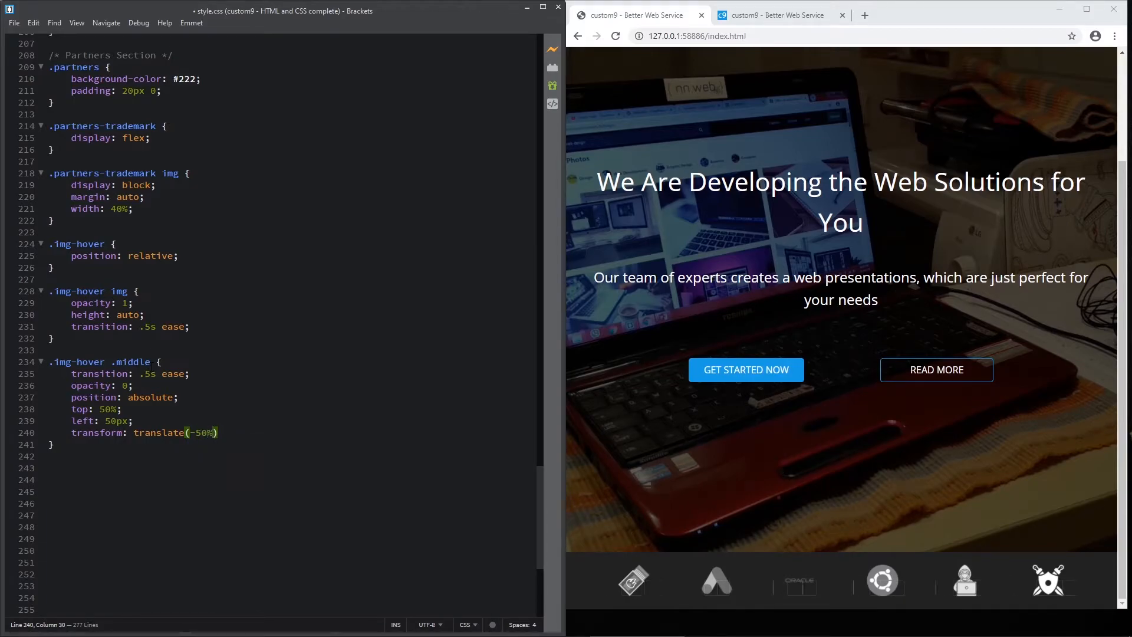
{"action": "type", "text": ", -5"}
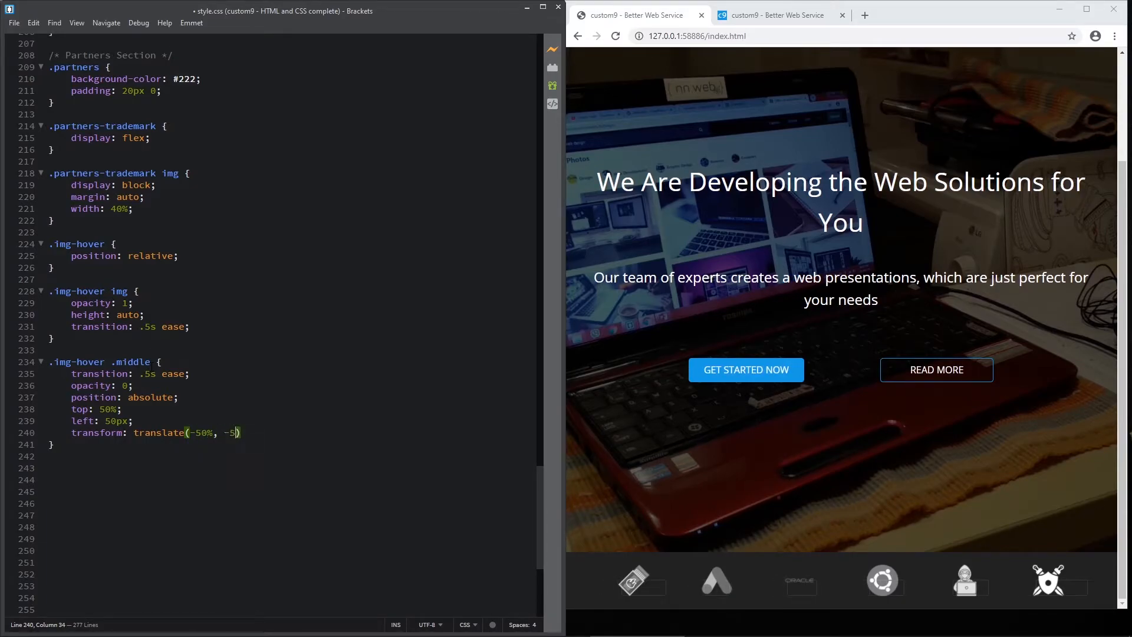
{"action": "type", "text": "0%)"}
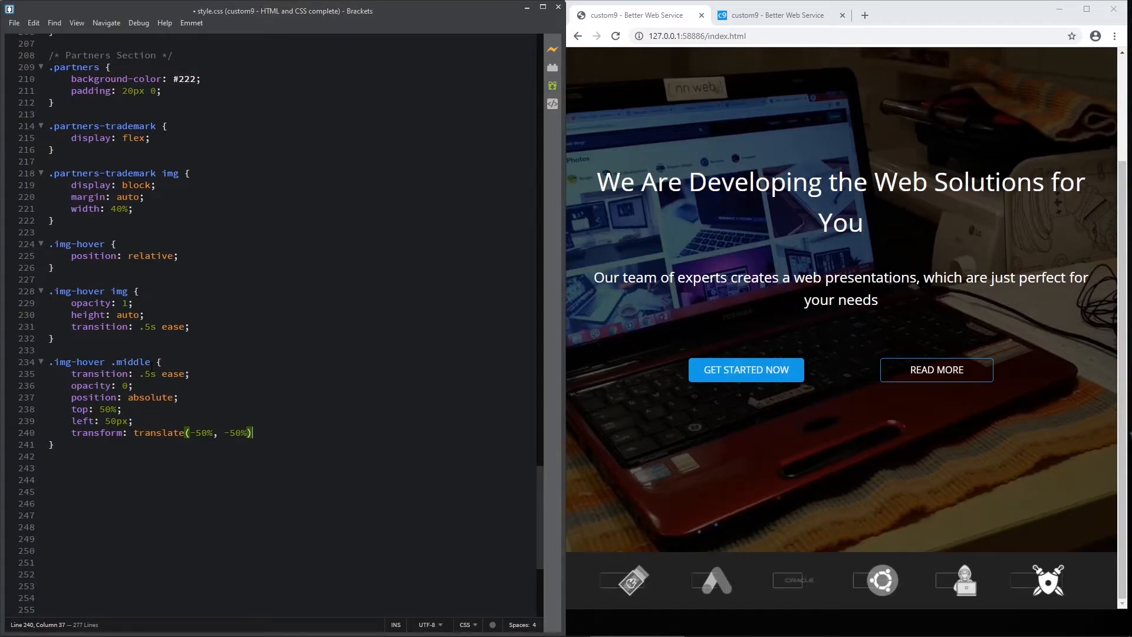
{"action": "type", "text": "text-align: center;"}
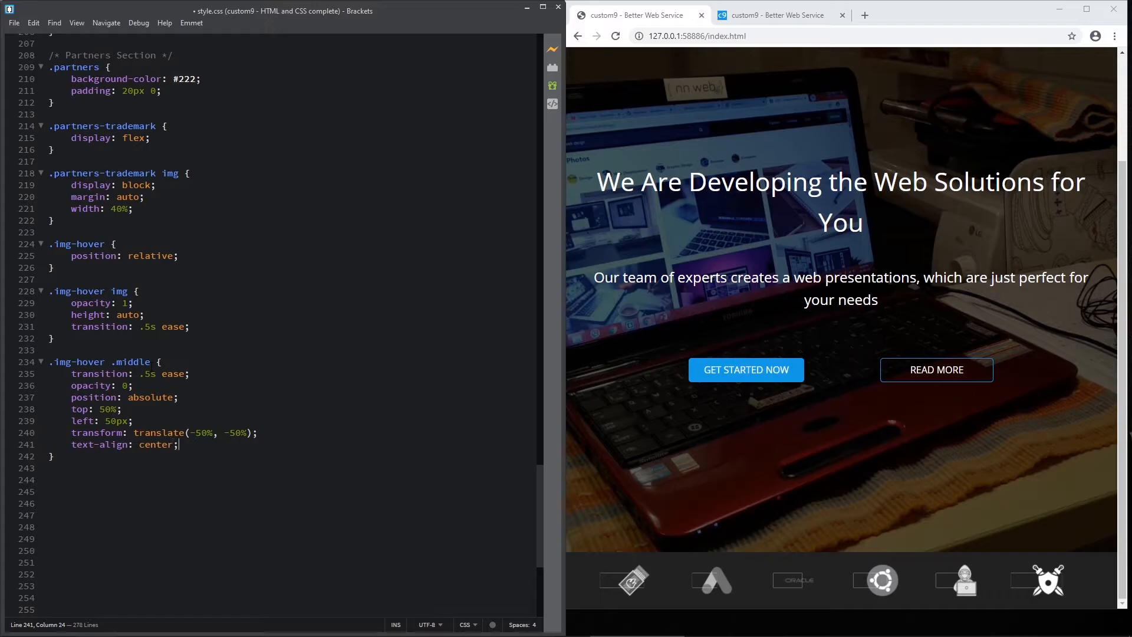
{"action": "scroll", "scroll_direction": "down", "scroll_amount": 3}
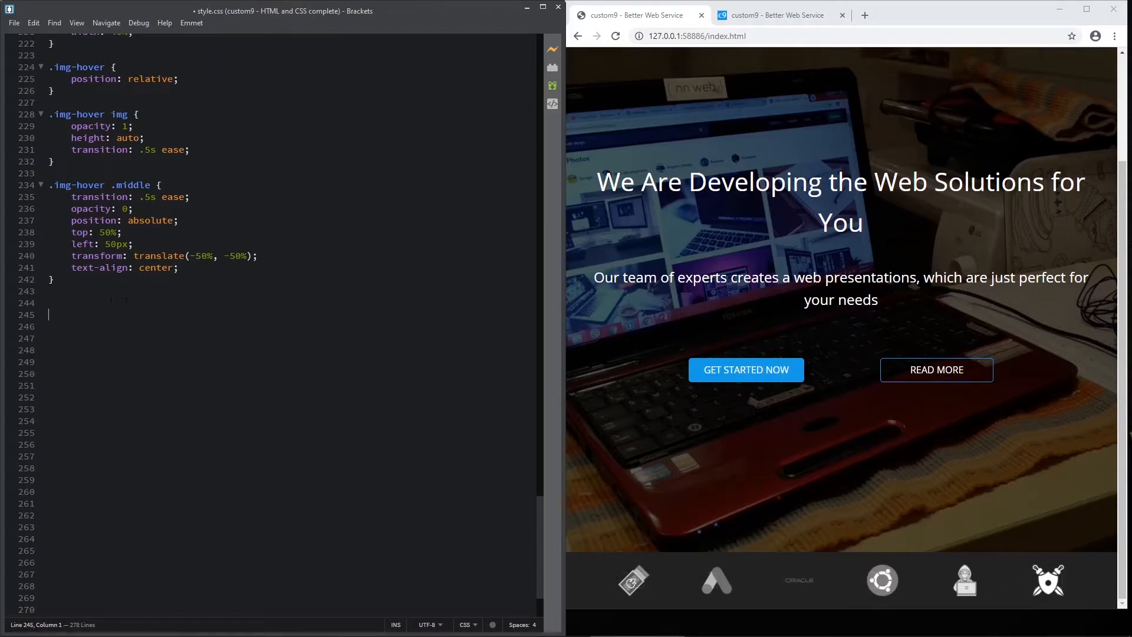
Add an .img-hover:hover img rule that fades the logo to opacity .3.
{"action": "left_click", "coordinate": [110, 302]}
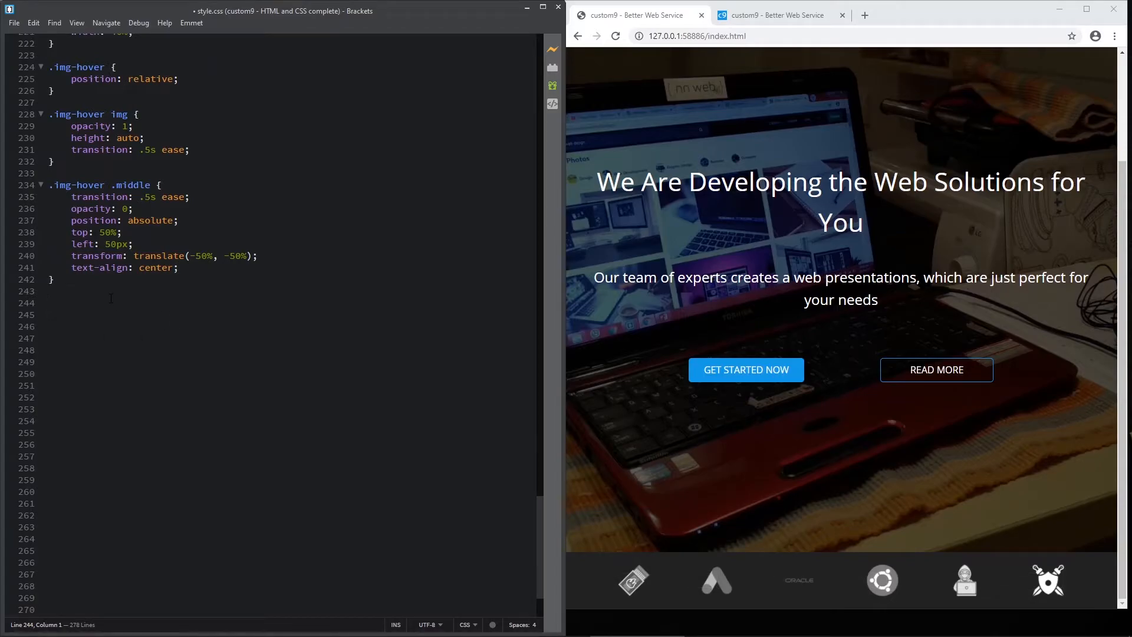
{"action": "type", "text": ".img-"}
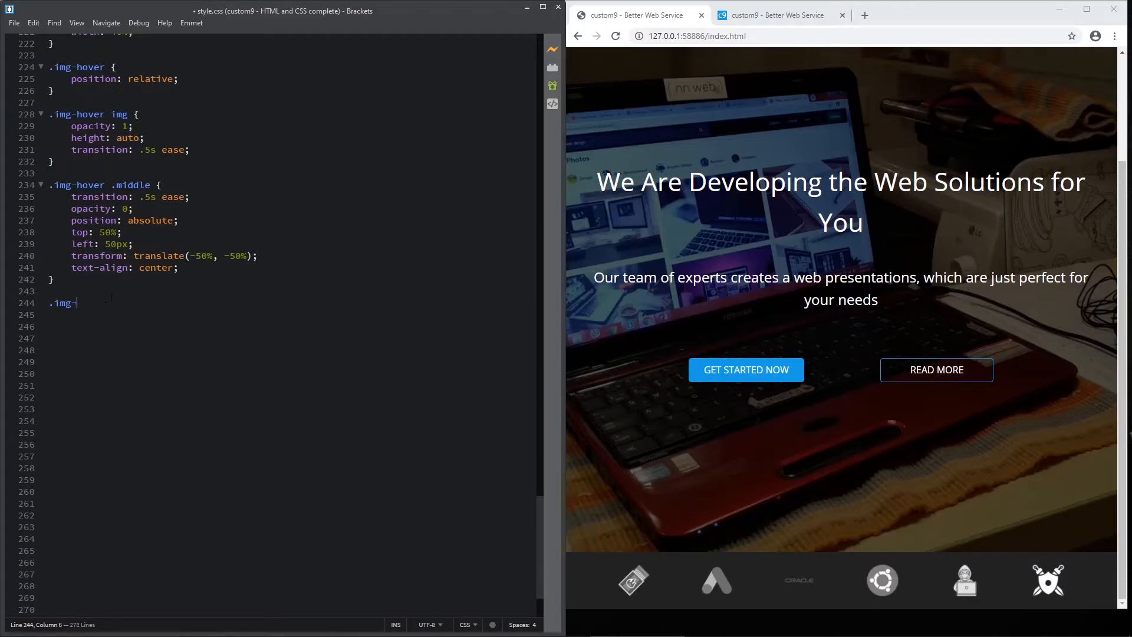
{"action": "type", "text": "hove"}
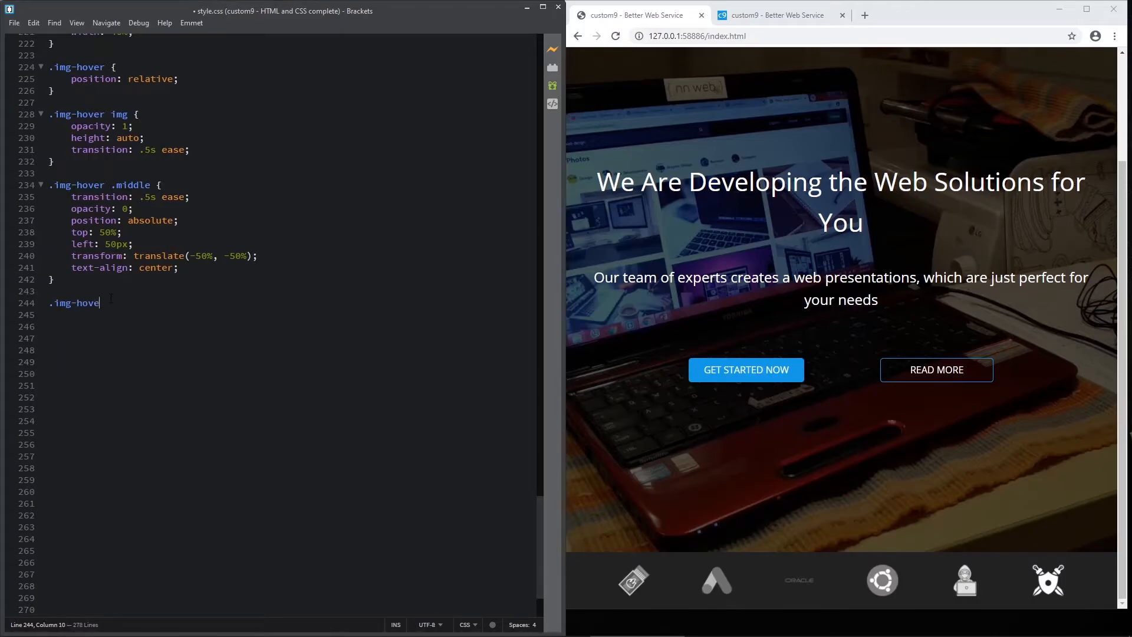
{"action": "type", "text": ":hover"}
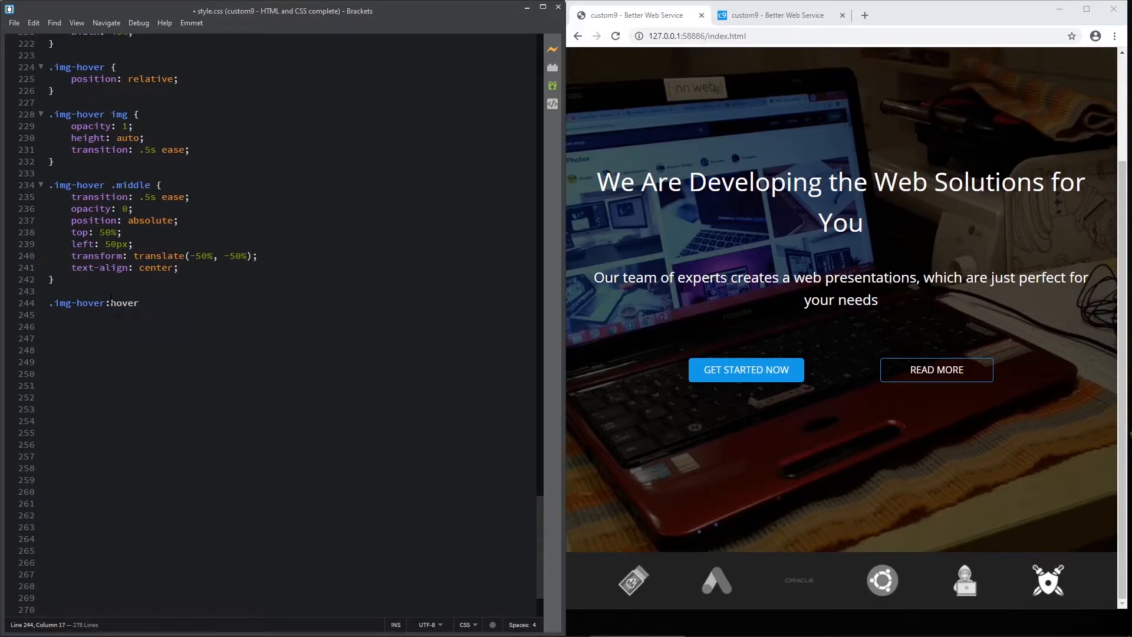
{"action": "left_click", "coordinate": [139, 303]}
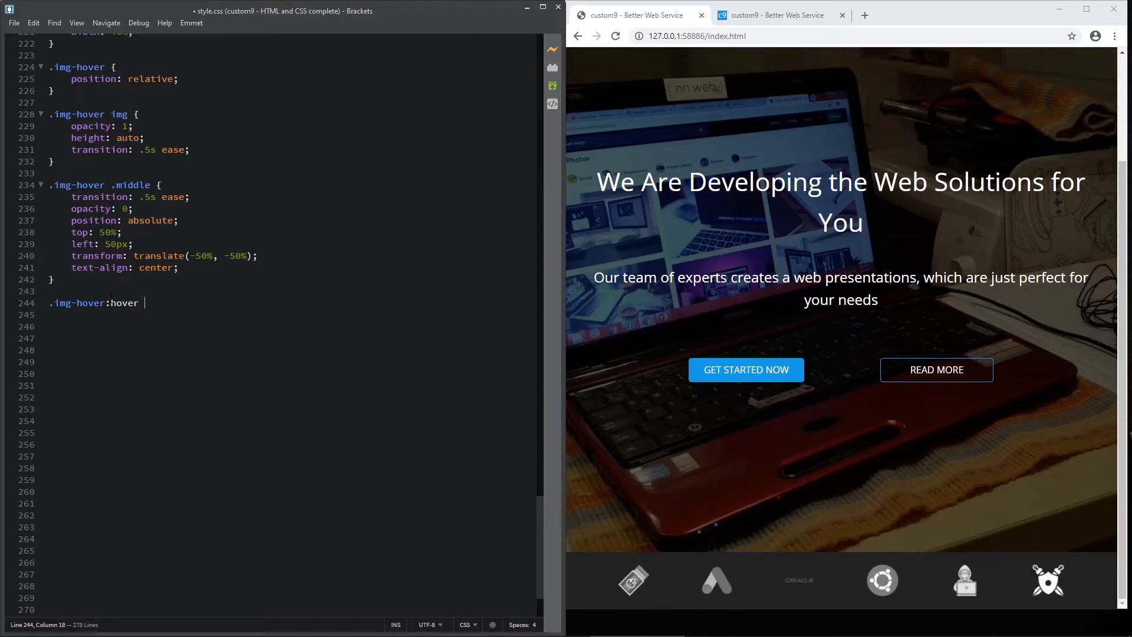
{"action": "type", "text": "img {"}
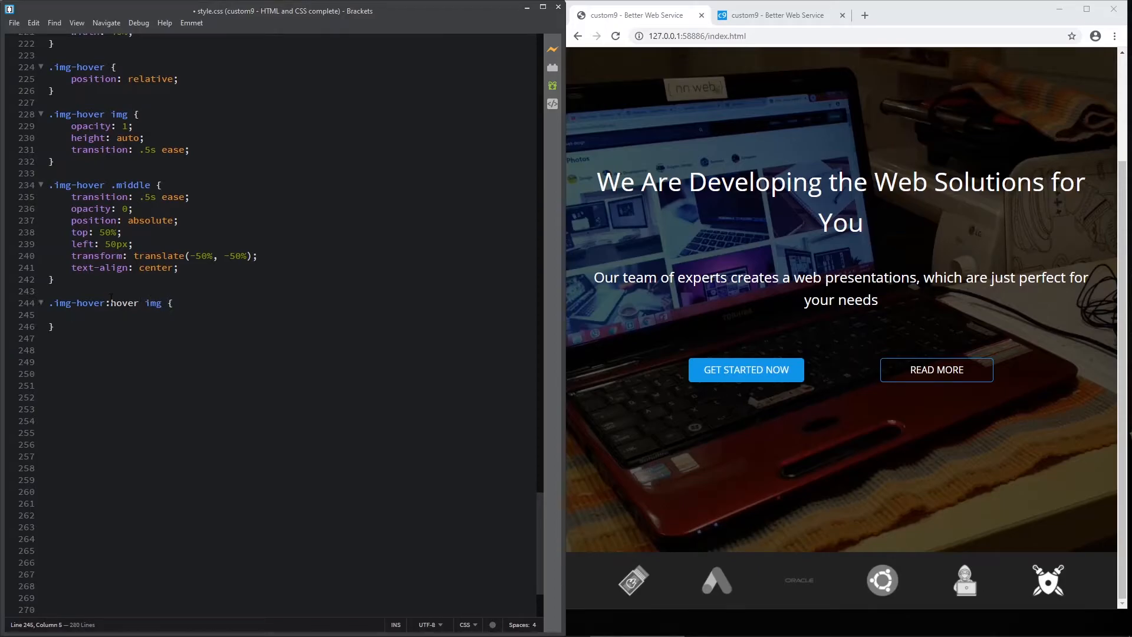
{"action": "type", "text": "opacity: .3;"}
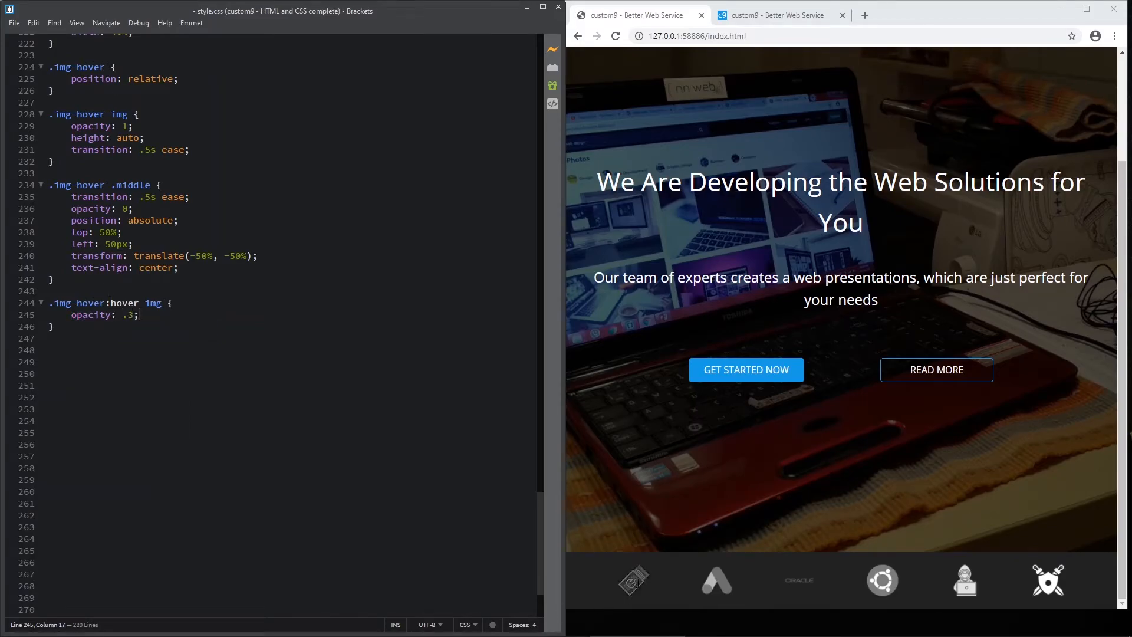
{"action": "mouse_move", "coordinate": [591, 582]}
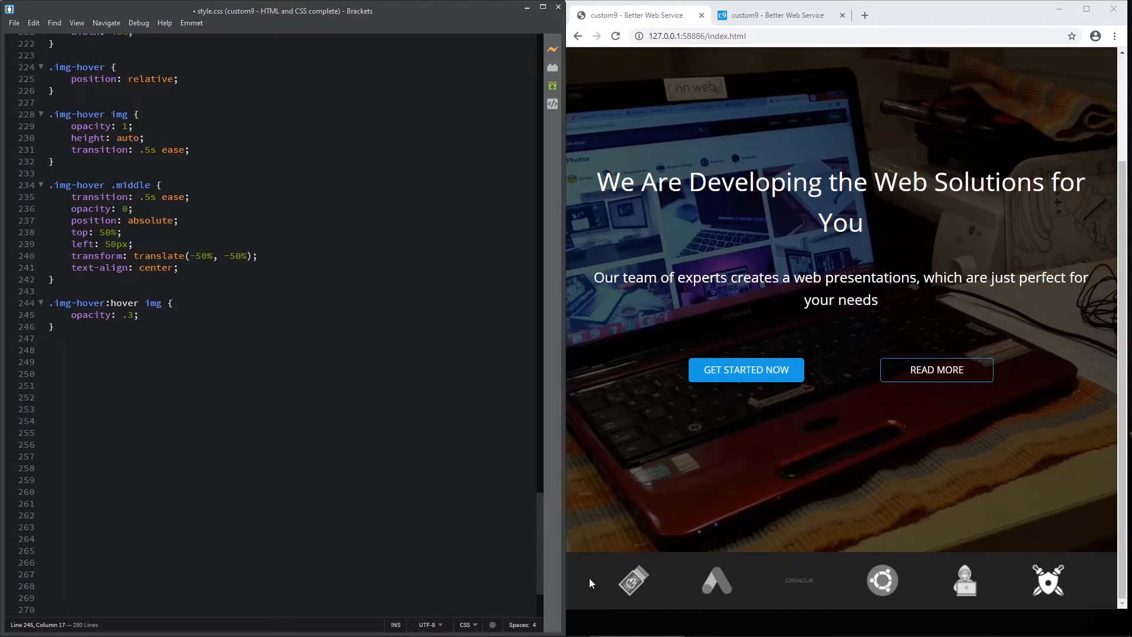
{"action": "mouse_move", "coordinate": [575, 555]}
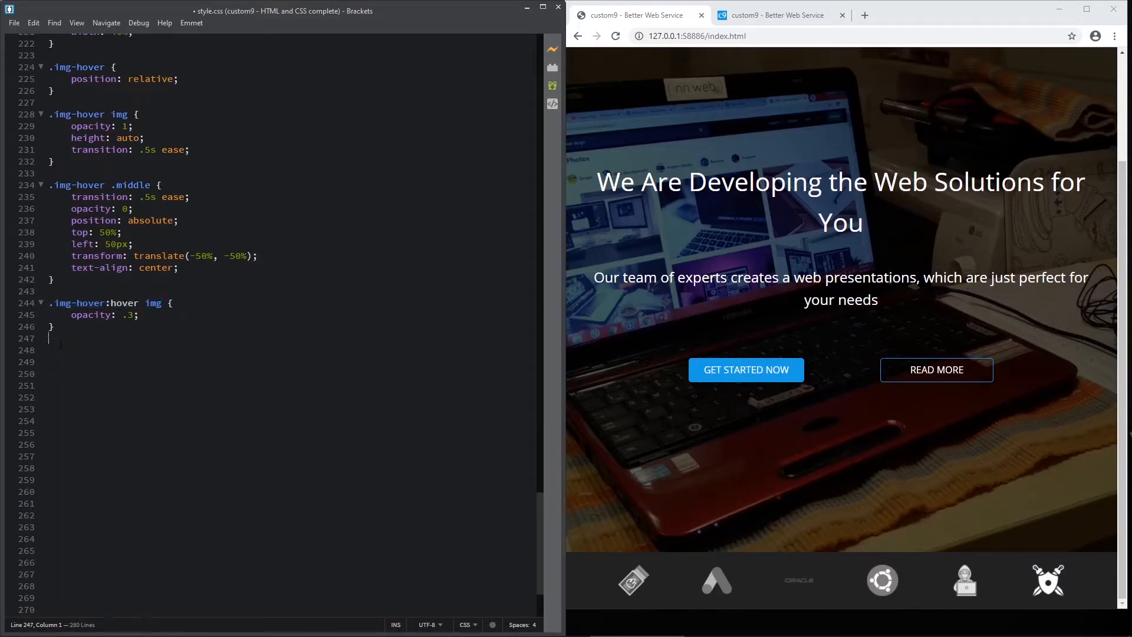
Add an .img-hover:hover .middle rule giving the overlay opacity 1.
{"action": "type", "text": ".img-hover:hover img"}
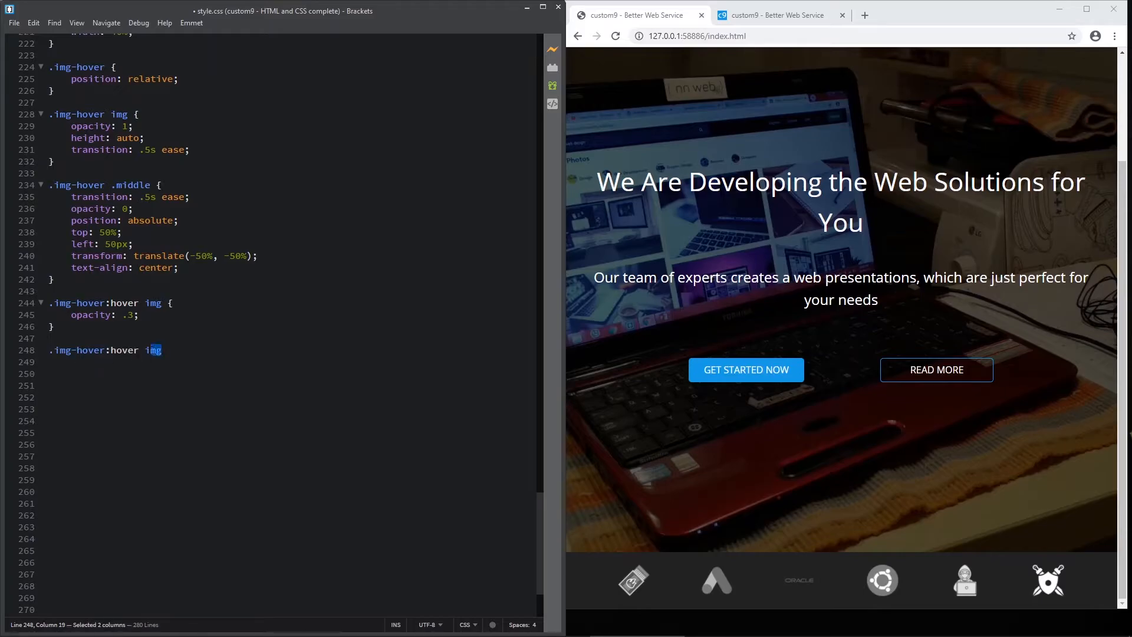
{"action": "type", "text": "."}
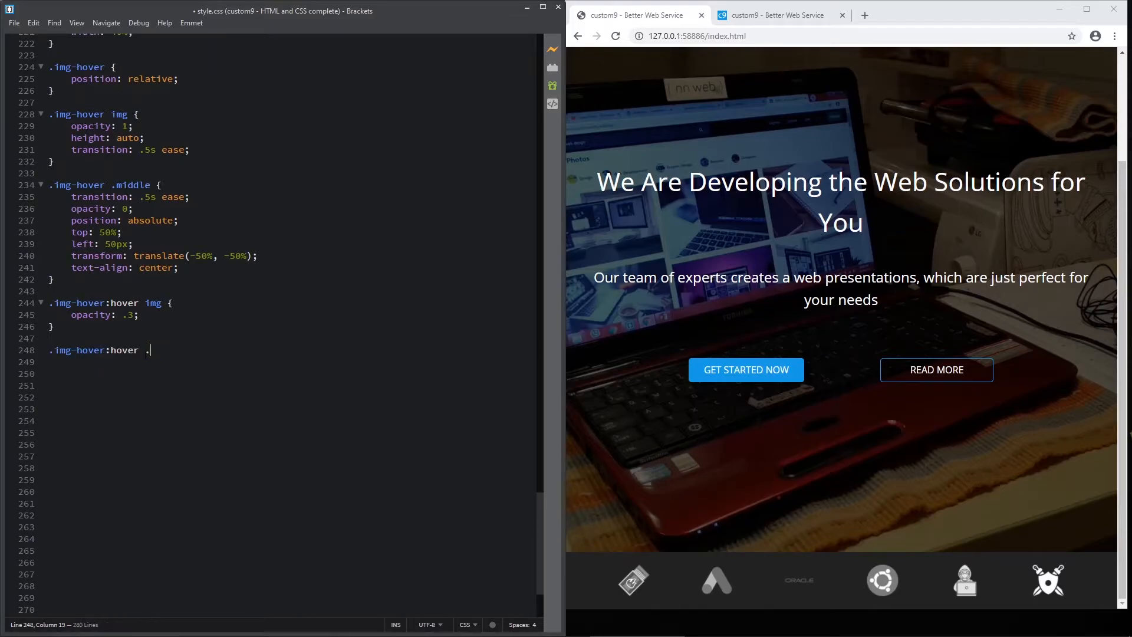
{"action": "type", "text": "middle {"}
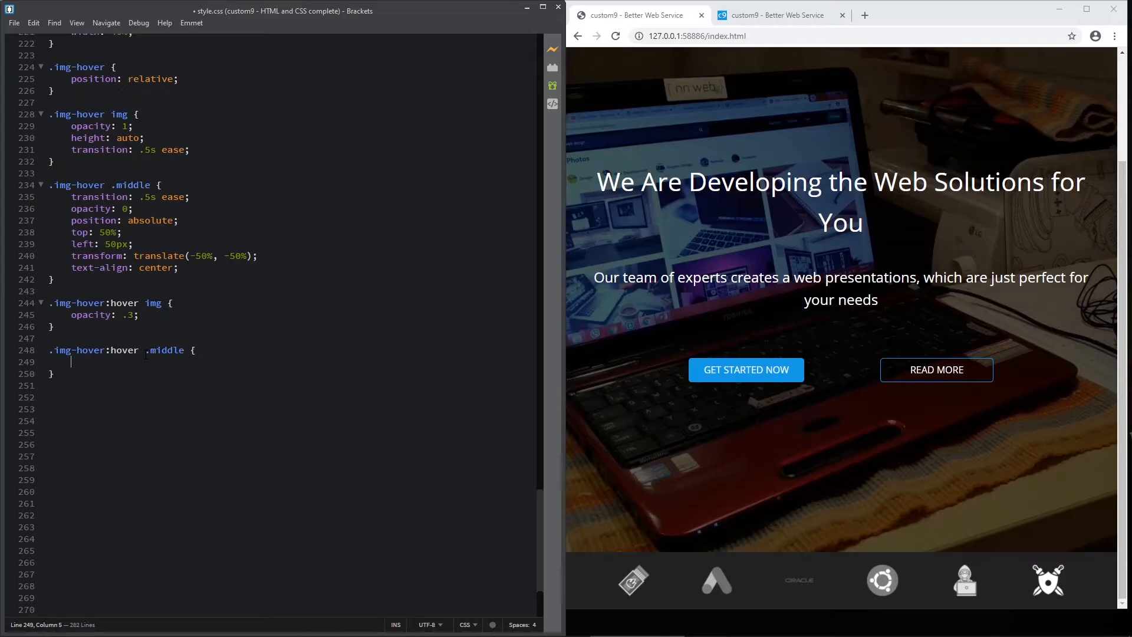
{"action": "type", "text": "opacity:"}
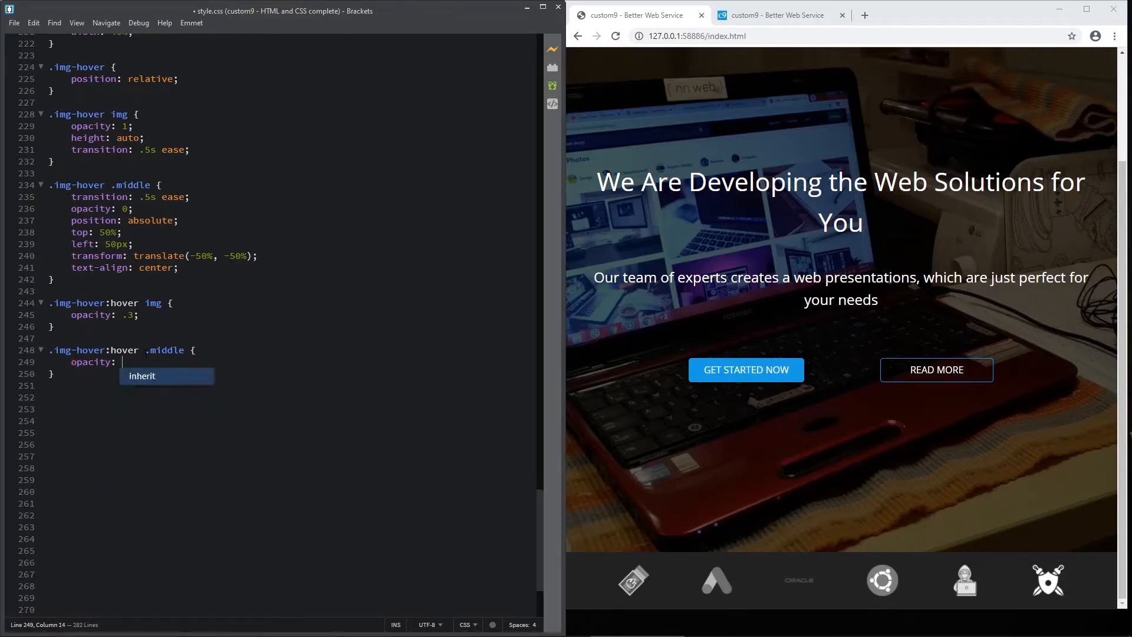
{"action": "type", "text": "1;"}
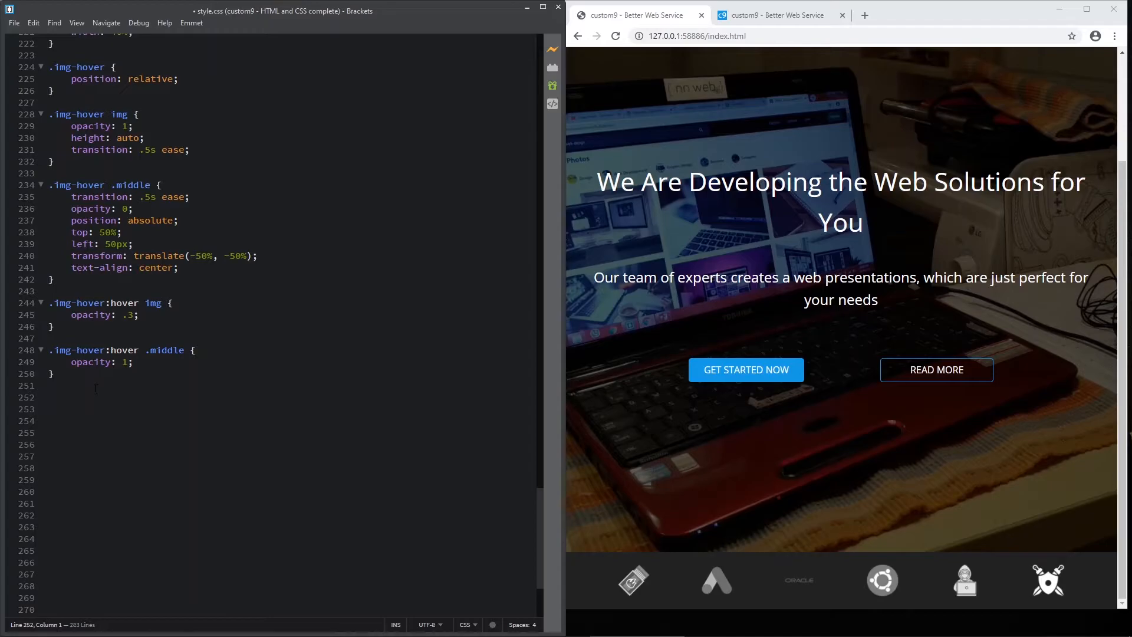
Create a .middle .text rule with relative position, white colour and 16px font size.
{"action": "type", "text": ".mid"}
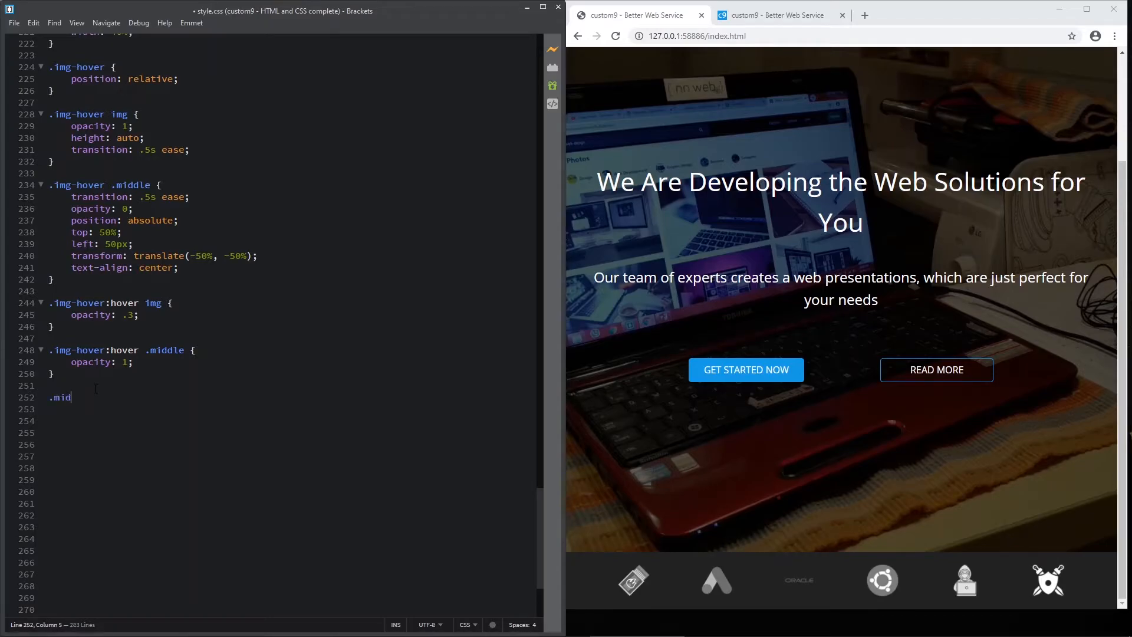
{"action": "type", "text": "dle"}
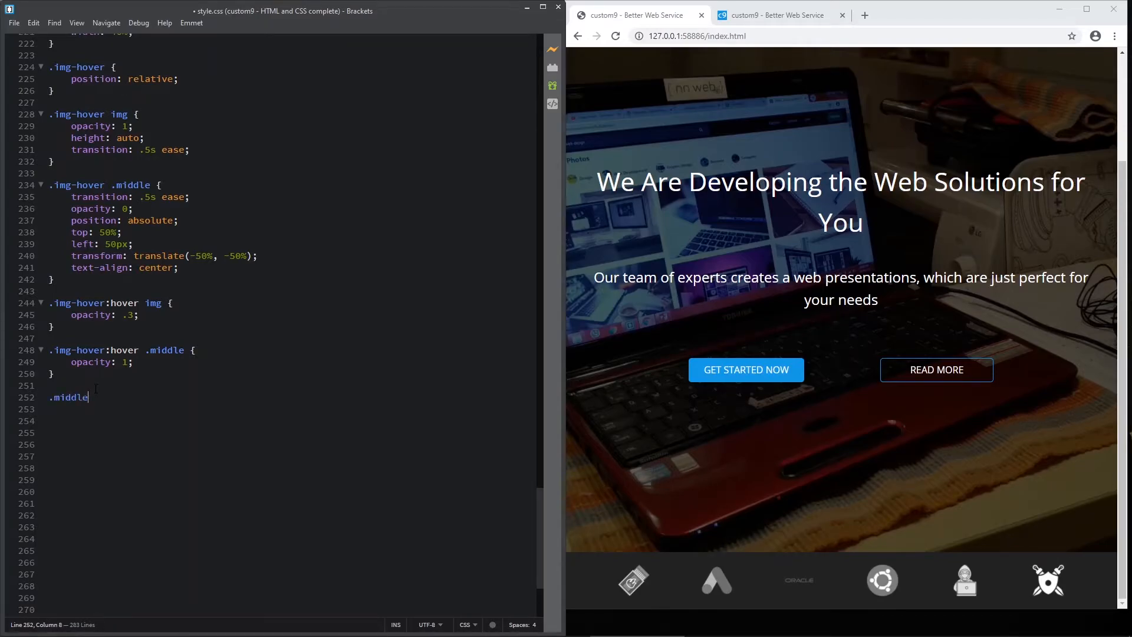
{"action": "type", "text": ".text {"}
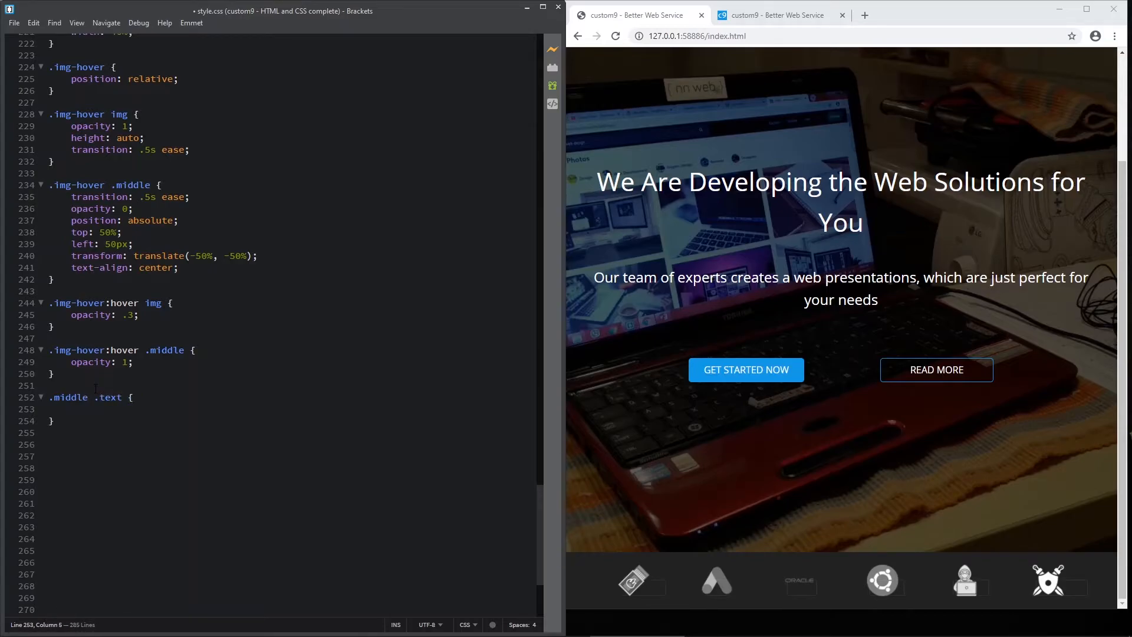
{"action": "type", "text": "position: relative;"}
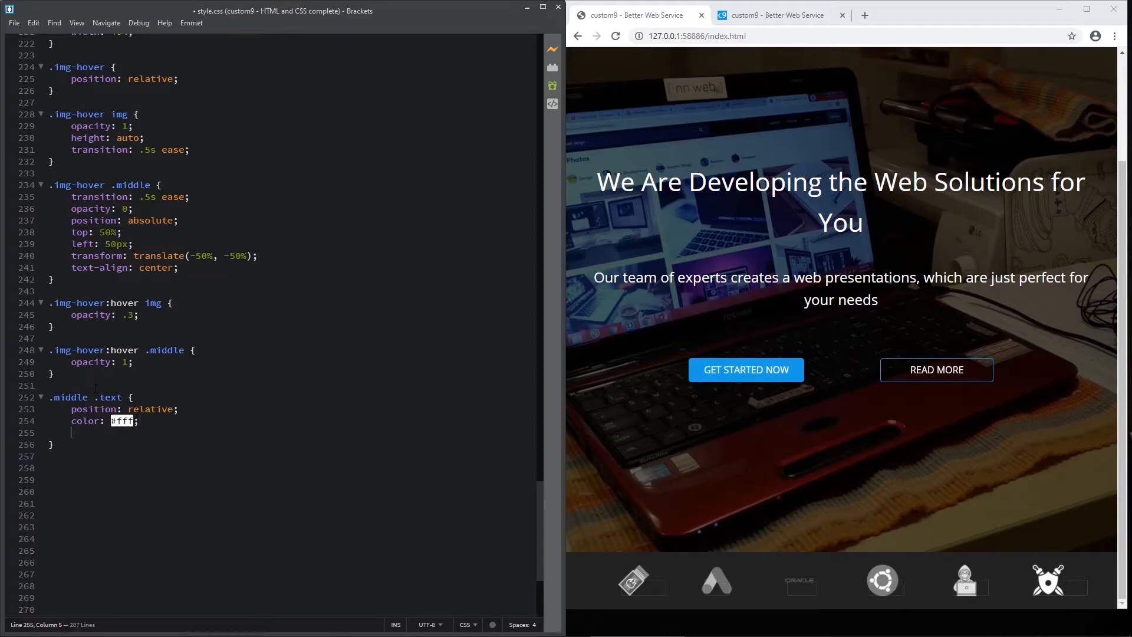
{"action": "type", "text": "font-size:"}
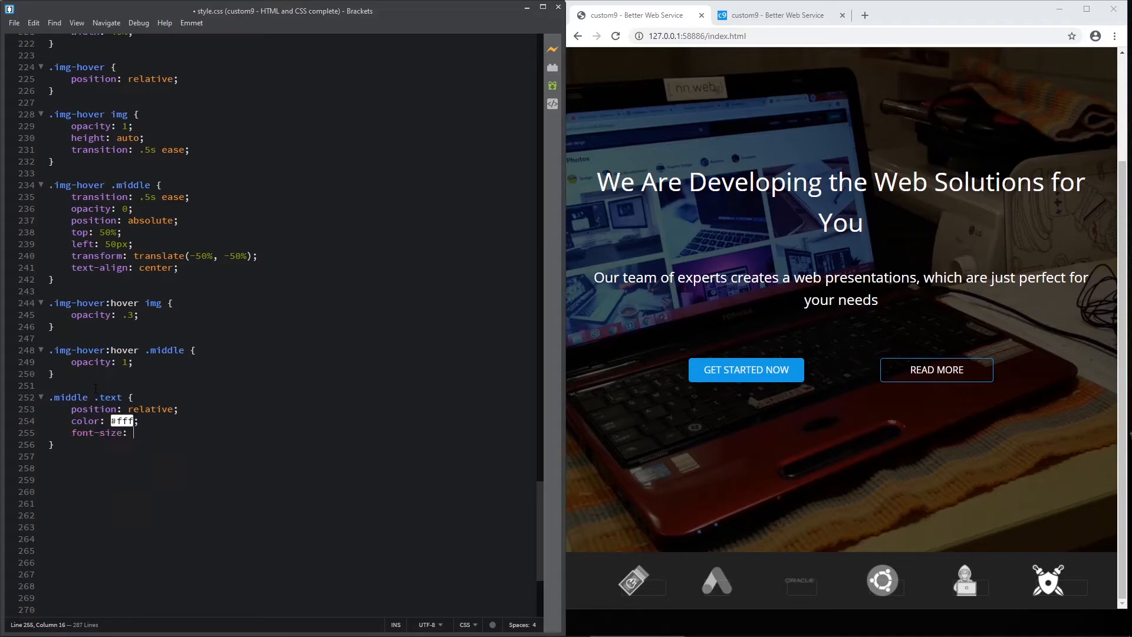
{"action": "type", "text": "16px;"}
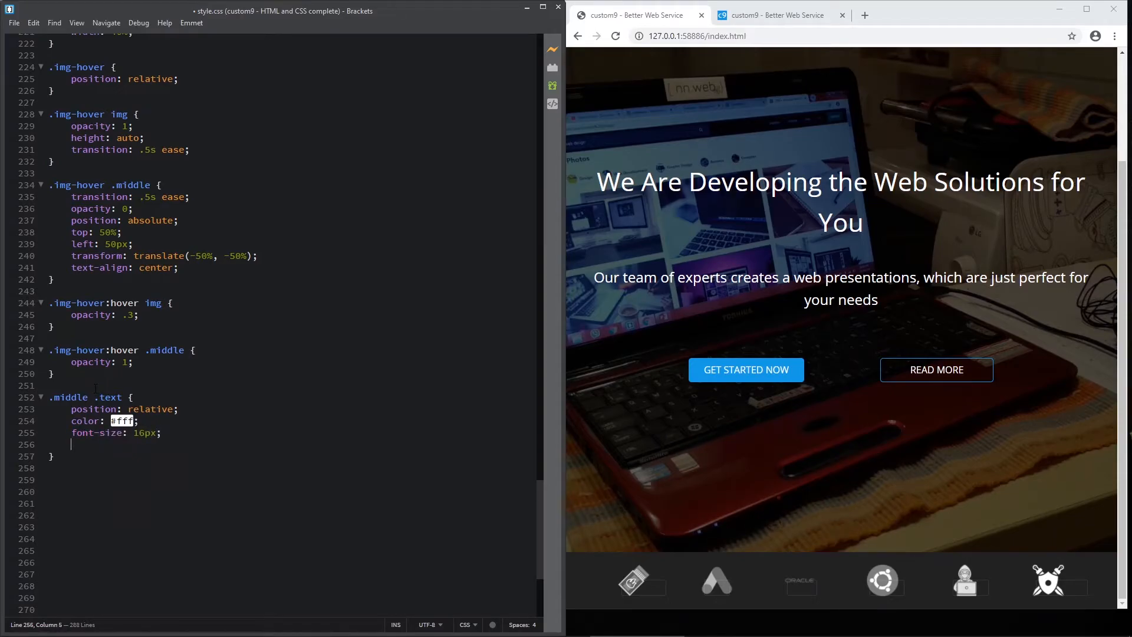
Give the hover name padding: 20px 0 0 150px so it sits right of its logo.
{"action": "type", "text": "padding: 20"}
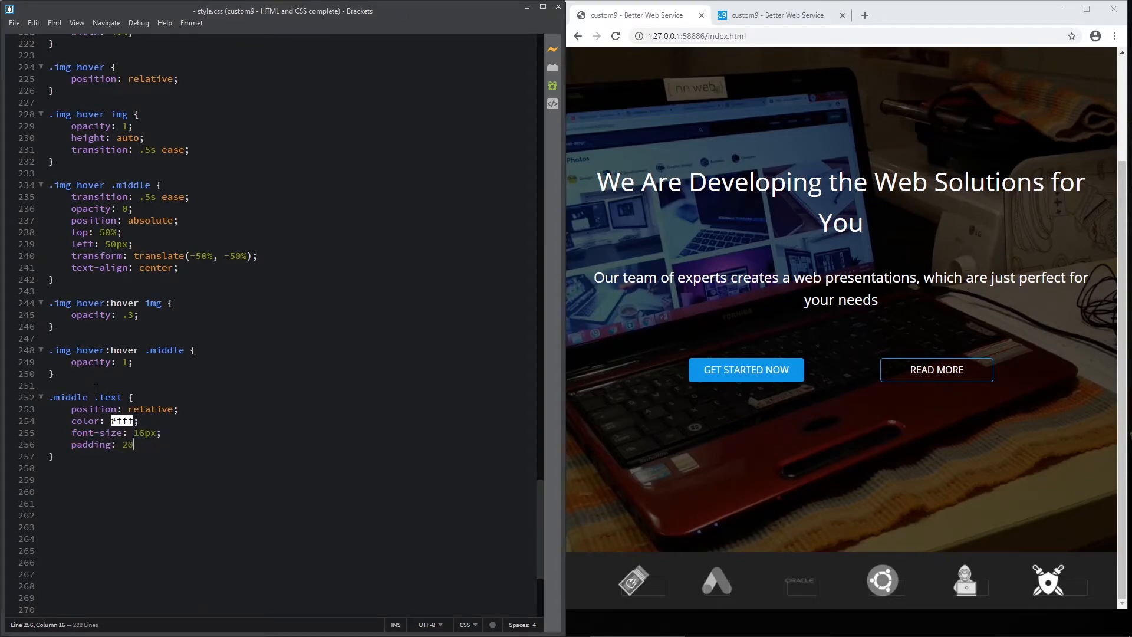
{"action": "type", "text": "px 0"}
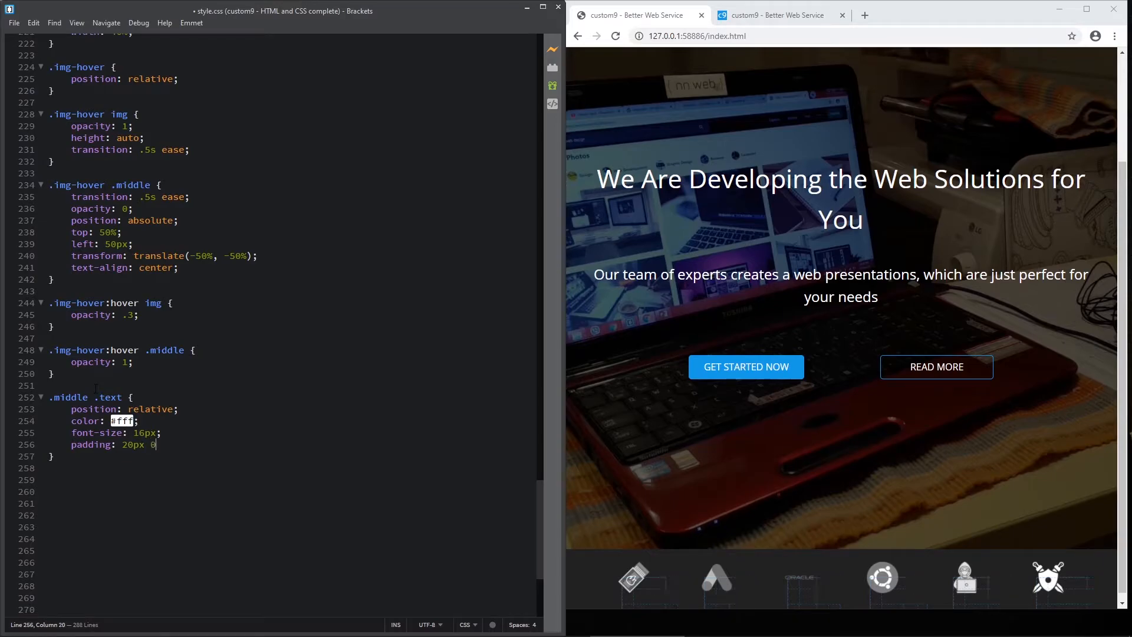
{"action": "type", "text": "0 0 1"}
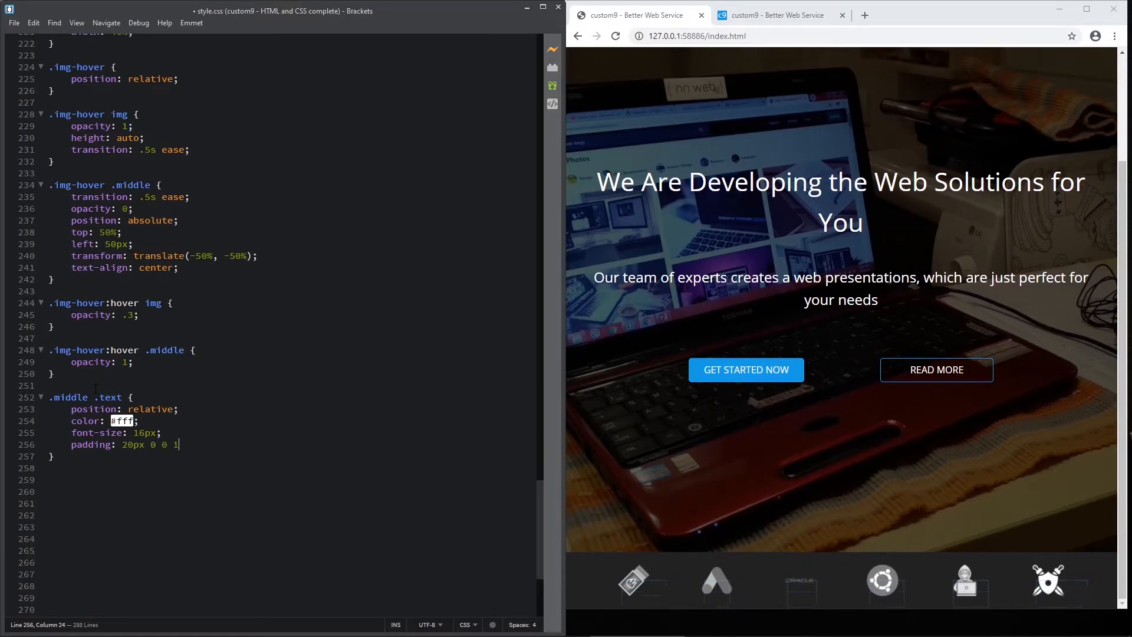
{"action": "type", "text": "50px;"}
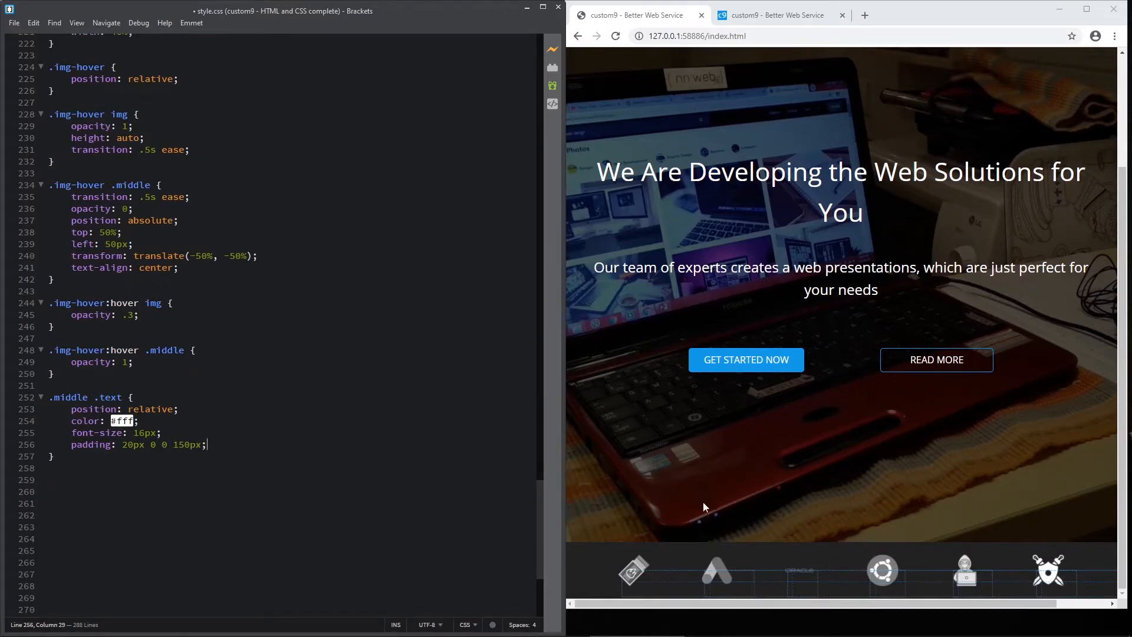
{"action": "mouse_move", "coordinate": [637, 574]}
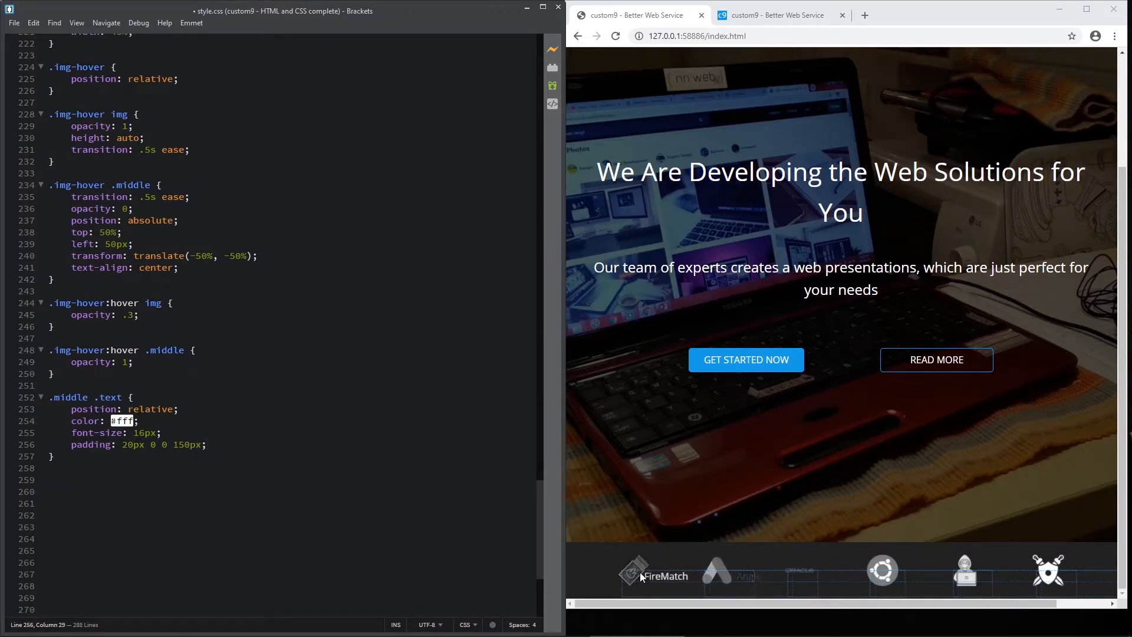
{"action": "mouse_move", "coordinate": [902, 573]}
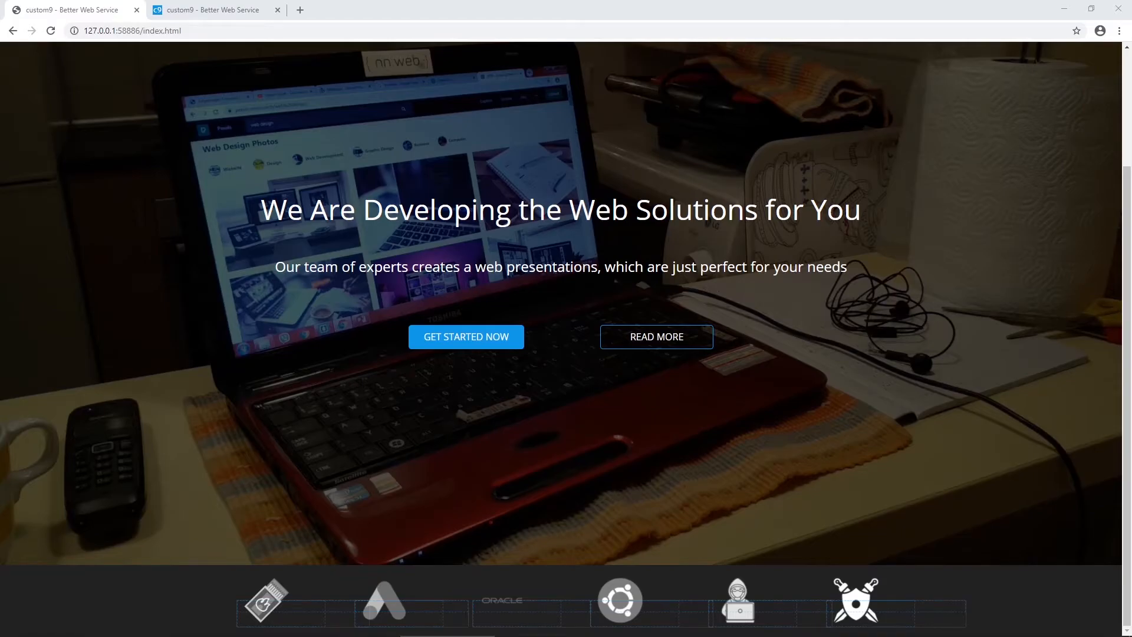
{"action": "mouse_move", "coordinate": [249, 325]}
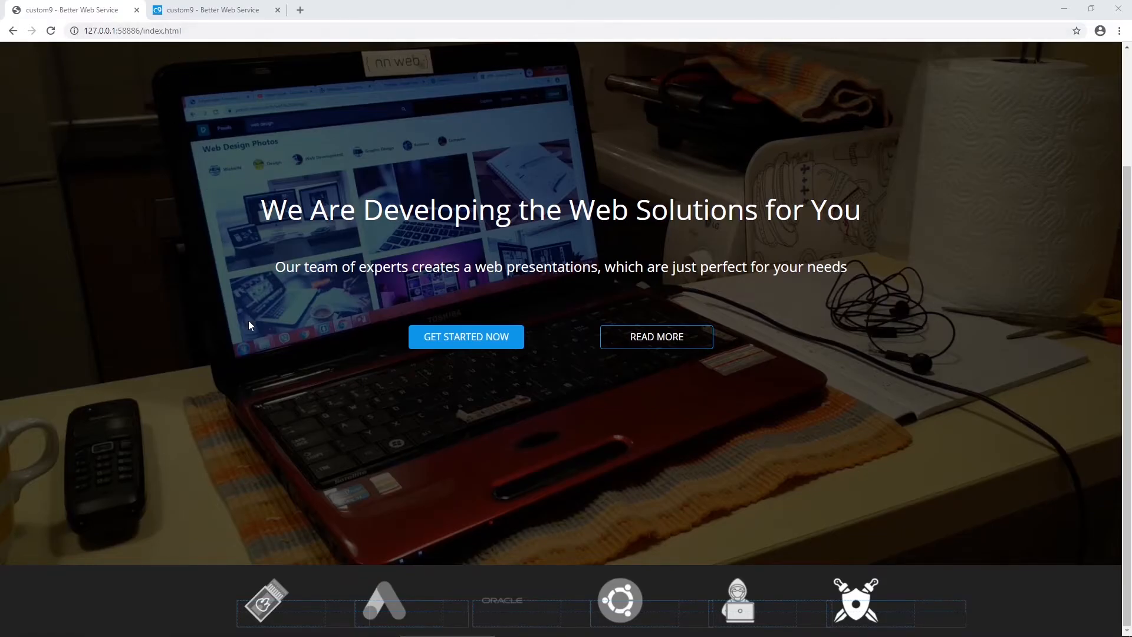
{"action": "mouse_move", "coordinate": [1042, 21]}
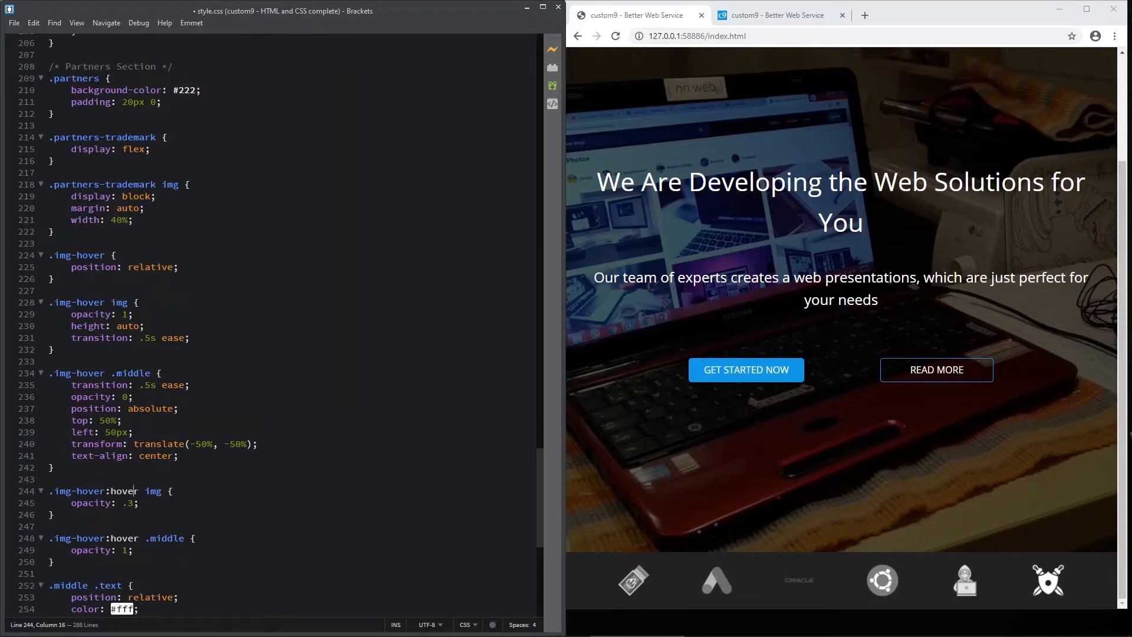
Scroll the full-width Chrome page to inspect the row of grey partner logos.
{"action": "scroll", "scroll_direction": "down", "scroll_amount": 3}
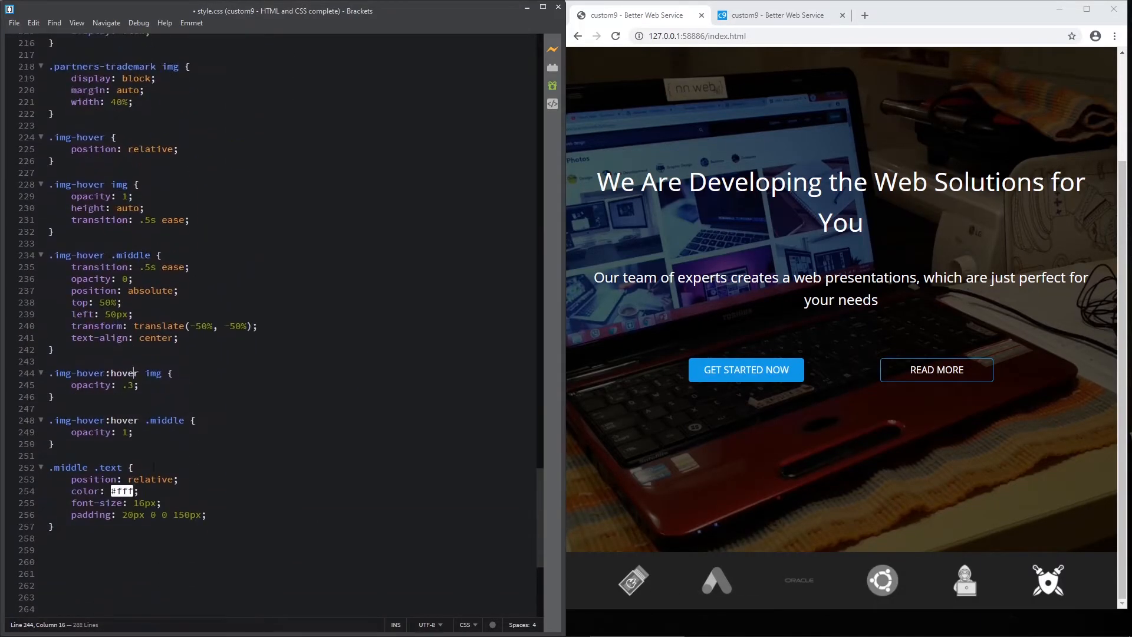
{"action": "left_click", "coordinate": [116, 256]}
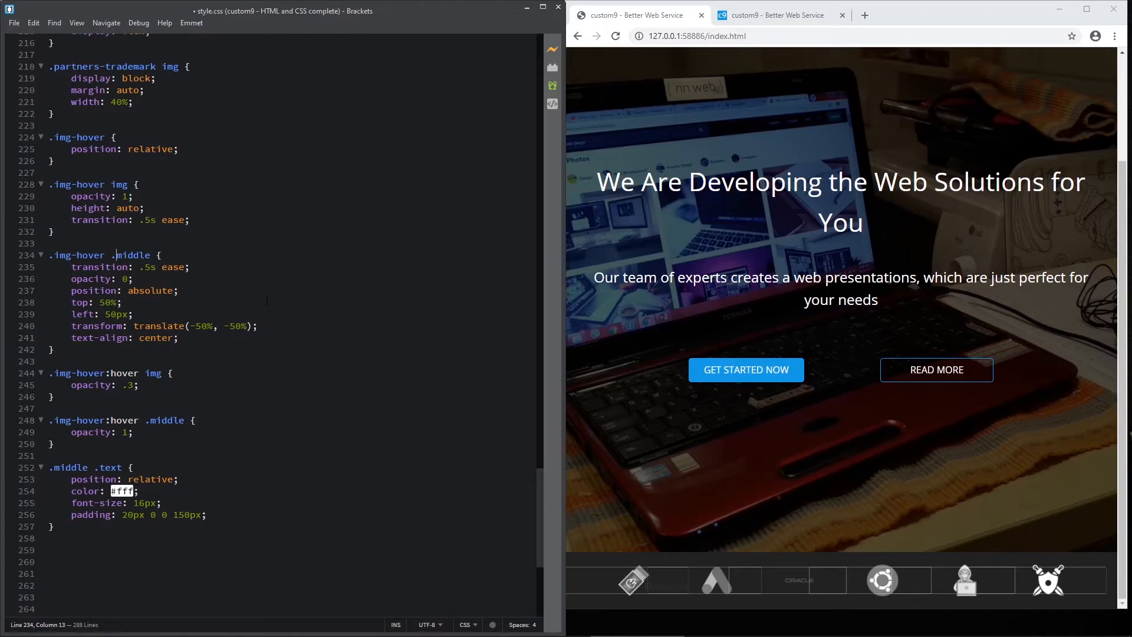
{"action": "mouse_move", "coordinate": [695, 609]}
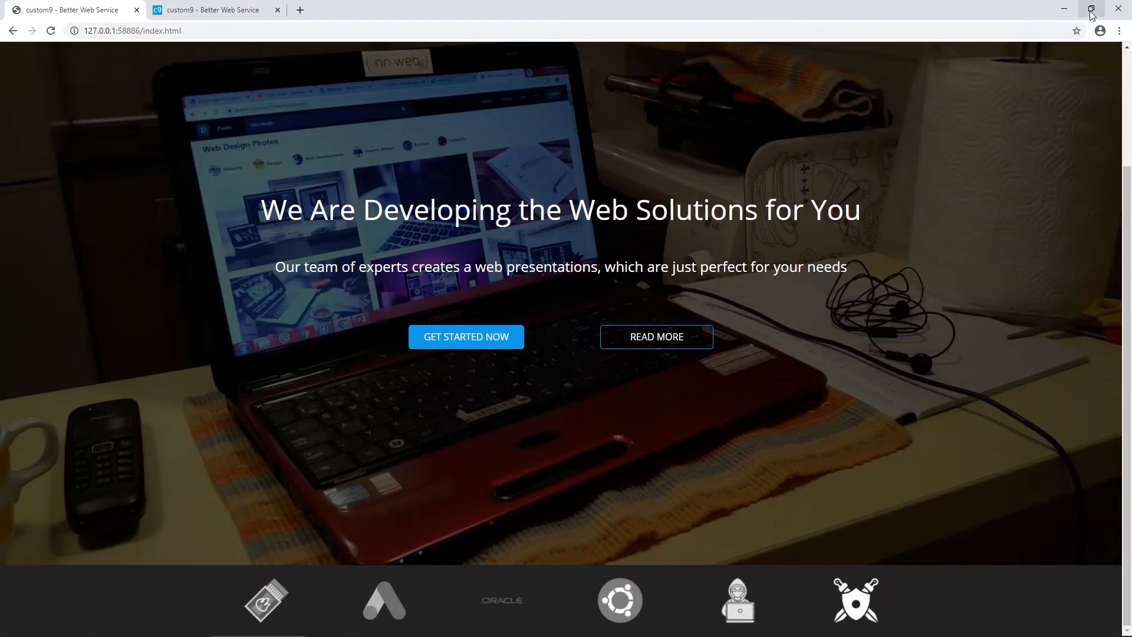
Add margin-bottom: 200px to the .partners rule and check the extended dark strip.
{"action": "left_click", "coordinate": [1092, 8]}
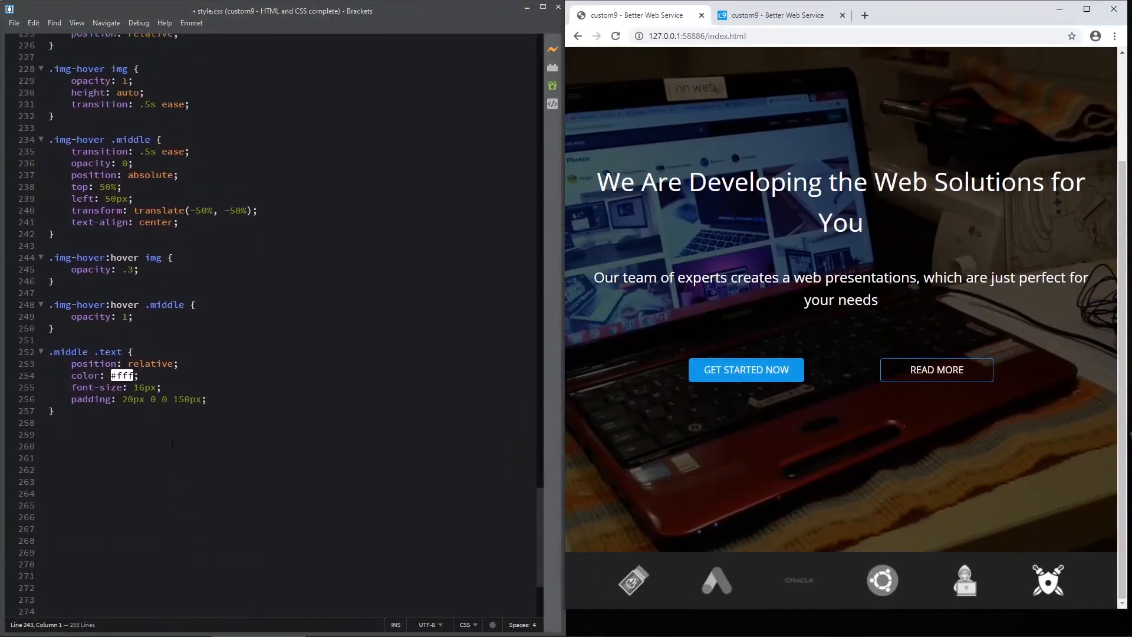
{"action": "scroll", "scroll_direction": "up", "scroll_amount": 3}
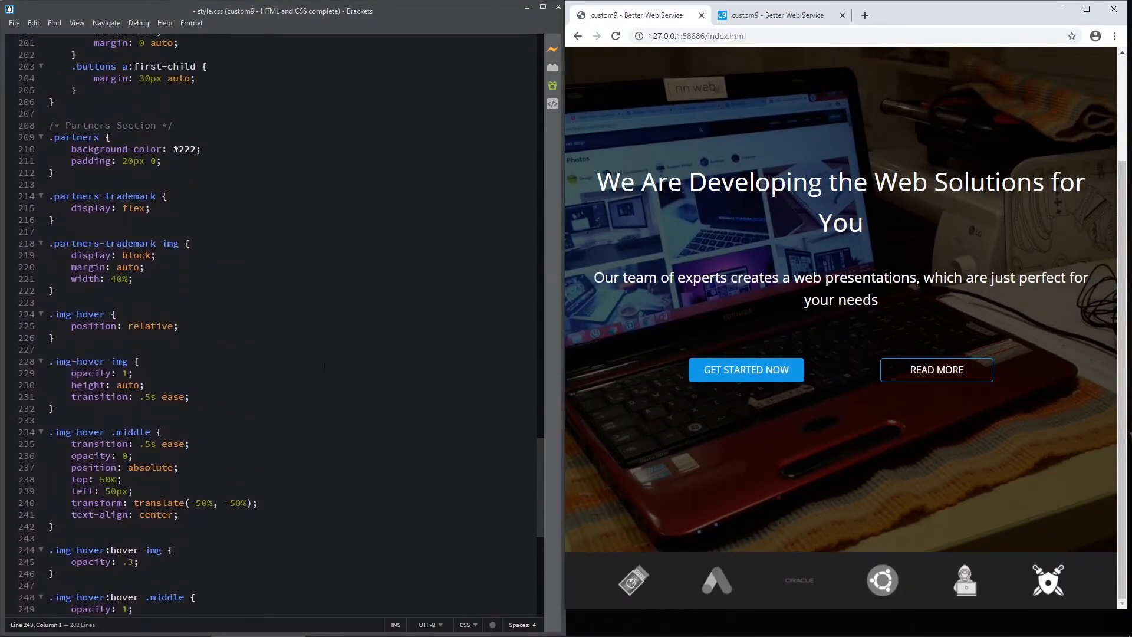
{"action": "scroll", "scroll_direction": "up", "scroll_amount": 3}
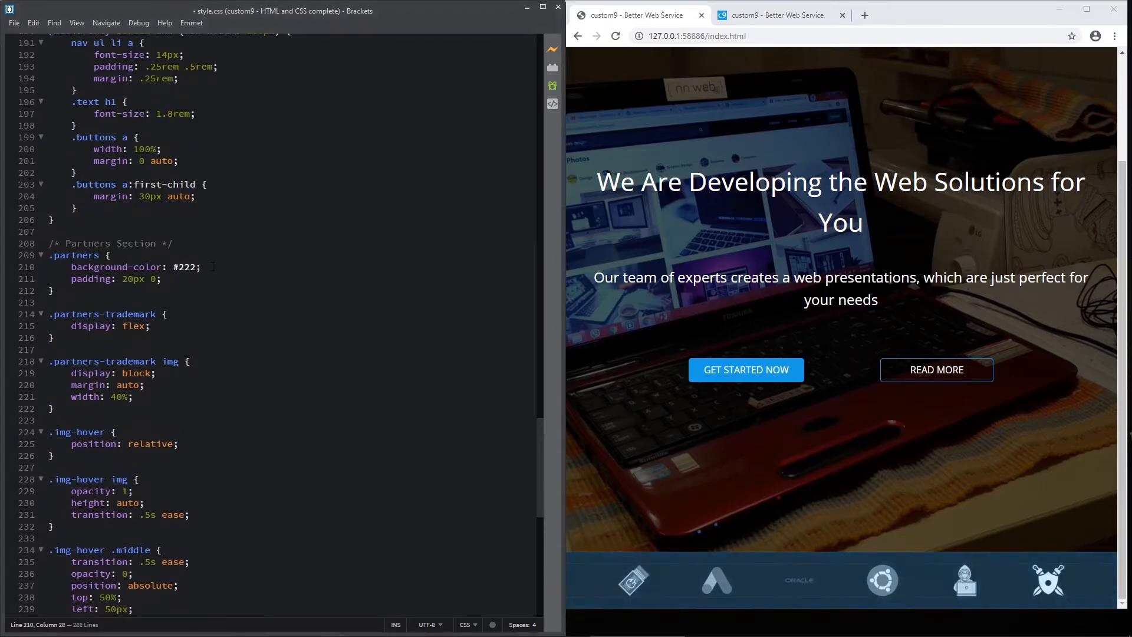
{"action": "type", "text": "margin-bottom: 200px;"}
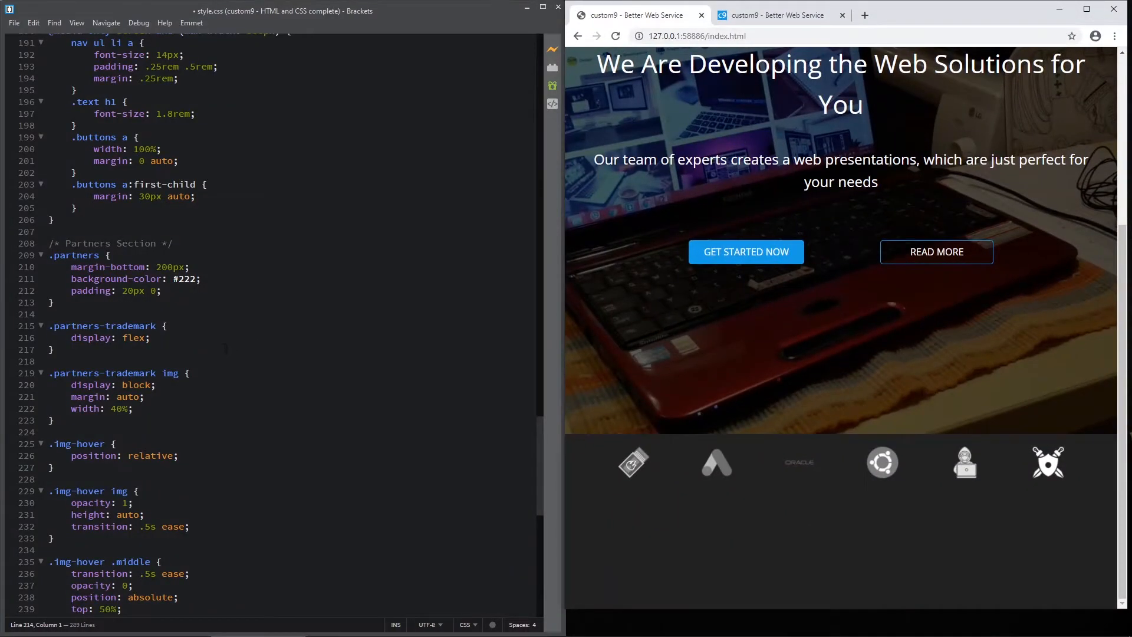
{"action": "scroll", "scroll_direction": "down", "scroll_amount": 3}
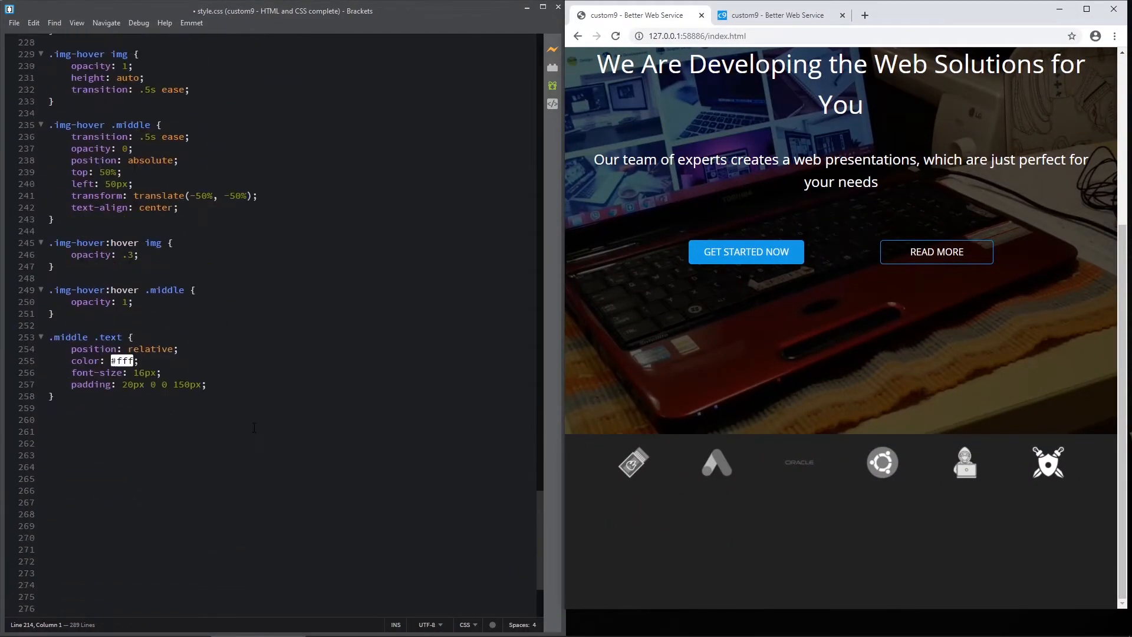
{"action": "scroll", "scroll_direction": "down", "scroll_amount": 3}
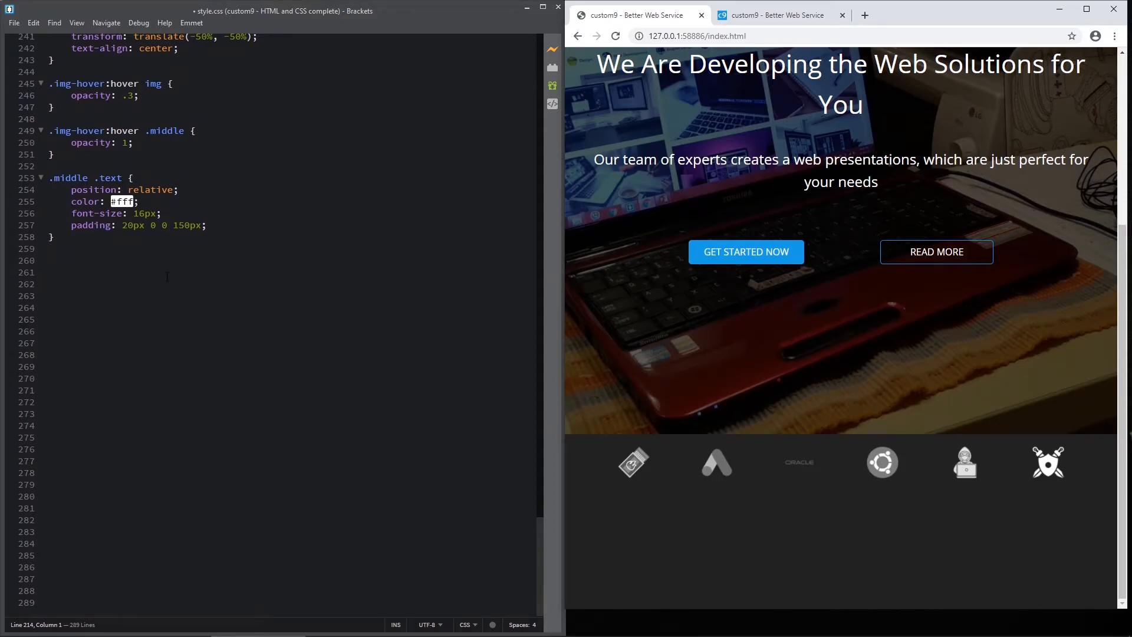
{"action": "mouse_move", "coordinate": [612, 126]}
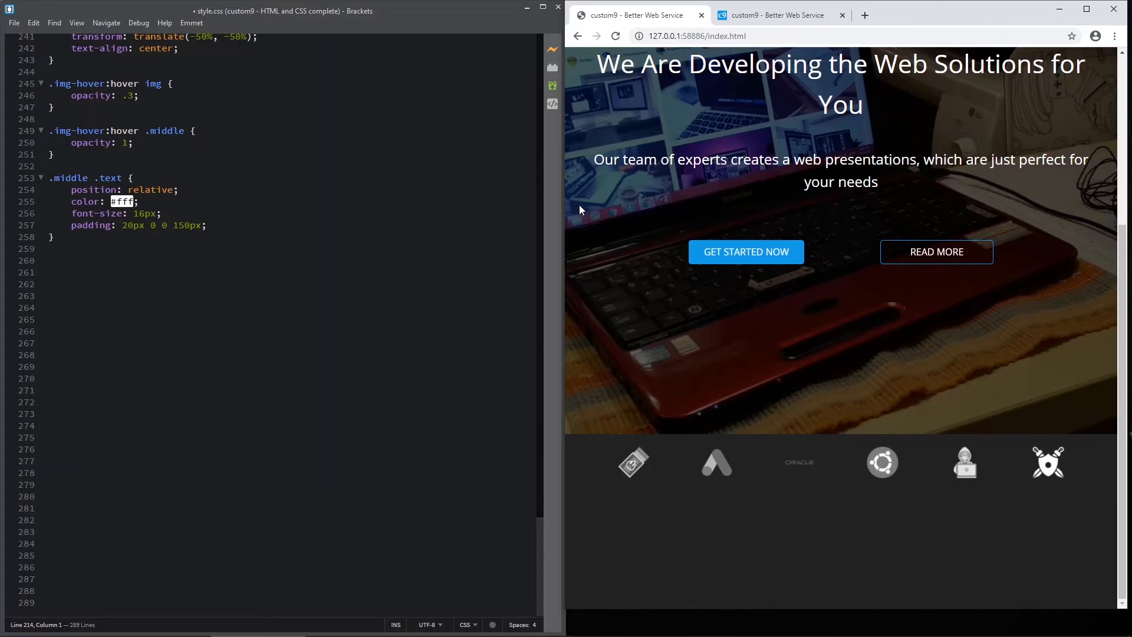
{"action": "mouse_move", "coordinate": [565, 246]}
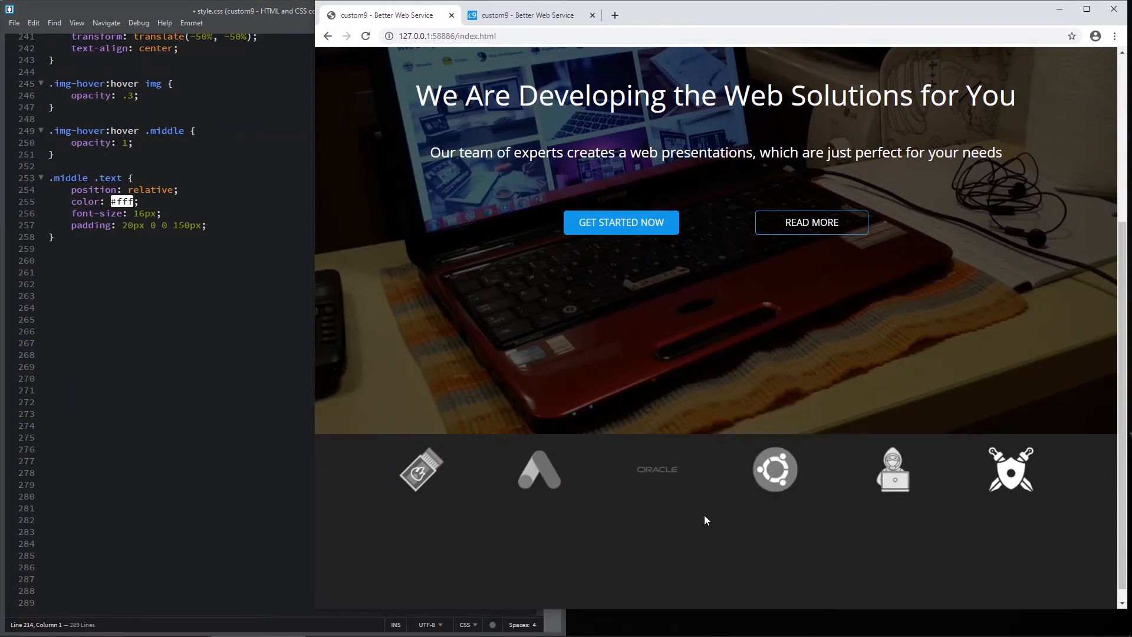
Preview the page in Chrome's responsive device emulator at 320, 1440 and 1024px widths.
{"action": "key", "text": "F12"}
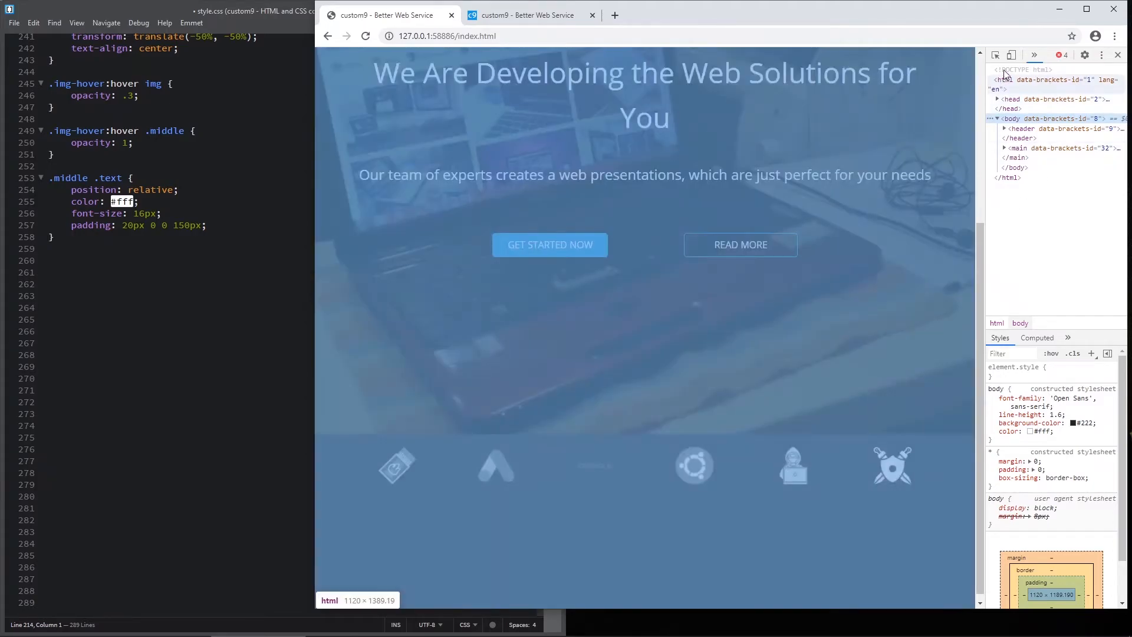
{"action": "mouse_move", "coordinate": [1012, 56]}
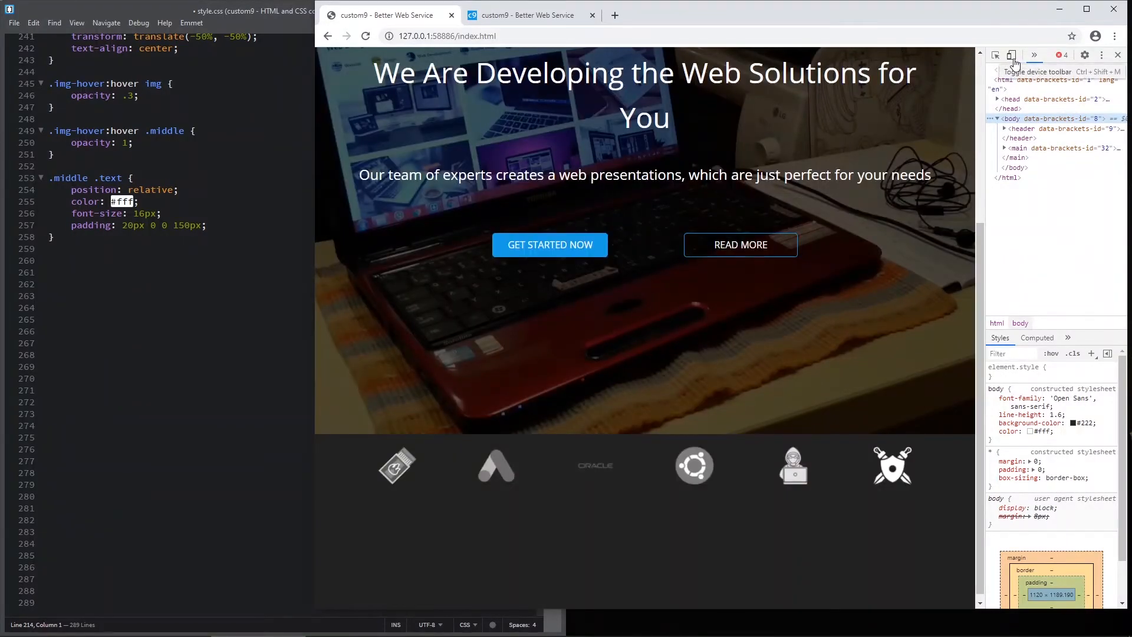
{"action": "left_click", "coordinate": [1010, 55]}
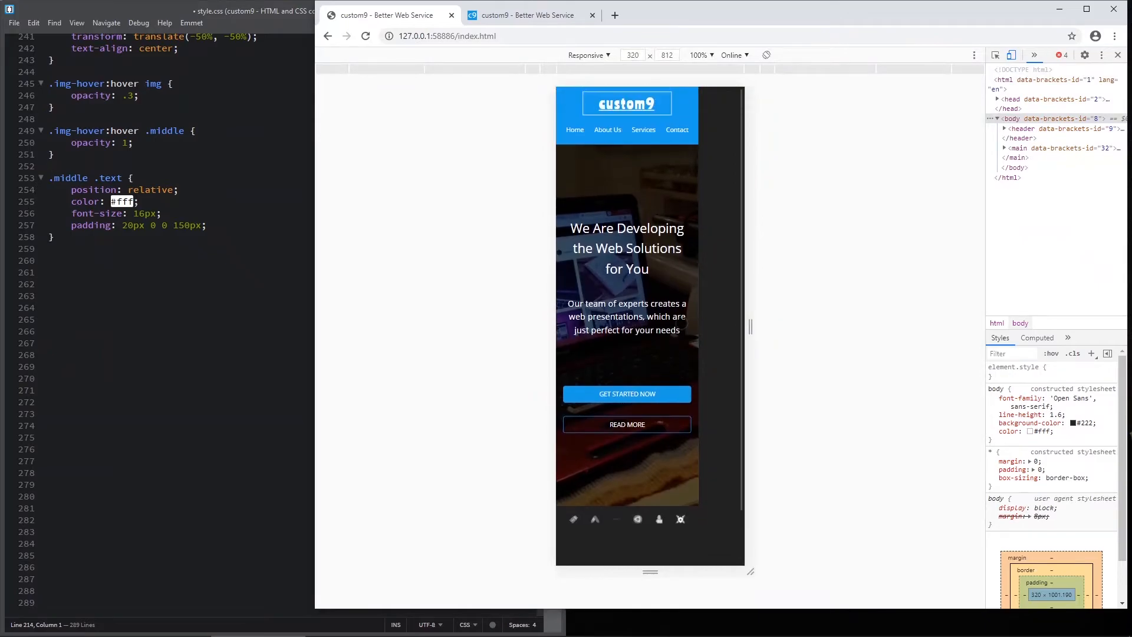
{"action": "scroll", "scroll_direction": "down", "scroll_amount": 3}
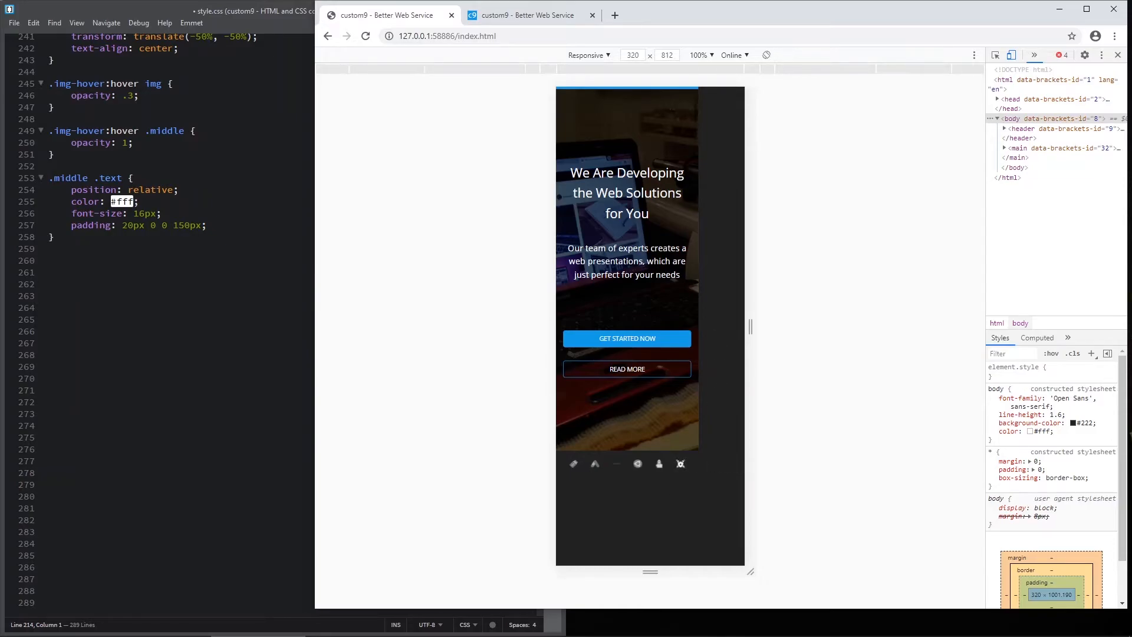
{"action": "mouse_move", "coordinate": [679, 464]}
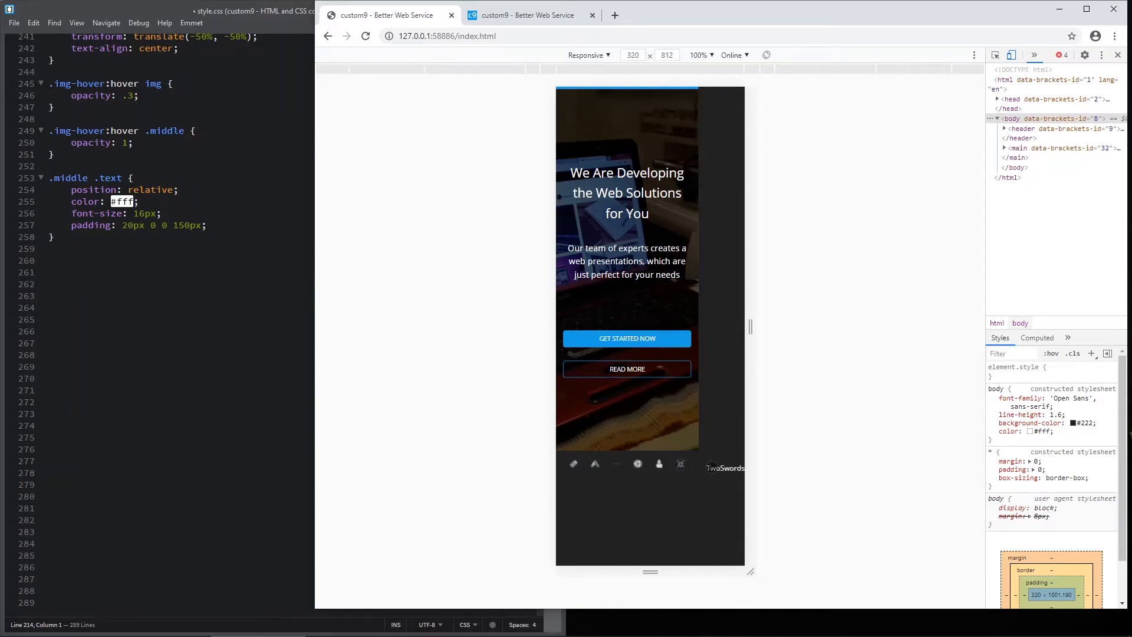
{"action": "mouse_move", "coordinate": [718, 357]}
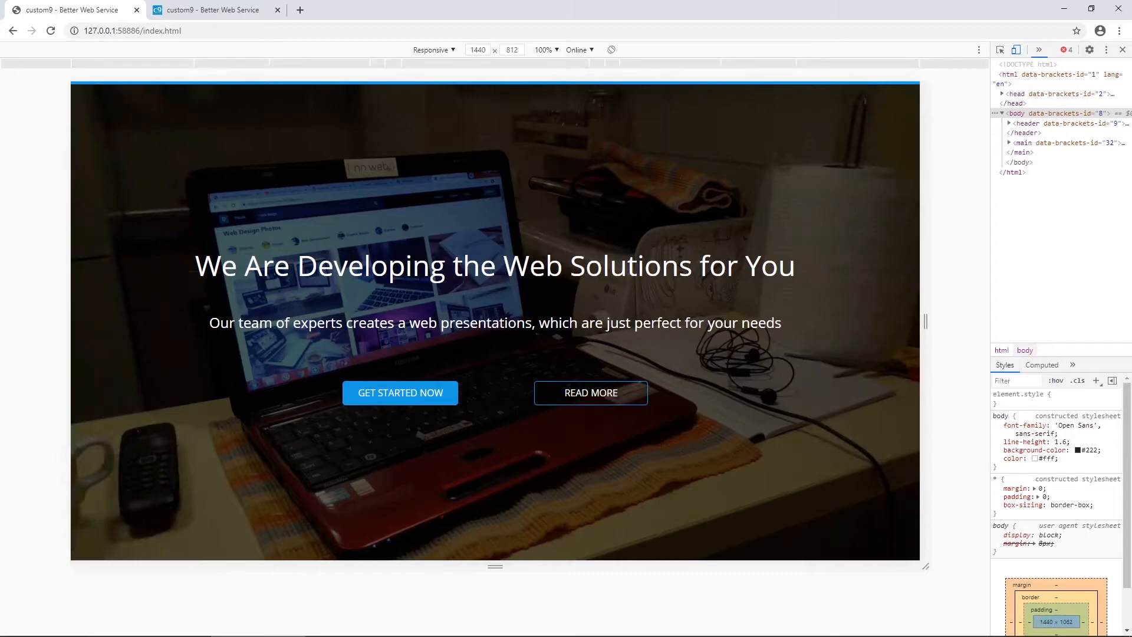
{"action": "scroll", "scroll_direction": "down", "scroll_amount": 3}
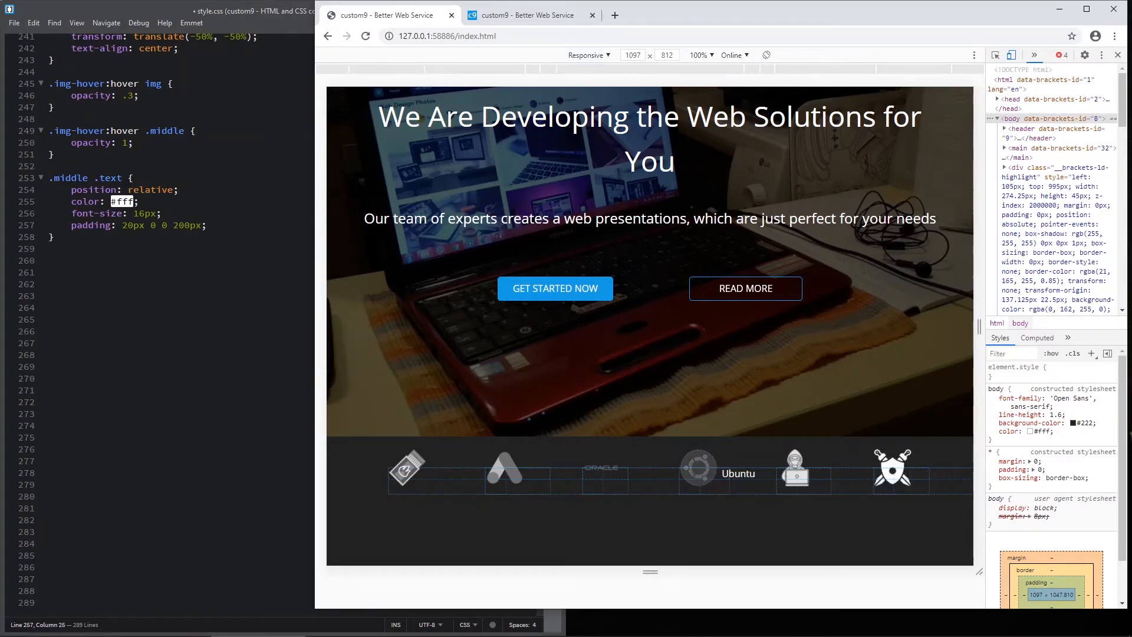
{"action": "mouse_move", "coordinate": [893, 467]}
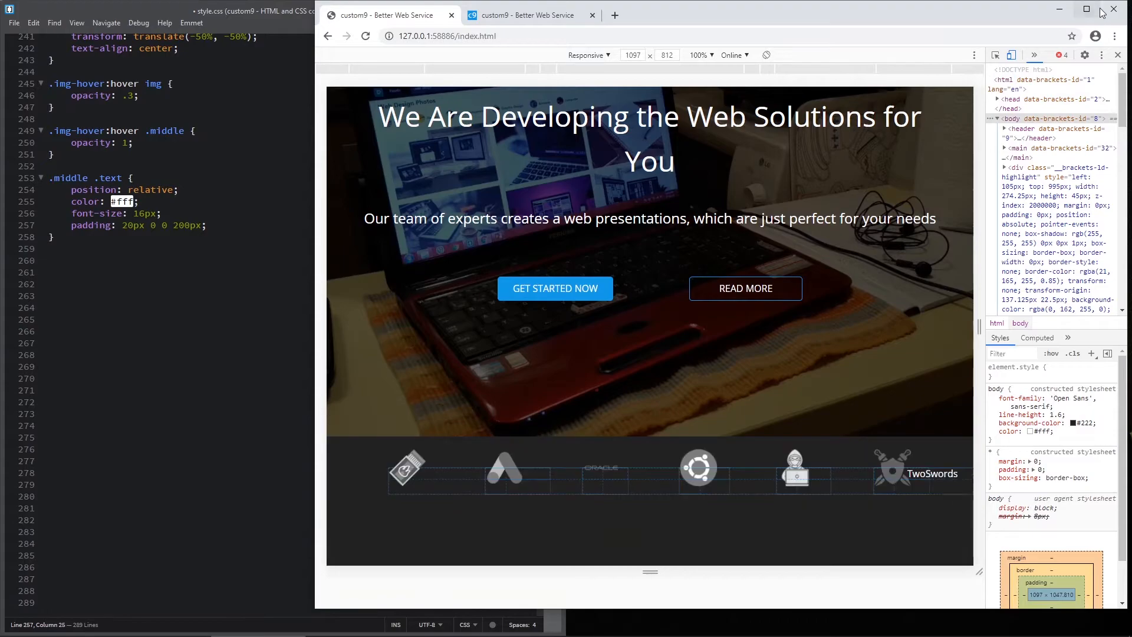
{"action": "left_click", "coordinate": [1086, 10]}
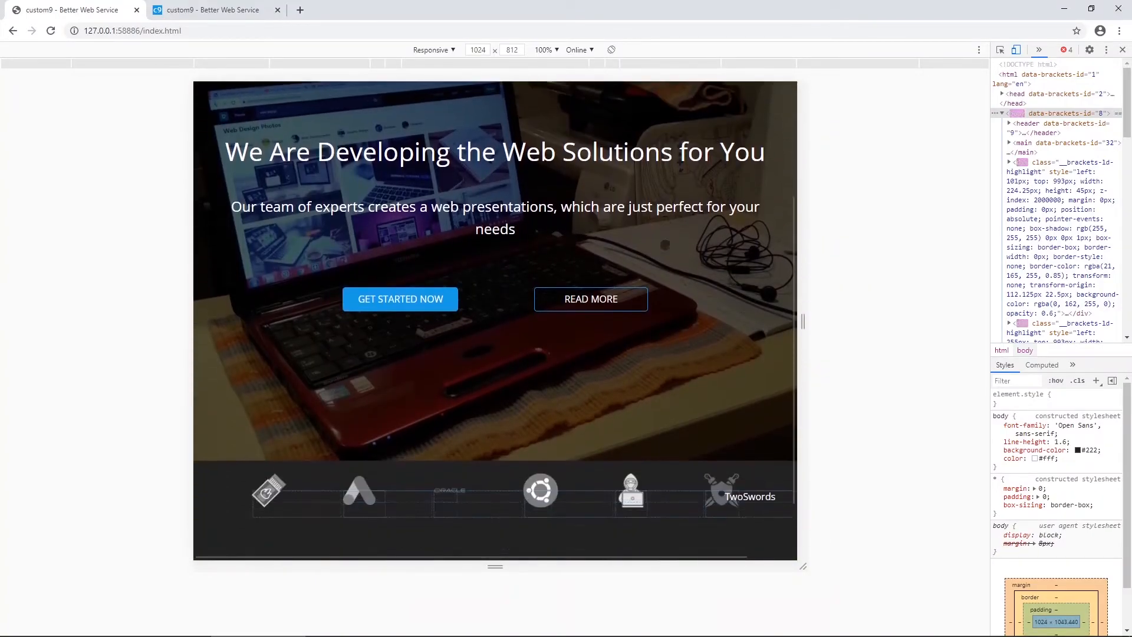
{"action": "scroll", "scroll_direction": "down", "scroll_amount": 3}
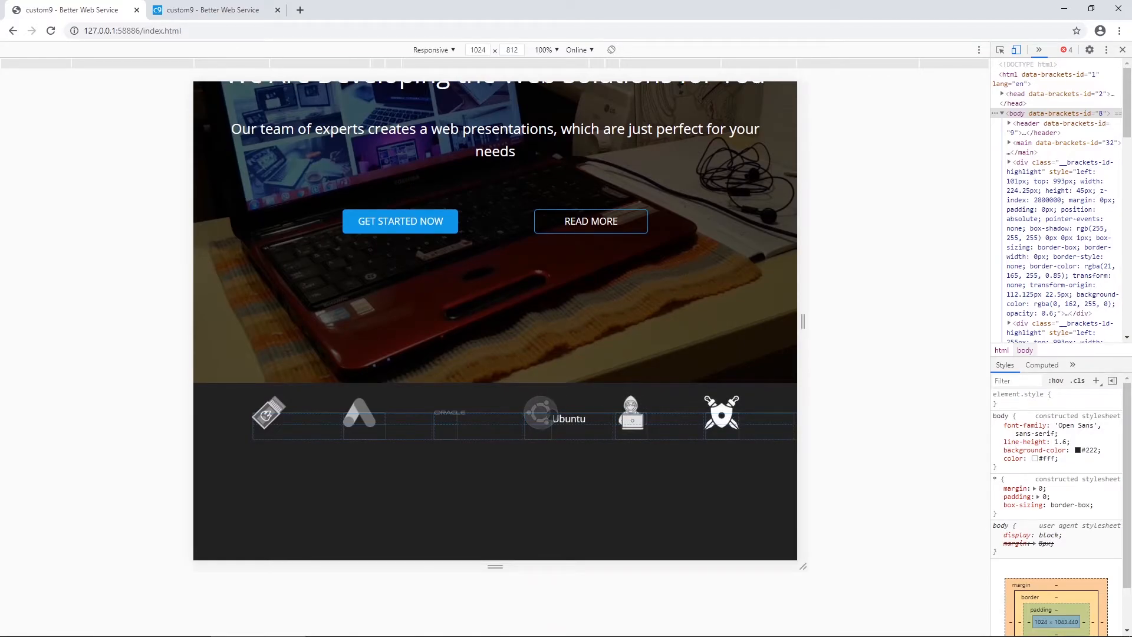
{"action": "mouse_move", "coordinate": [475, 459]}
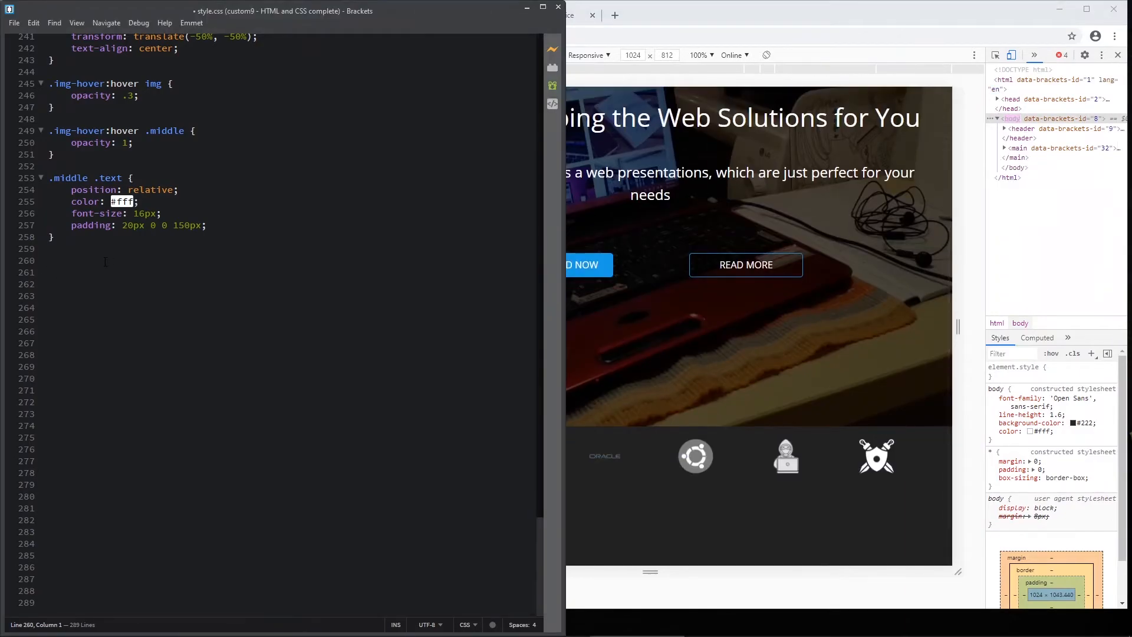
{"action": "mouse_move", "coordinate": [559, 154]}
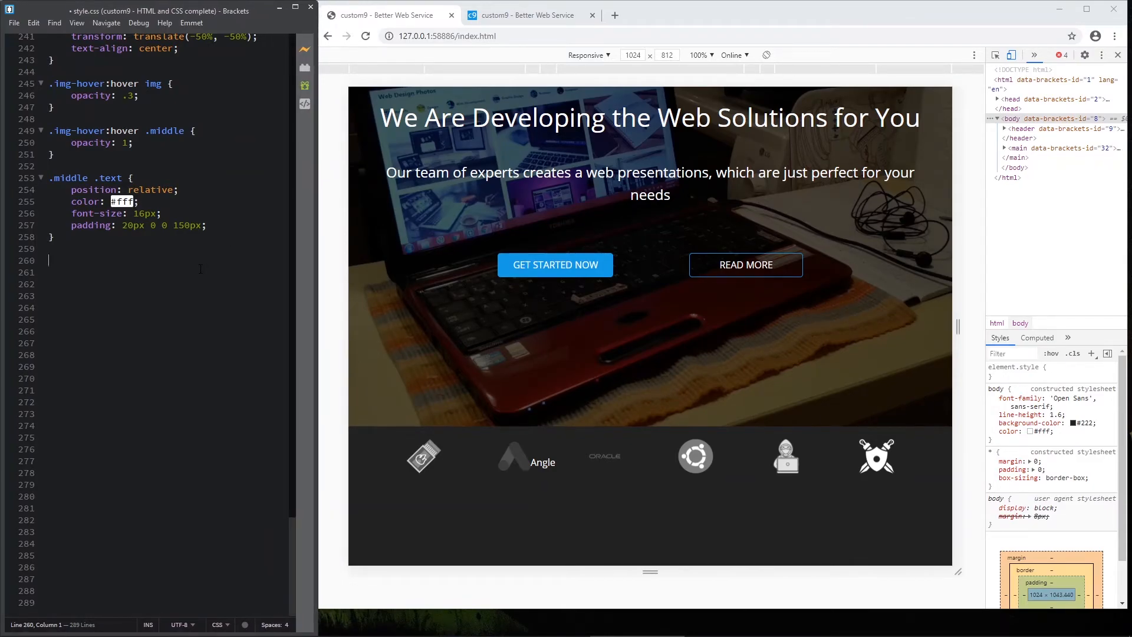
{"action": "type", "text": "@media"}
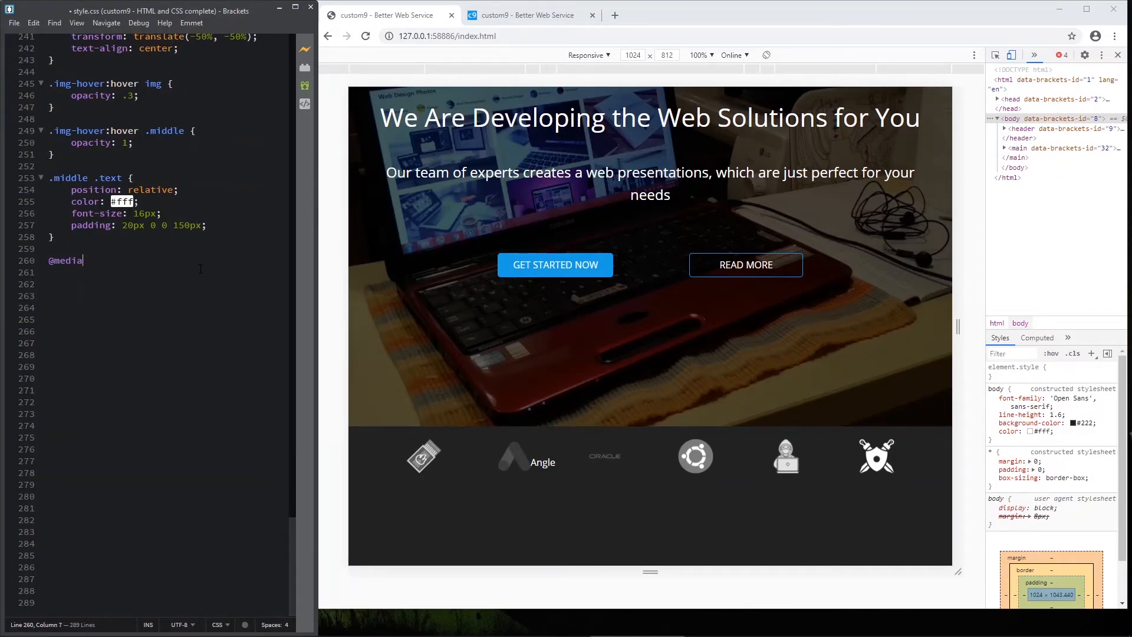
{"action": "type", "text": "on"}
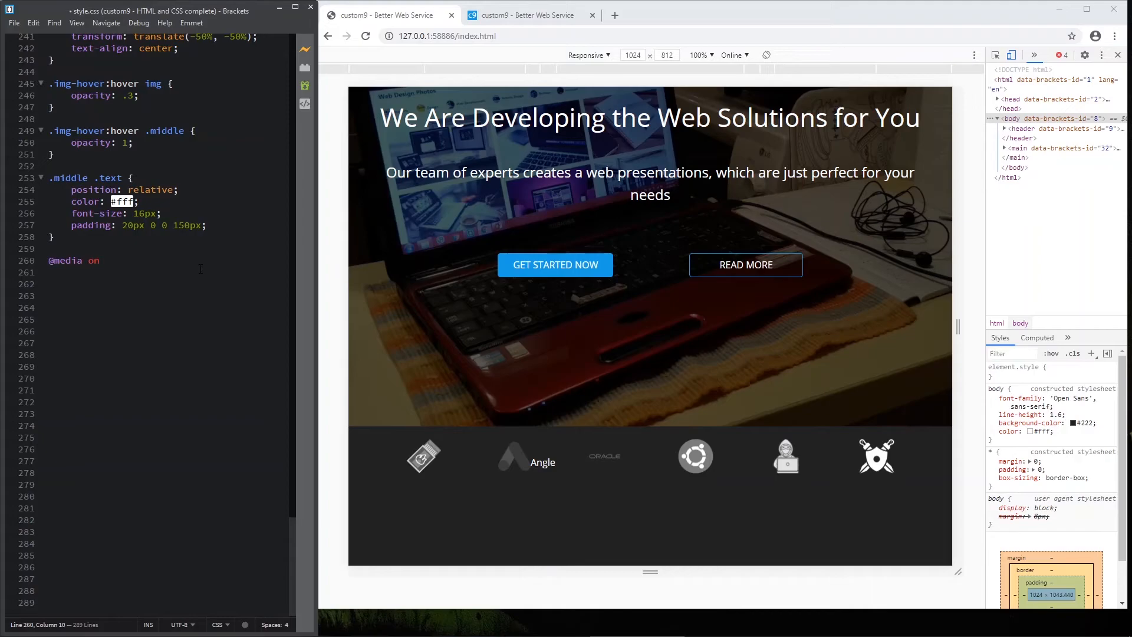
{"action": "type", "text": "only scree"}
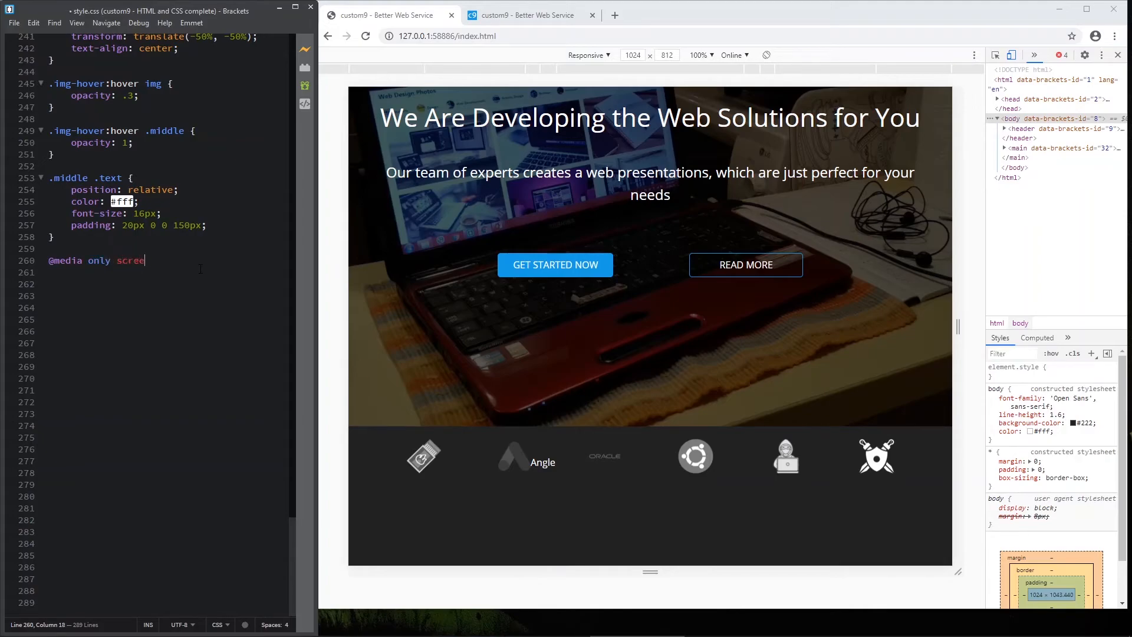
{"action": "type", "text": "n and"}
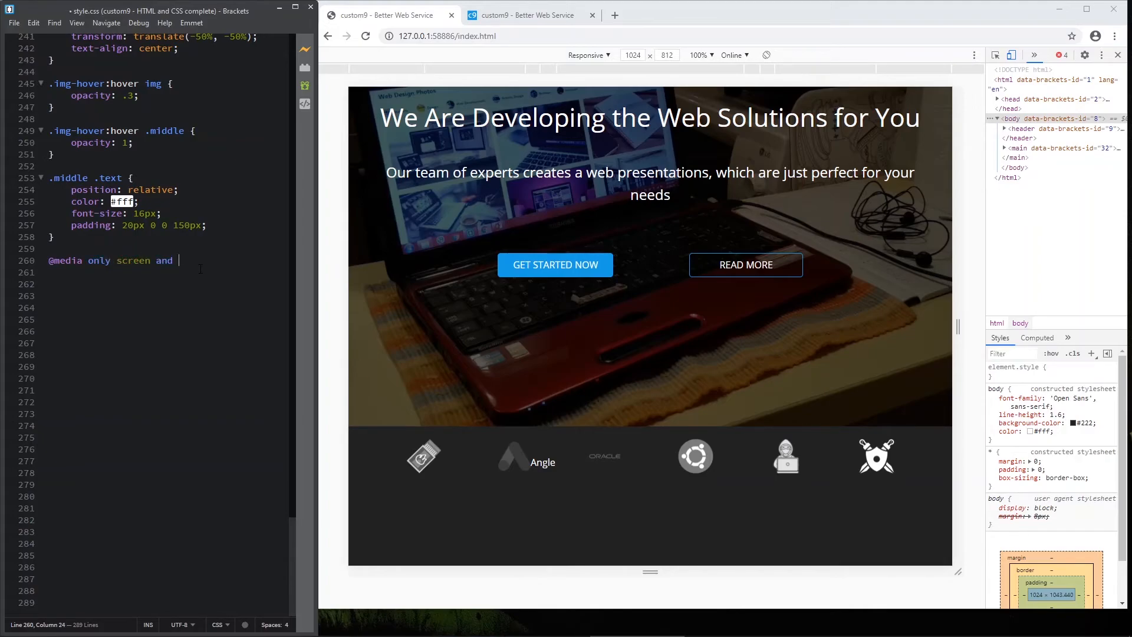
{"action": "type", "text": "(max-w"}
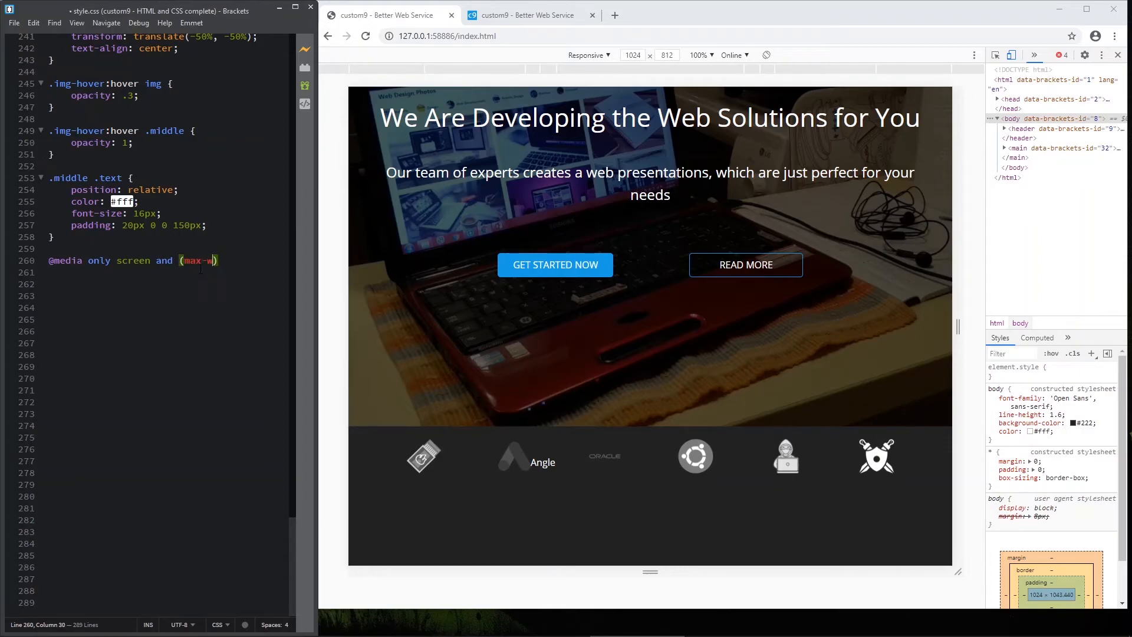
{"action": "type", "text": "idth:"}
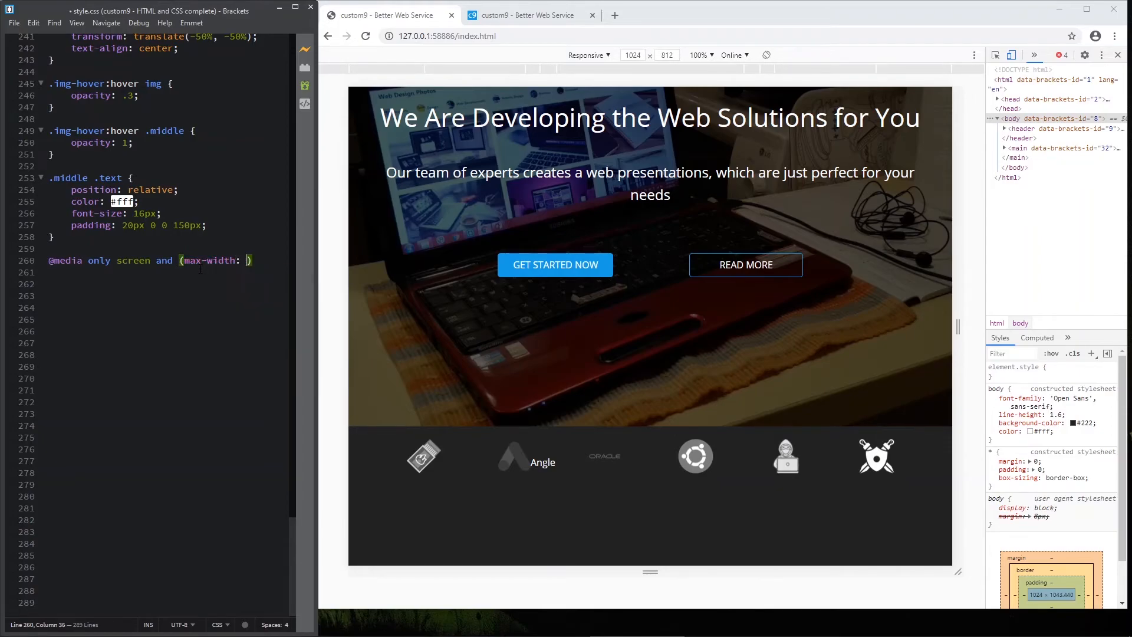
{"action": "type", "text": "1024px"}
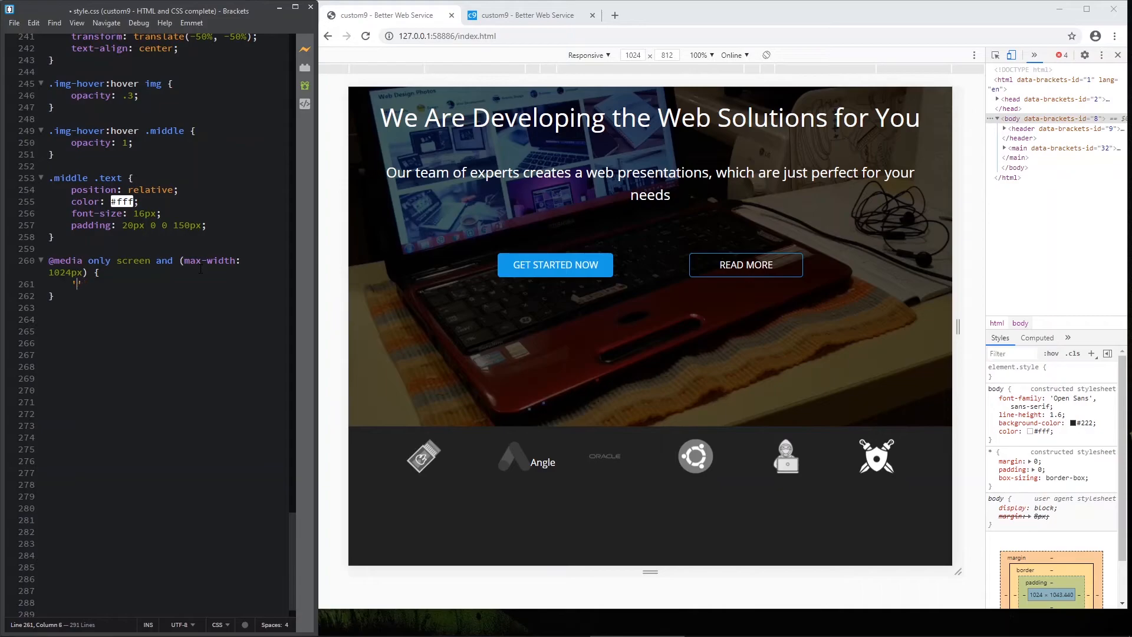
Inside it, hide .img-hover .middle with display: none.
{"action": "type", "text": ".img-hover"}
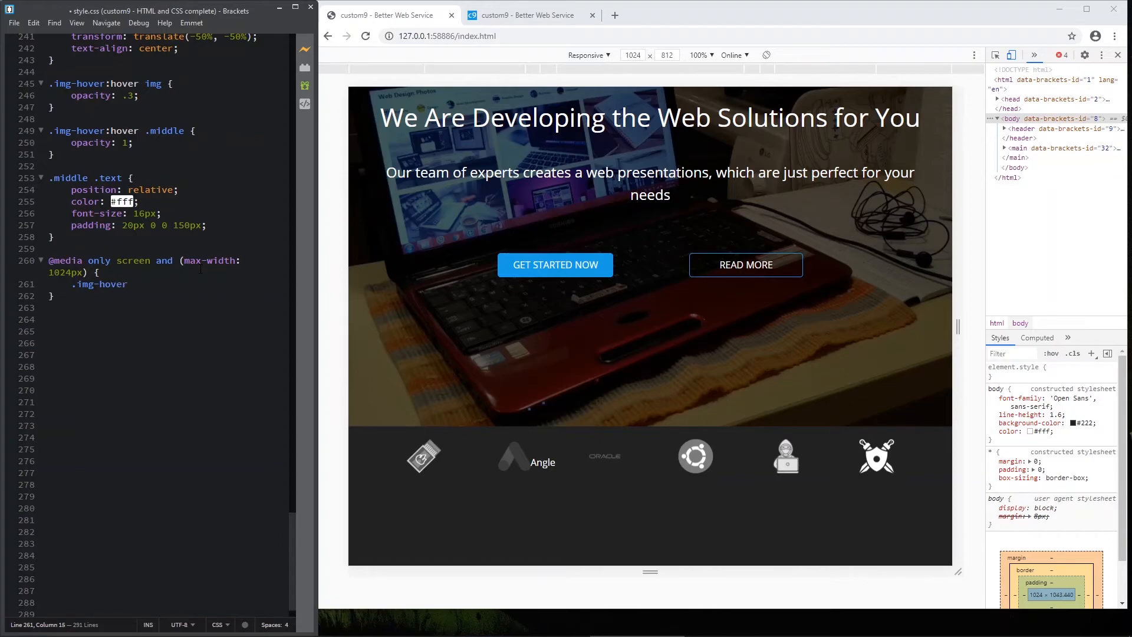
{"action": "type", "text": "mid"}
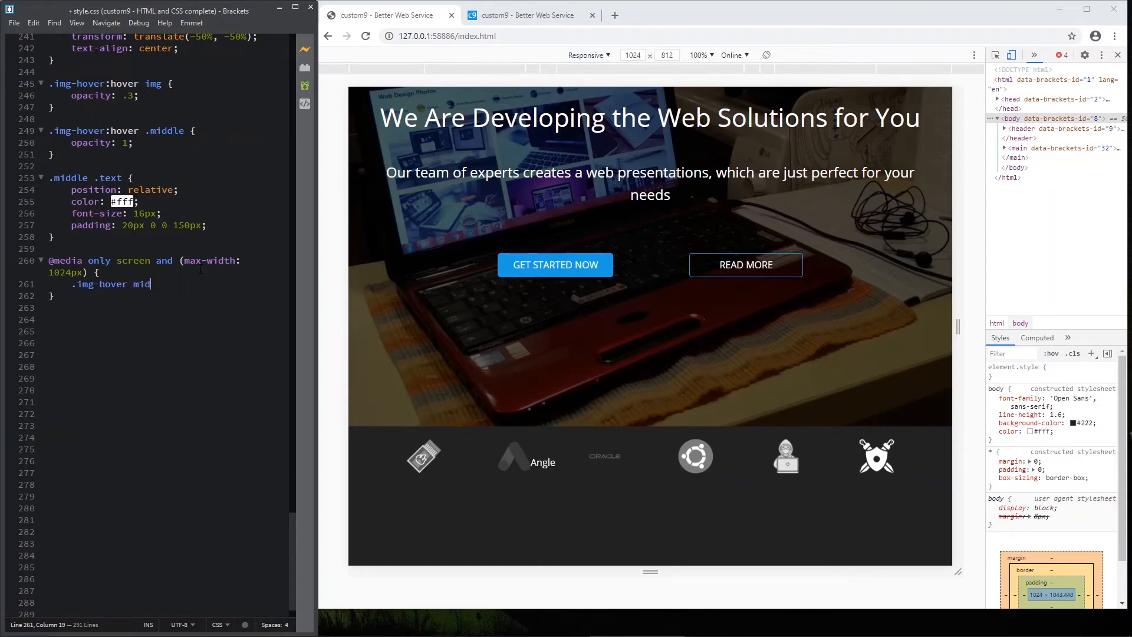
{"action": "type", "text": "dle"}
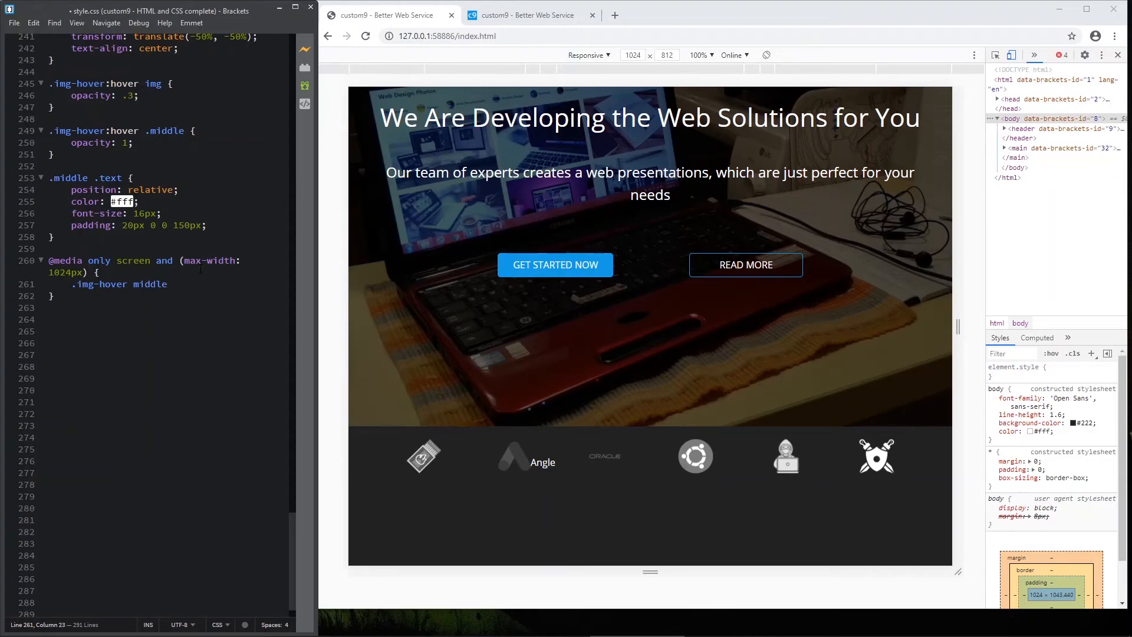
{"action": "type", "text": "display: none;"}
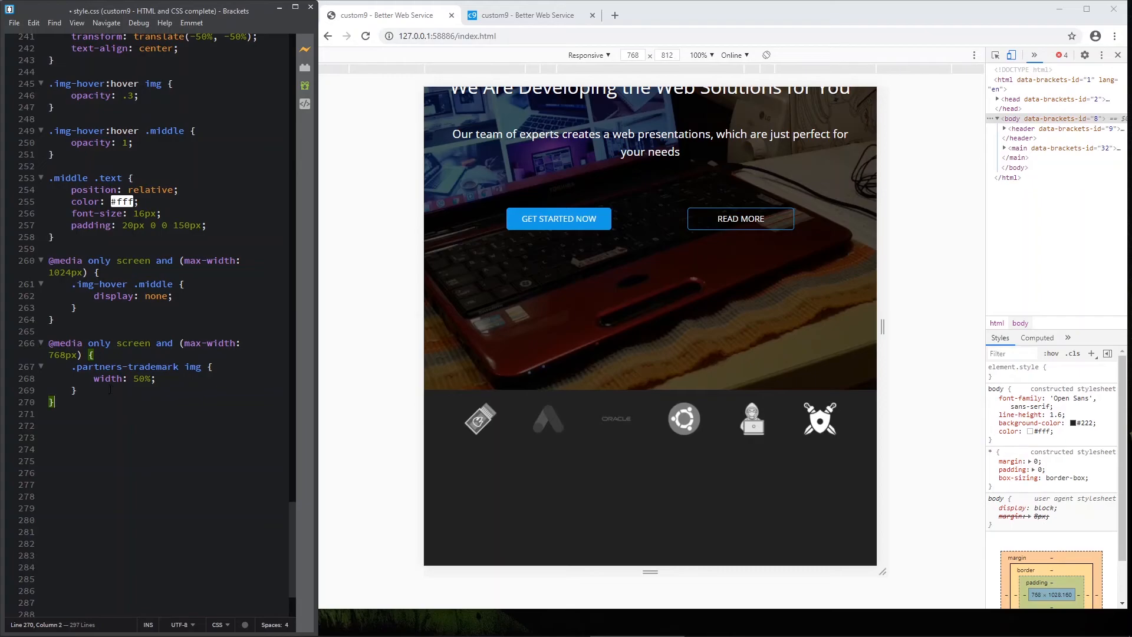
Set the mobile breakpoint's .partners-trademark img width to 70% with 5px partners padding.
{"action": "scroll", "scroll_direction": "up", "scroll_amount": 3}
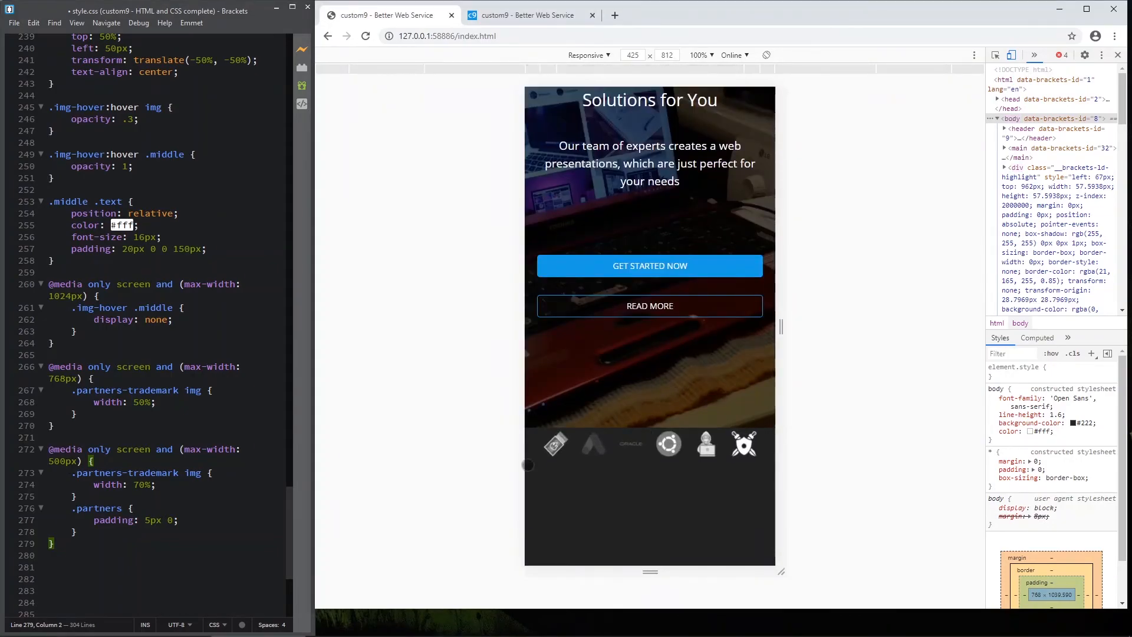
{"action": "double_click", "coordinate": [137, 485]}
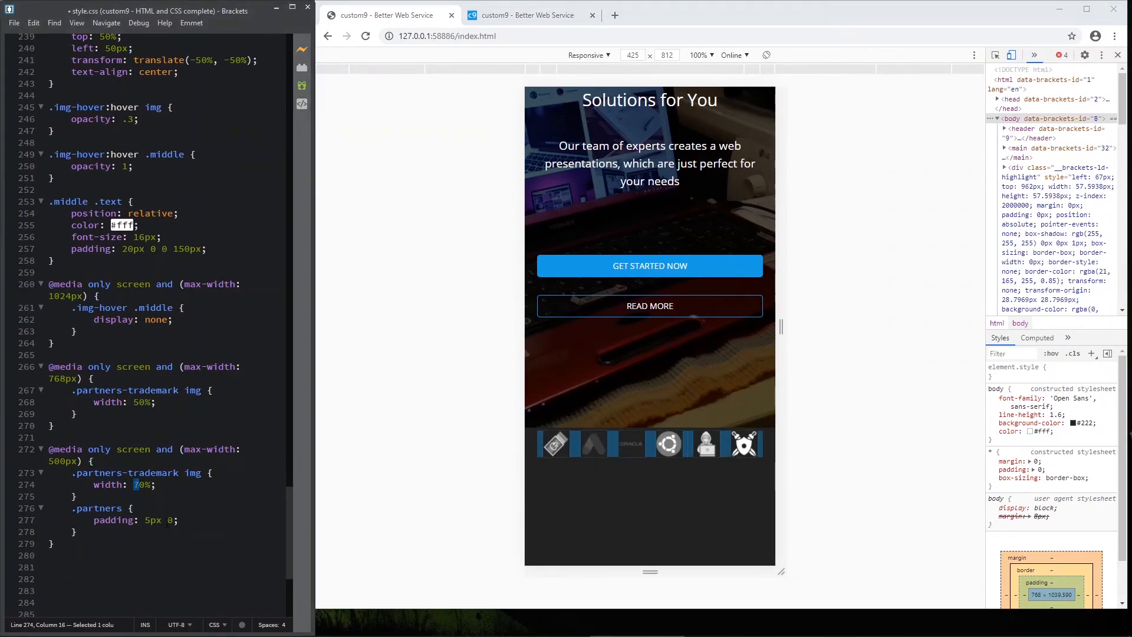
{"action": "left_click", "coordinate": [155, 485]}
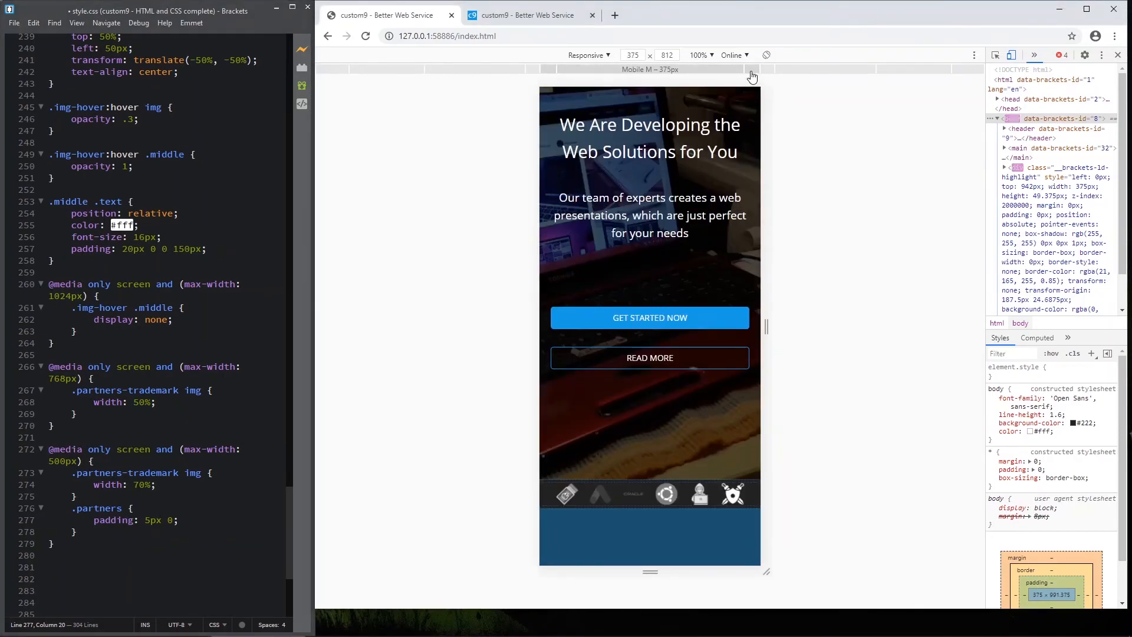
{"action": "scroll", "scroll_direction": "up", "scroll_amount": 3}
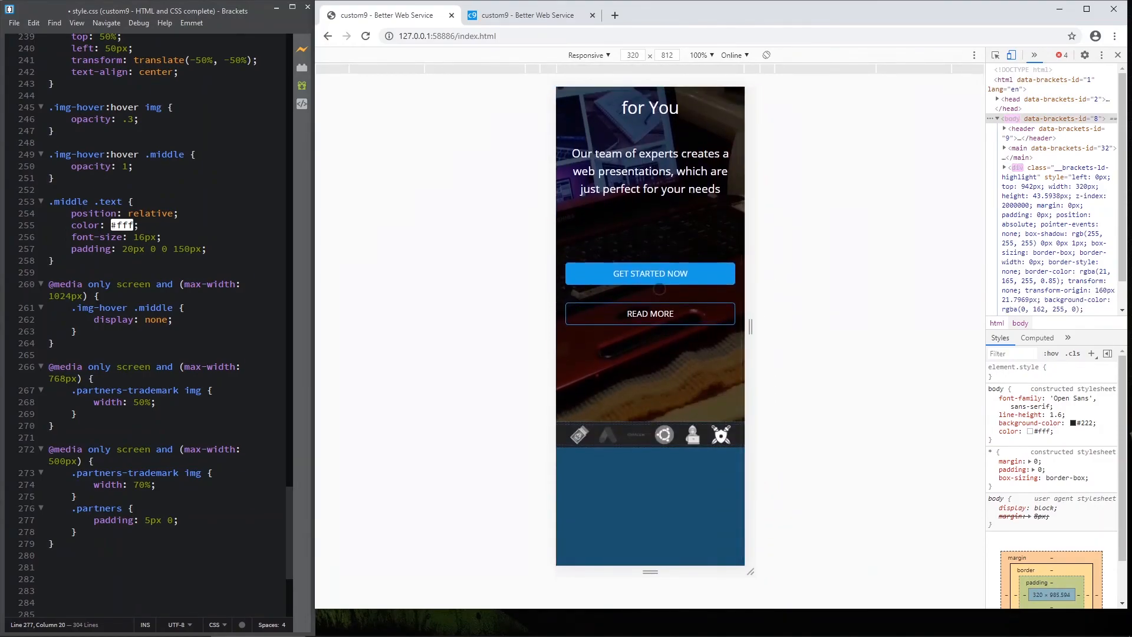
{"action": "scroll", "scroll_direction": "up", "scroll_amount": 3}
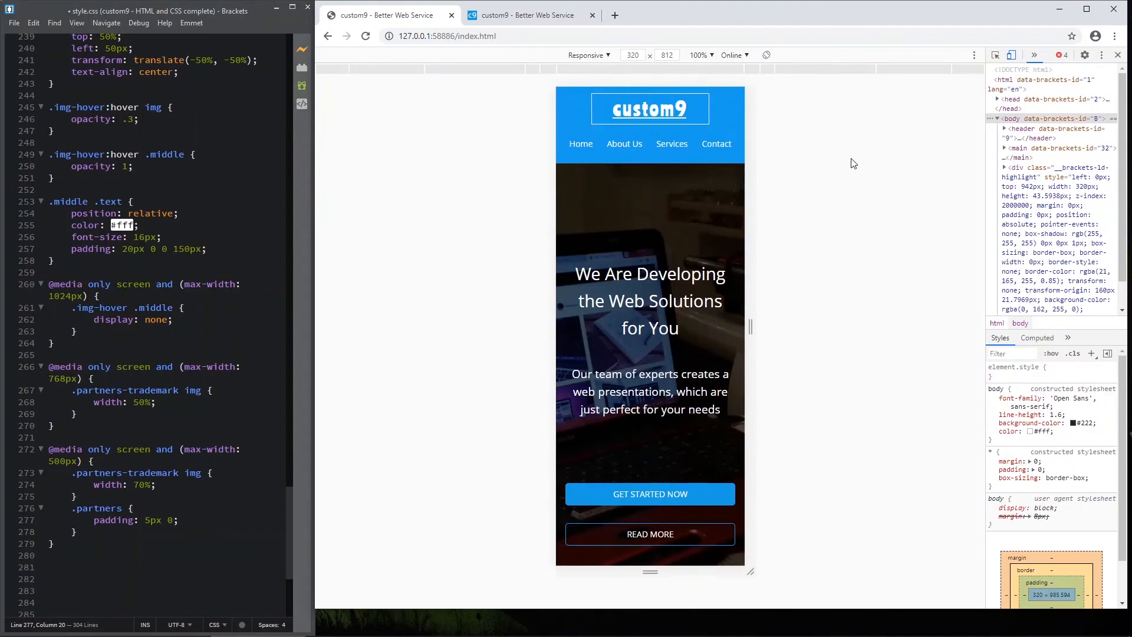
{"action": "mouse_move", "coordinate": [833, 161]}
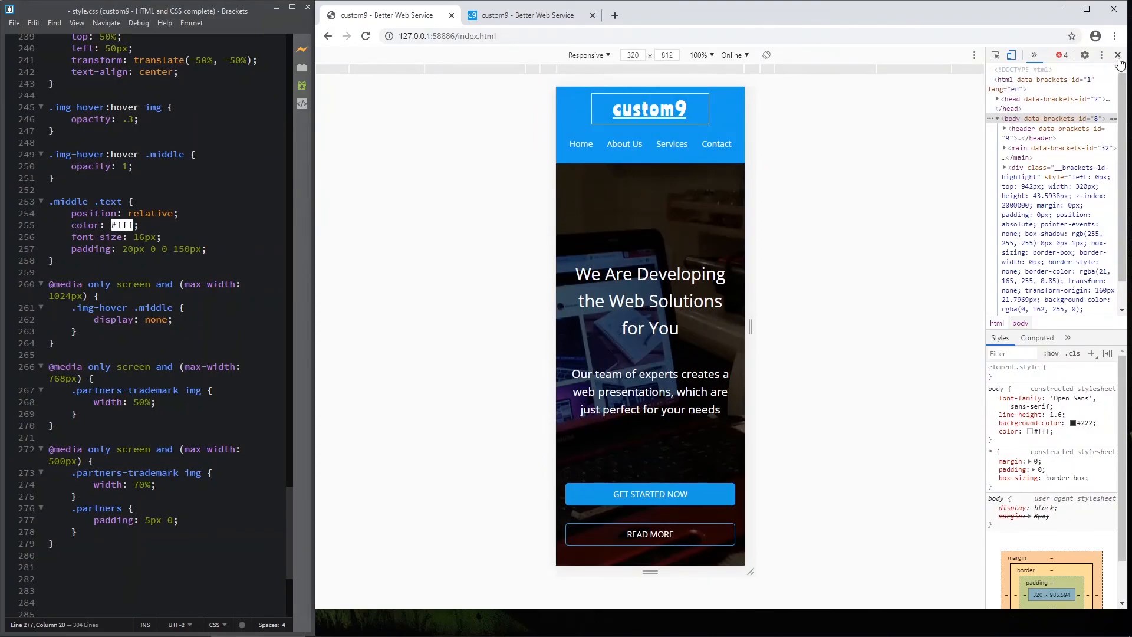
Close DevTools and scroll past the partner logos to the Best Team section.
{"action": "left_click", "coordinate": [1120, 55]}
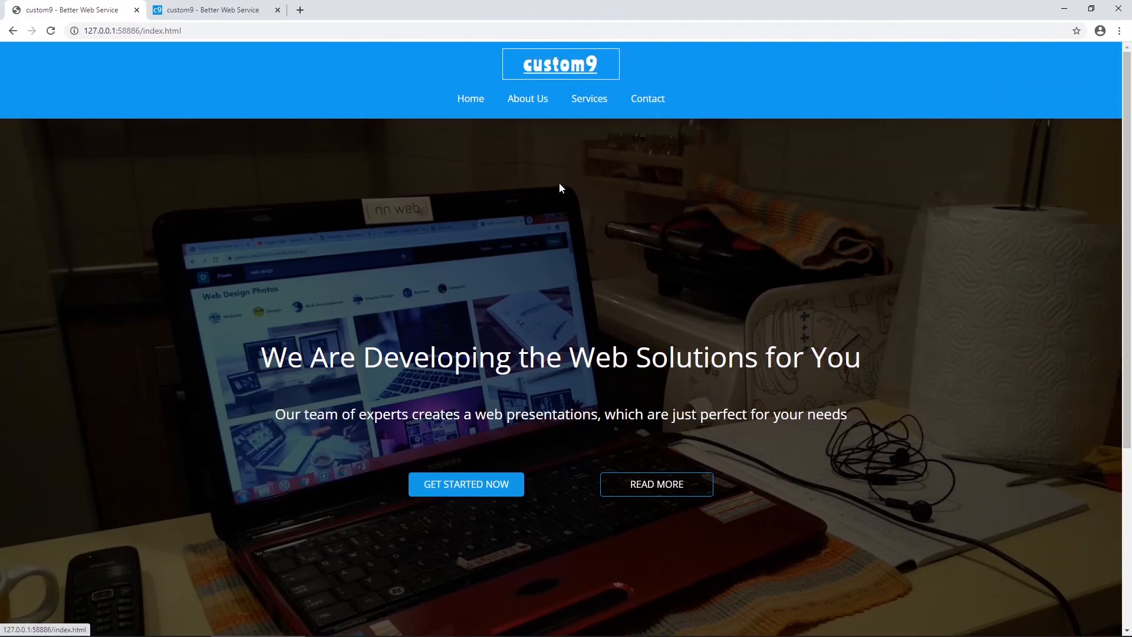
{"action": "mouse_move", "coordinate": [547, 62]}
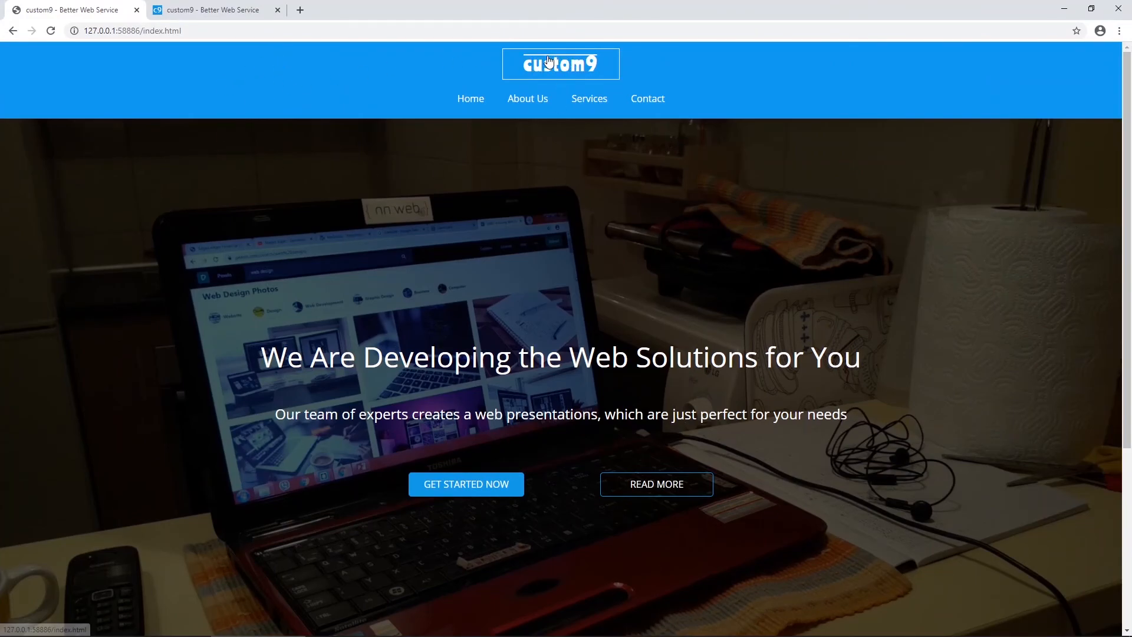
{"action": "scroll", "scroll_direction": "down", "scroll_amount": 3}
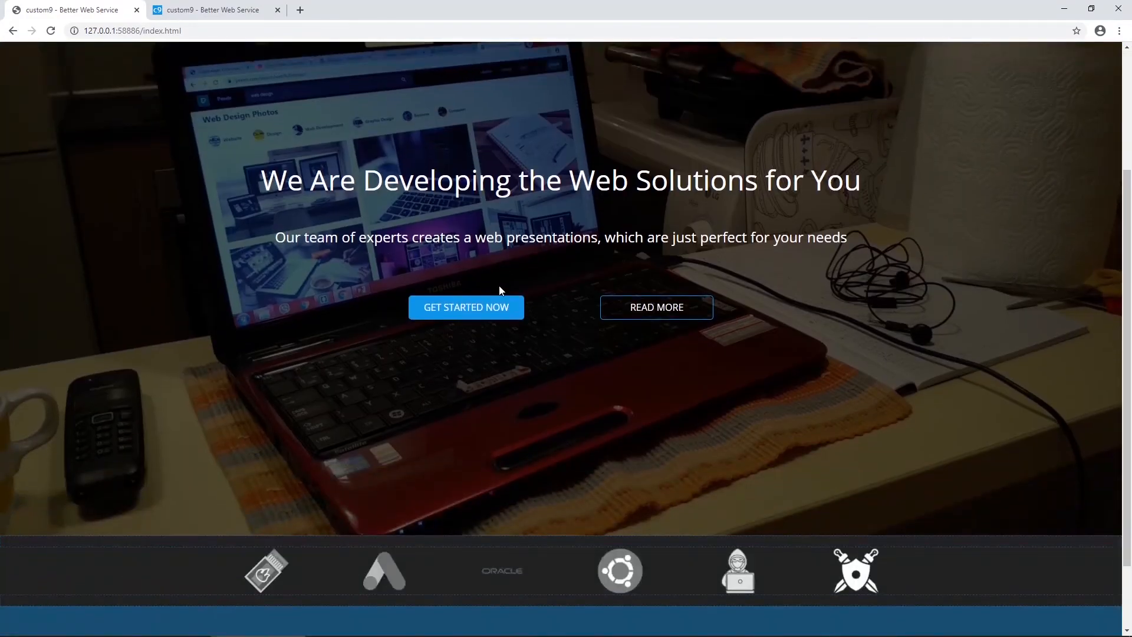
{"action": "scroll", "scroll_direction": "down", "scroll_amount": 3}
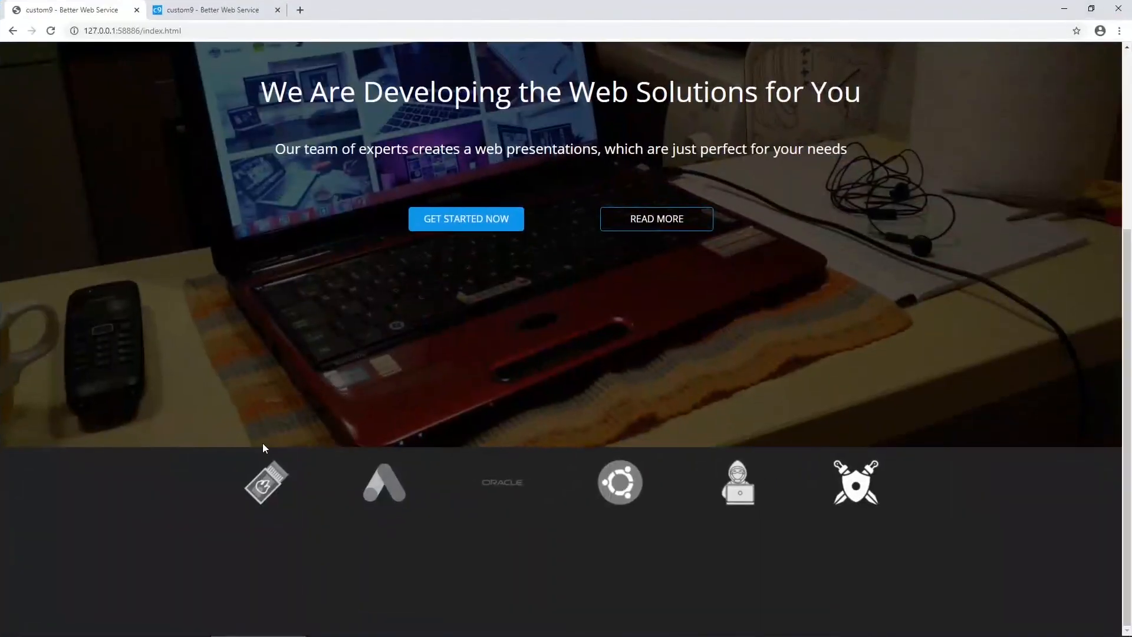
{"action": "mouse_move", "coordinate": [619, 481]}
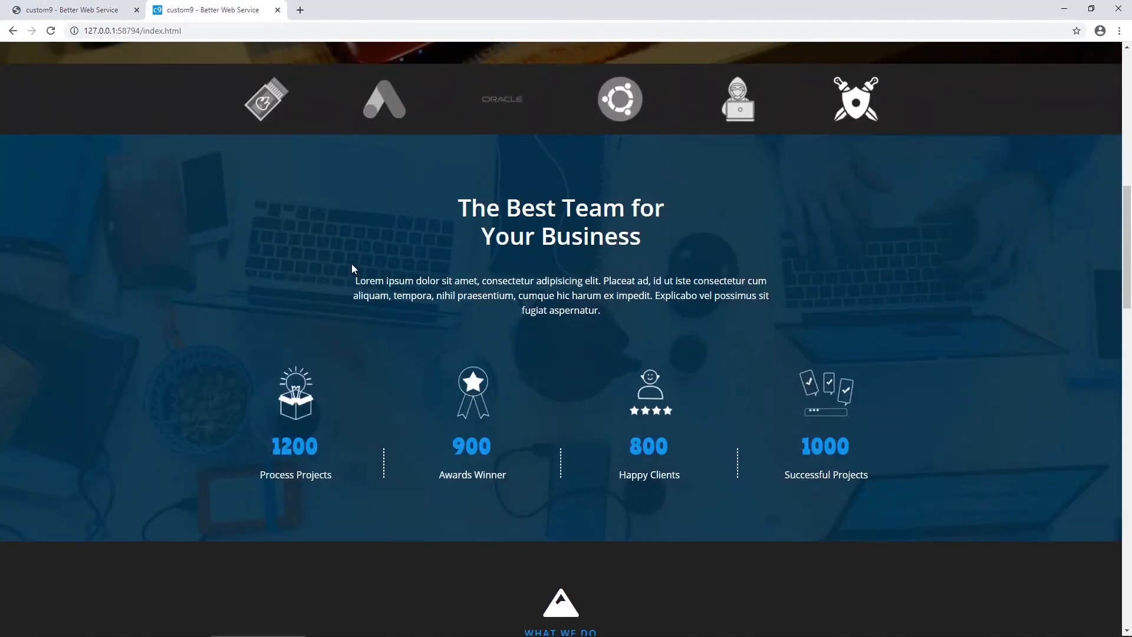
{"action": "mouse_move", "coordinate": [342, 281]}
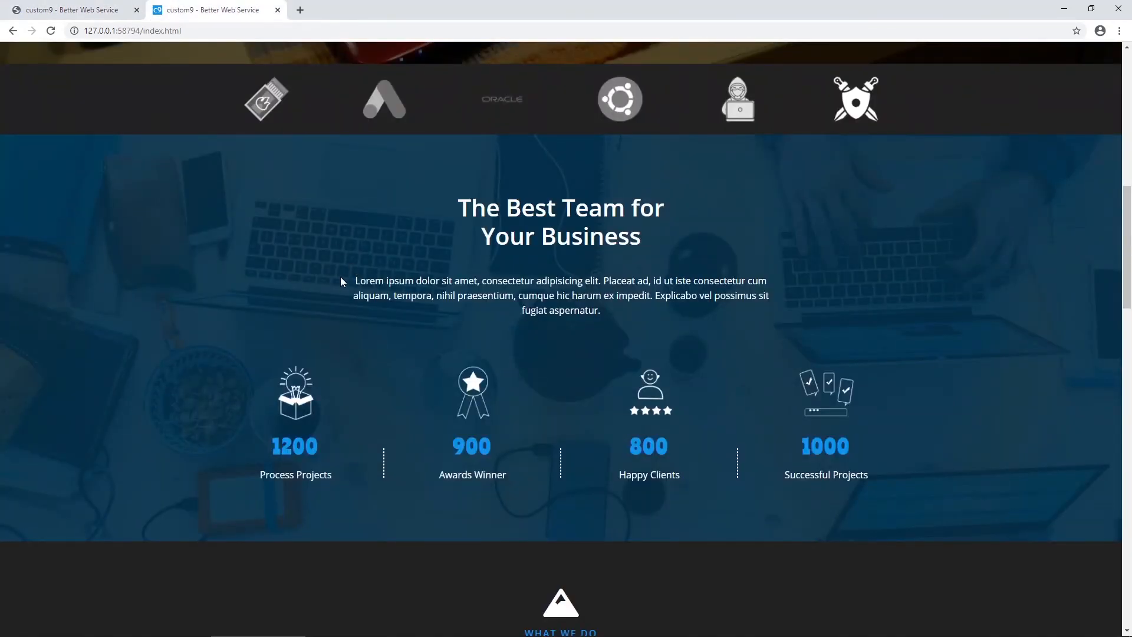
{"action": "mouse_move", "coordinate": [845, 355]}
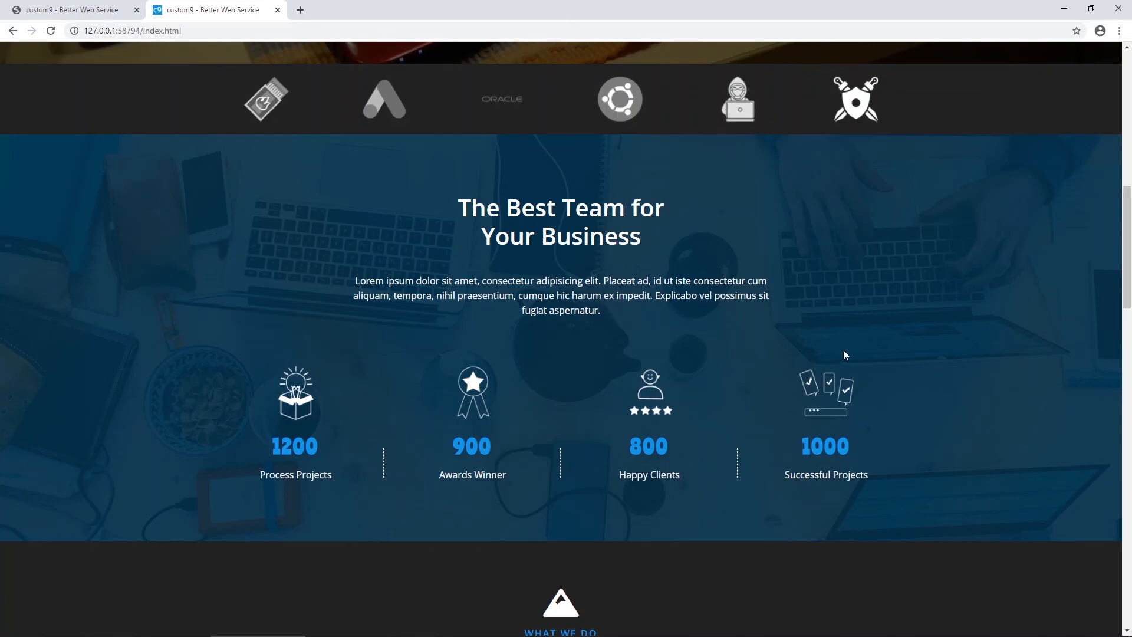
{"action": "mouse_move", "coordinate": [193, 233]}
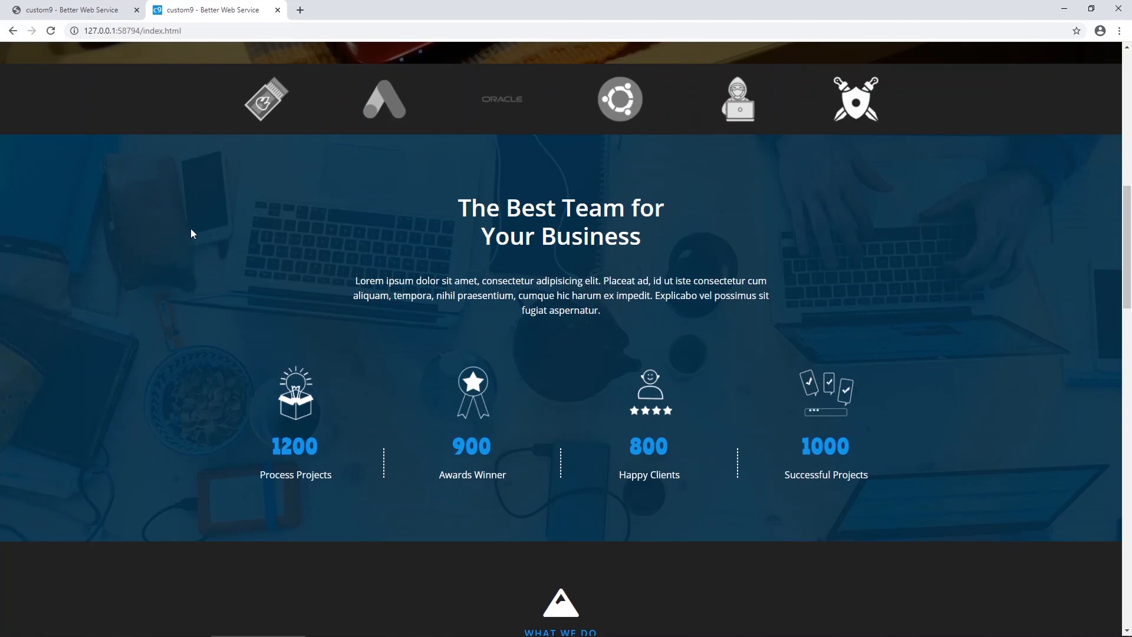
{"action": "mouse_move", "coordinate": [600, 387]}
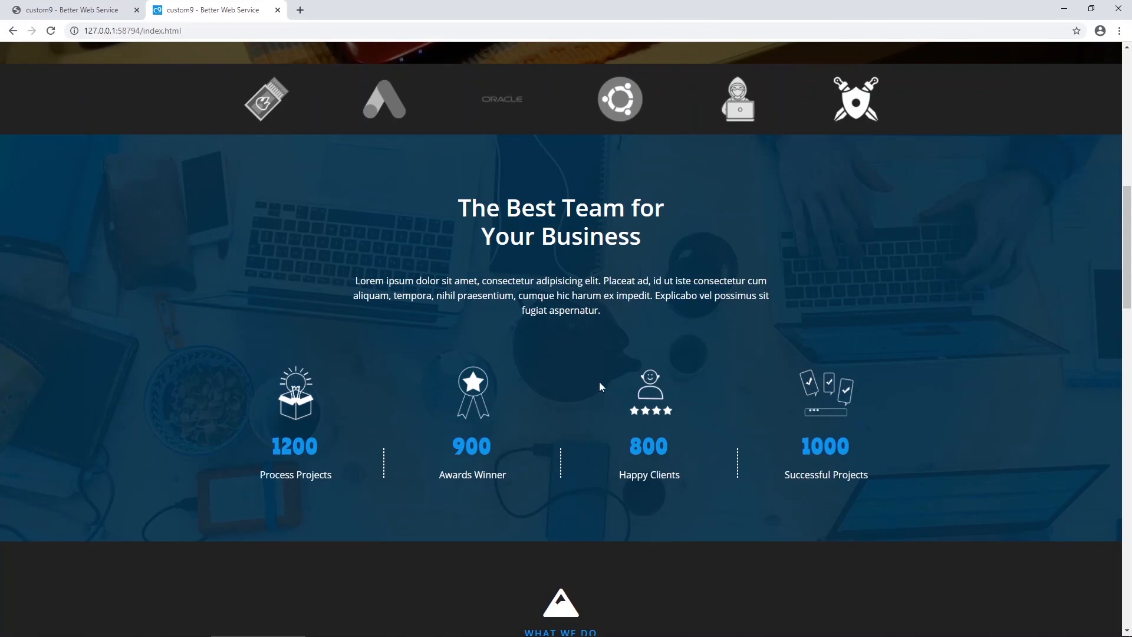
{"action": "mouse_move", "coordinate": [623, 440]}
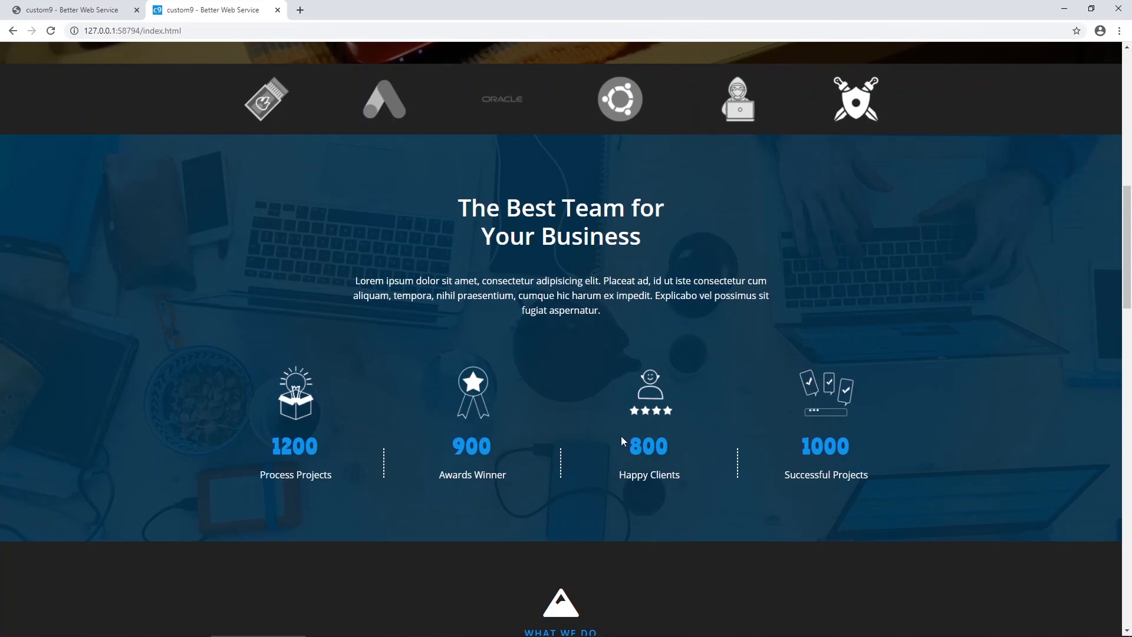
{"action": "scroll", "scroll_direction": "down", "scroll_amount": 3}
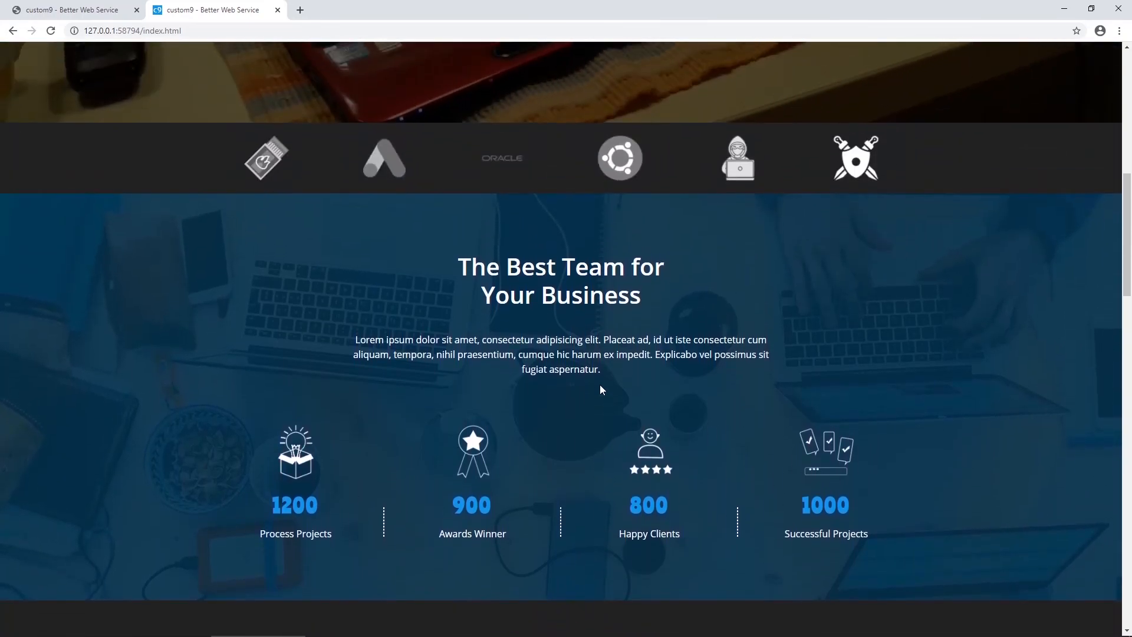
{"action": "scroll", "scroll_direction": "down", "scroll_amount": 3}
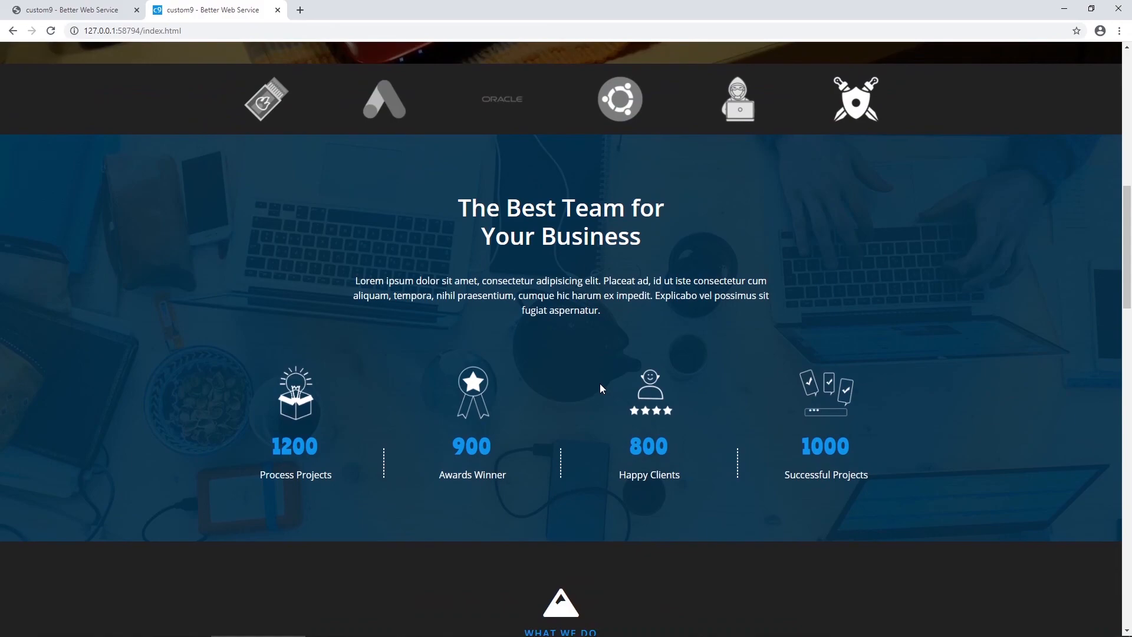